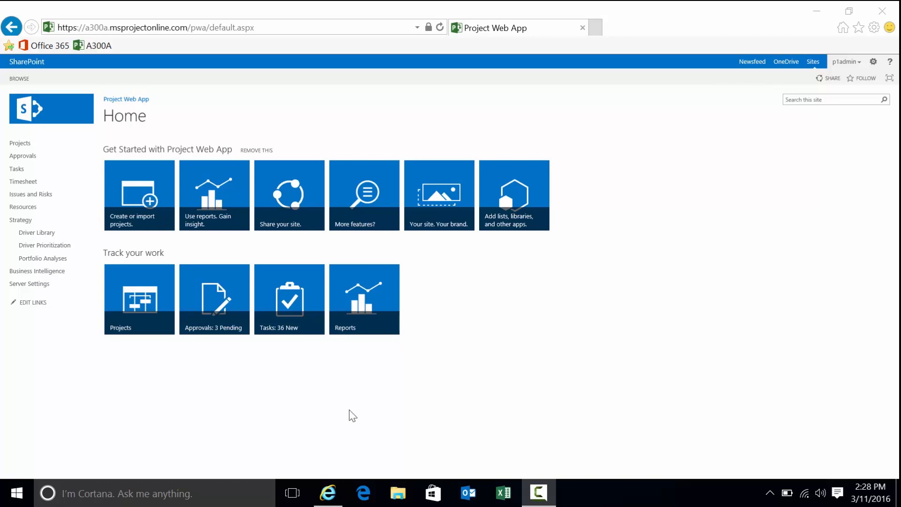
pyautogui.moveTo(269, 386)
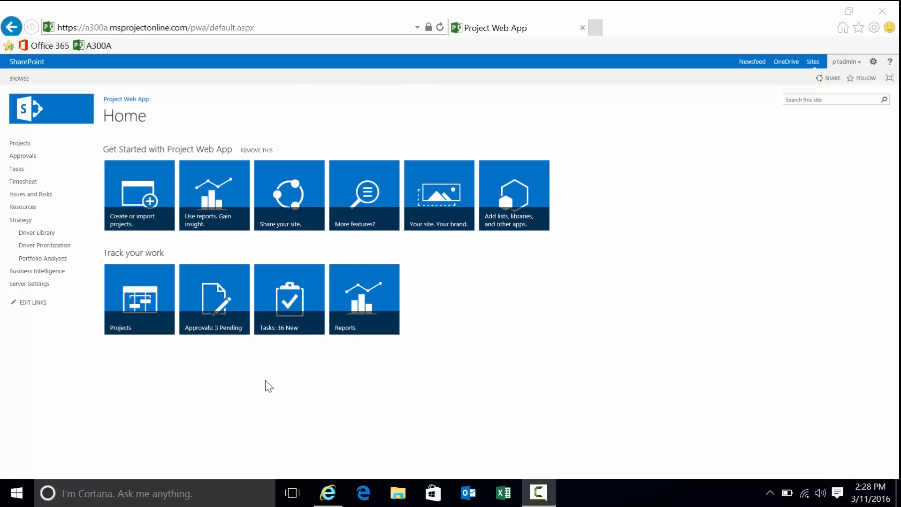
pyautogui.moveTo(190, 397)
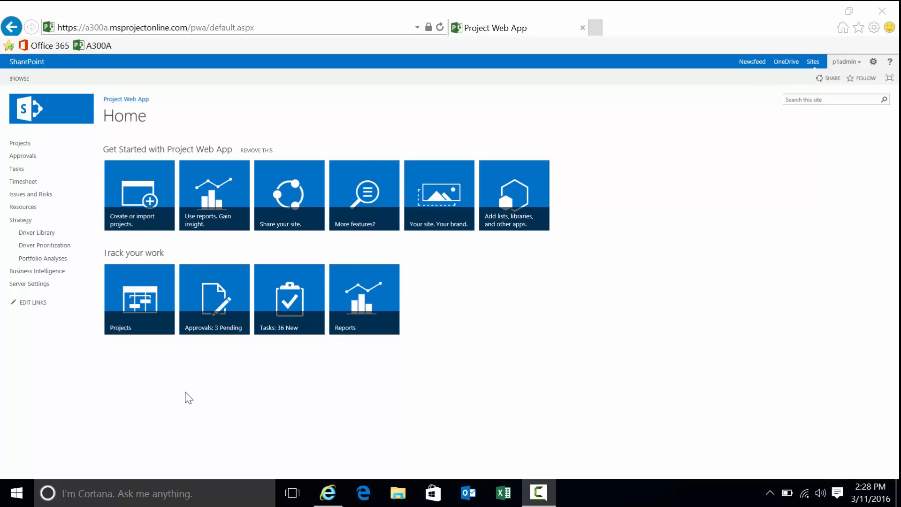
pyautogui.moveTo(75, 338)
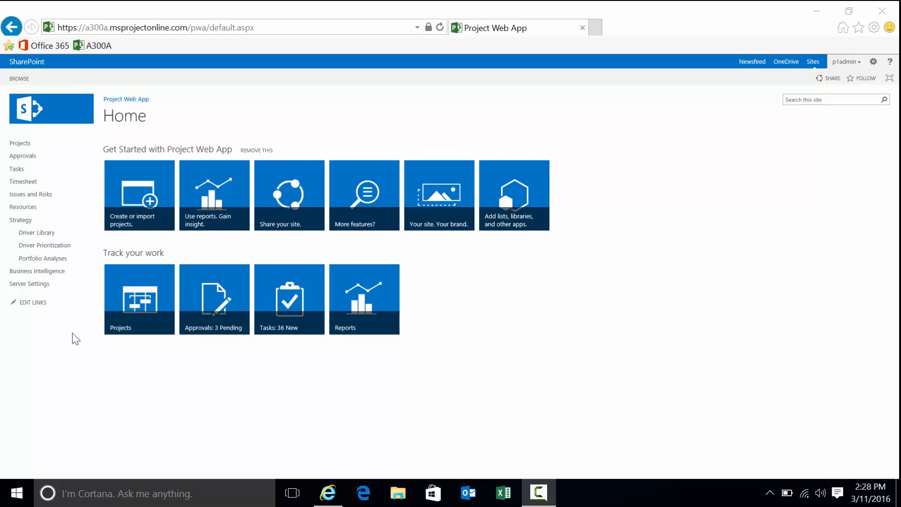
pyautogui.moveTo(20, 143)
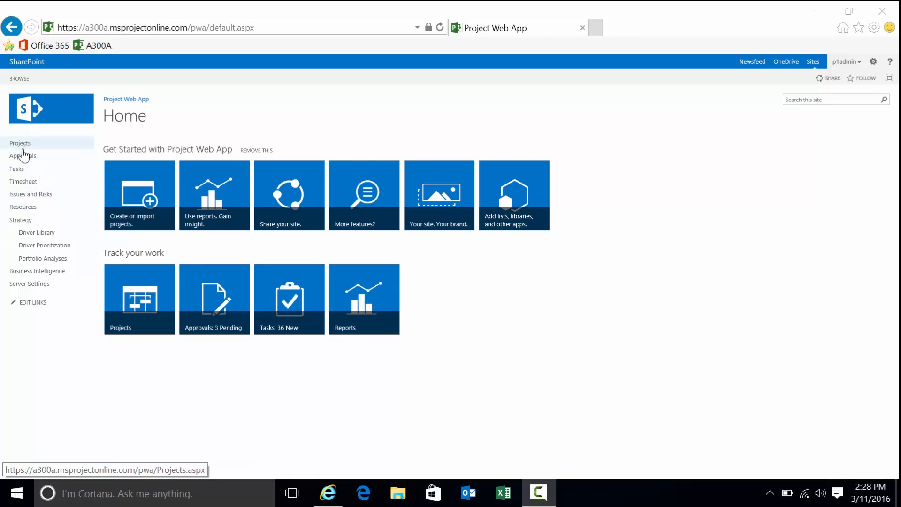
pyautogui.moveTo(37, 271)
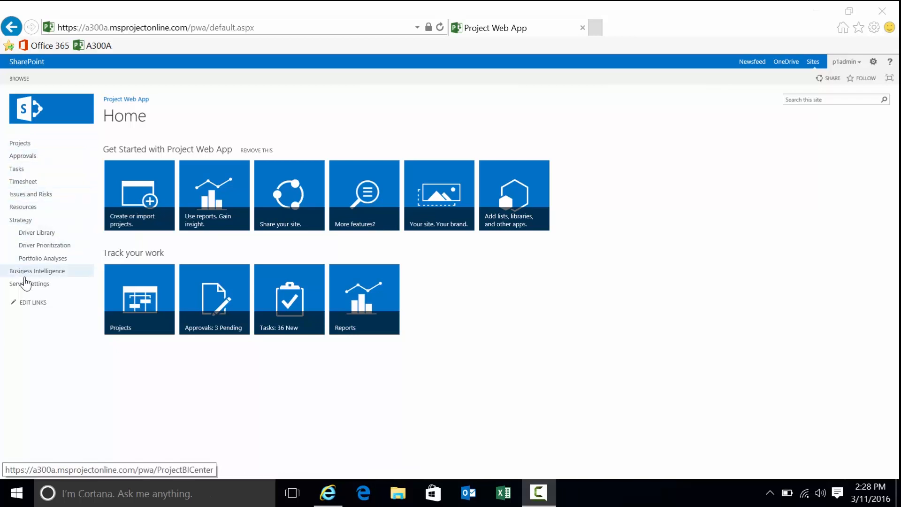
pyautogui.moveTo(42, 258)
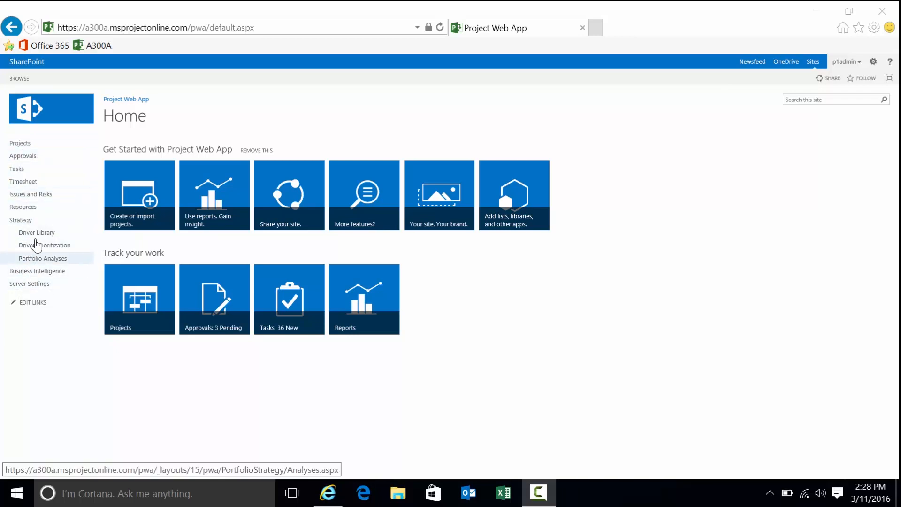
pyautogui.moveTo(23, 156)
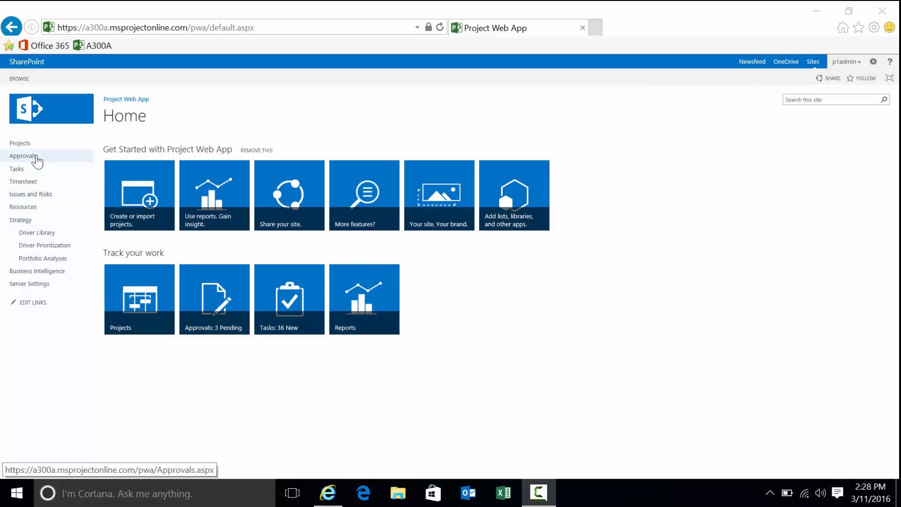
pyautogui.moveTo(290, 450)
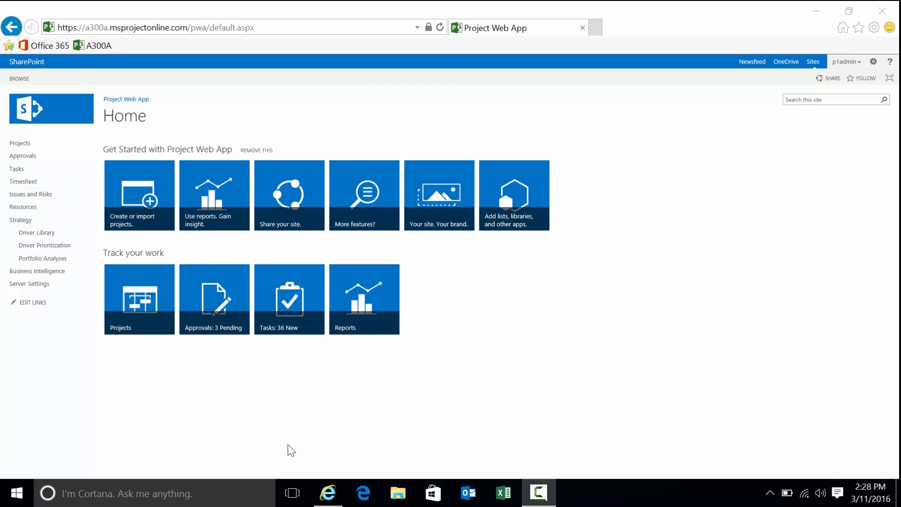
pyautogui.moveTo(288, 451)
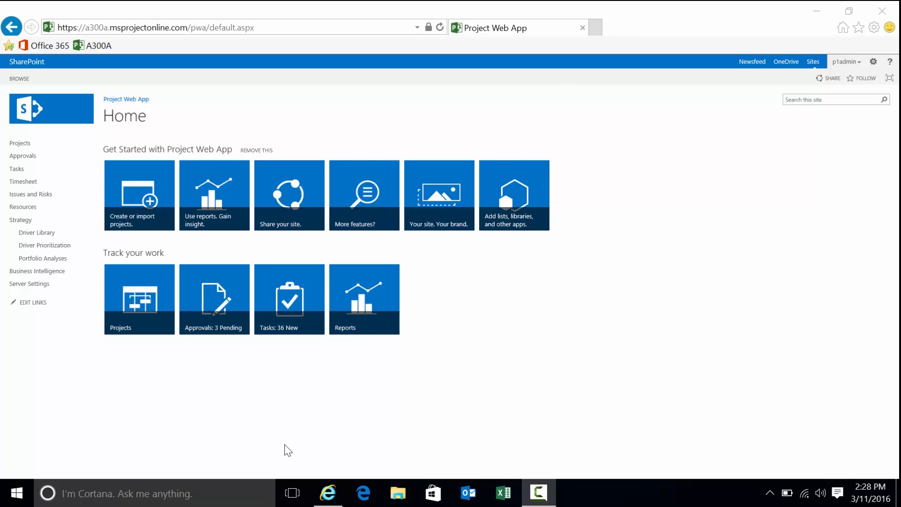
pyautogui.moveTo(184, 403)
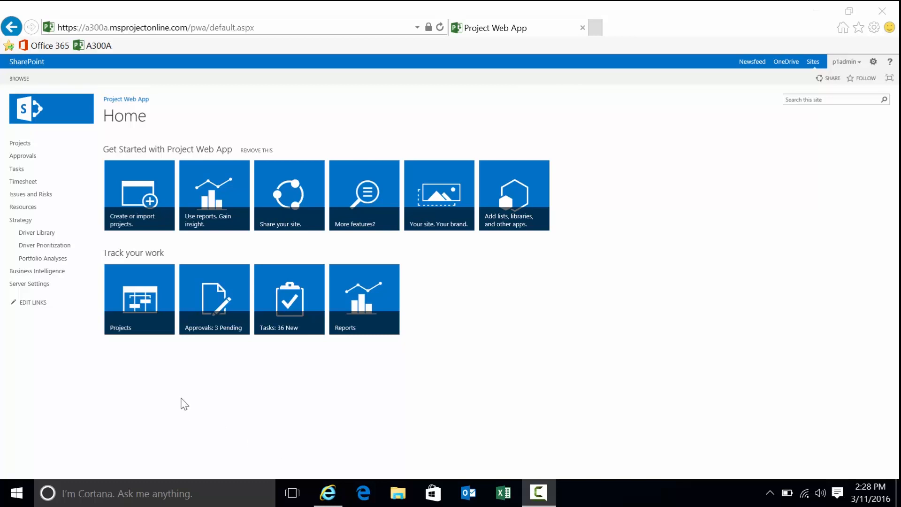
pyautogui.moveTo(145, 315)
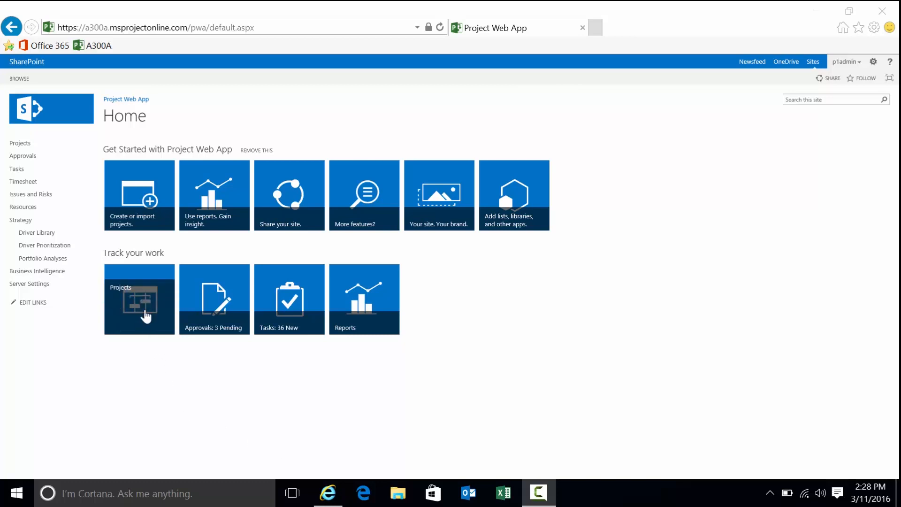
# Step: Open Project Center and browse the project grid, selecting the Apparel ERP Upgrade department cell
pyautogui.click(139, 299)
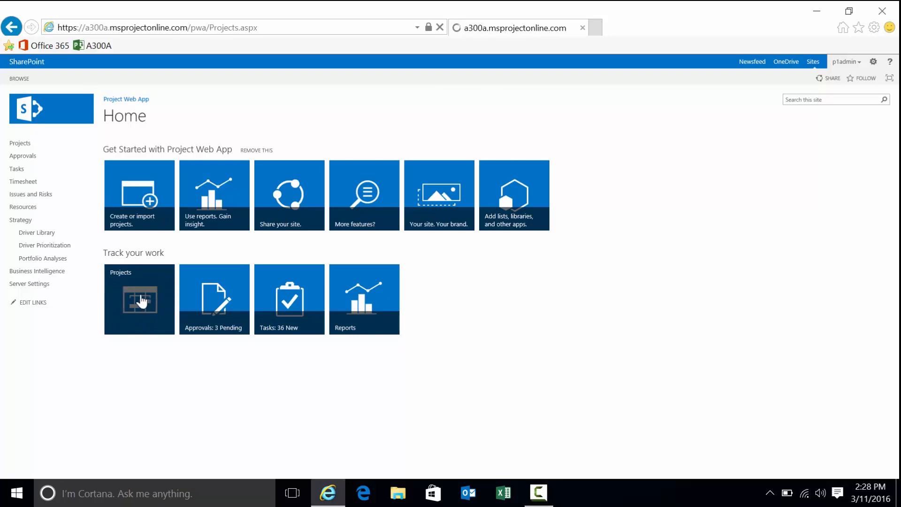
pyautogui.click(139, 299)
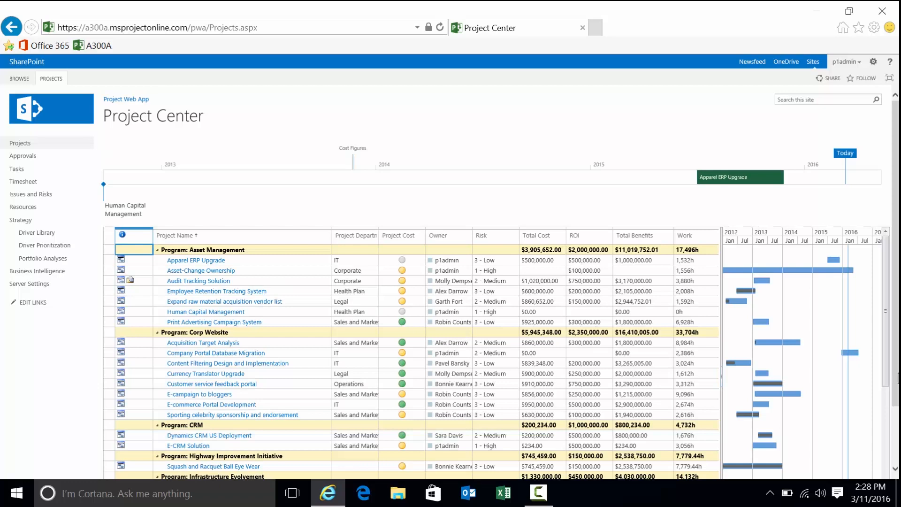
pyautogui.scroll(-3)
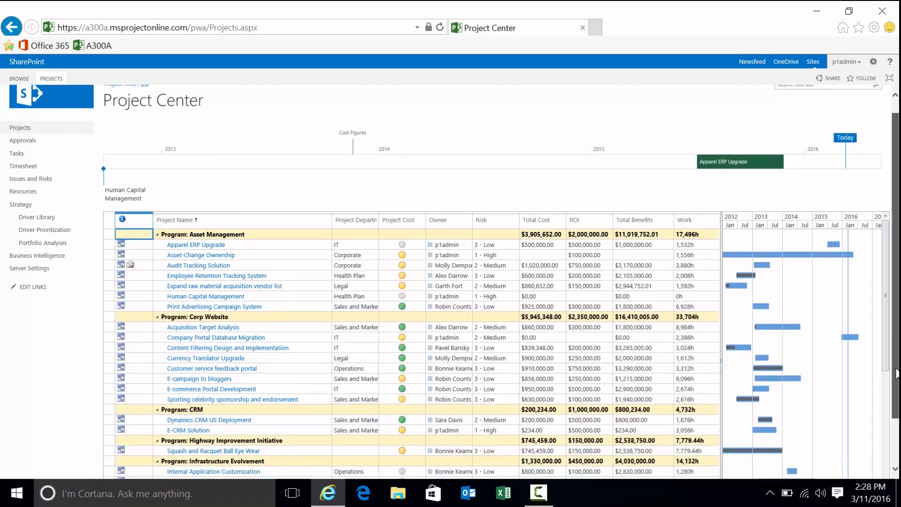
pyautogui.scroll(-3)
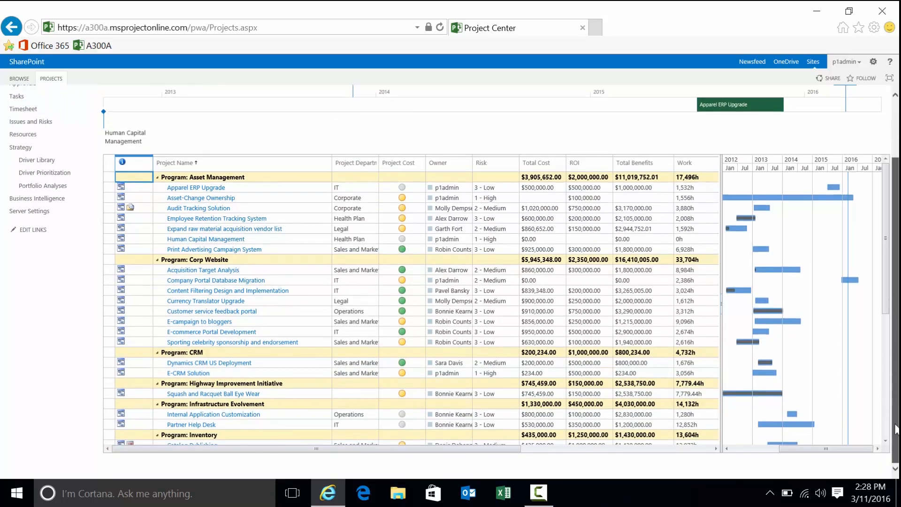
pyautogui.scroll(3)
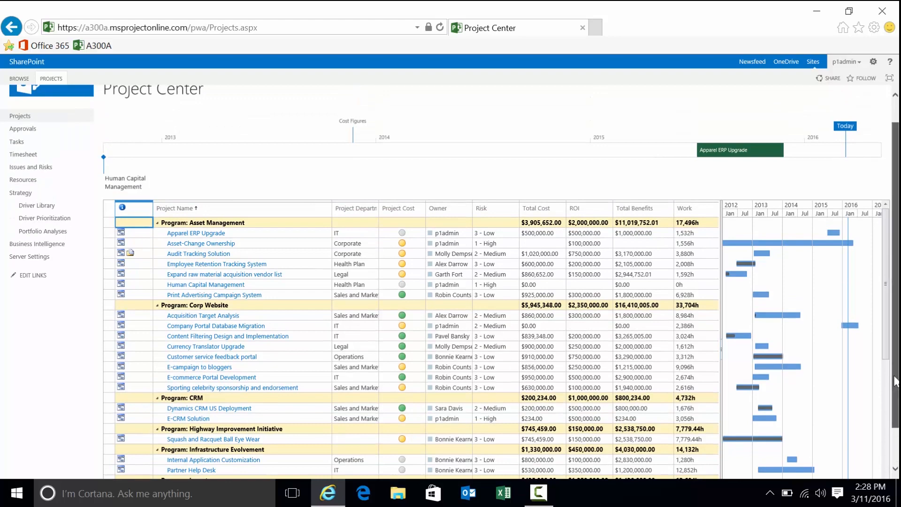
pyautogui.scroll(3)
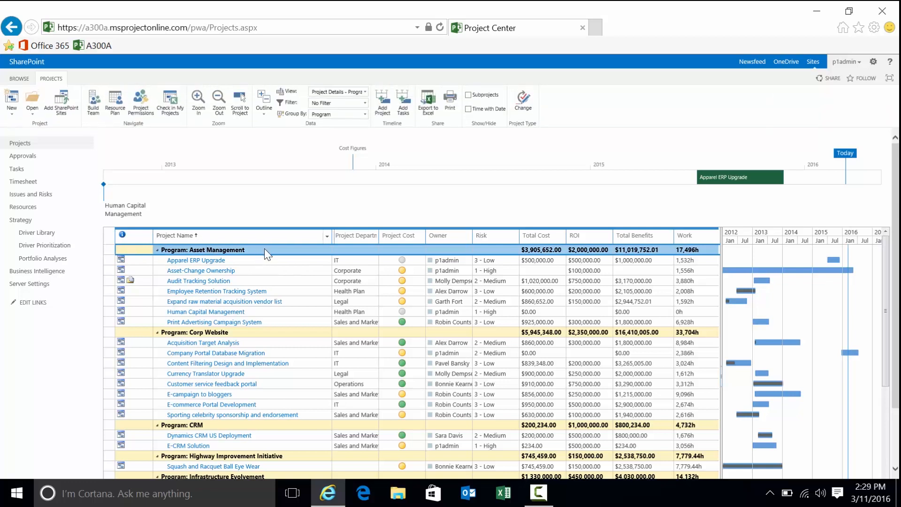
pyautogui.moveTo(354, 265)
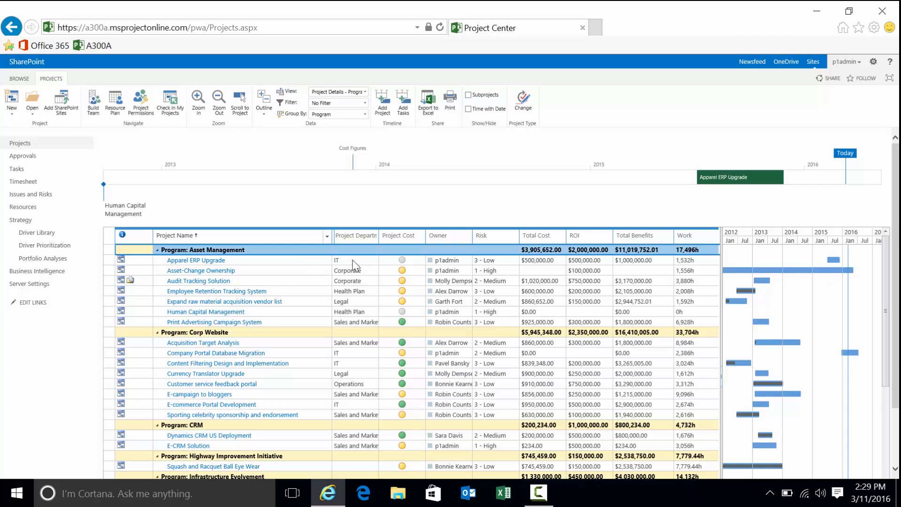
pyautogui.click(354, 260)
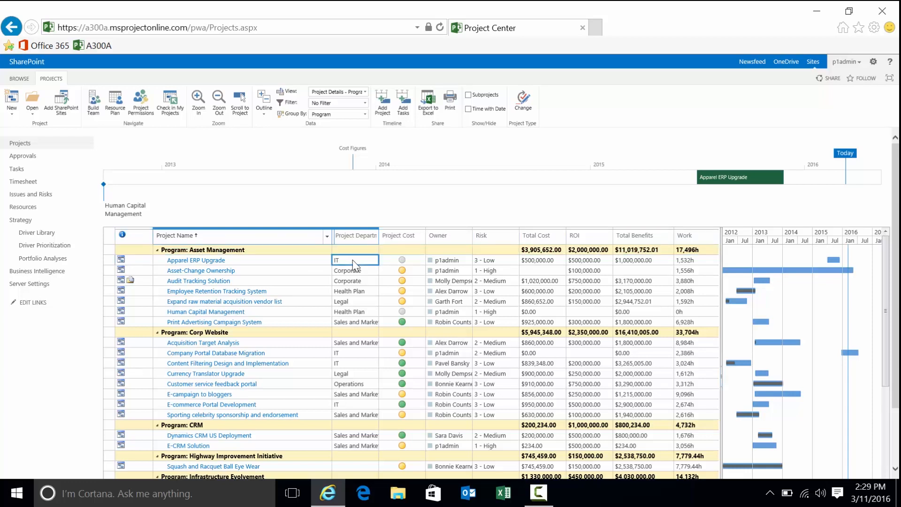
pyautogui.moveTo(368, 321)
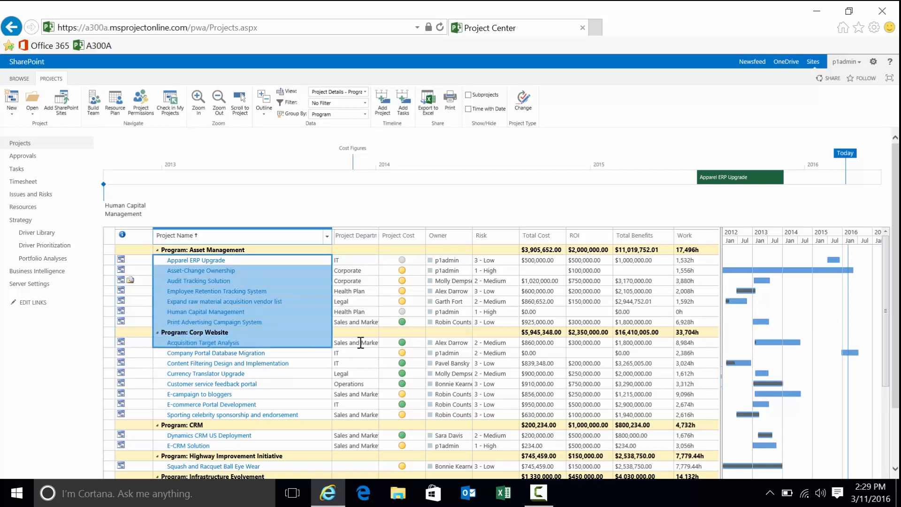
pyautogui.click(202, 343)
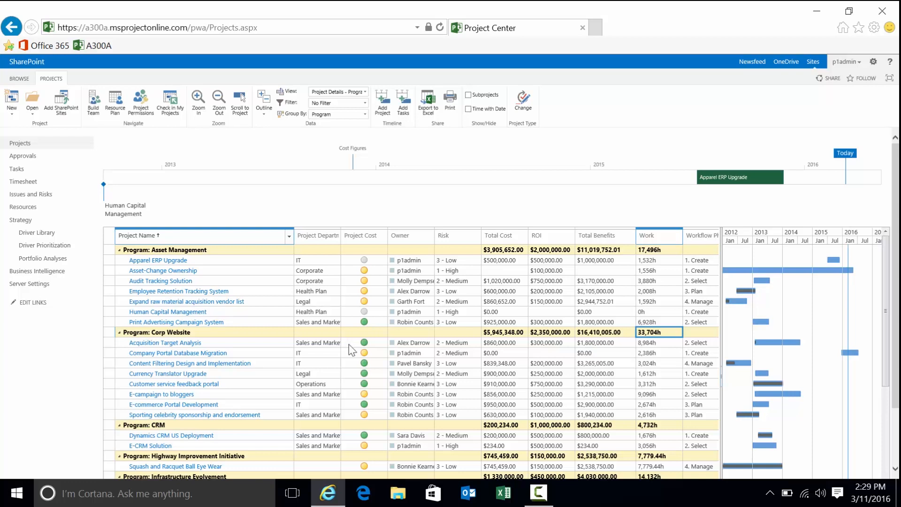
# Step: Select the Apparel ERP Upgrade project row under Asset Management
pyautogui.click(158, 260)
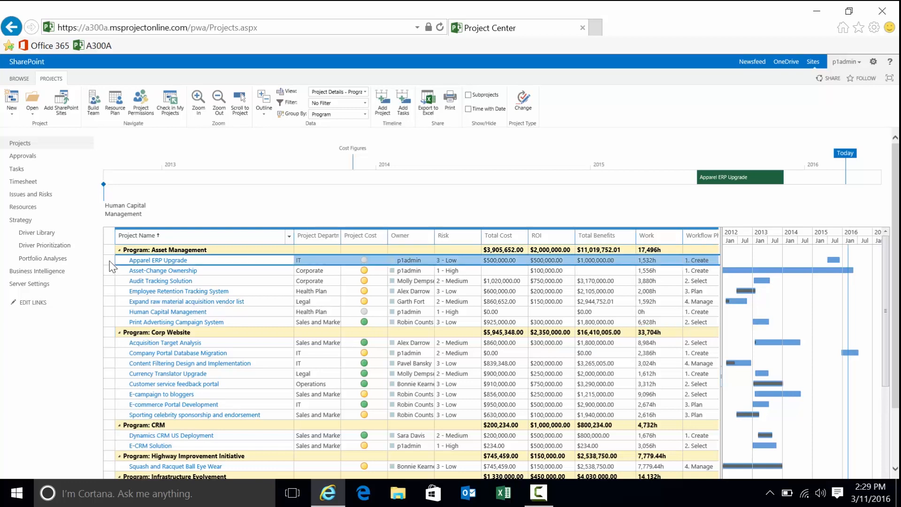
pyautogui.moveTo(173, 125)
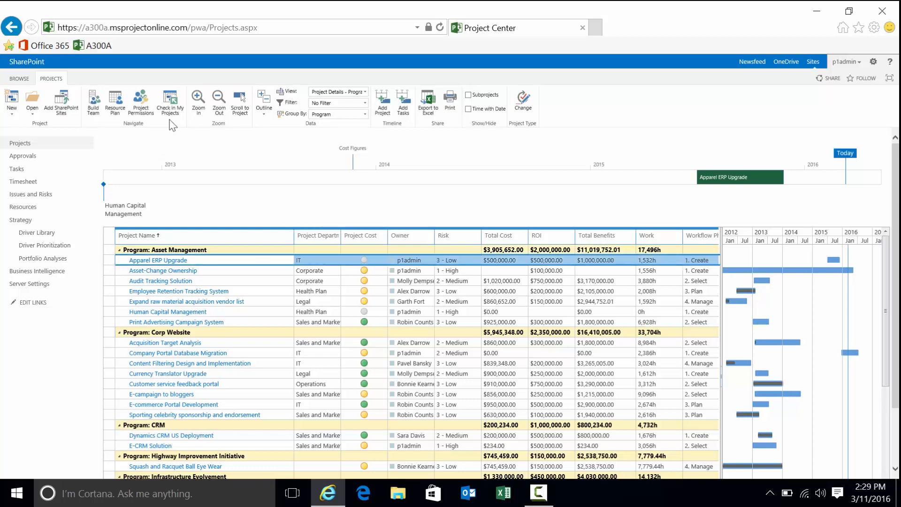
pyautogui.moveTo(115, 102)
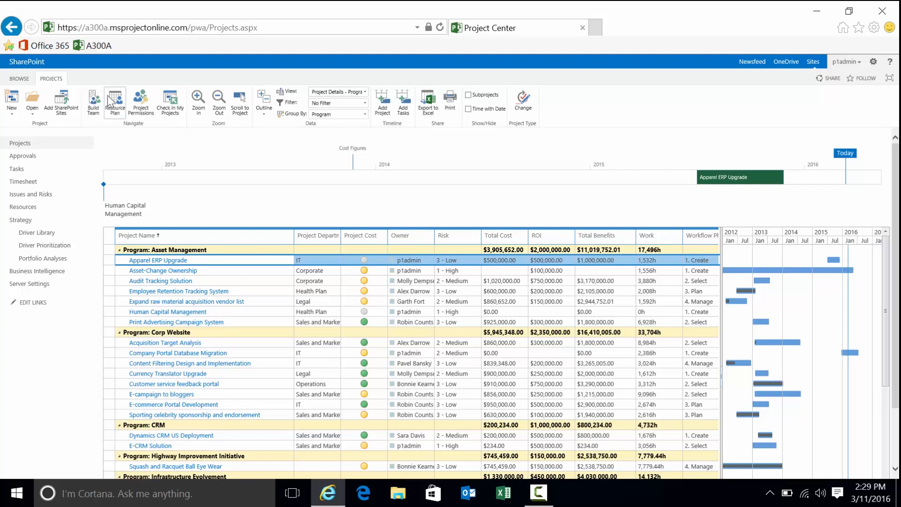
pyautogui.moveTo(115, 103)
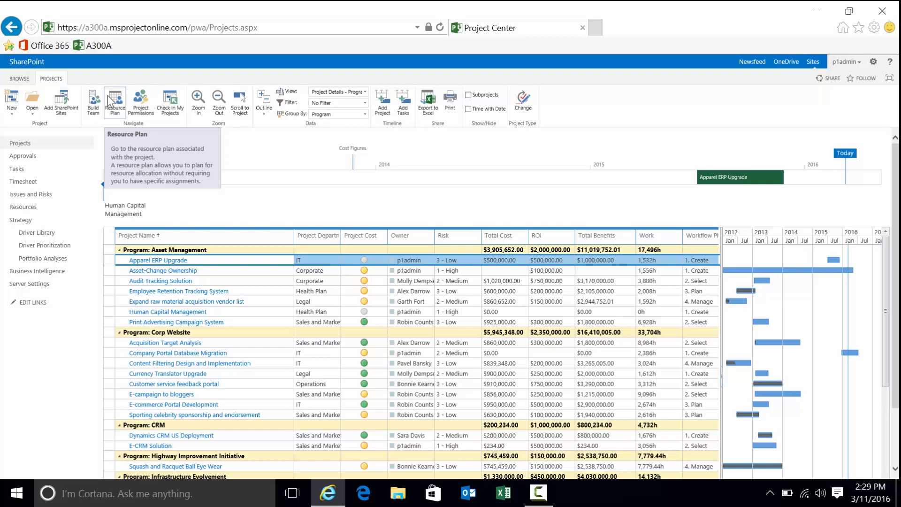
pyautogui.moveTo(219, 103)
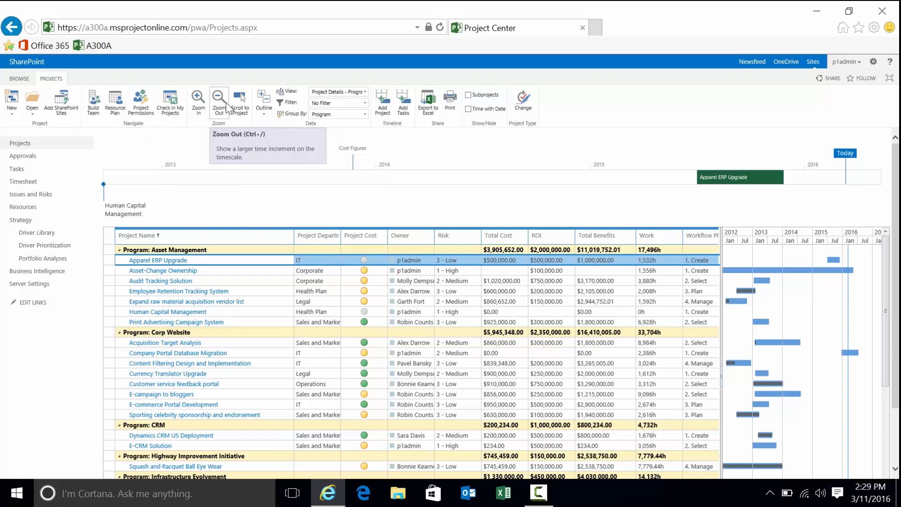
pyautogui.moveTo(183, 394)
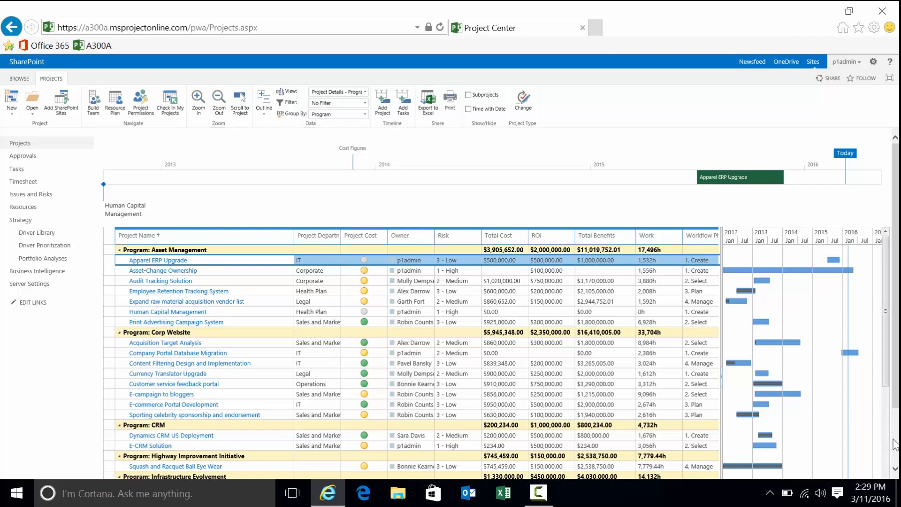
pyautogui.moveTo(447, 346)
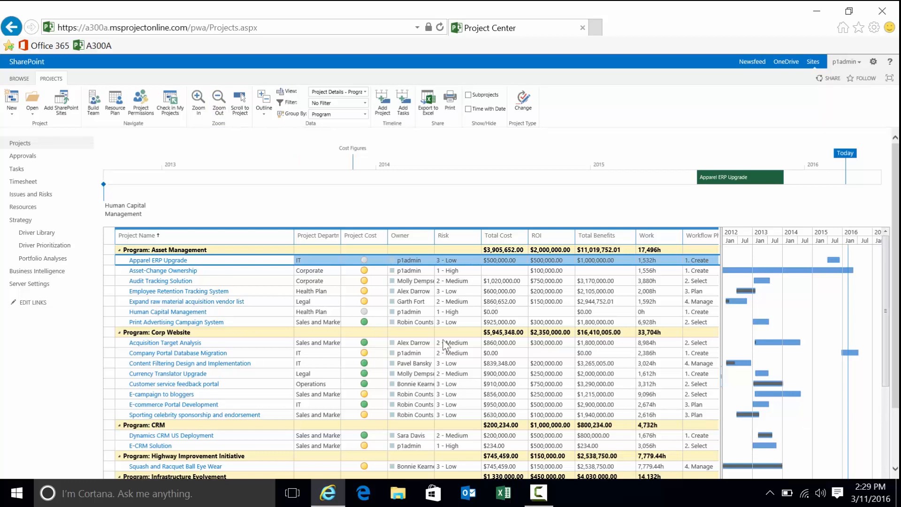
pyautogui.moveTo(167, 312)
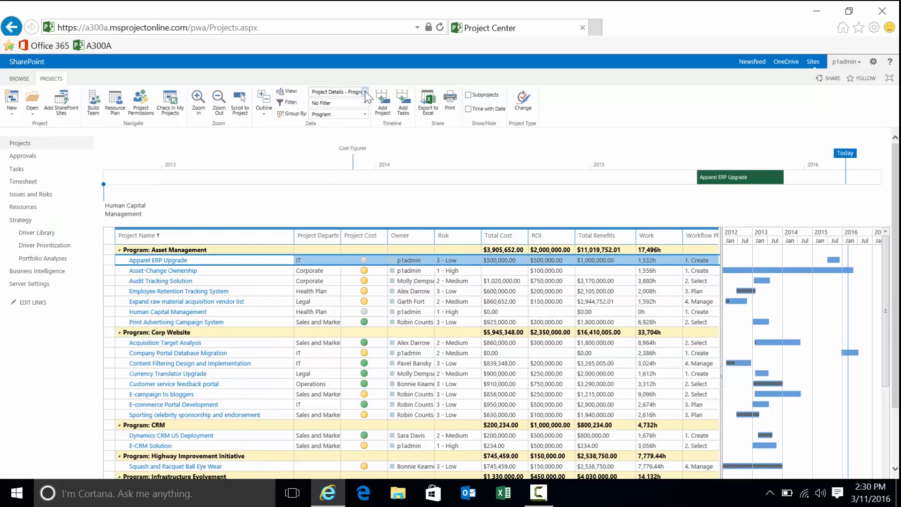
# Step: Switch to the Project Details - Stage view and zoom the timeline out to 2009–2019
pyautogui.click(366, 92)
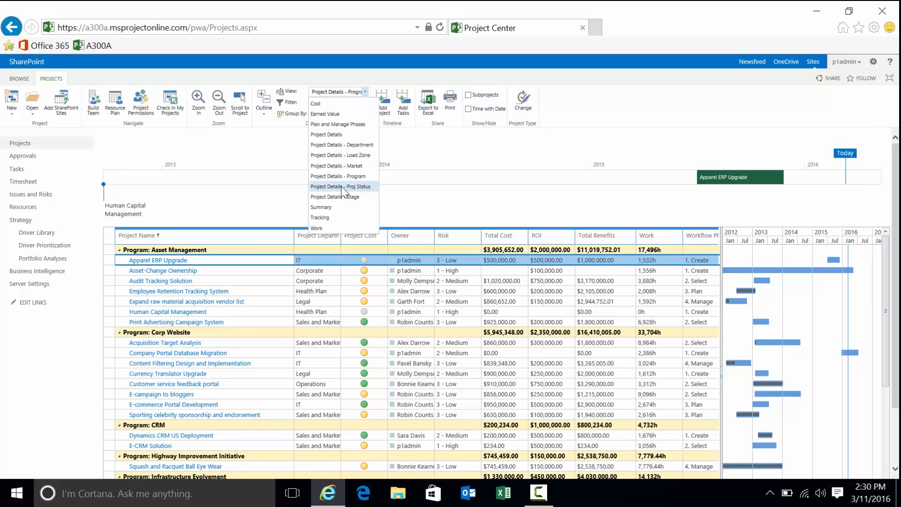
pyautogui.moveTo(334, 197)
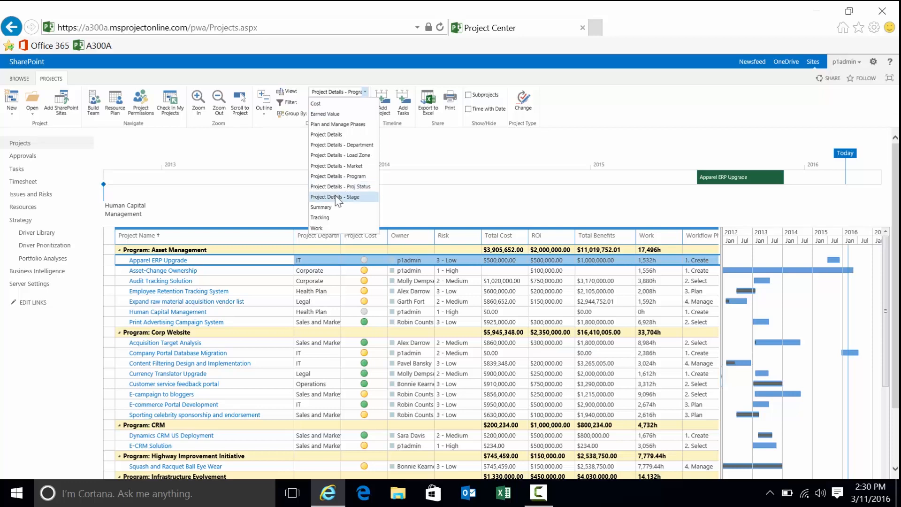
pyautogui.click(335, 197)
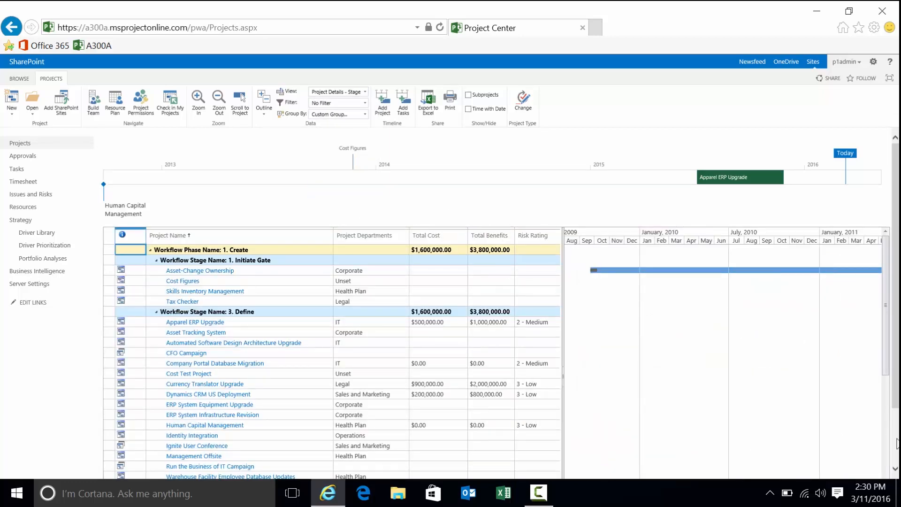
pyautogui.scroll(-3)
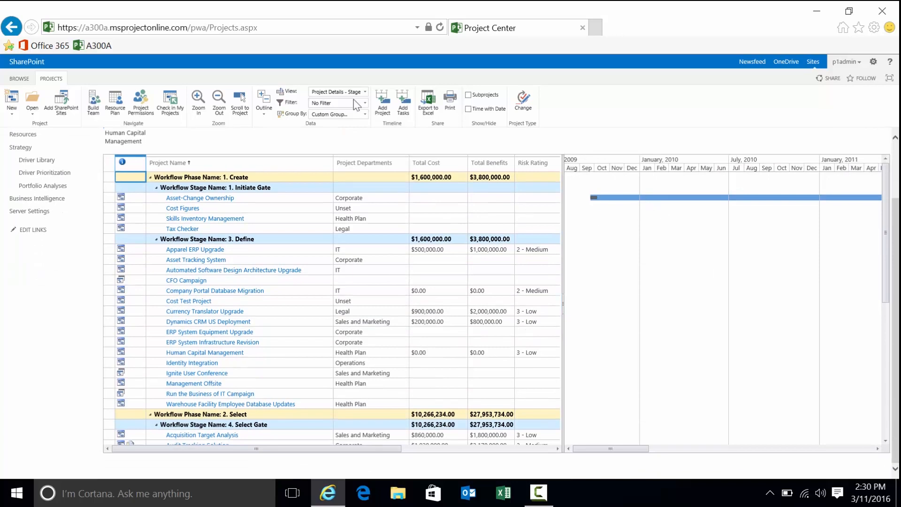
pyautogui.moveTo(218, 103)
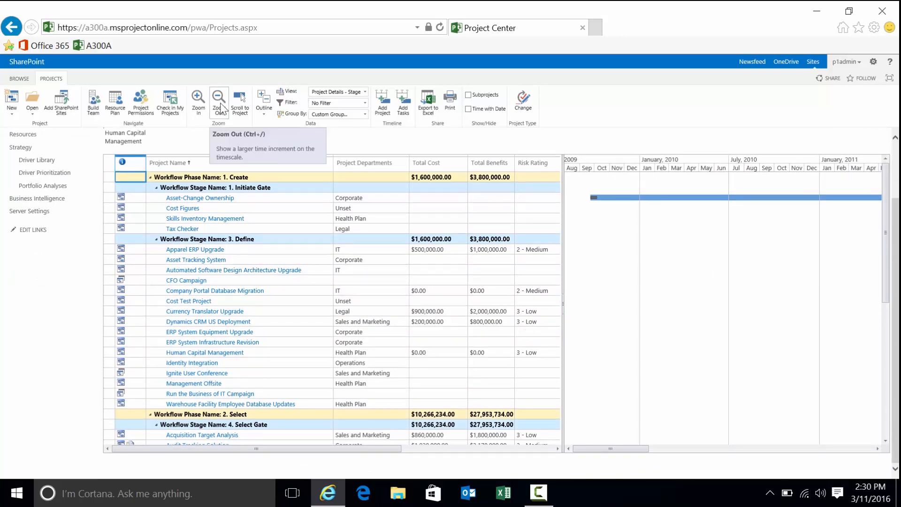
pyautogui.click(218, 103)
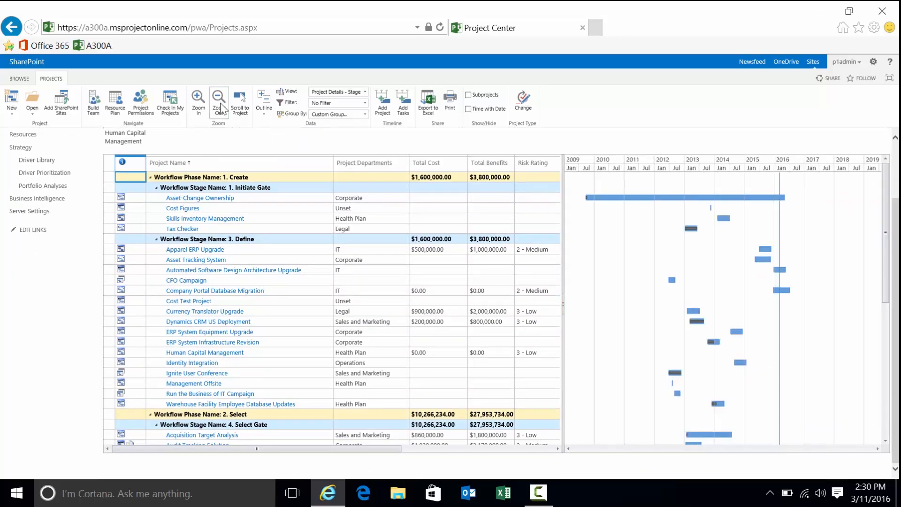
pyautogui.click(218, 103)
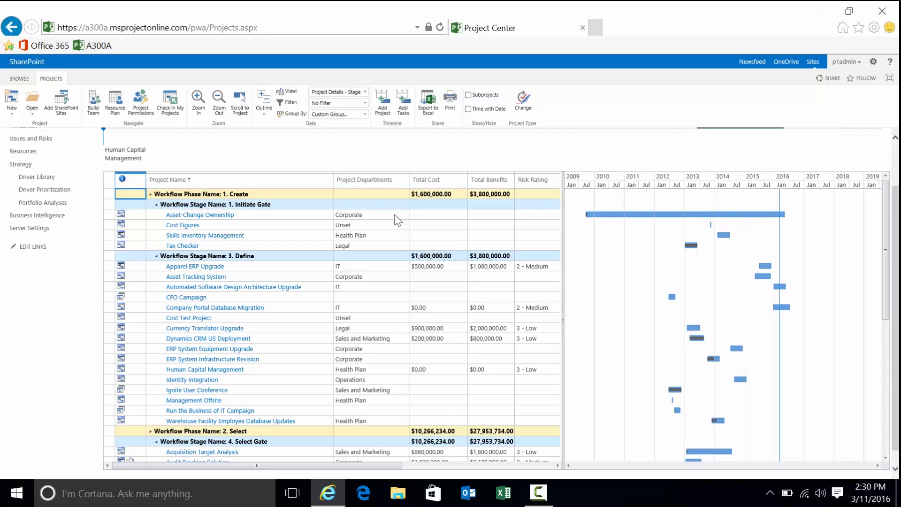
pyautogui.moveTo(309, 204)
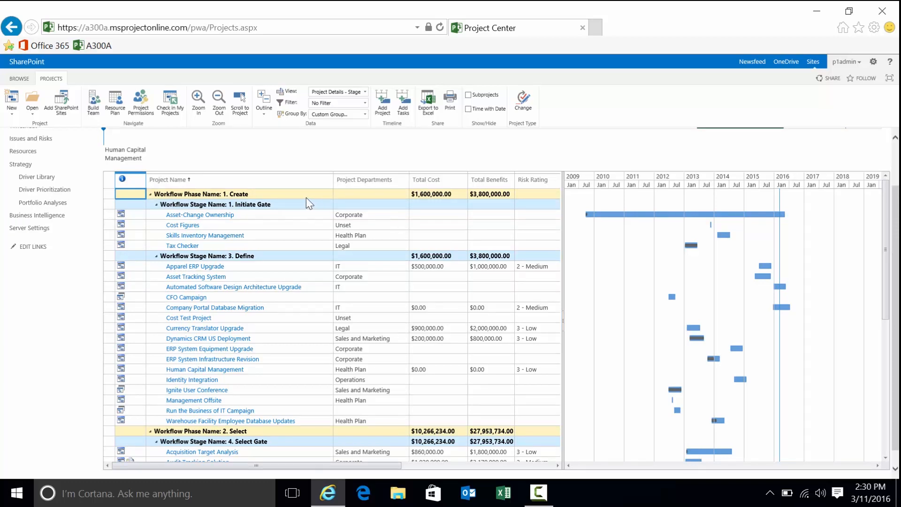
pyautogui.click(216, 204)
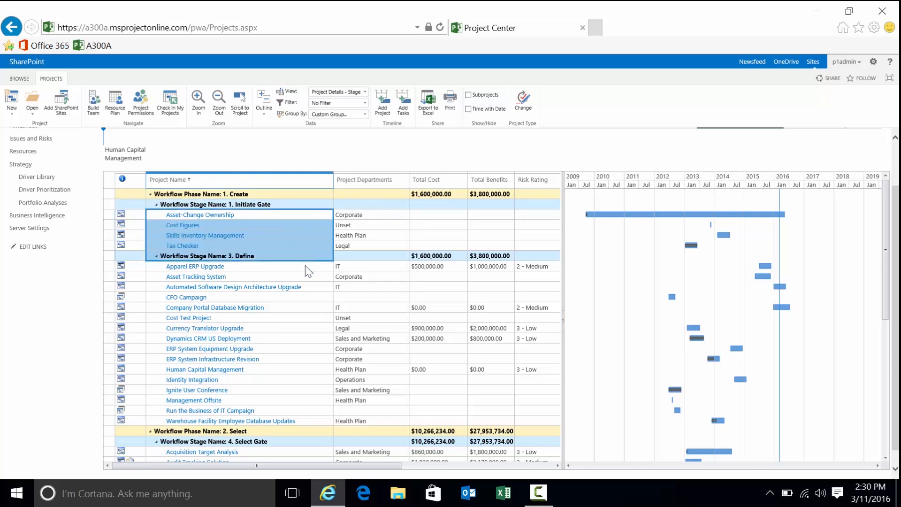
pyautogui.click(371, 245)
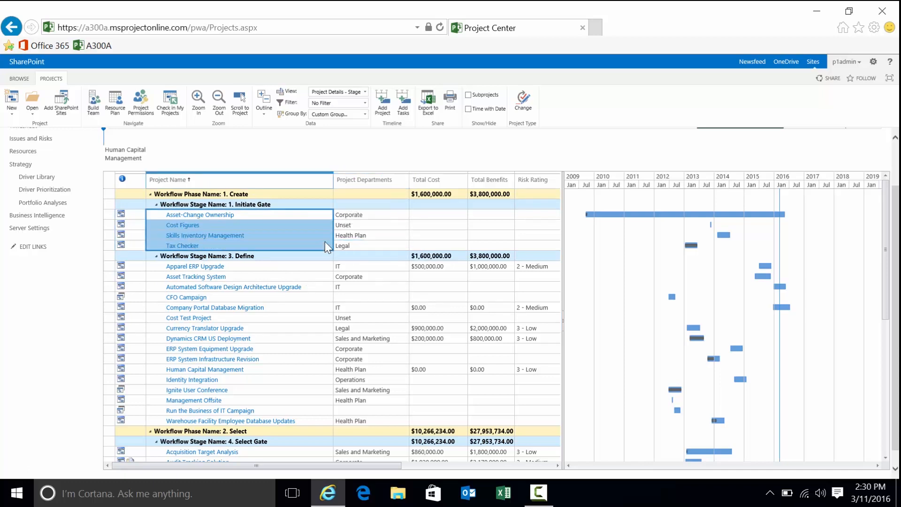
pyautogui.click(194, 266)
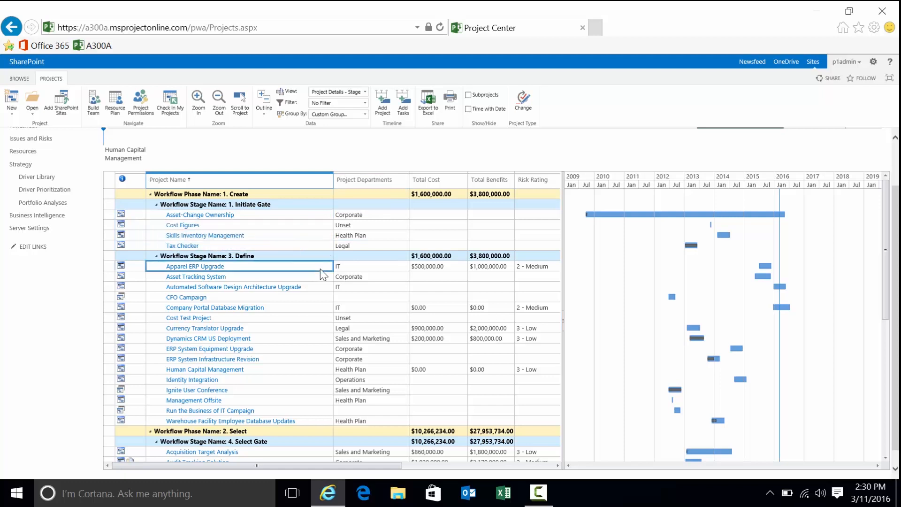
pyautogui.moveTo(324, 284)
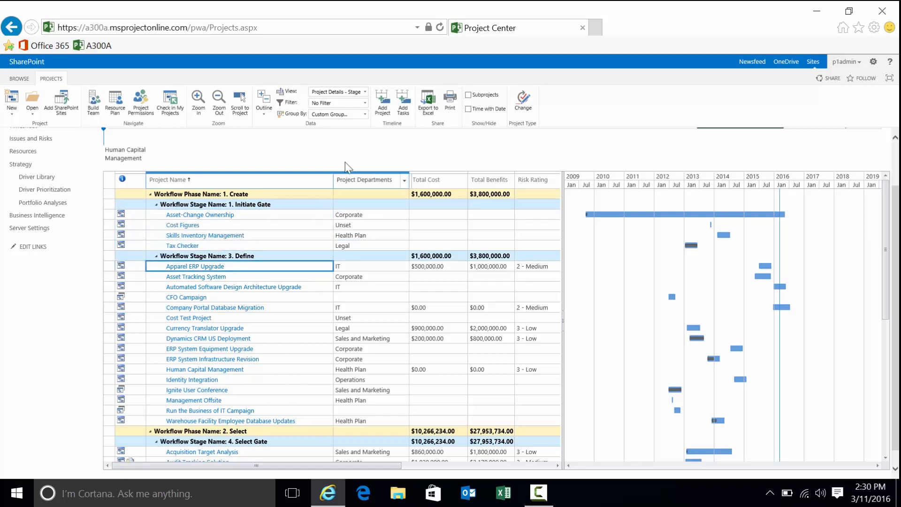
# Step: Switch Project Center to the Summary view and scroll the ungrouped list
pyautogui.click(364, 91)
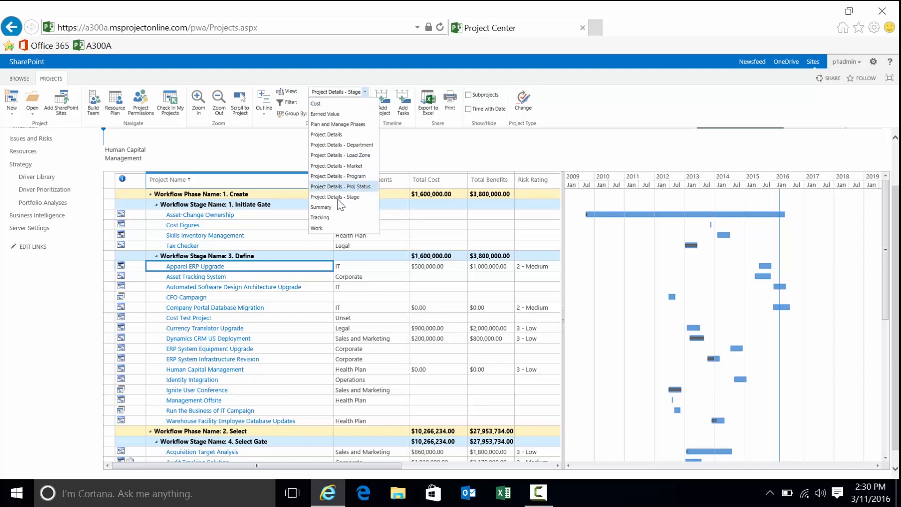
pyautogui.click(322, 207)
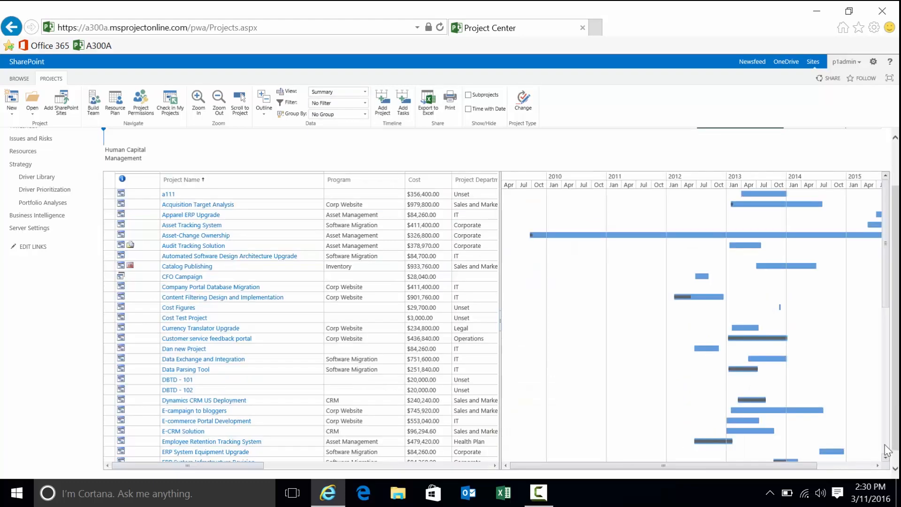
pyautogui.scroll(-3)
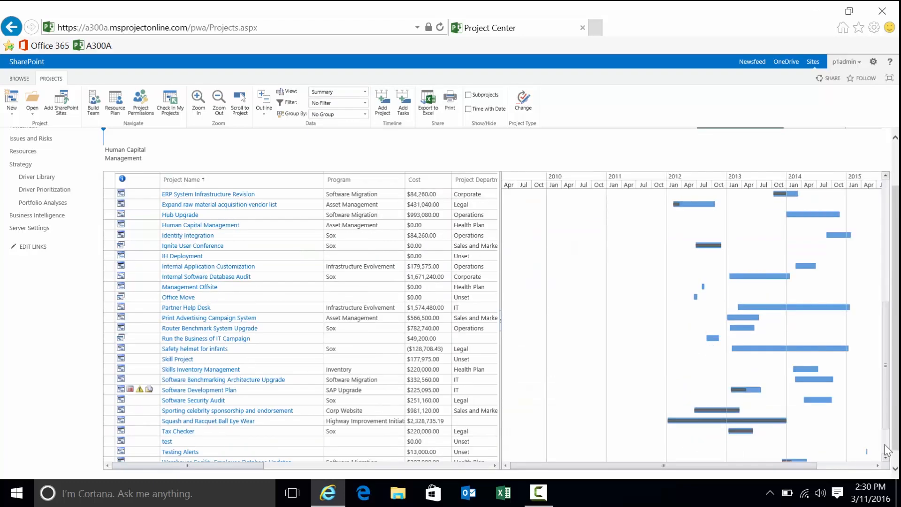
pyautogui.moveTo(287, 216)
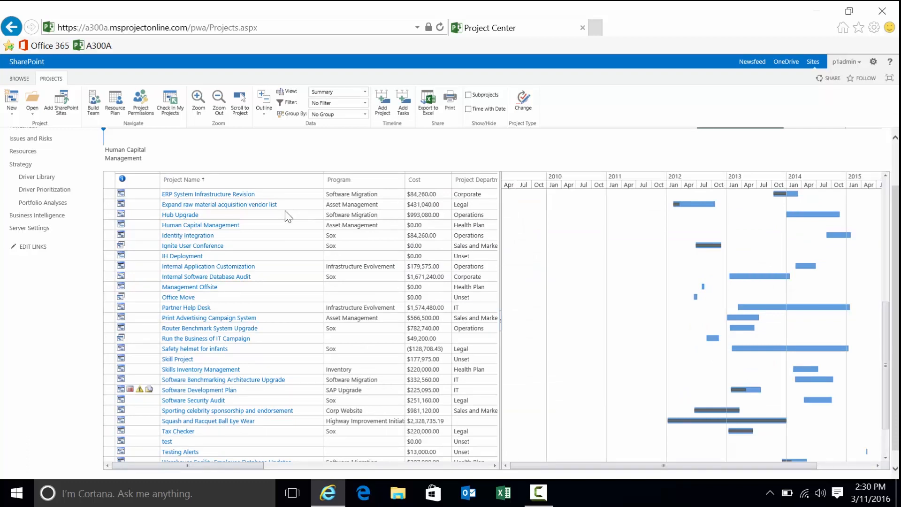
pyautogui.moveTo(199, 390)
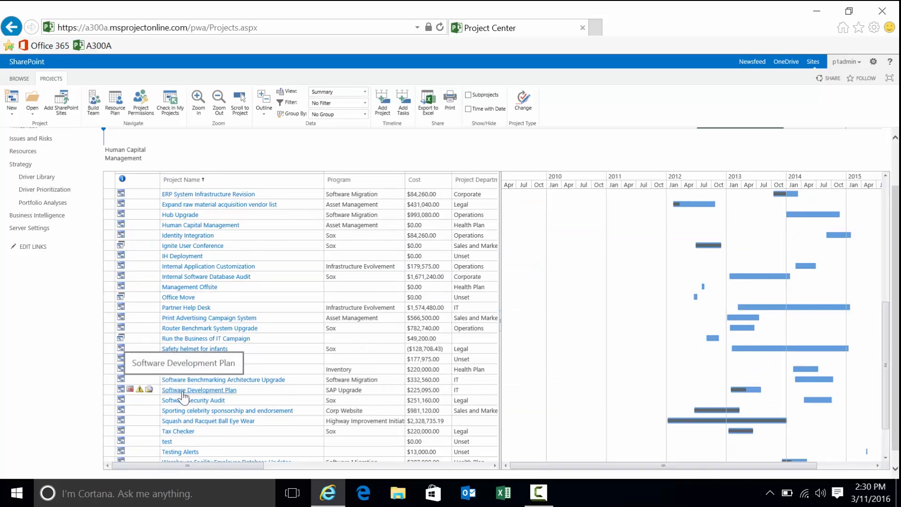
# Step: Open the Software Development Plan project to its Schedule page
pyautogui.click(199, 390)
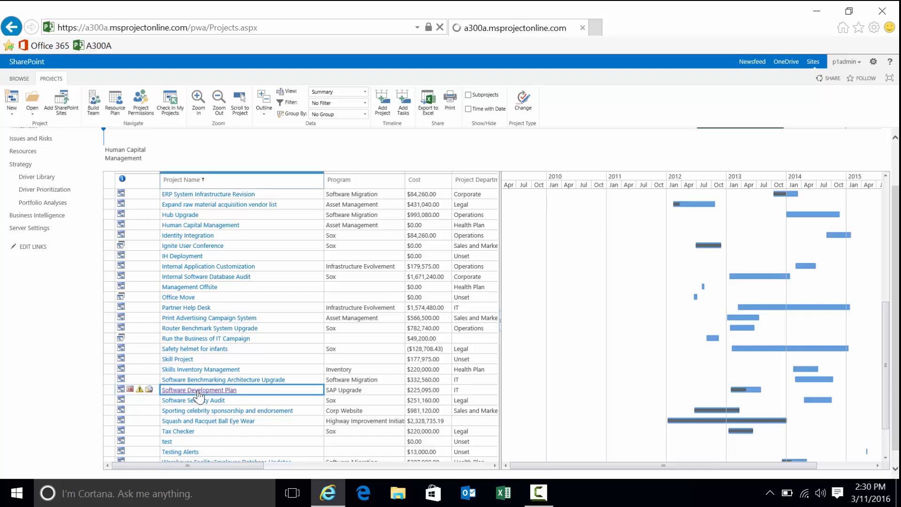
pyautogui.click(199, 390)
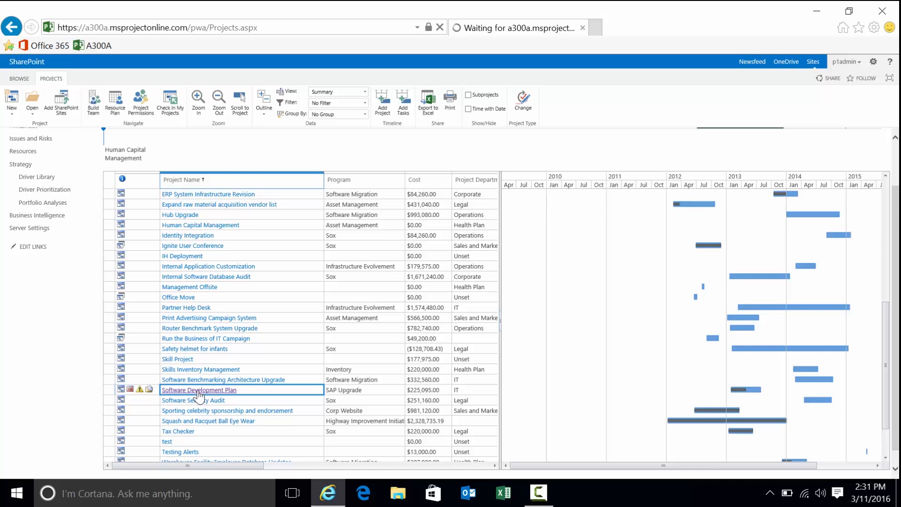
pyautogui.click(199, 389)
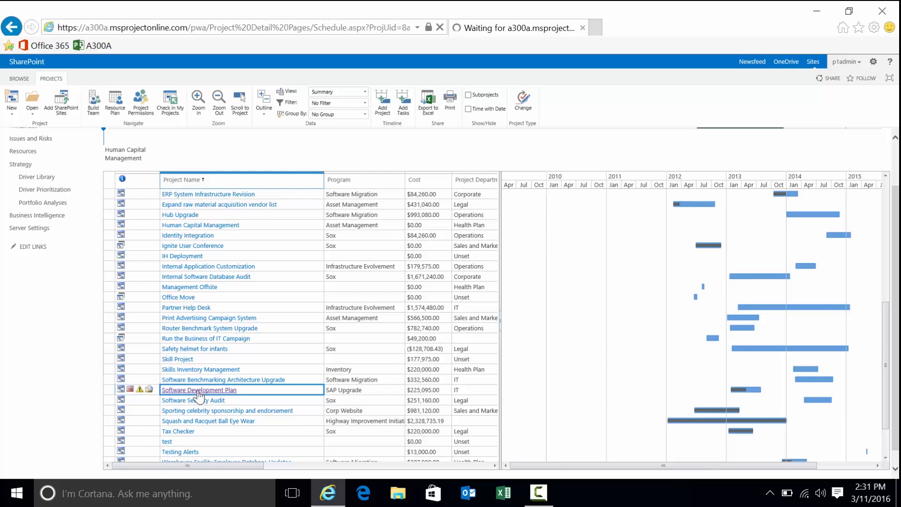
pyautogui.click(199, 389)
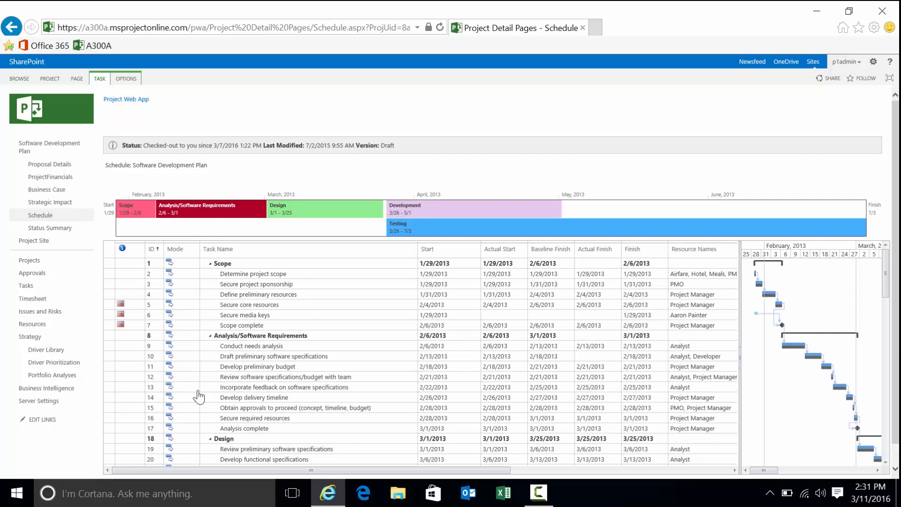
pyautogui.moveTo(125, 265)
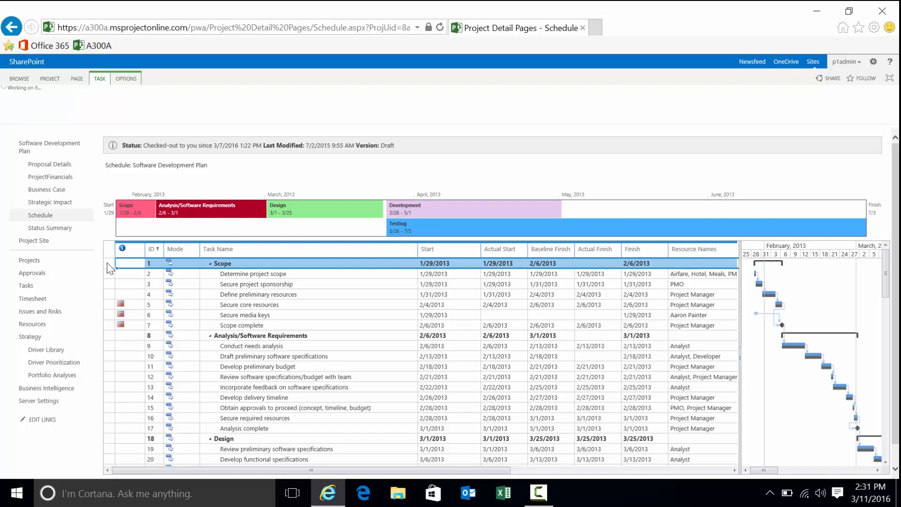
pyautogui.click(99, 79)
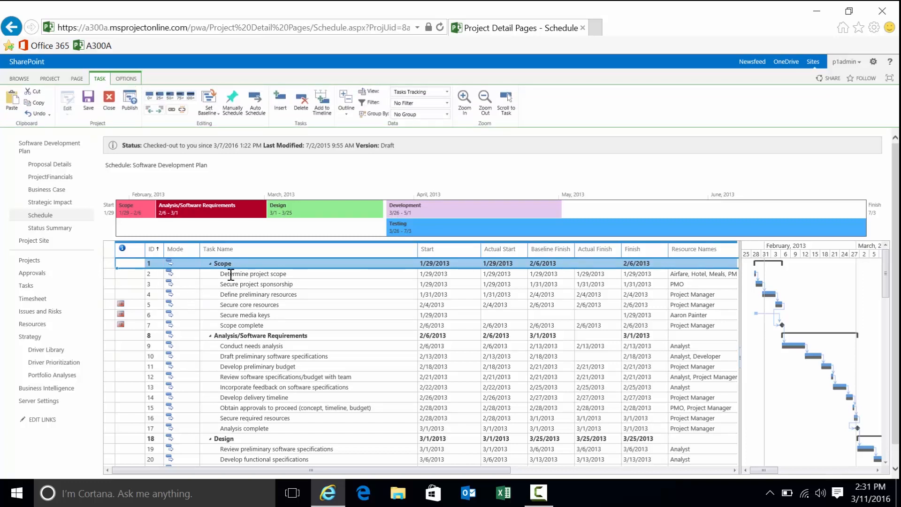
pyautogui.click(259, 336)
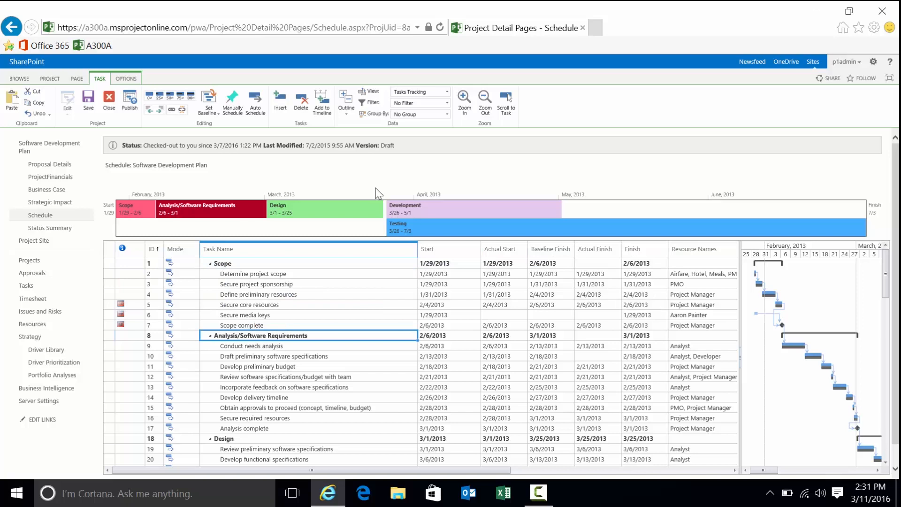
pyautogui.moveTo(180, 219)
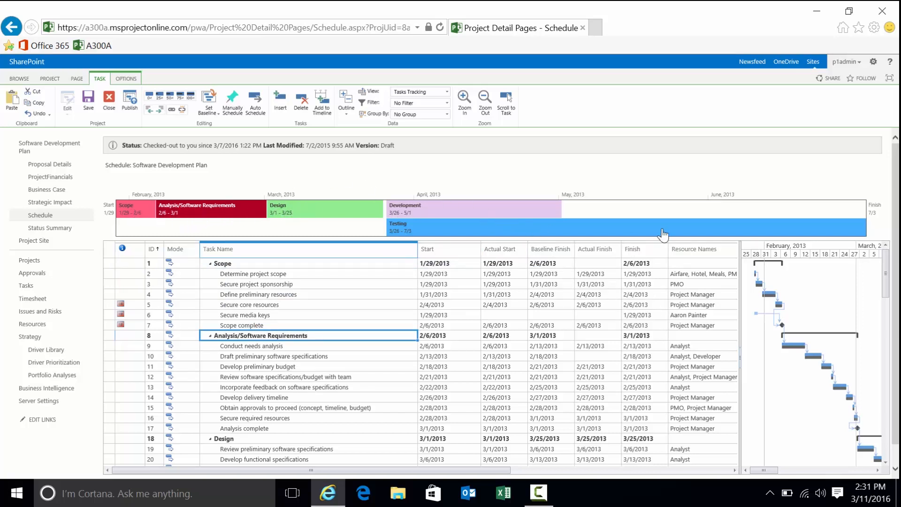
pyautogui.moveTo(709, 292)
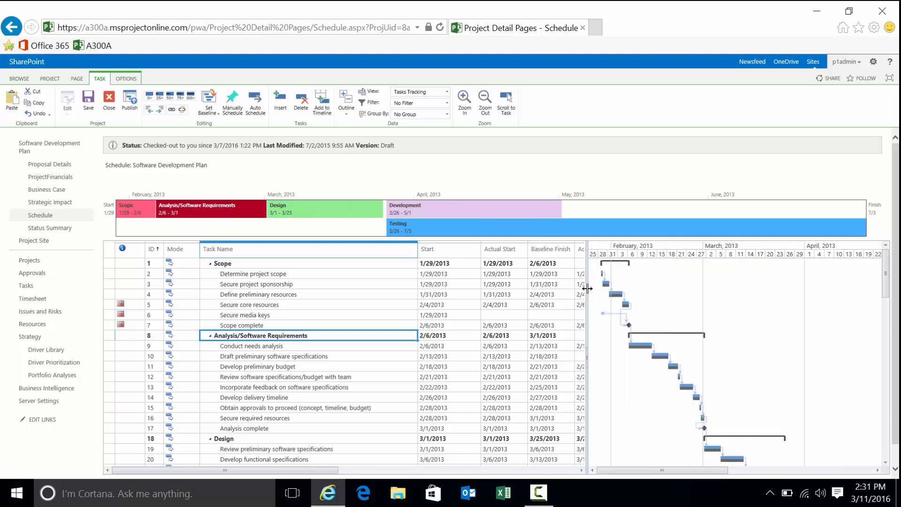
pyautogui.moveTo(424, 145)
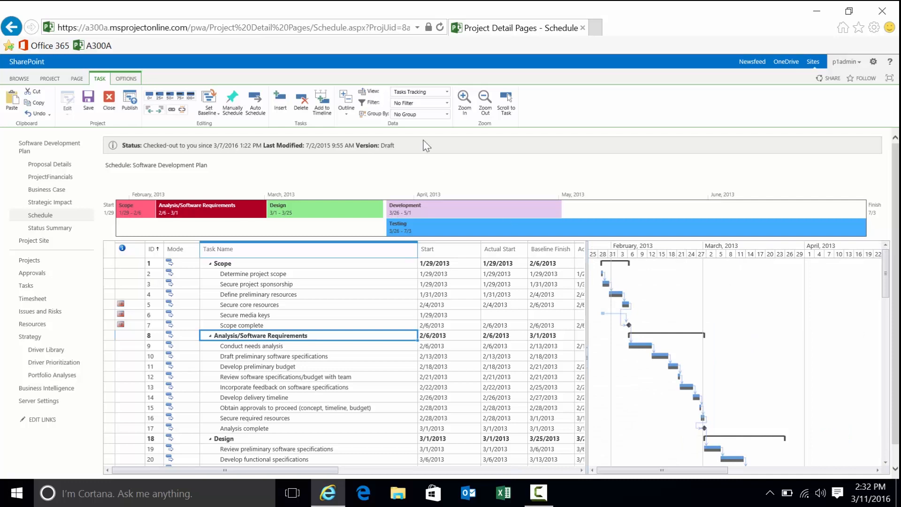
pyautogui.moveTo(232, 103)
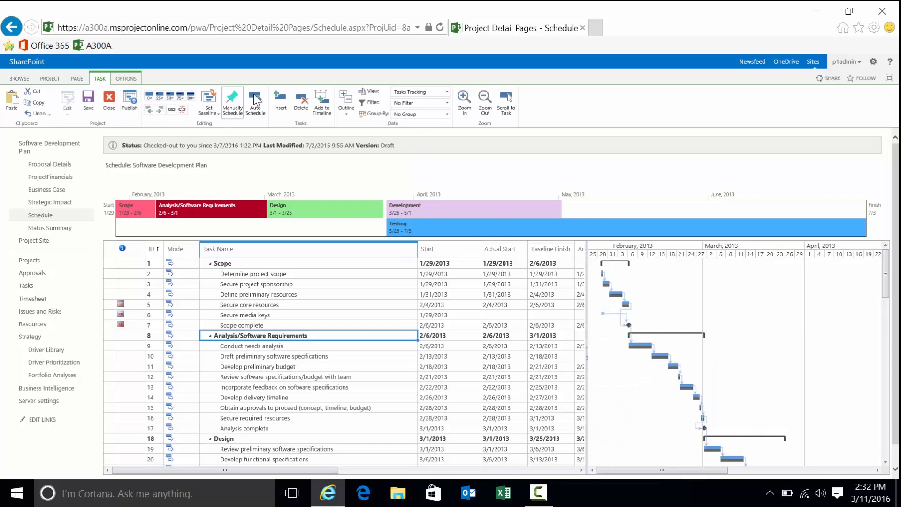
pyautogui.moveTo(287, 143)
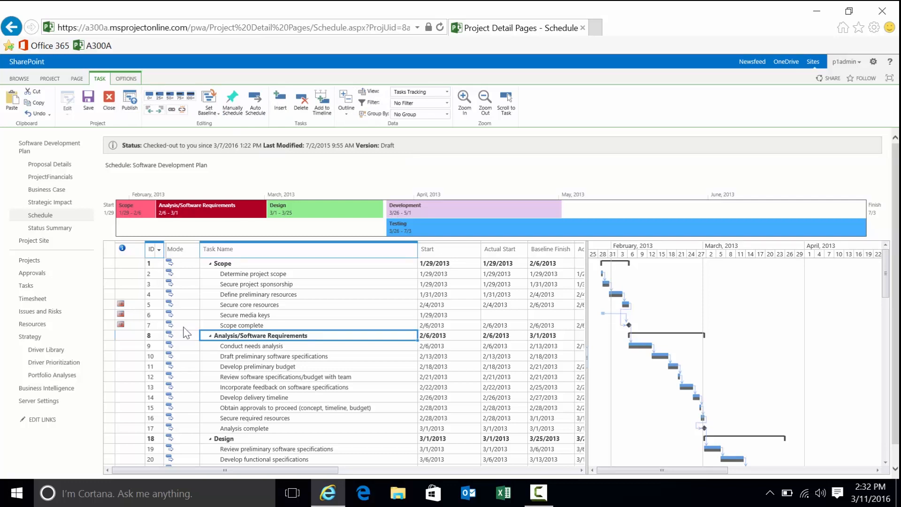
pyautogui.click(152, 249)
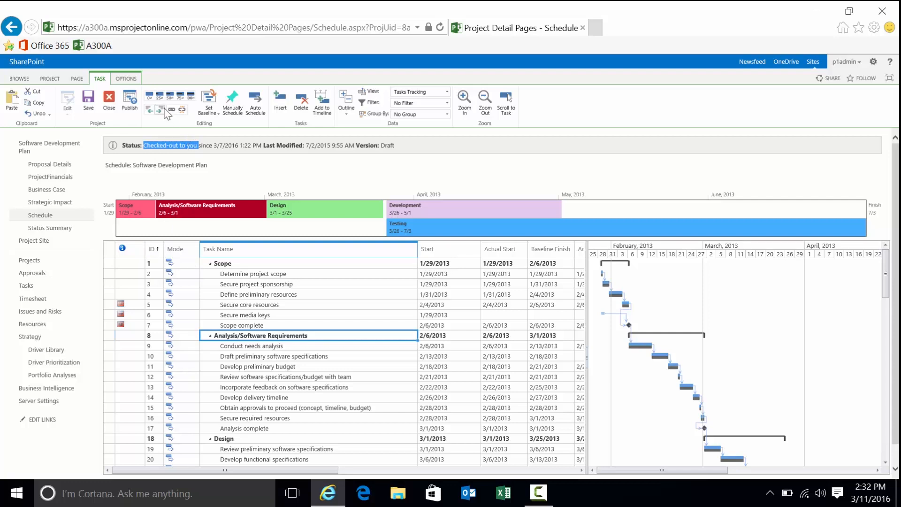
pyautogui.moveTo(208, 102)
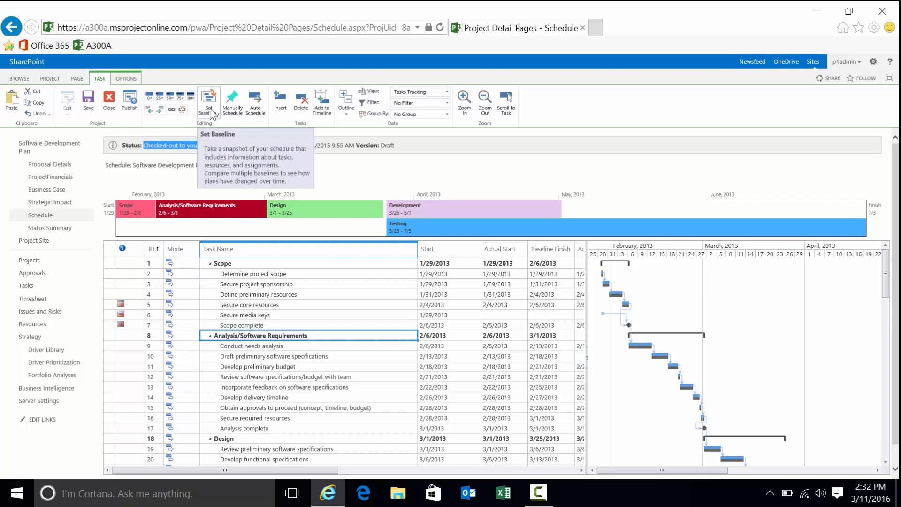
pyautogui.moveTo(280, 100)
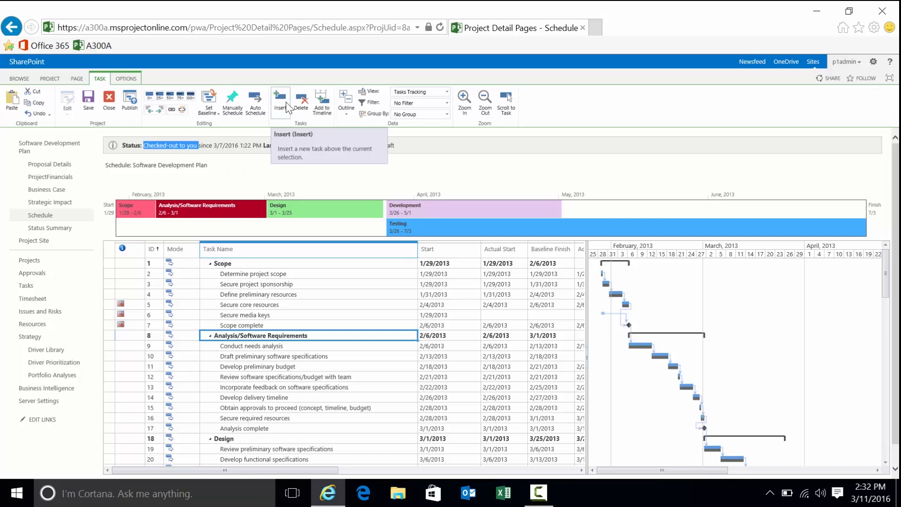
pyautogui.moveTo(117, 162)
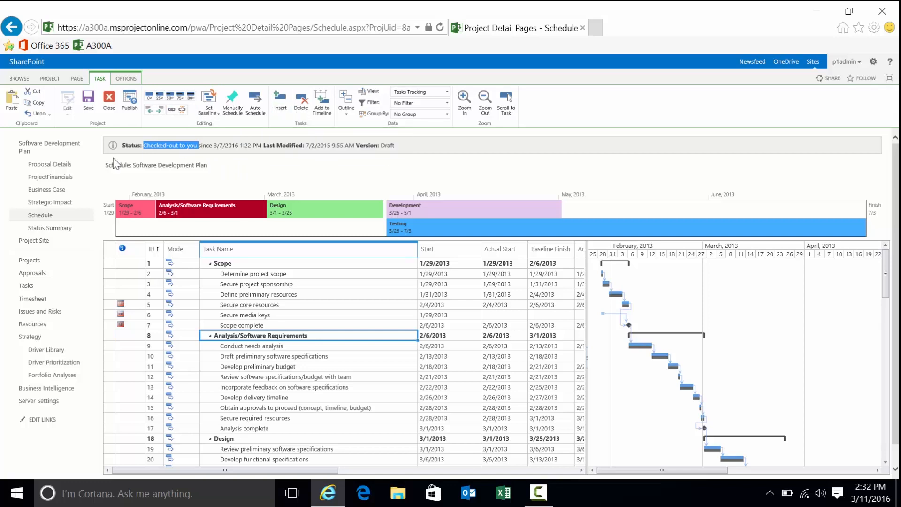
pyautogui.moveTo(49, 164)
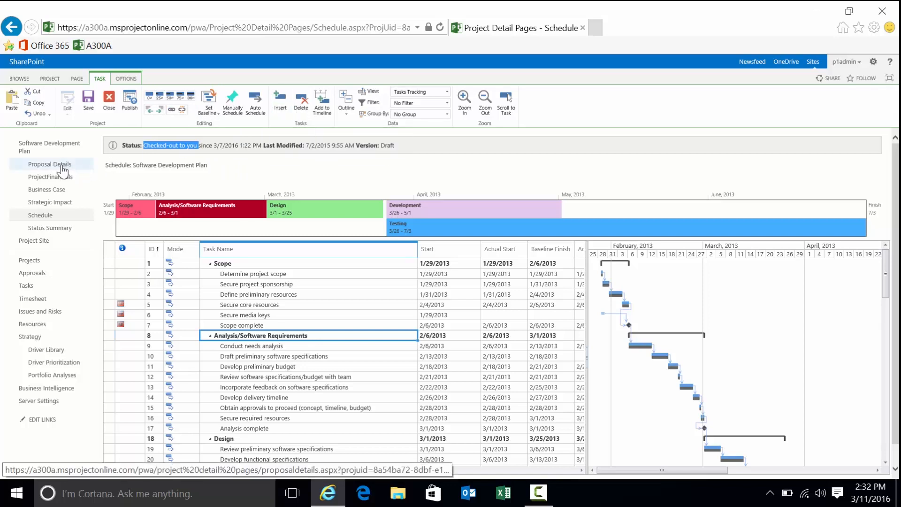
pyautogui.moveTo(50, 177)
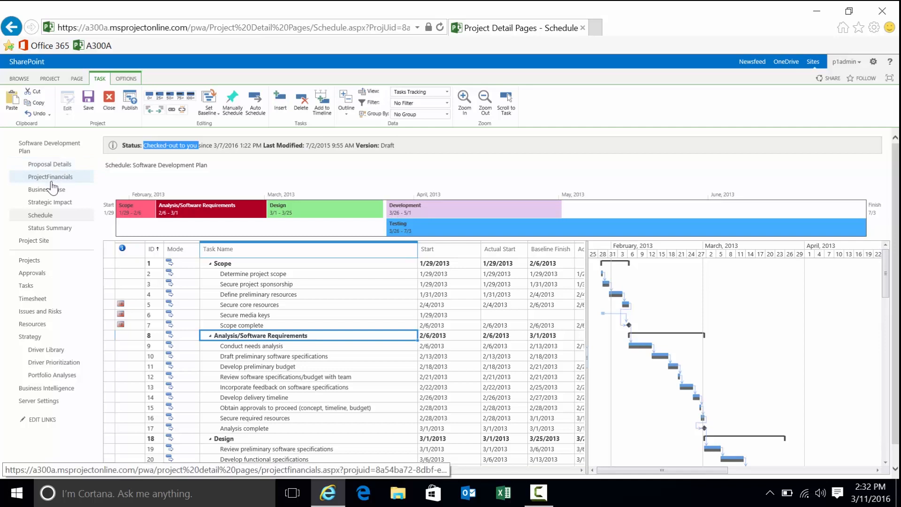
pyautogui.moveTo(49, 228)
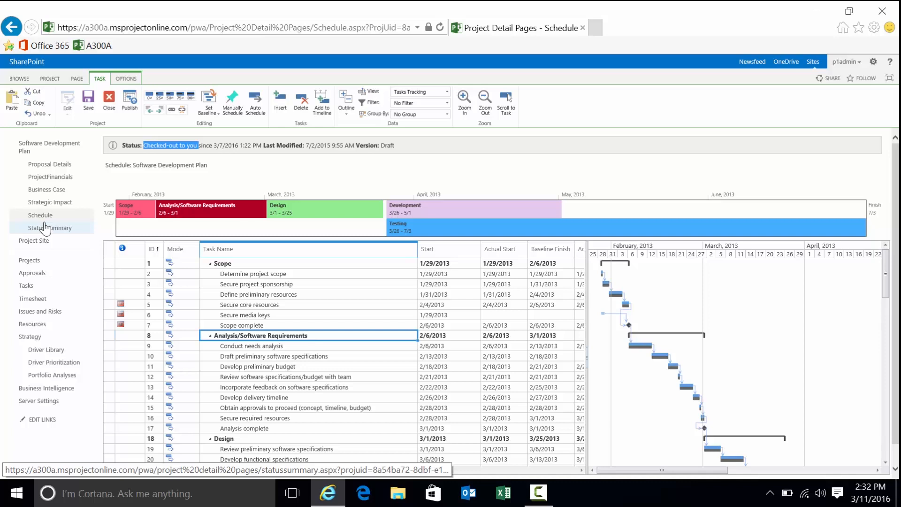
pyautogui.moveTo(49, 163)
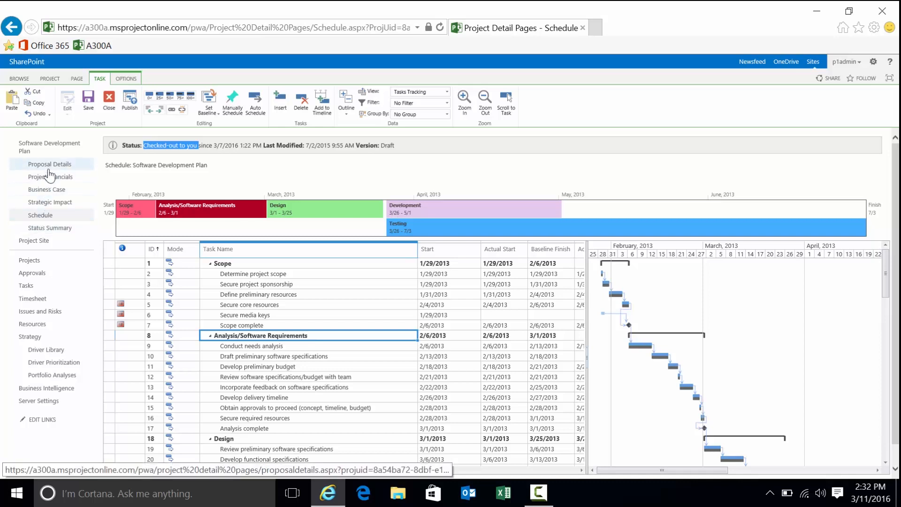
# Step: Open Proposal Details for the Software Development Plan from Quick Launch
pyautogui.click(50, 164)
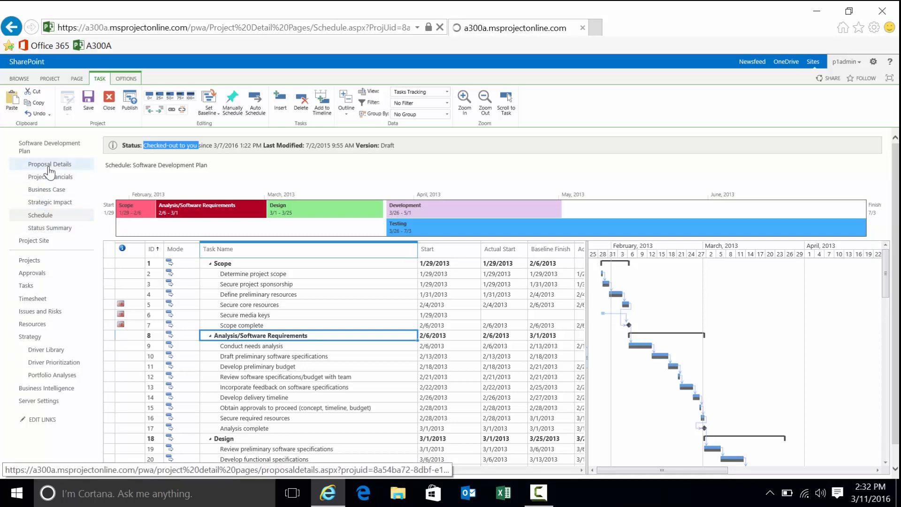
pyautogui.click(50, 164)
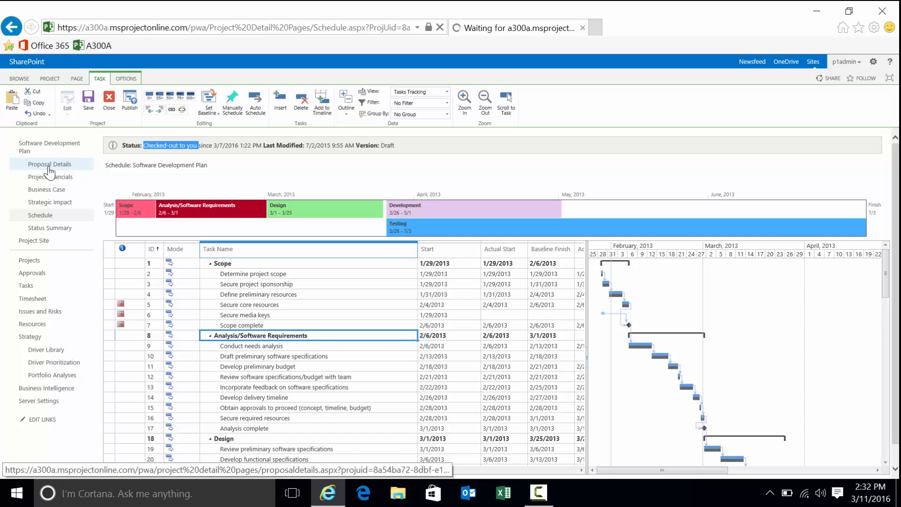
# Step: Review the Proposal Details form and place the cursor in Project Stakeholders
pyautogui.click(50, 164)
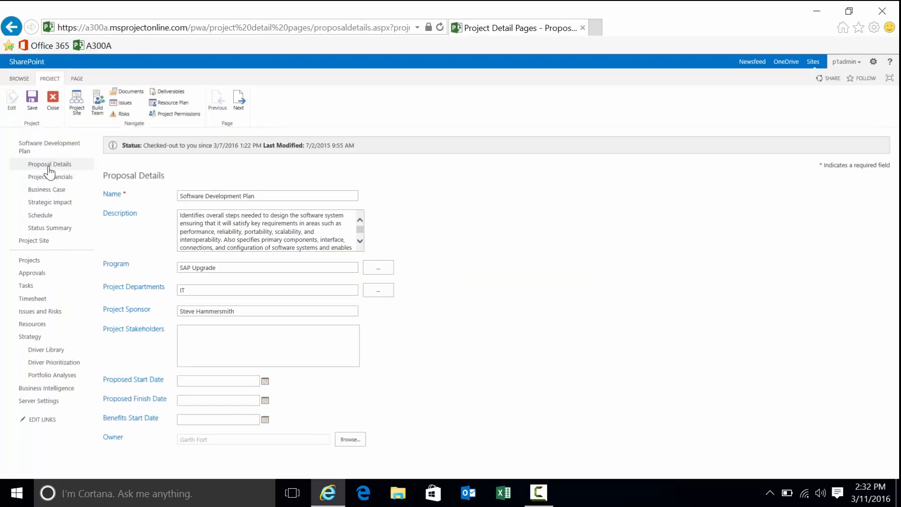
pyautogui.moveTo(233, 184)
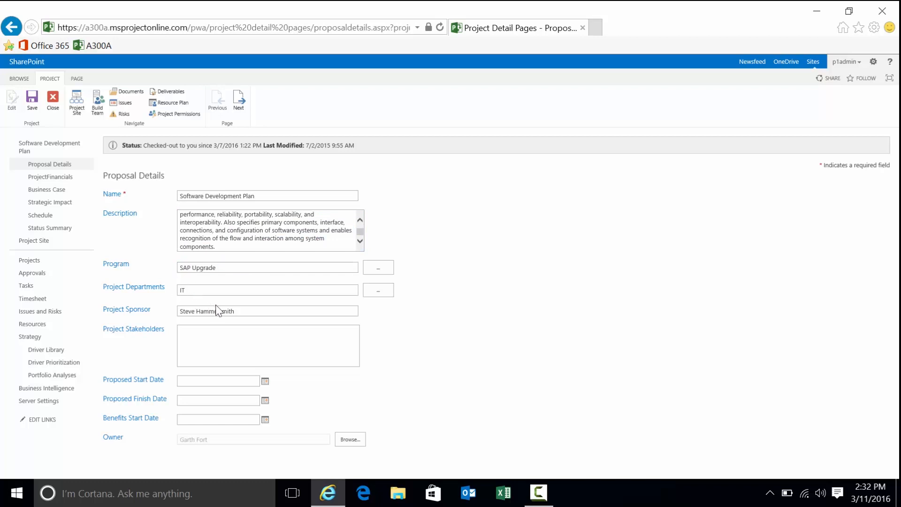
pyautogui.click(268, 345)
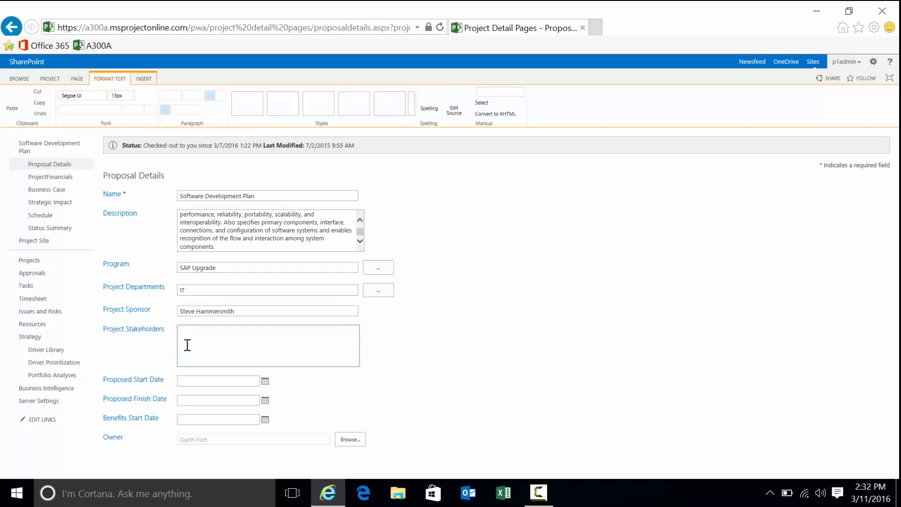
pyautogui.click(267, 345)
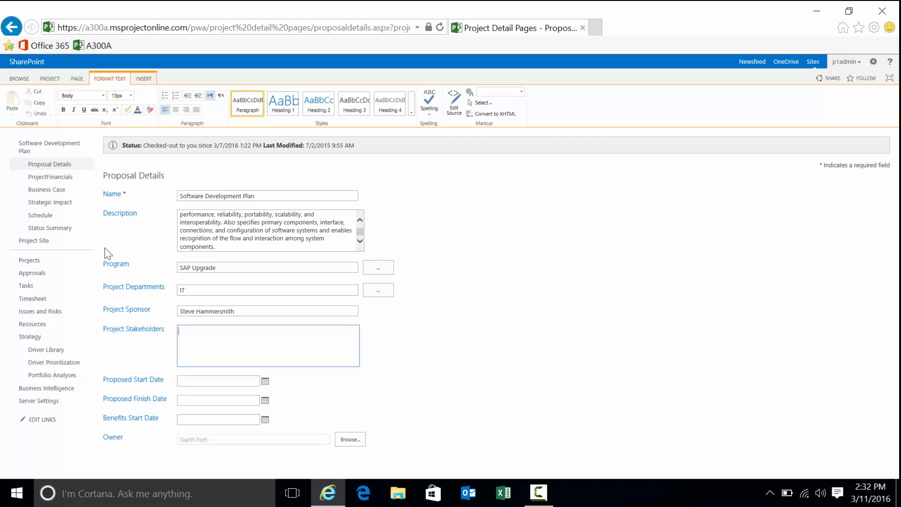
pyautogui.moveTo(46, 190)
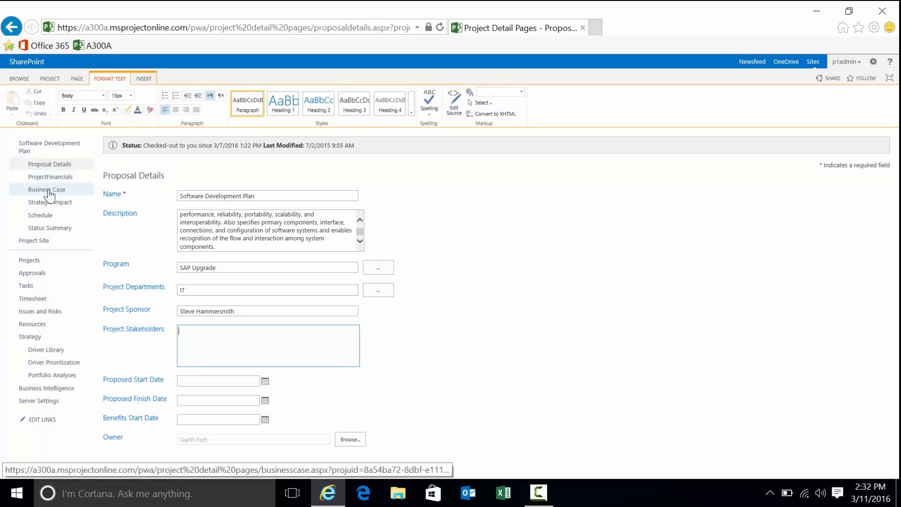
# Step: Open the Software Development Plan's Business Case page
pyautogui.click(47, 189)
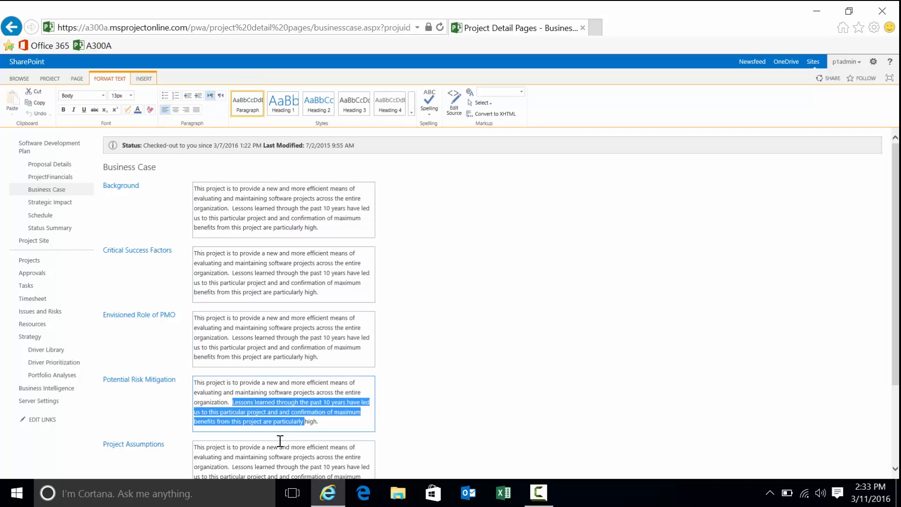
pyautogui.moveTo(49, 227)
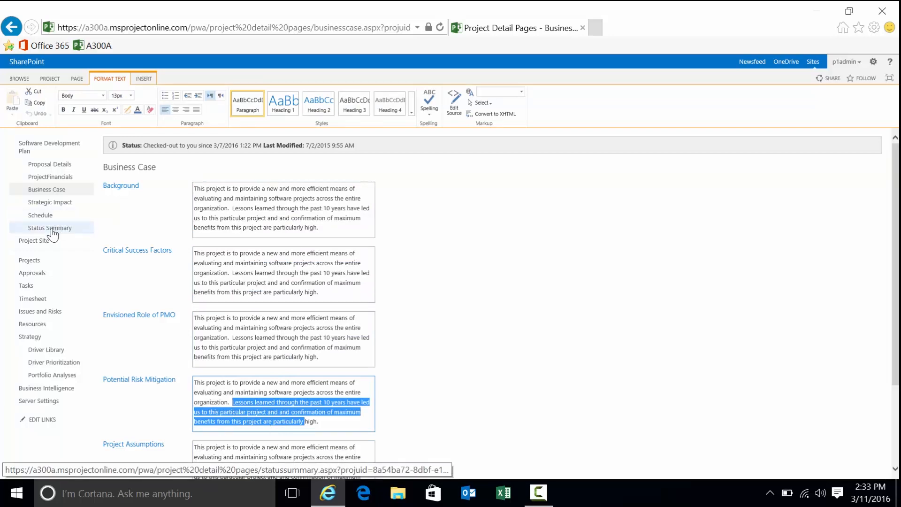
# Step: Open the Status Summary page and select the project status summary text for editing
pyautogui.click(48, 227)
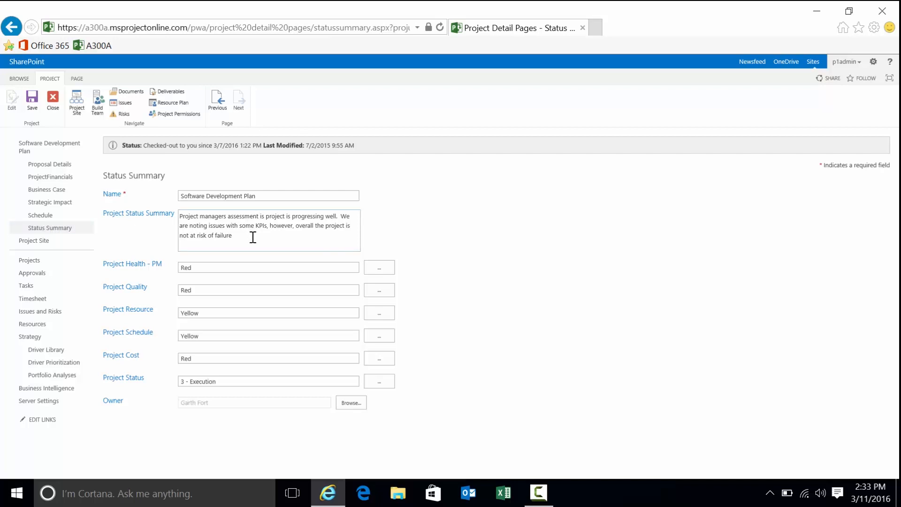
pyautogui.moveTo(257, 263)
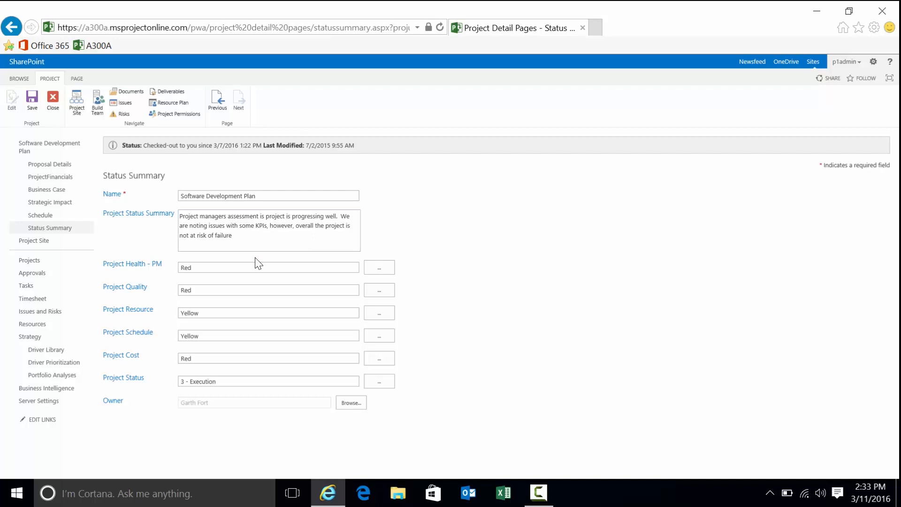
pyautogui.moveTo(47, 189)
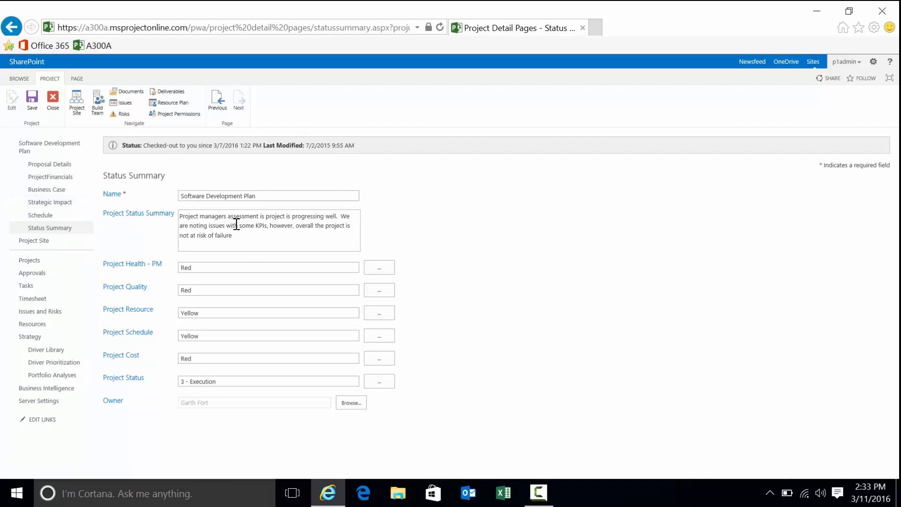
pyautogui.moveTo(252, 234)
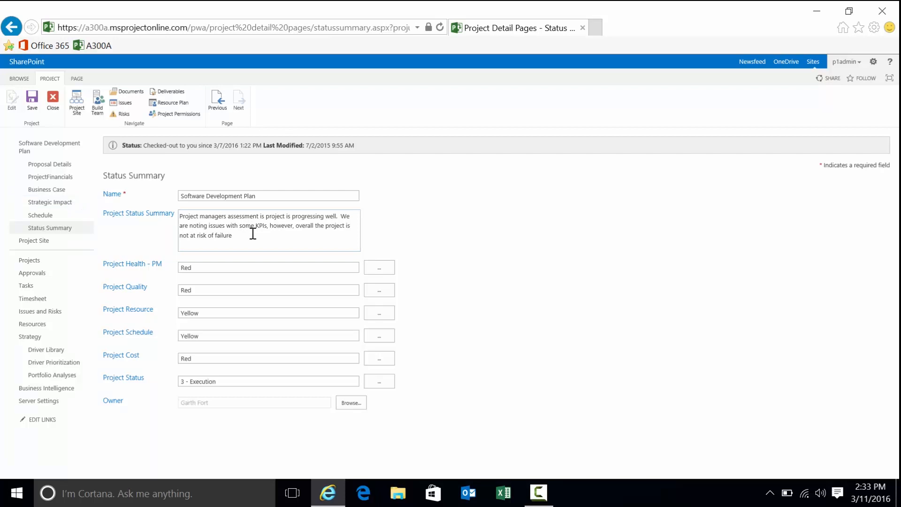
pyautogui.moveTo(242, 241)
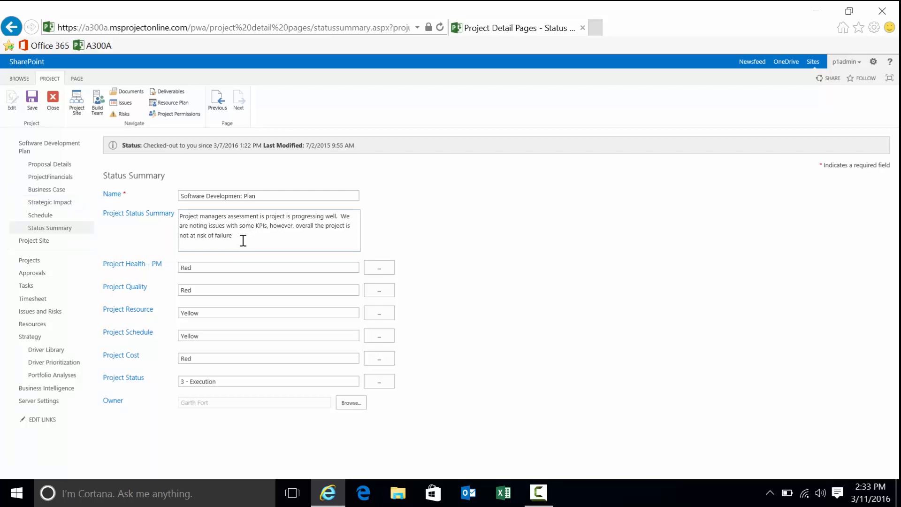
pyautogui.tripleClick(267, 225)
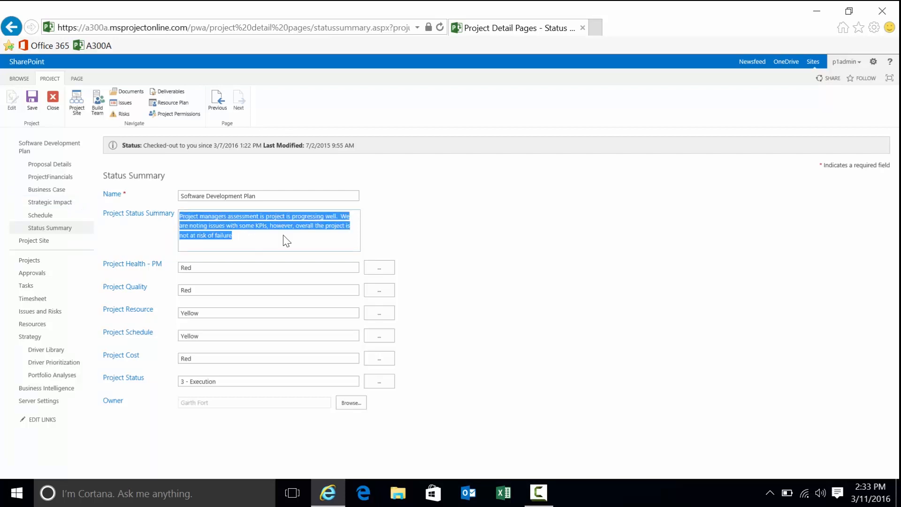
pyautogui.click(267, 230)
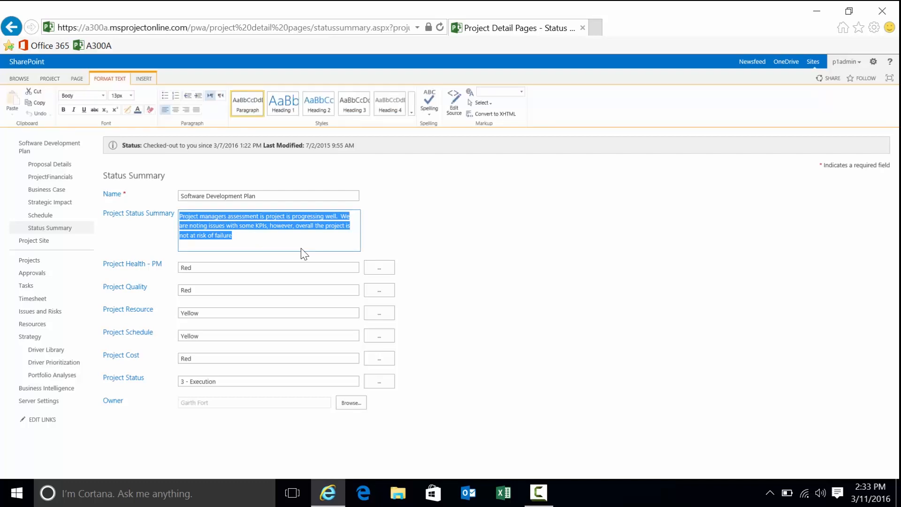
pyautogui.moveTo(254, 241)
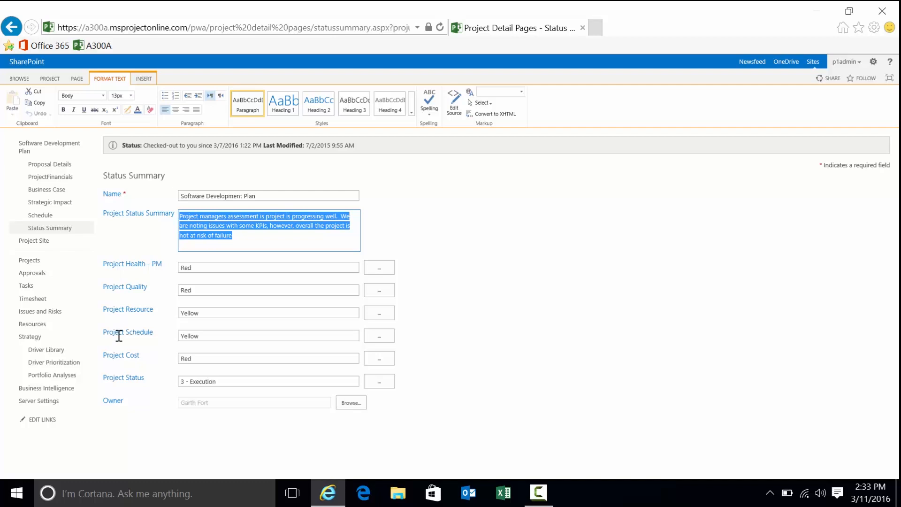
pyautogui.moveTo(189, 268)
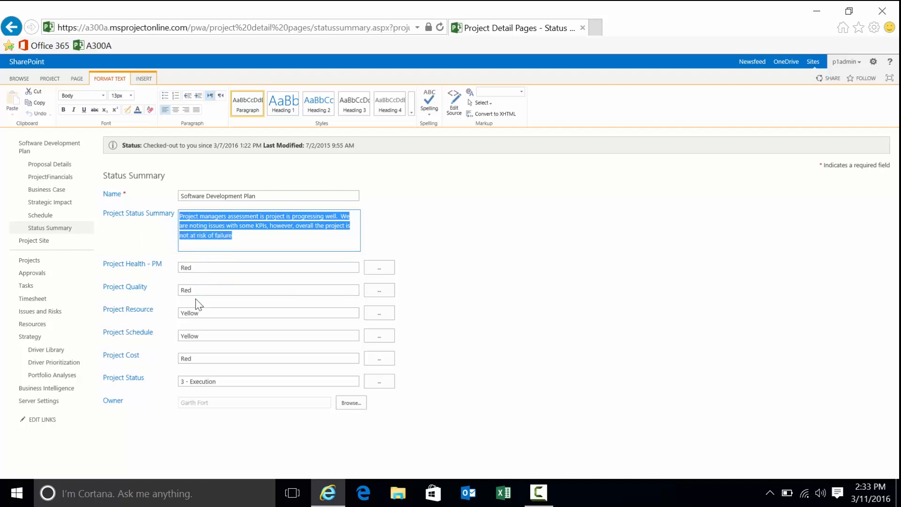
pyautogui.moveTo(209, 298)
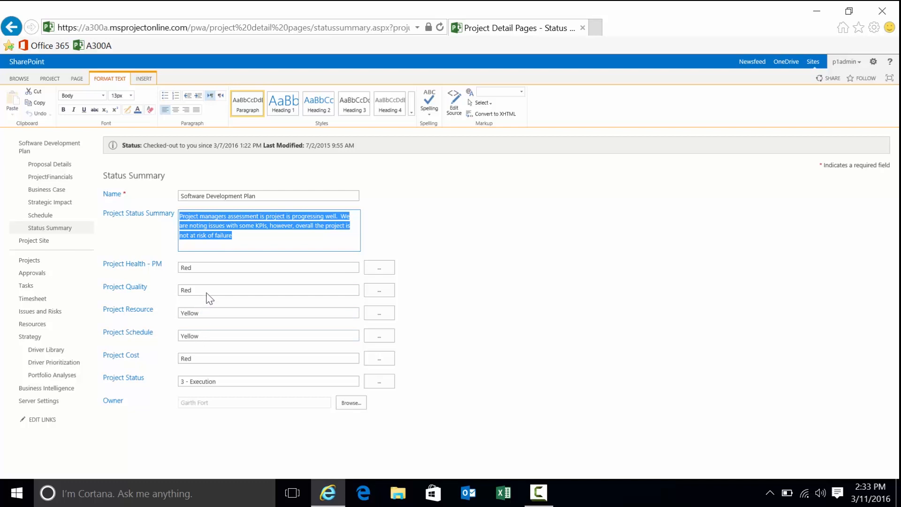
pyautogui.moveTo(206, 315)
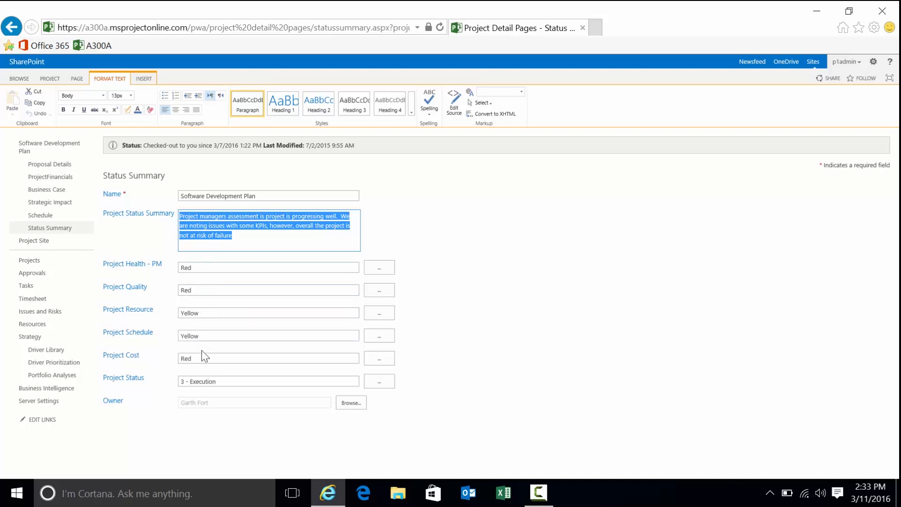
pyautogui.moveTo(226, 384)
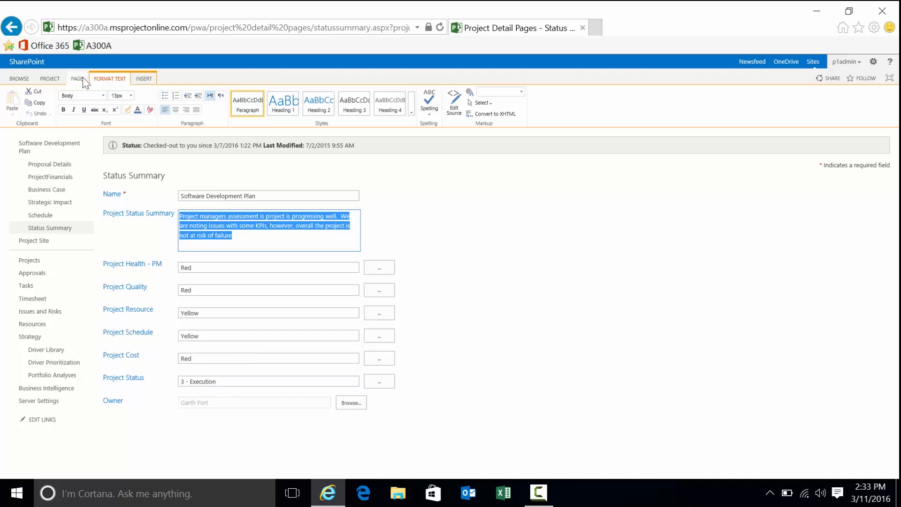
# Step: Close and check in the Software Development Plan, returning to Project Center
pyautogui.click(49, 78)
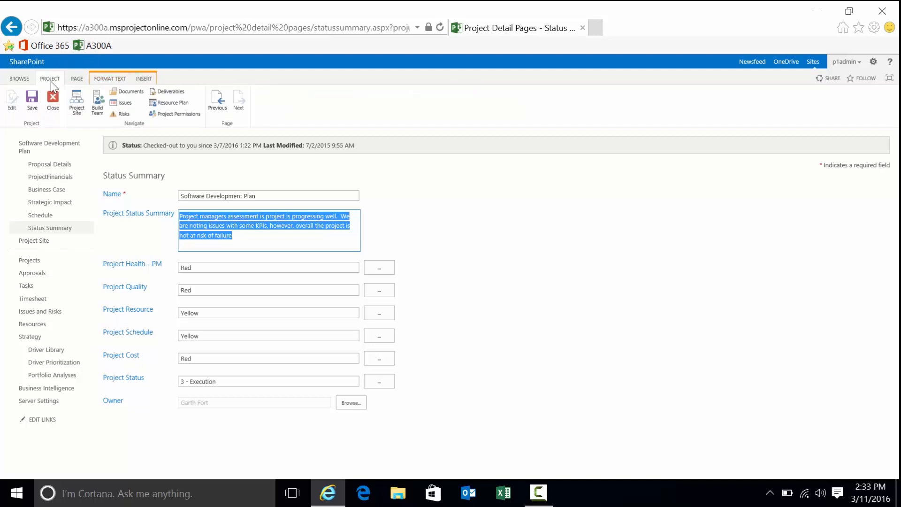
pyautogui.click(52, 102)
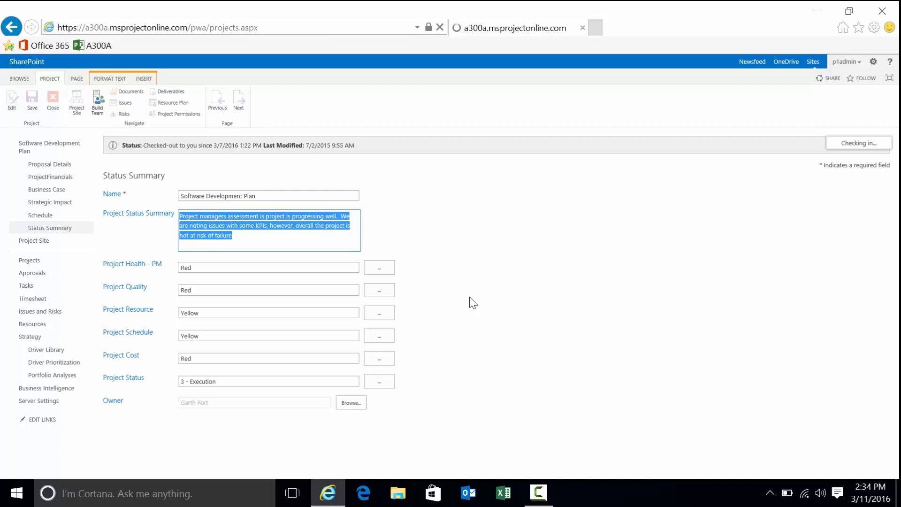
pyautogui.click(30, 259)
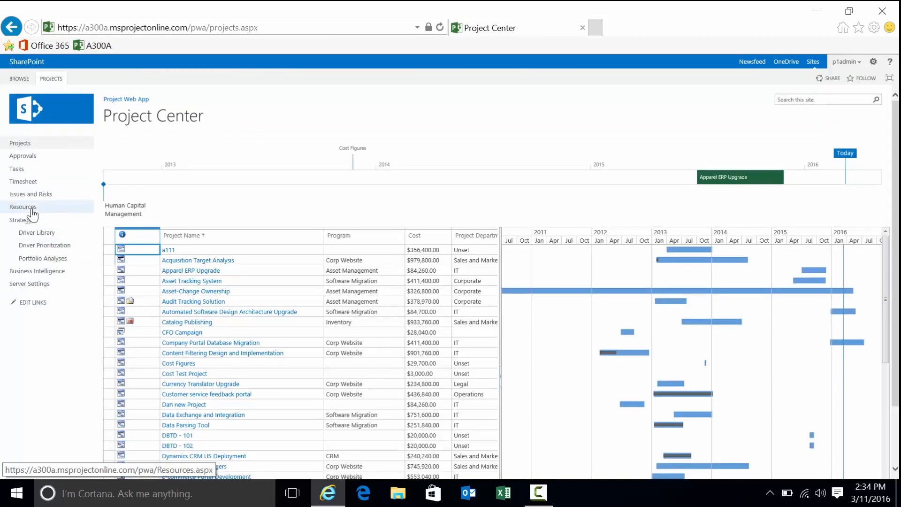
# Step: Check Adam Barr and Alex Darrow in the Resource Center and view their resource availability
pyautogui.click(23, 207)
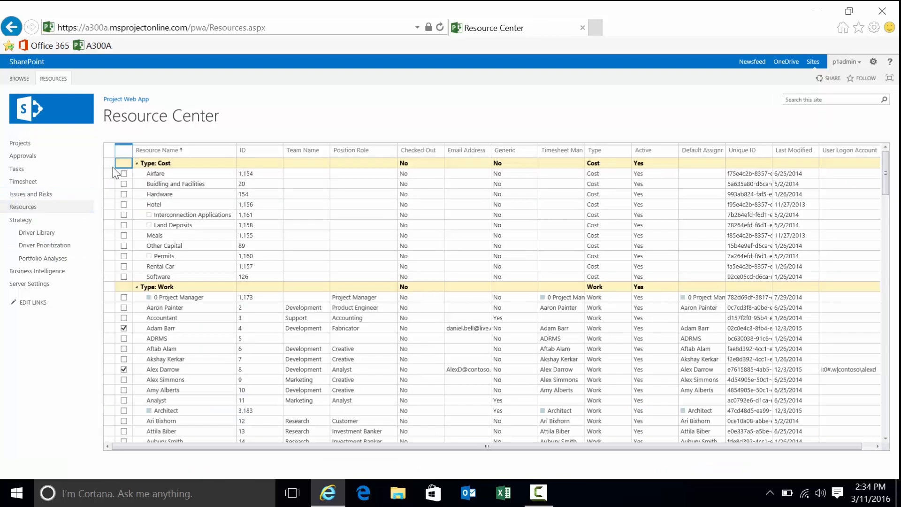
pyautogui.click(156, 174)
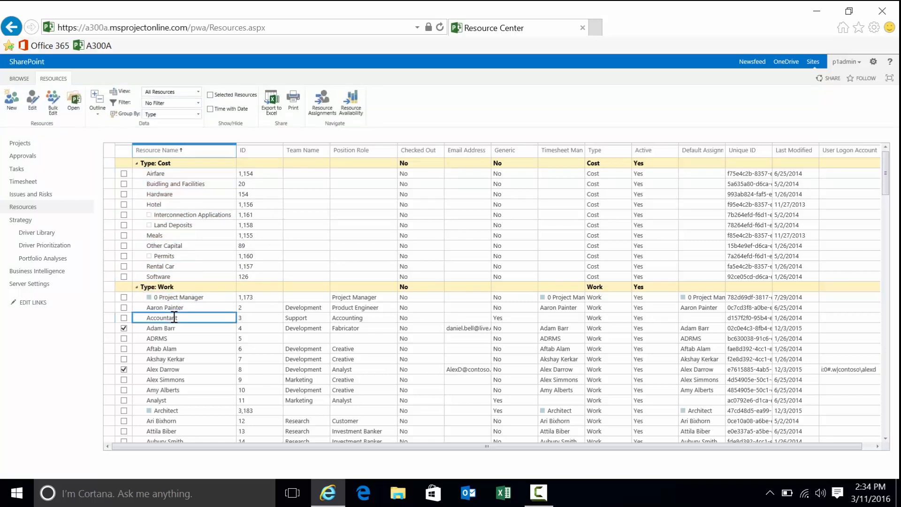
pyautogui.click(161, 328)
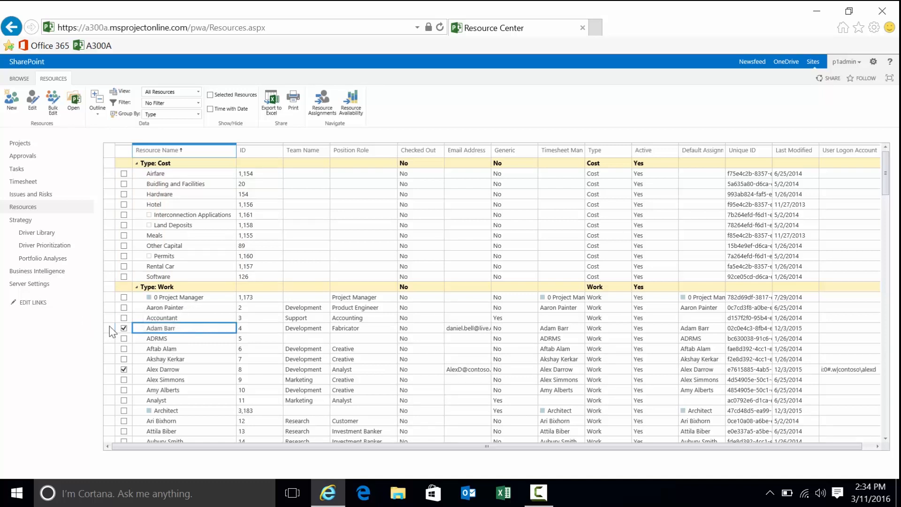
pyautogui.moveTo(351, 103)
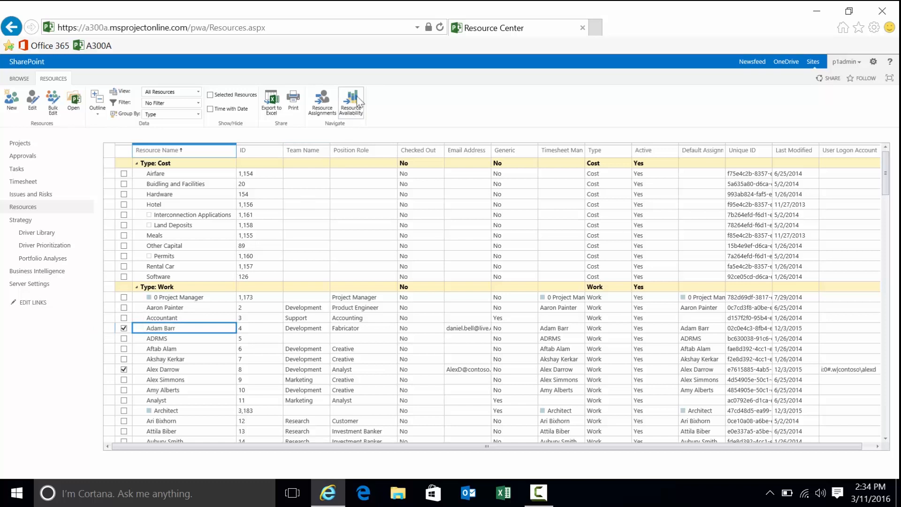
pyautogui.click(351, 104)
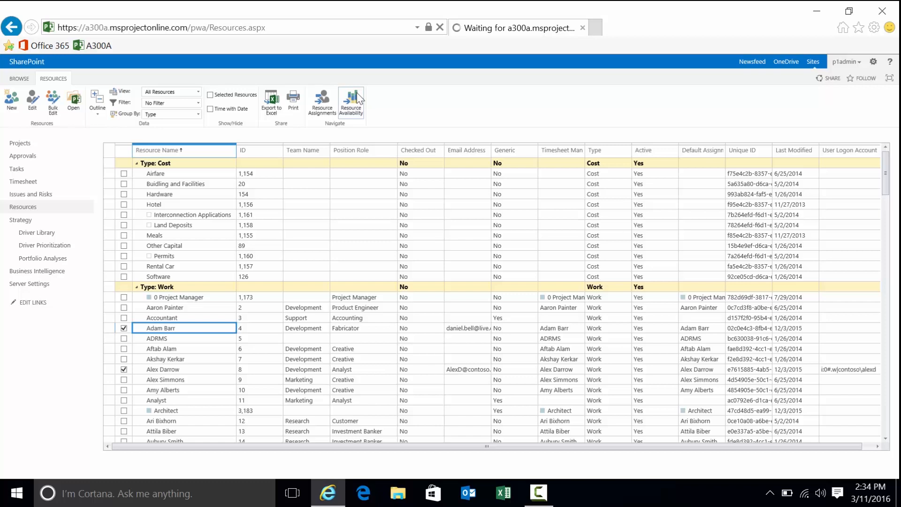
# Step: Switch the availability view from Assignment Work by Resource to Remaining Availability
pyautogui.click(351, 103)
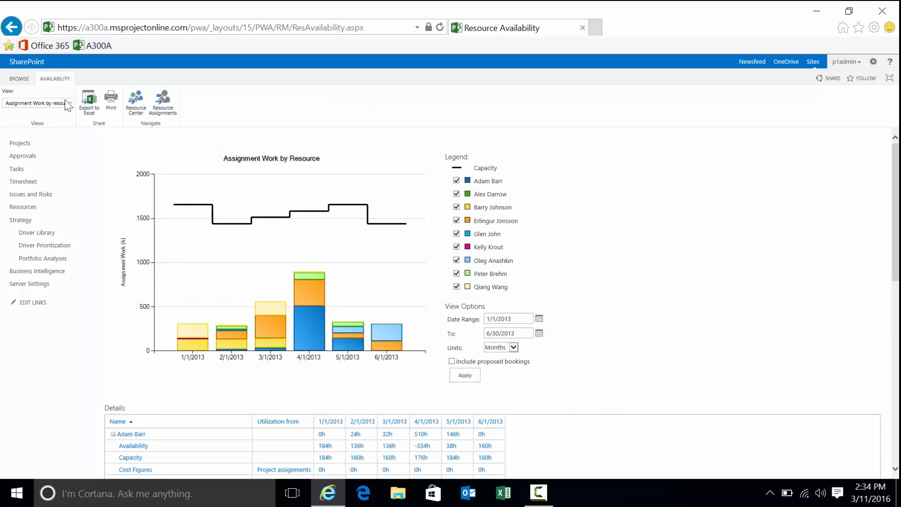
pyautogui.click(70, 102)
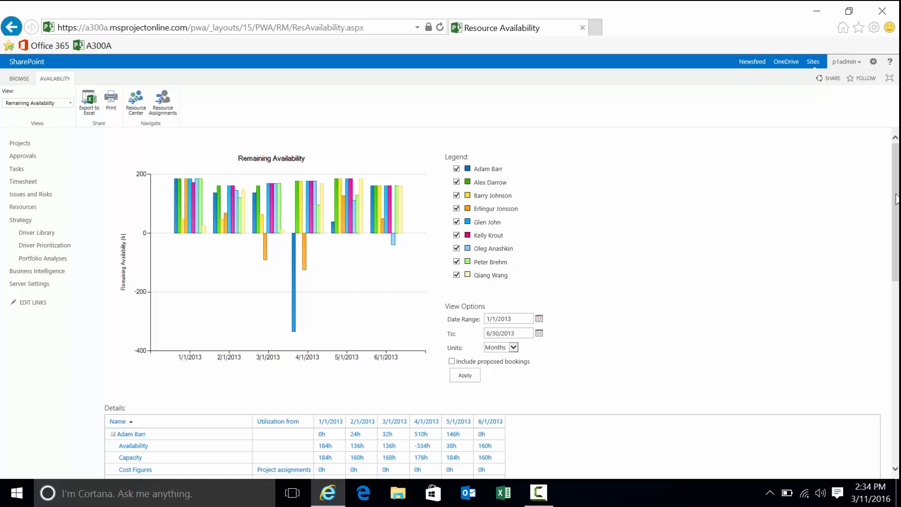
pyautogui.scroll(-3)
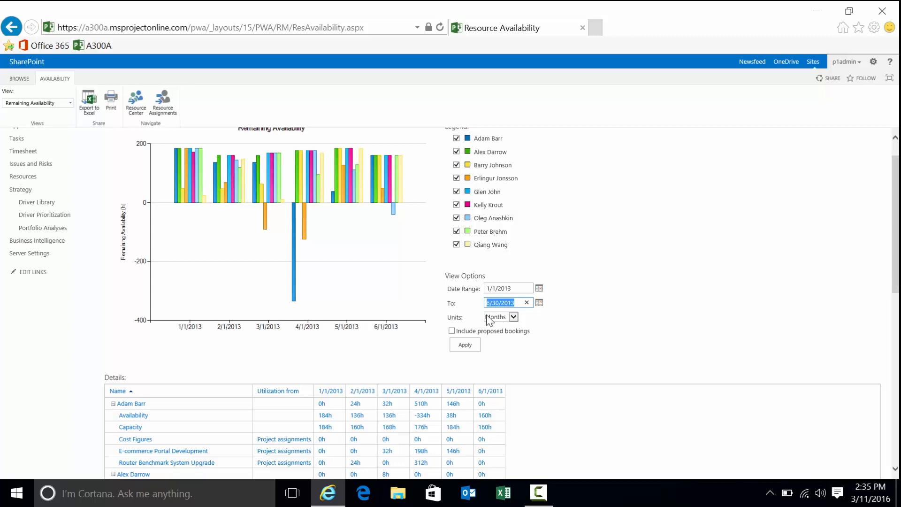
pyautogui.click(513, 317)
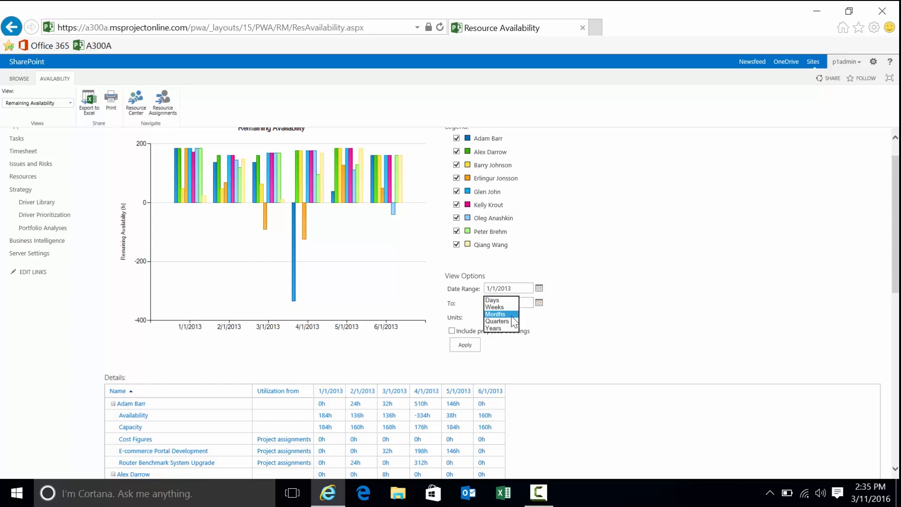
pyautogui.moveTo(567, 320)
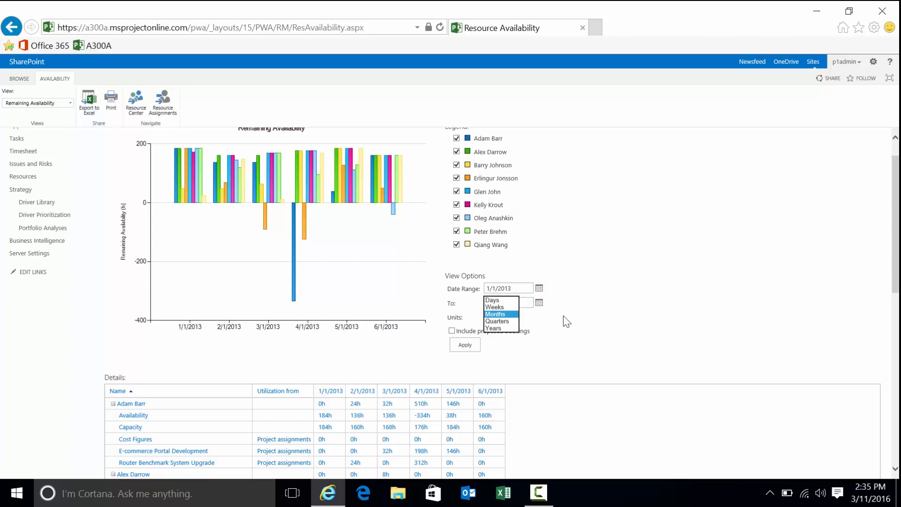
pyautogui.click(495, 314)
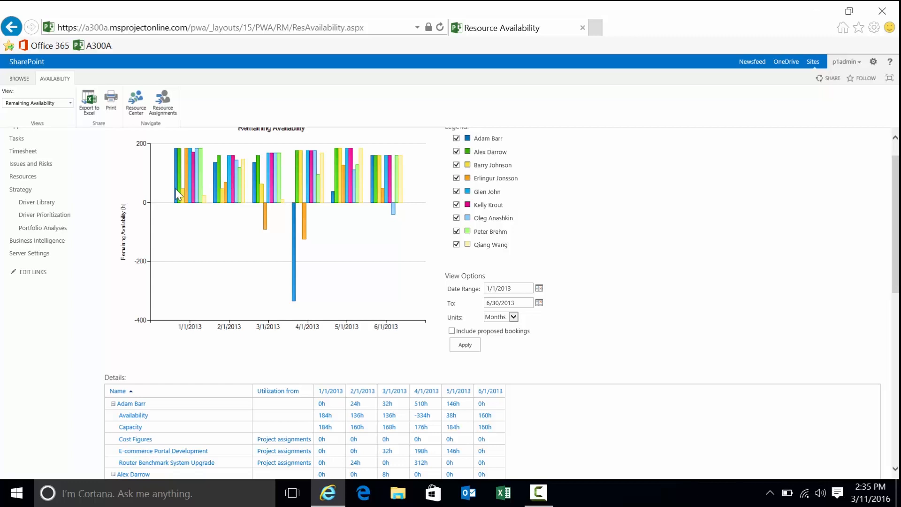
pyautogui.click(514, 316)
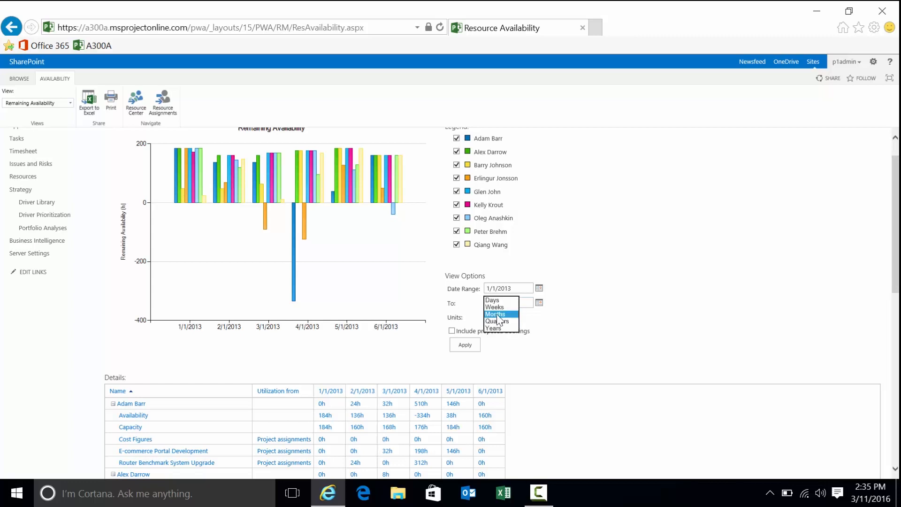
pyautogui.click(495, 315)
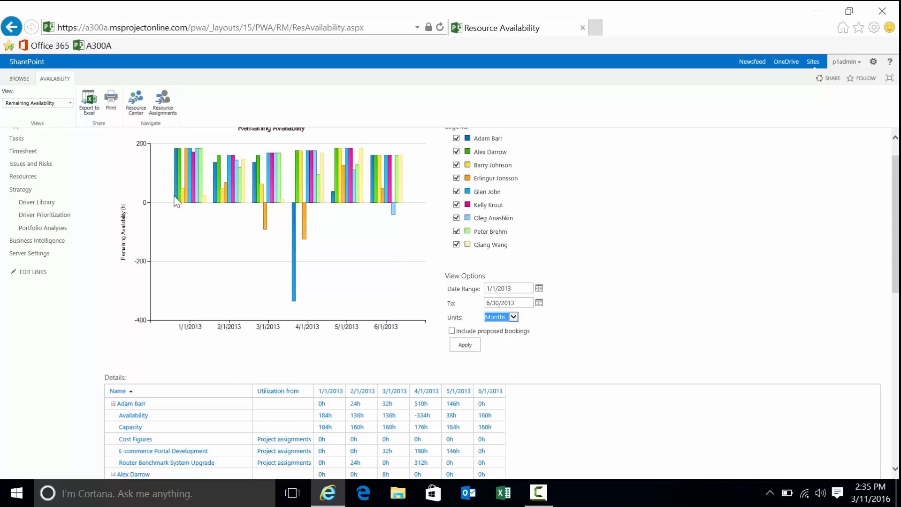
pyautogui.moveTo(181, 208)
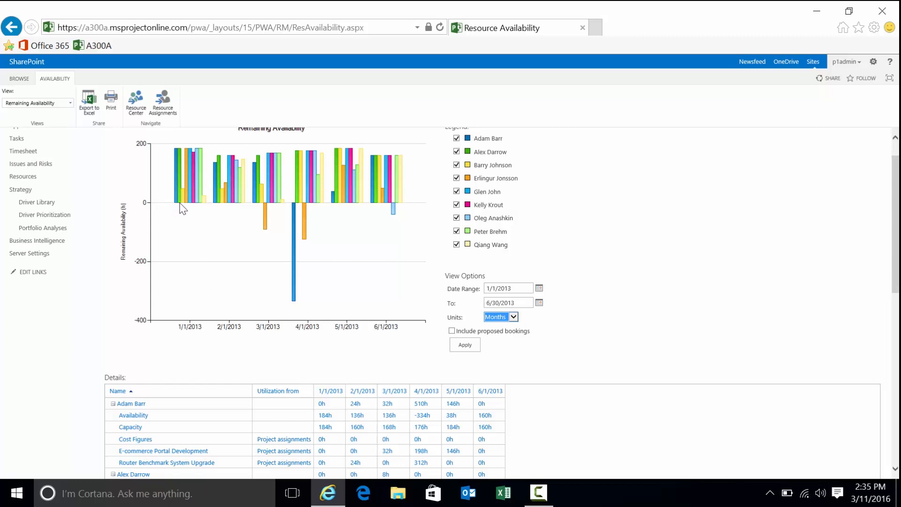
pyautogui.moveTo(256, 207)
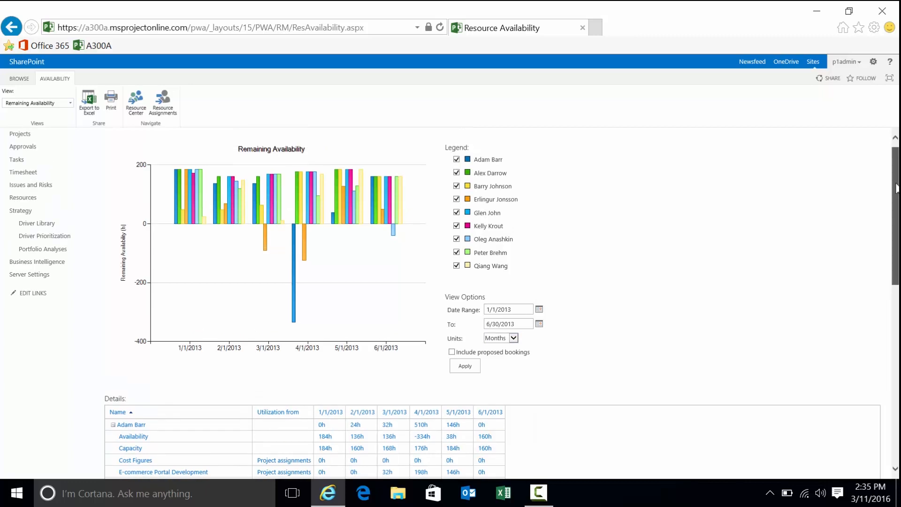
pyautogui.scroll(-3)
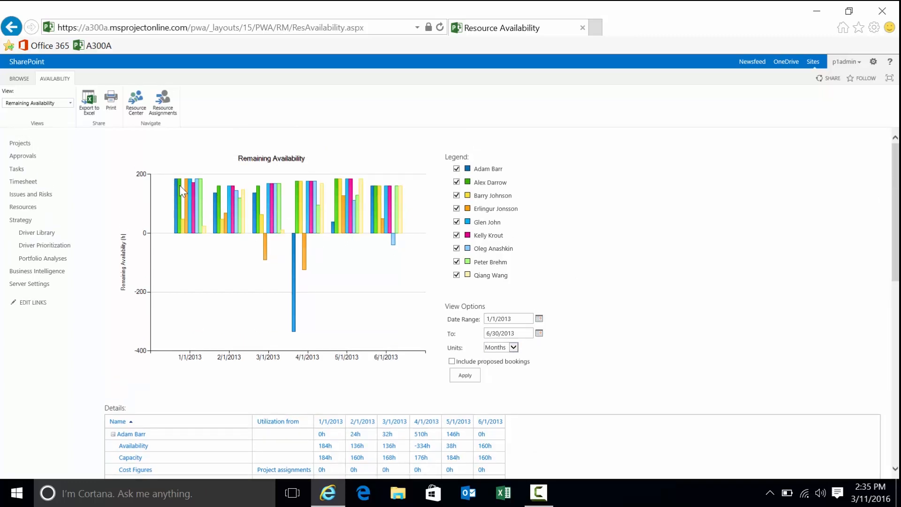
pyautogui.moveTo(185, 201)
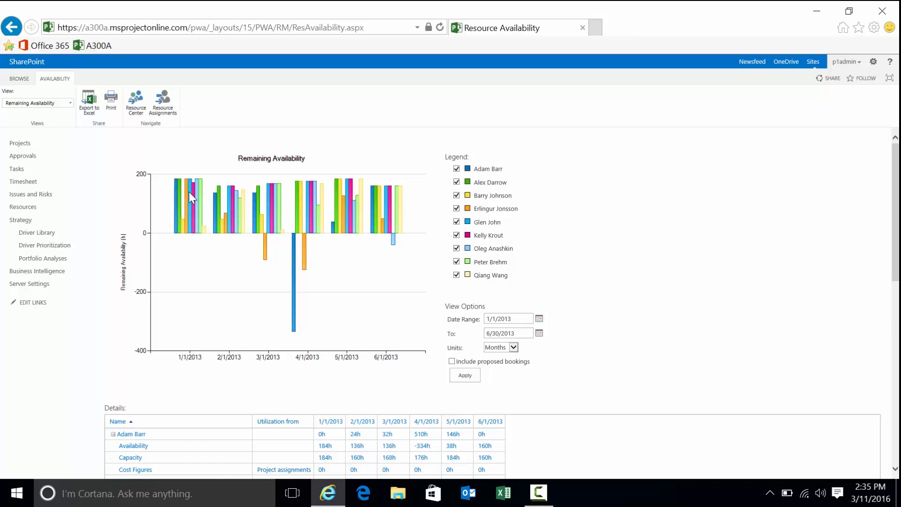
pyautogui.moveTo(270, 216)
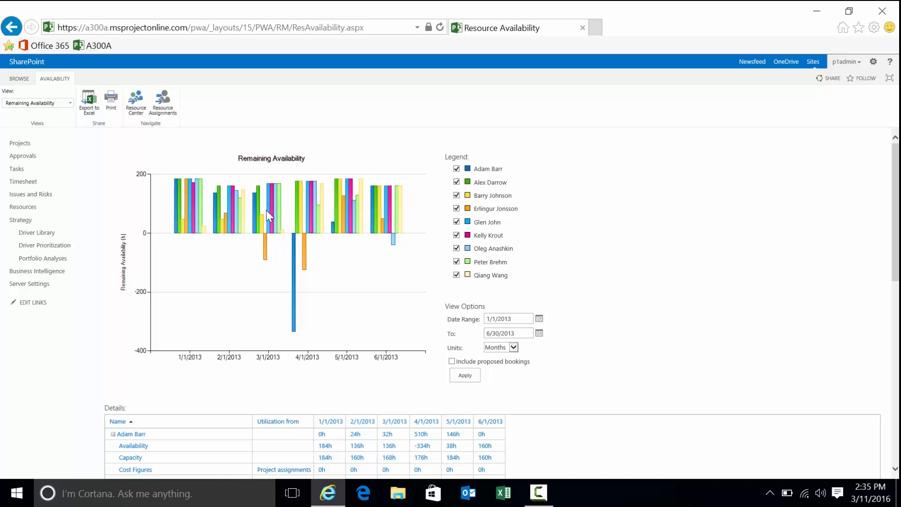
pyautogui.moveTo(262, 228)
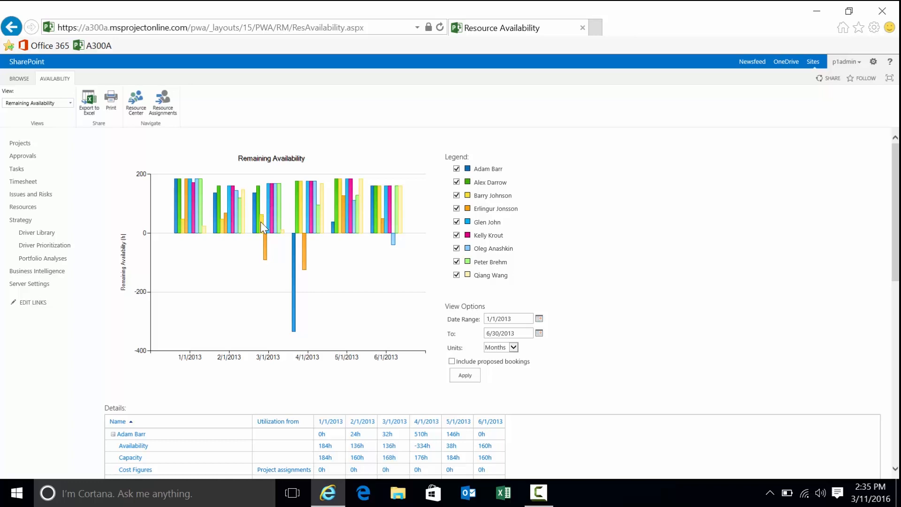
pyautogui.moveTo(266, 241)
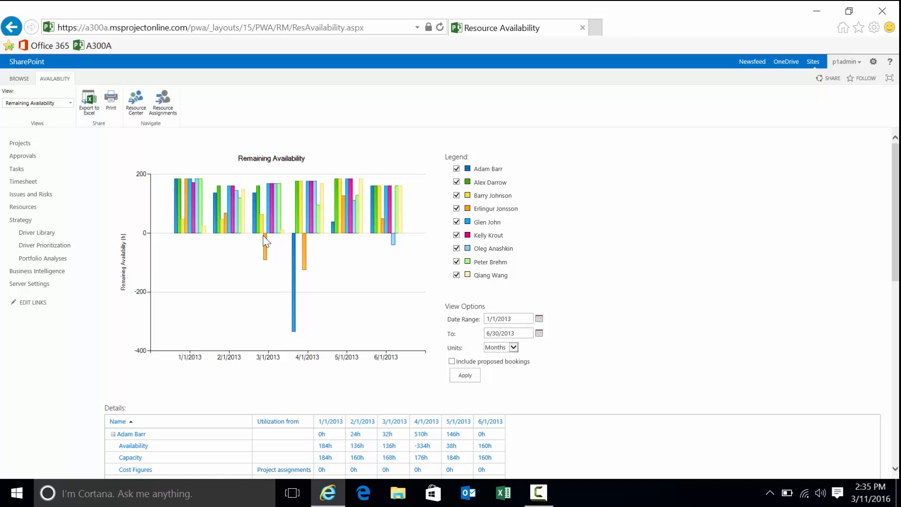
pyautogui.moveTo(271, 254)
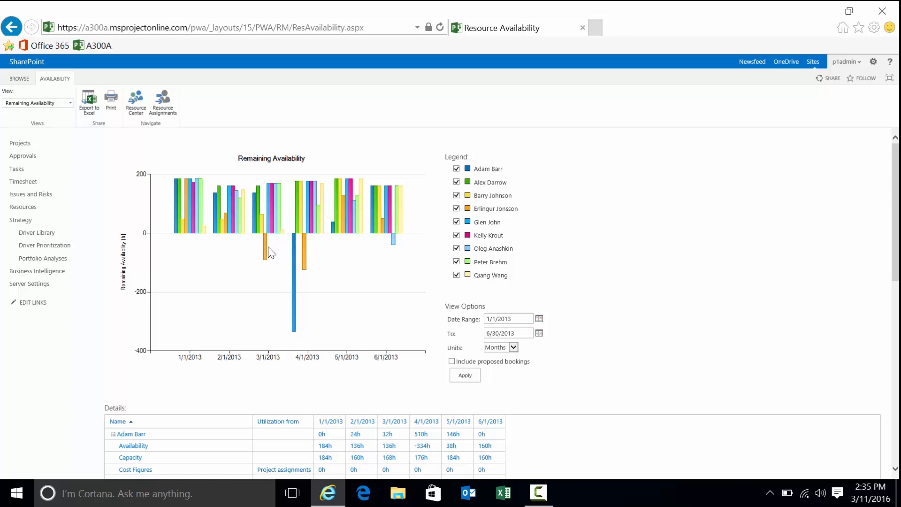
pyautogui.moveTo(295, 248)
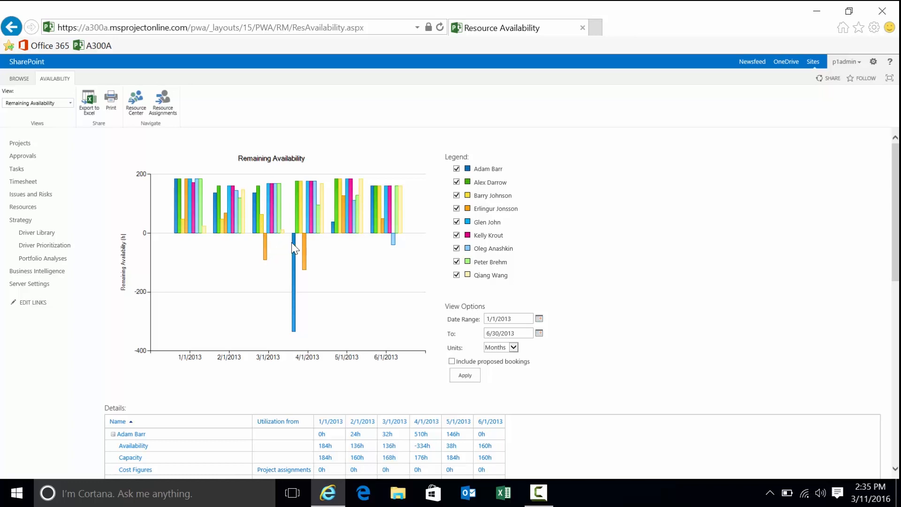
pyautogui.moveTo(296, 268)
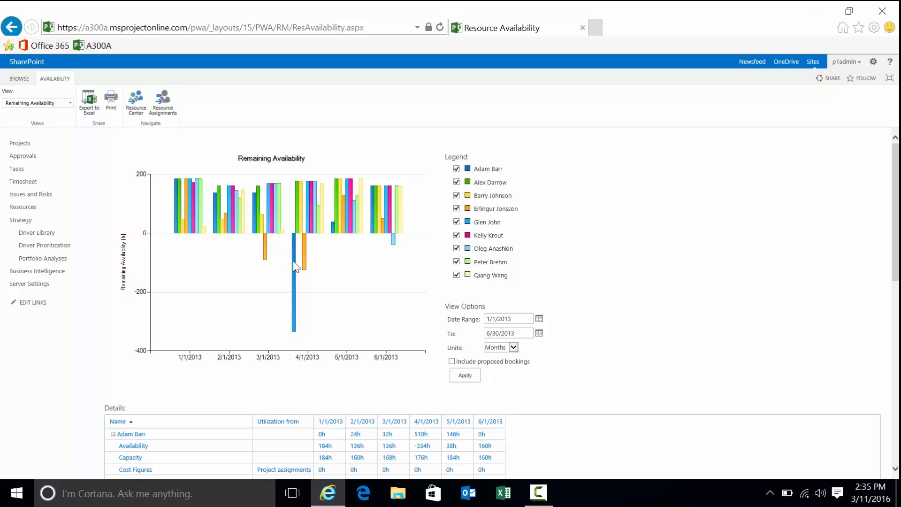
pyautogui.scroll(-3)
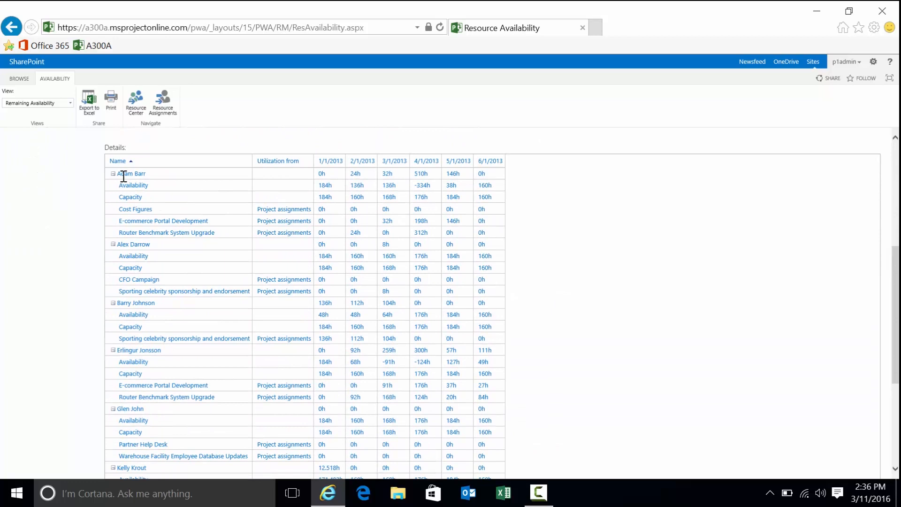
# Step: Point out the resource name, January capacity, April work and negative April availability, then load Resource Assignments
pyautogui.doubleClick(131, 174)
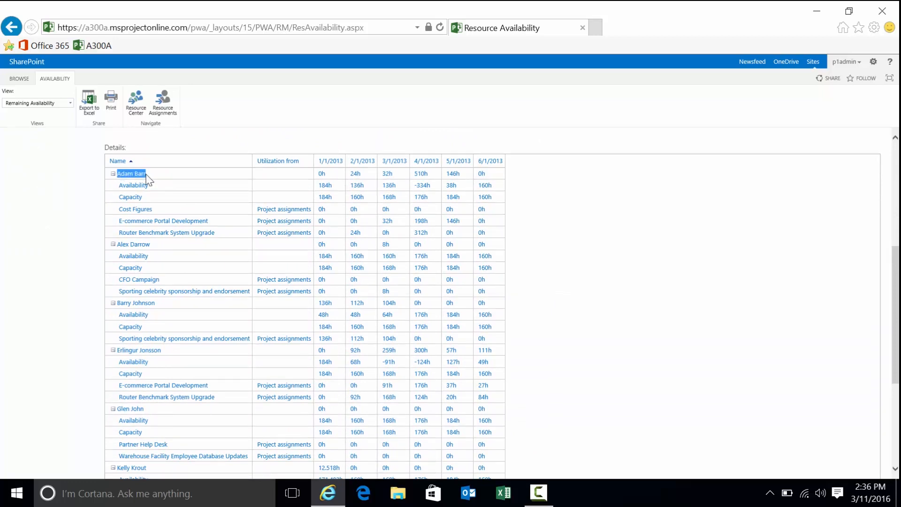
pyautogui.moveTo(134, 184)
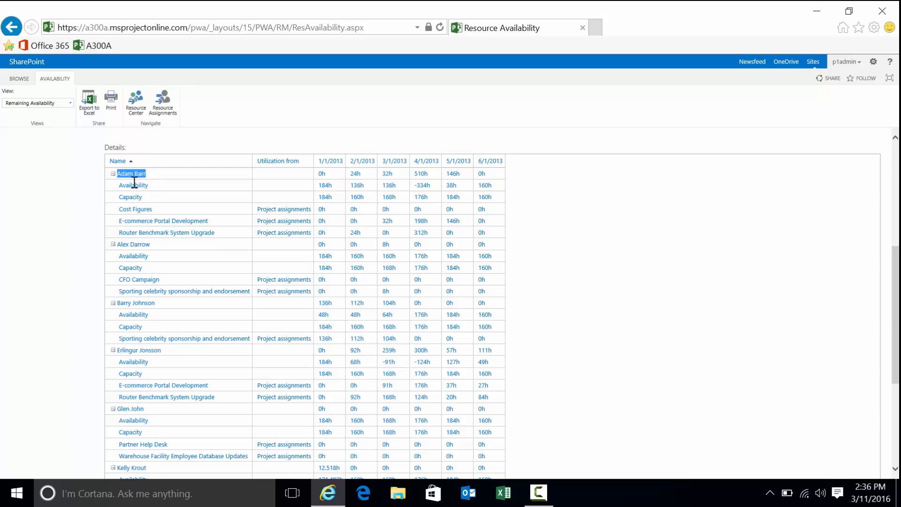
pyautogui.click(130, 197)
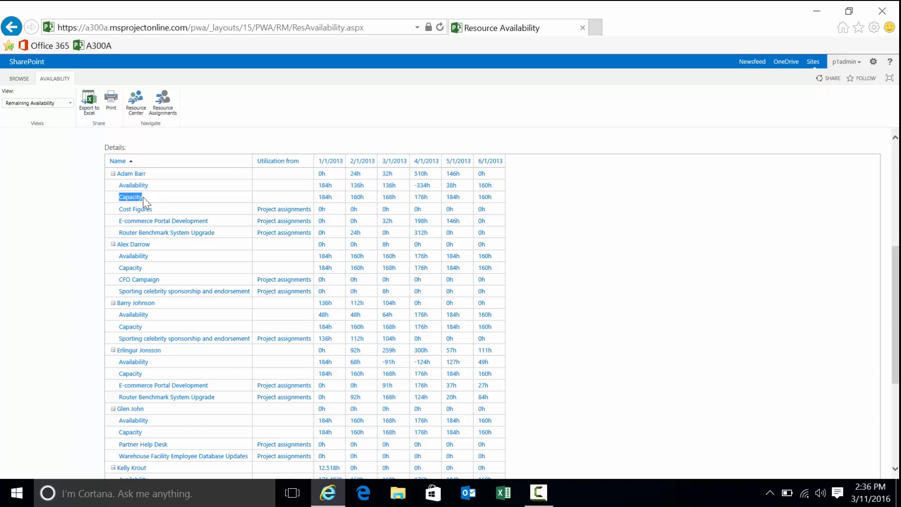
pyautogui.moveTo(335, 203)
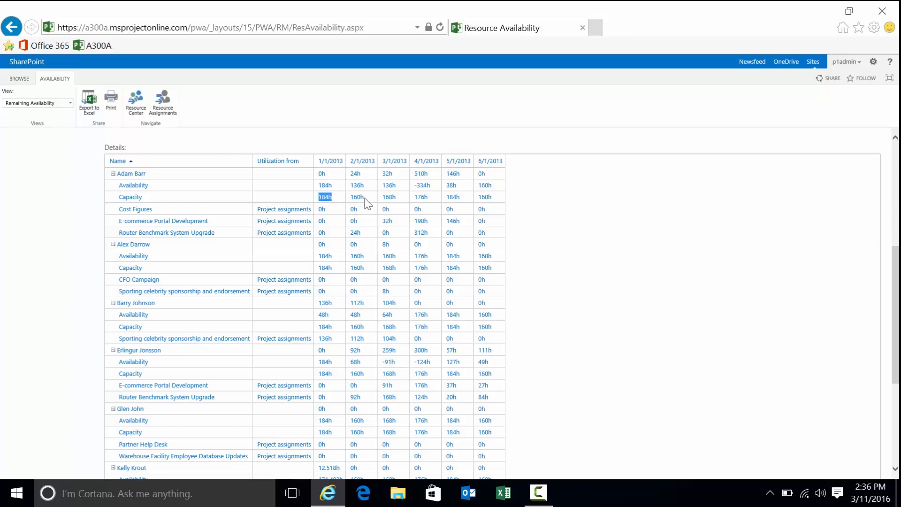
pyautogui.click(357, 197)
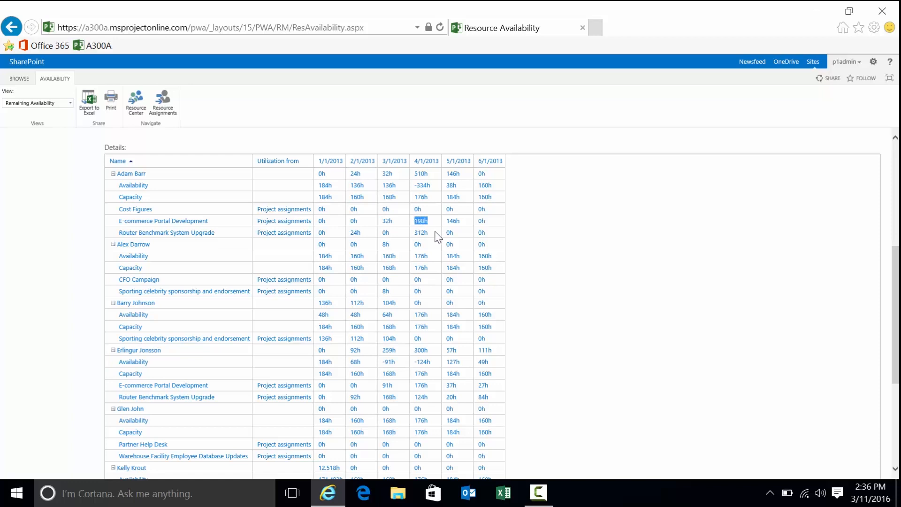
pyautogui.moveTo(431, 225)
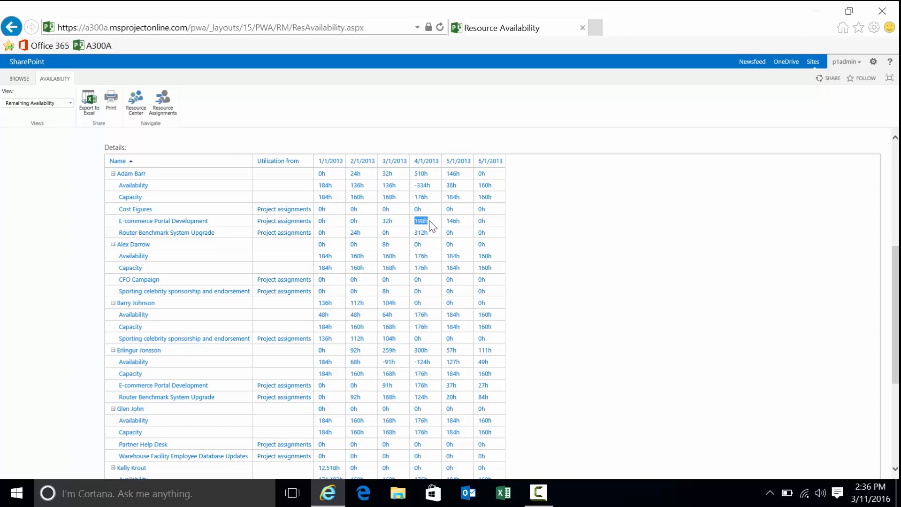
pyautogui.click(420, 232)
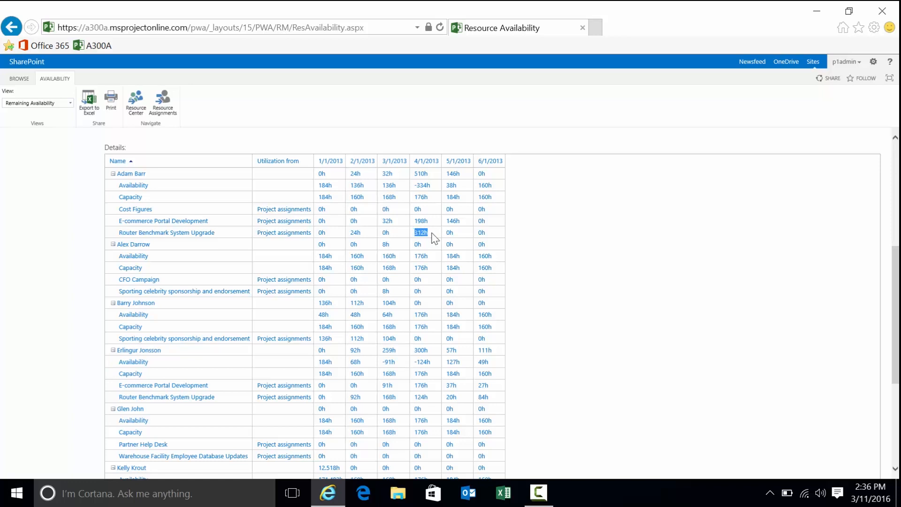
pyautogui.moveTo(431, 208)
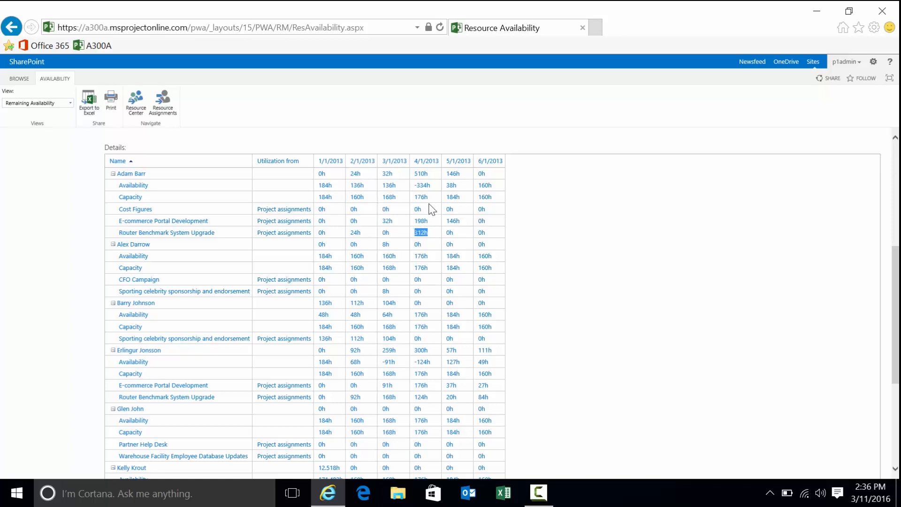
pyautogui.moveTo(431, 238)
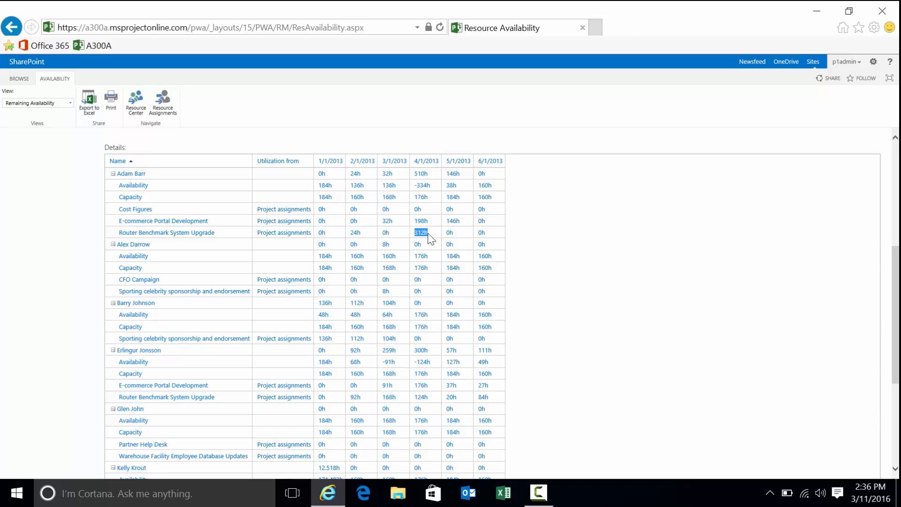
pyautogui.click(421, 185)
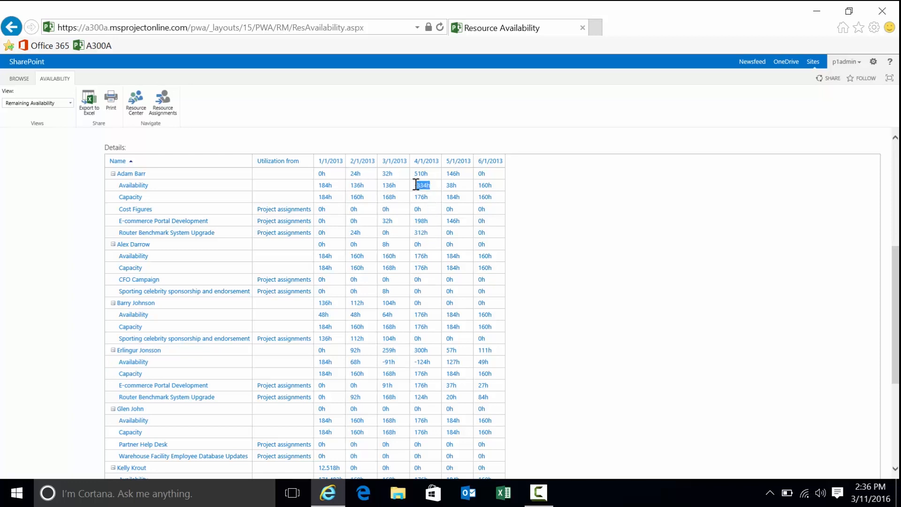
pyautogui.moveTo(557, 210)
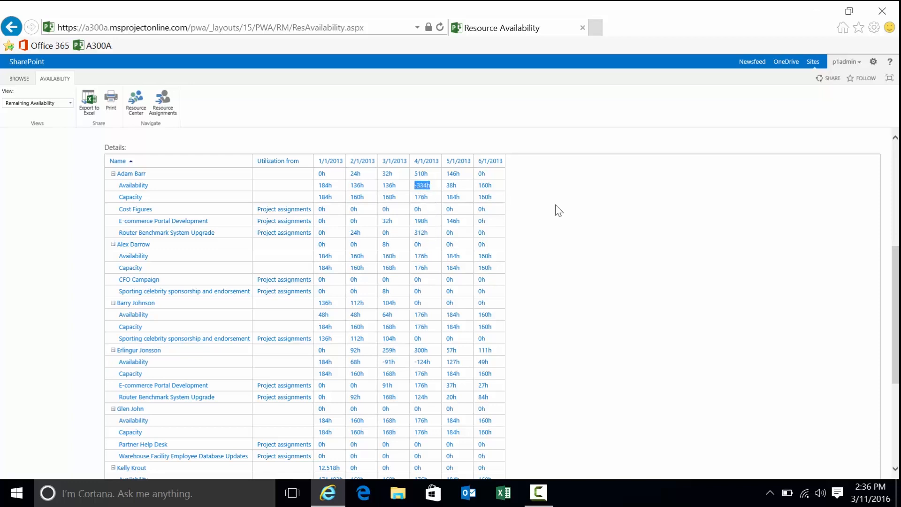
pyautogui.moveTo(430, 234)
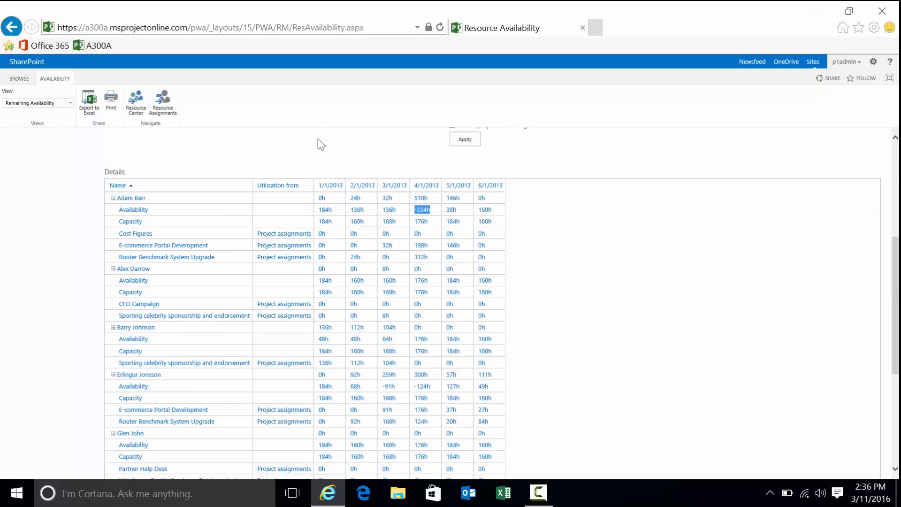
pyautogui.click(163, 104)
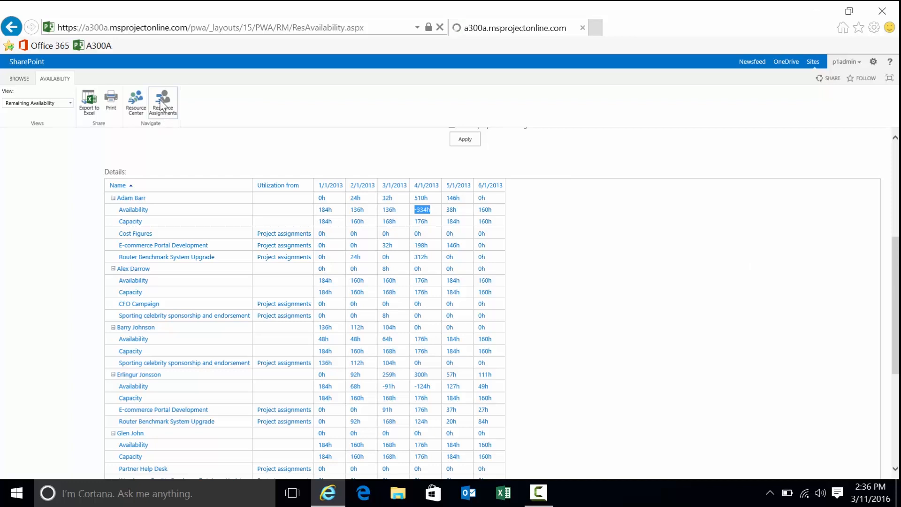
# Step: Select the E-commerce Portal Development and Router Benchmark System Upgrade rows in Adam Barr's assignments
pyautogui.click(162, 101)
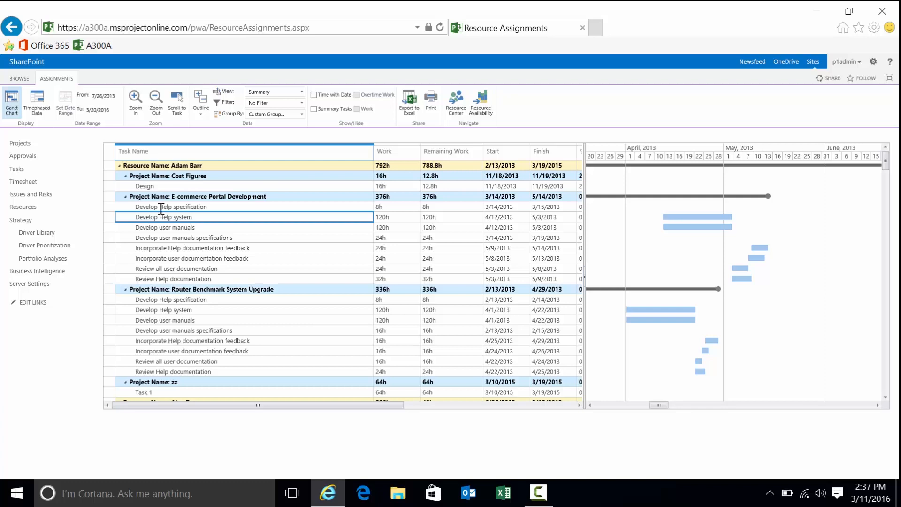
pyautogui.moveTo(484, 247)
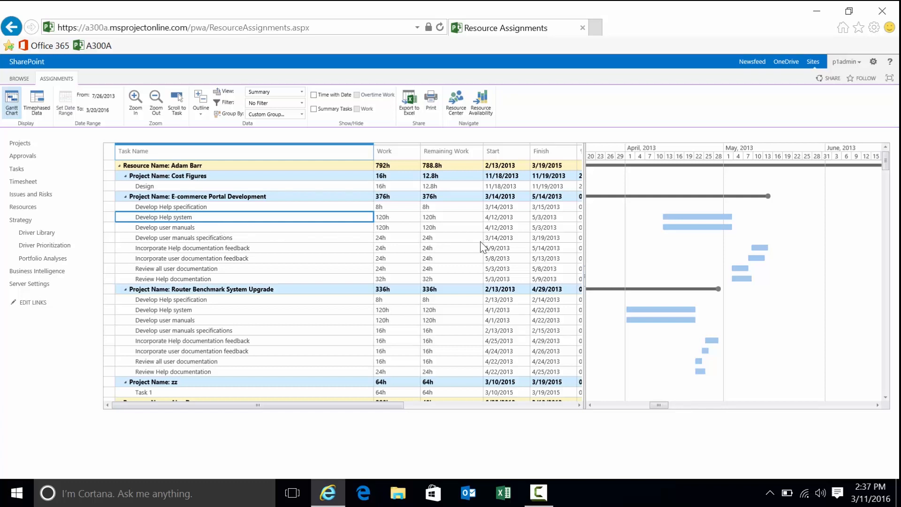
pyautogui.click(198, 196)
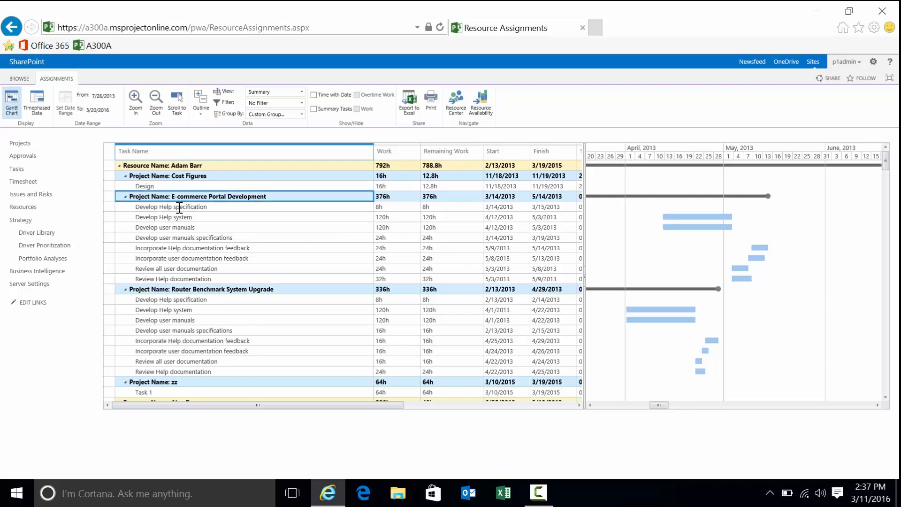
pyautogui.click(202, 289)
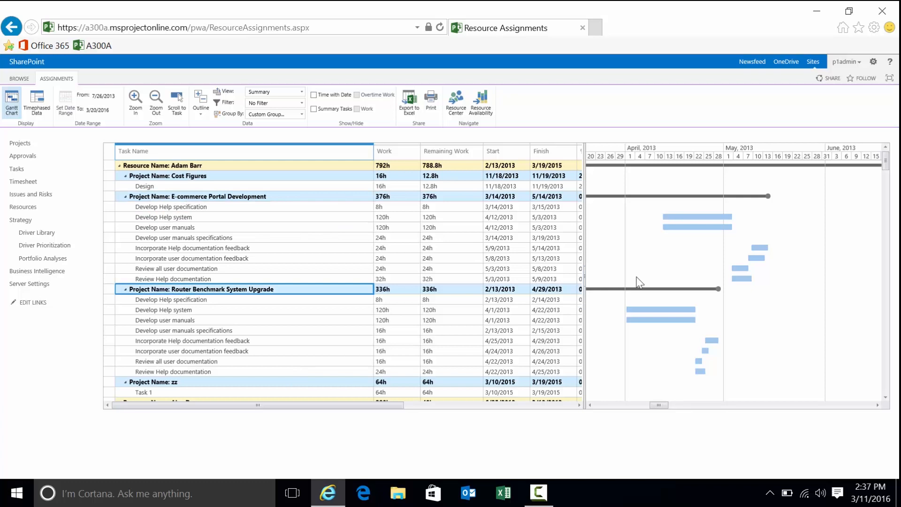
pyautogui.moveTo(673, 314)
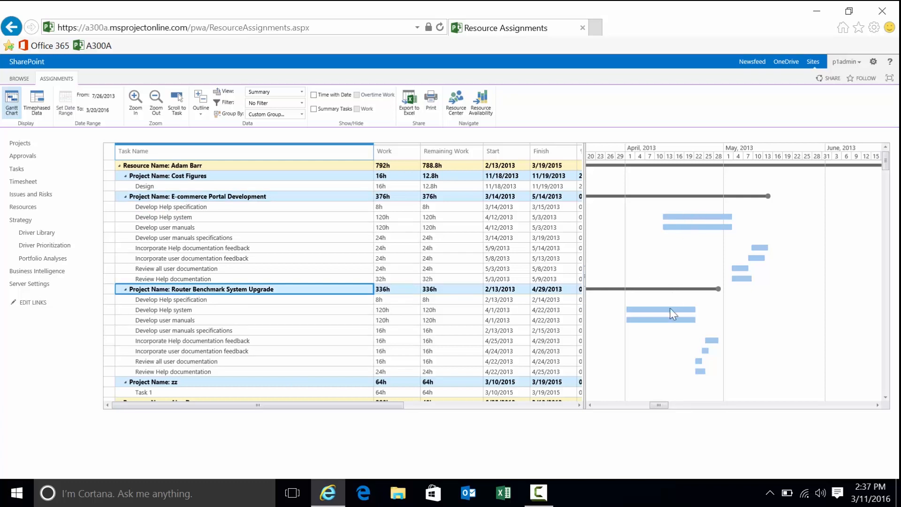
pyautogui.moveTo(677, 333)
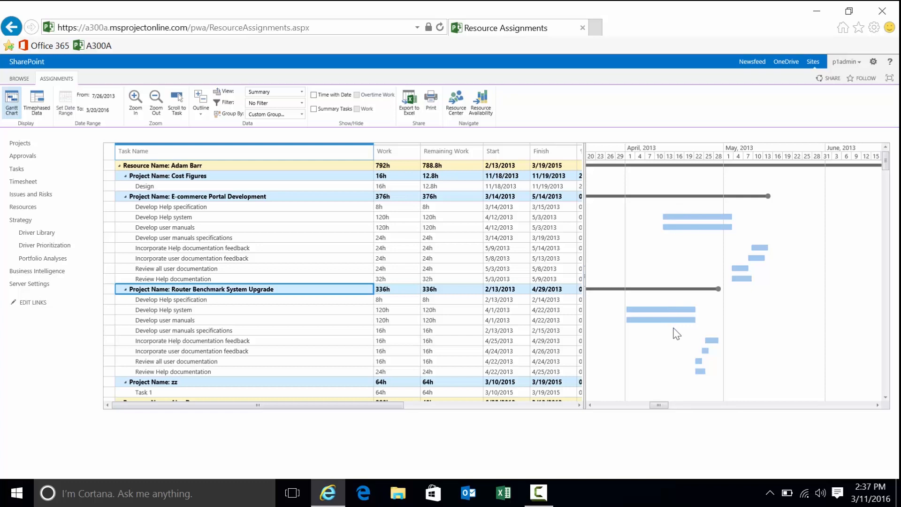
pyautogui.moveTo(681, 225)
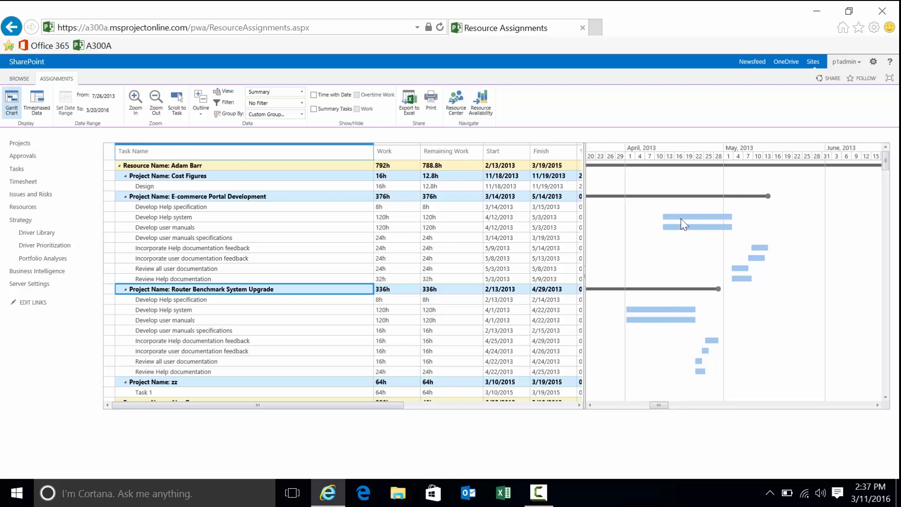
pyautogui.moveTo(682, 215)
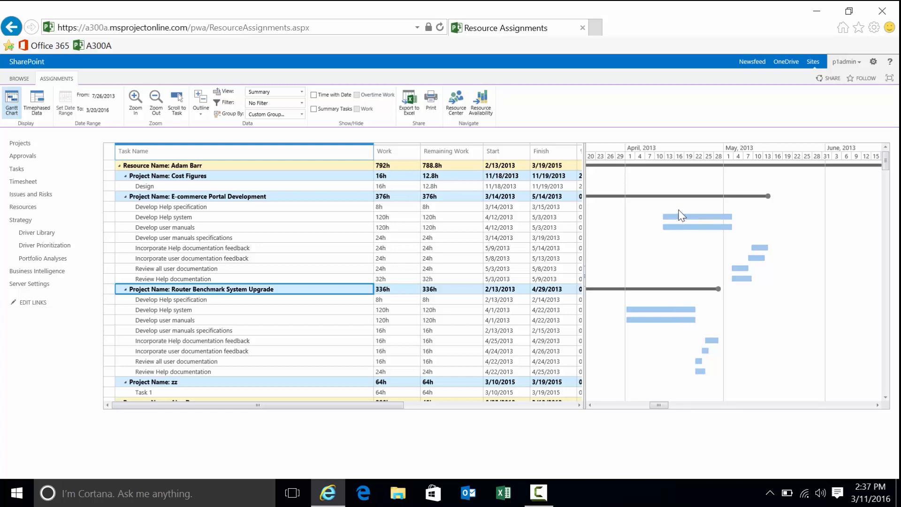
pyautogui.moveTo(706, 214)
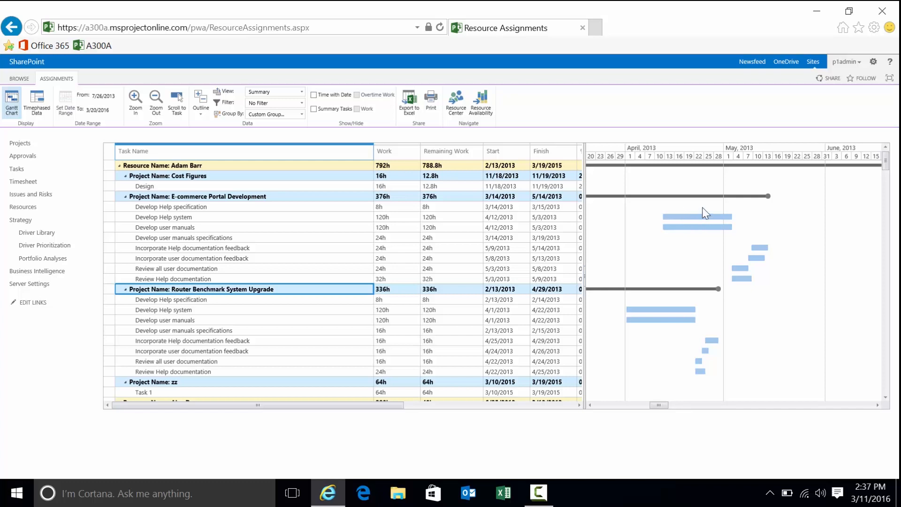
pyautogui.moveTo(706, 226)
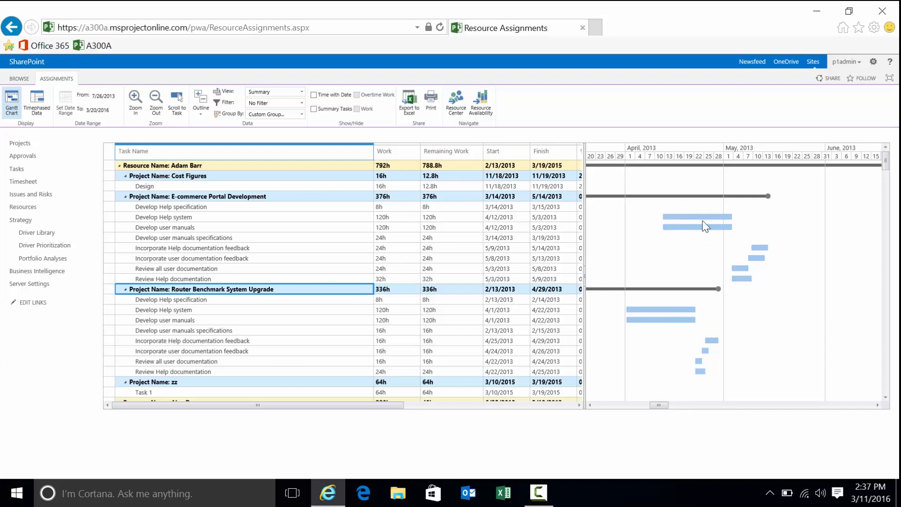
pyautogui.moveTo(681, 229)
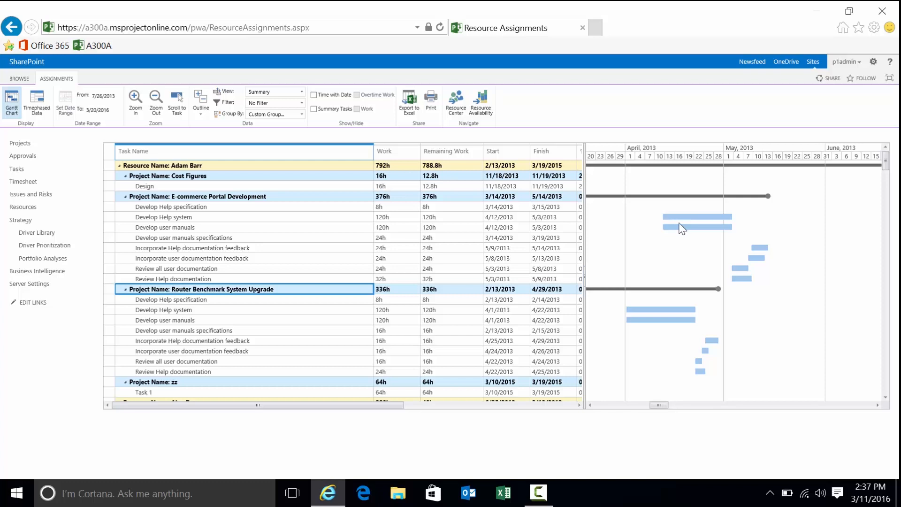
pyautogui.moveTo(536, 219)
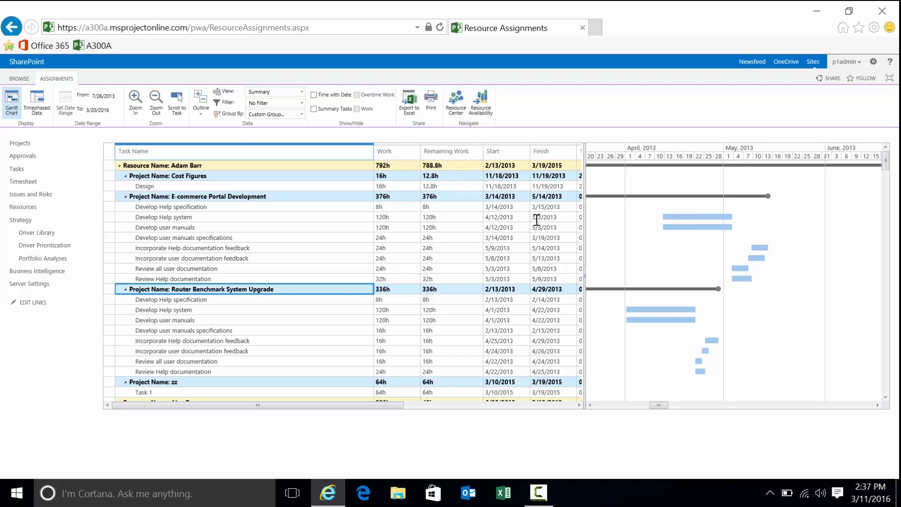
pyautogui.moveTo(540, 226)
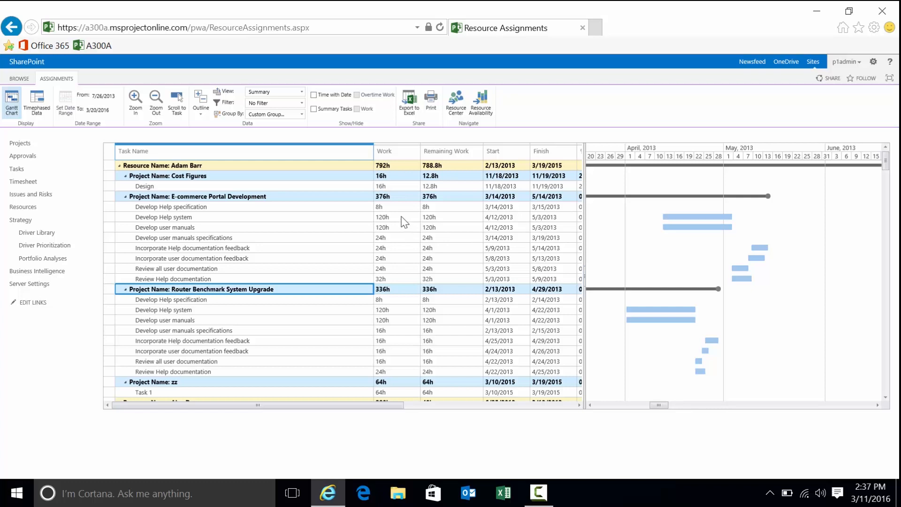
pyautogui.click(397, 217)
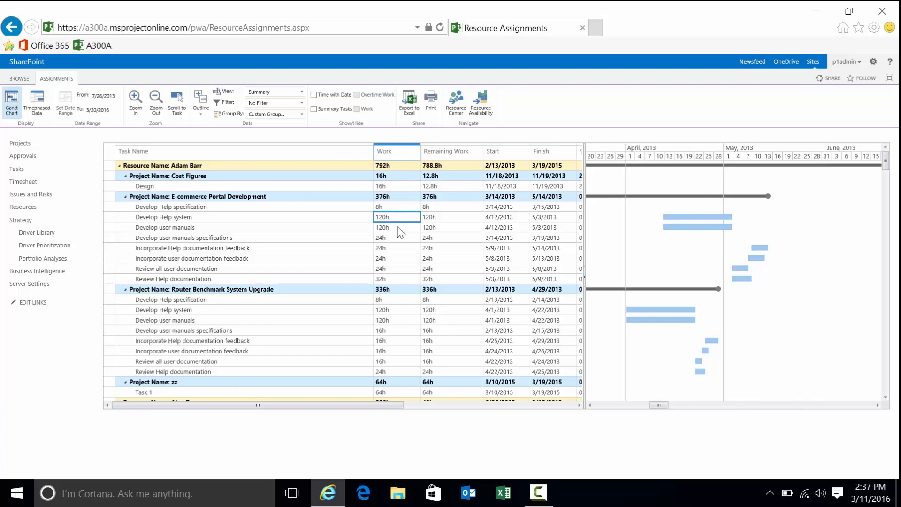
pyautogui.click(396, 227)
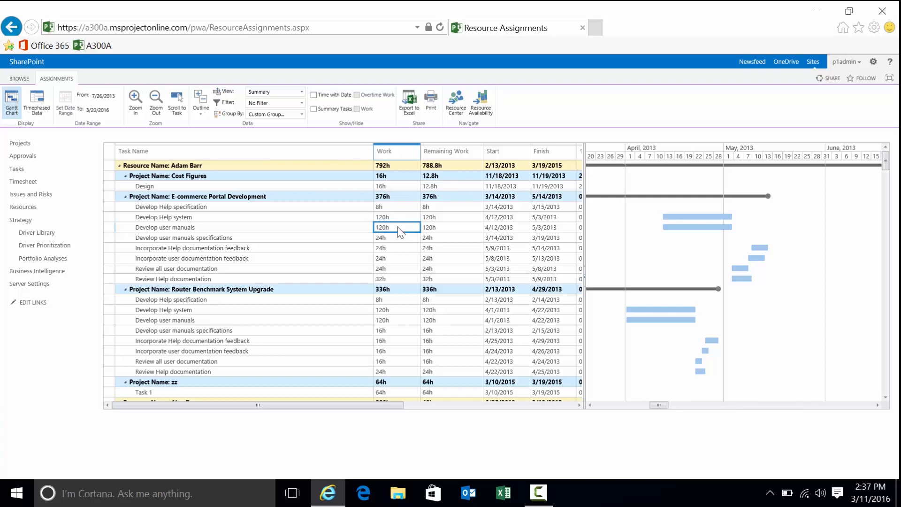
pyautogui.click(396, 216)
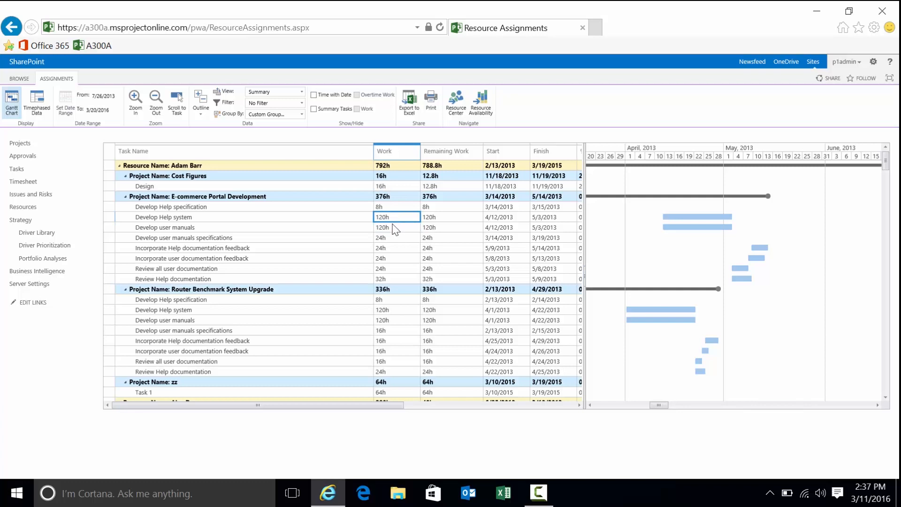
pyautogui.click(395, 227)
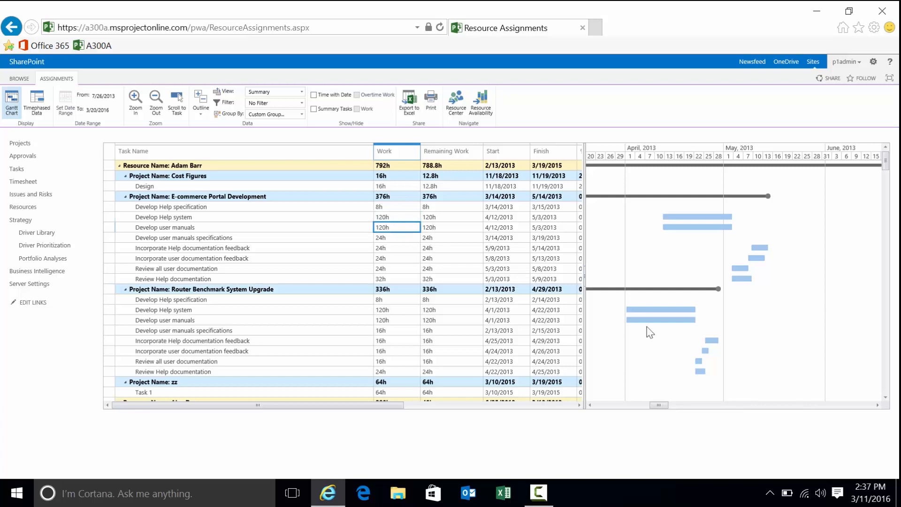
pyautogui.moveTo(657, 322)
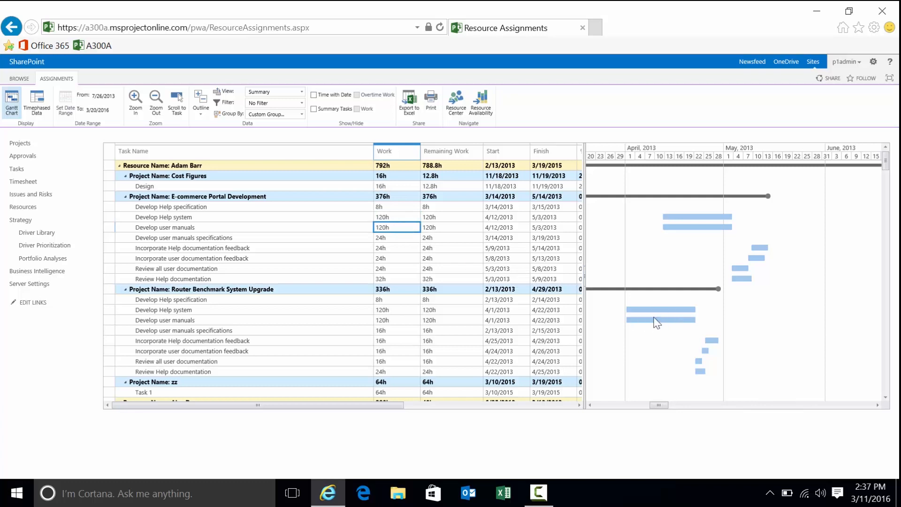
pyautogui.moveTo(537, 320)
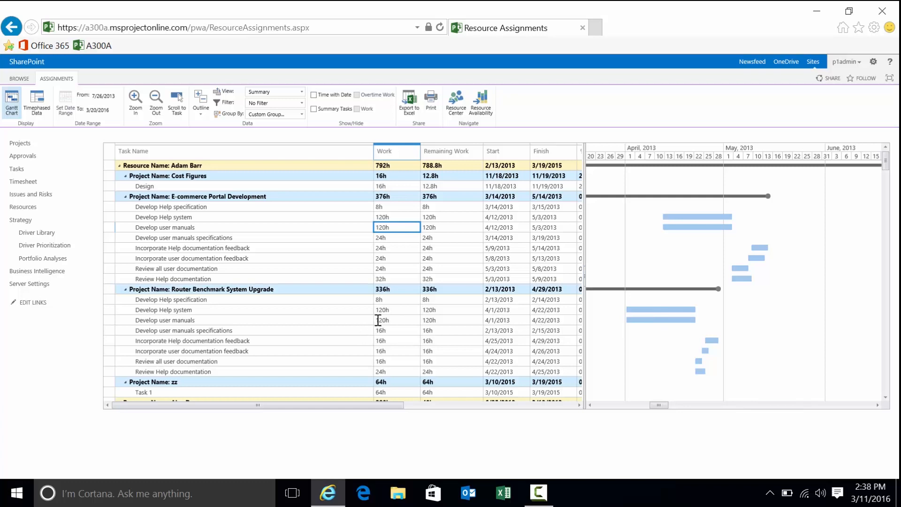
pyautogui.click(382, 320)
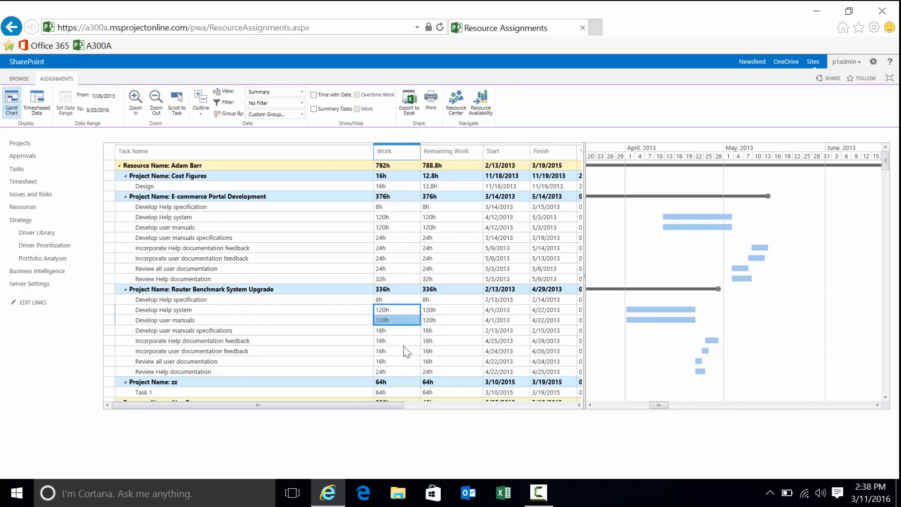
pyautogui.moveTo(662, 318)
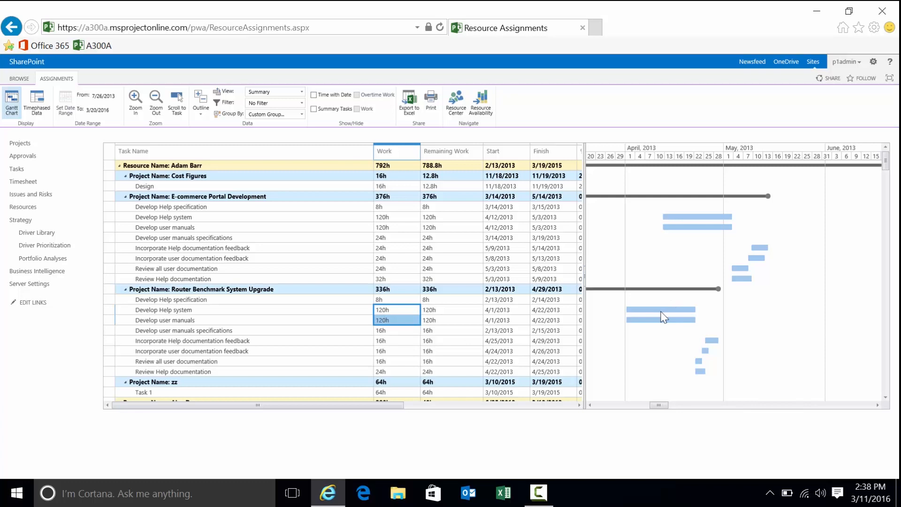
pyautogui.moveTo(677, 263)
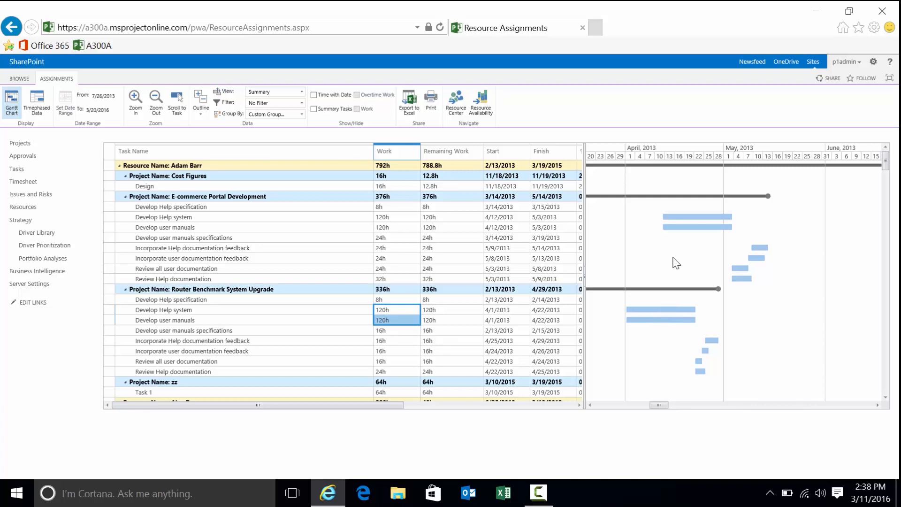
pyautogui.moveTo(689, 320)
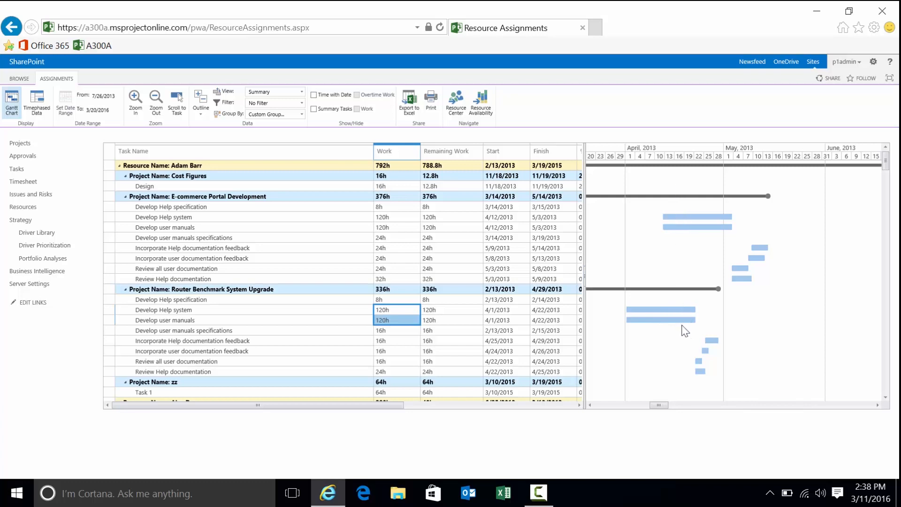
pyautogui.moveTo(677, 235)
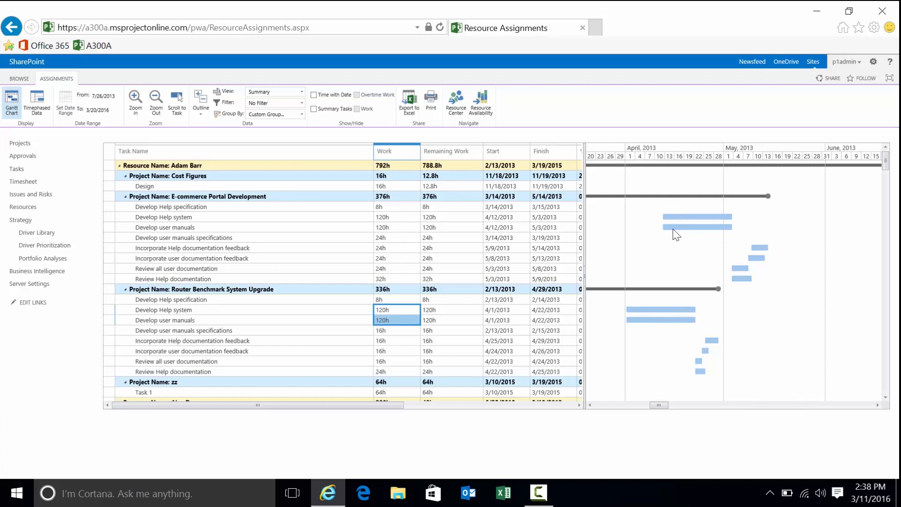
pyautogui.moveTo(142, 262)
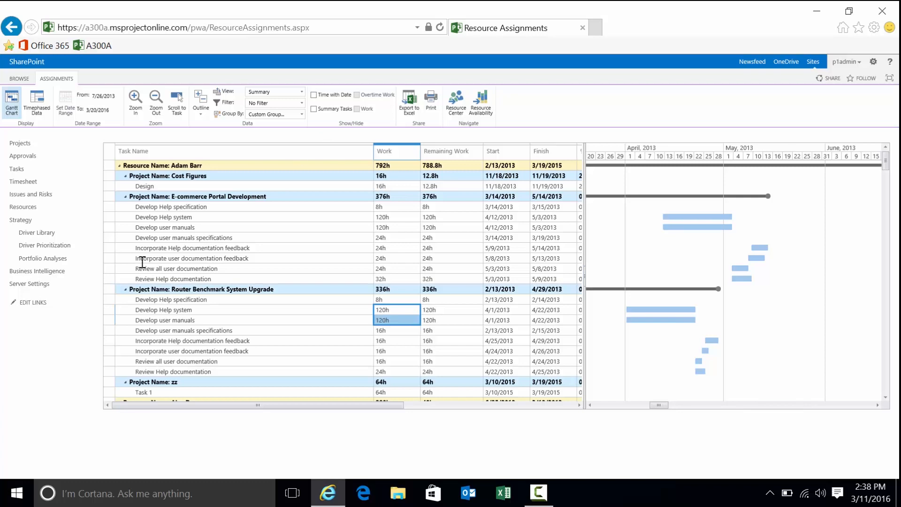
pyautogui.moveTo(206, 323)
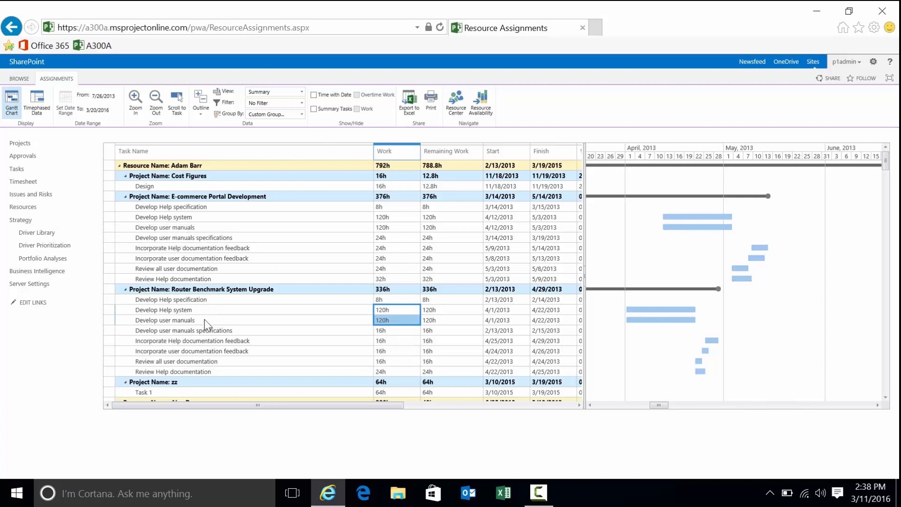
pyautogui.moveTo(239, 323)
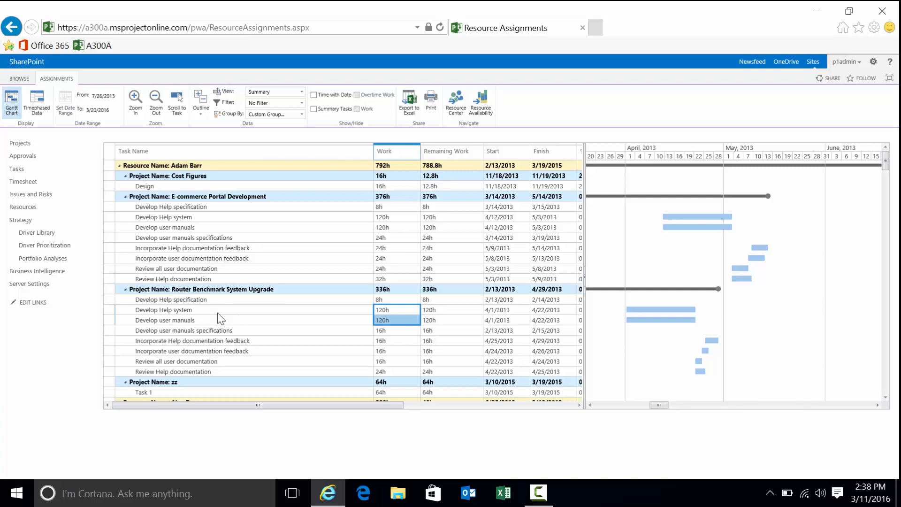
pyautogui.moveTo(679, 332)
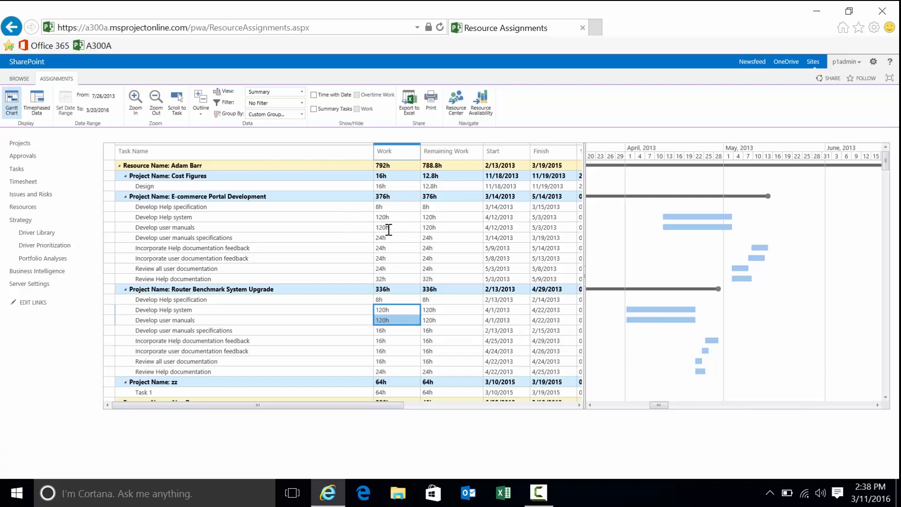
pyautogui.moveTo(666, 226)
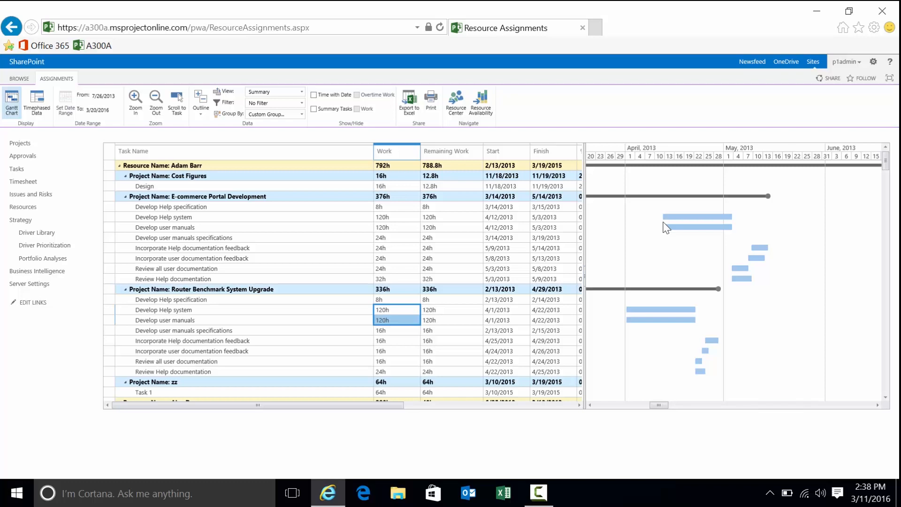
pyautogui.moveTo(389, 221)
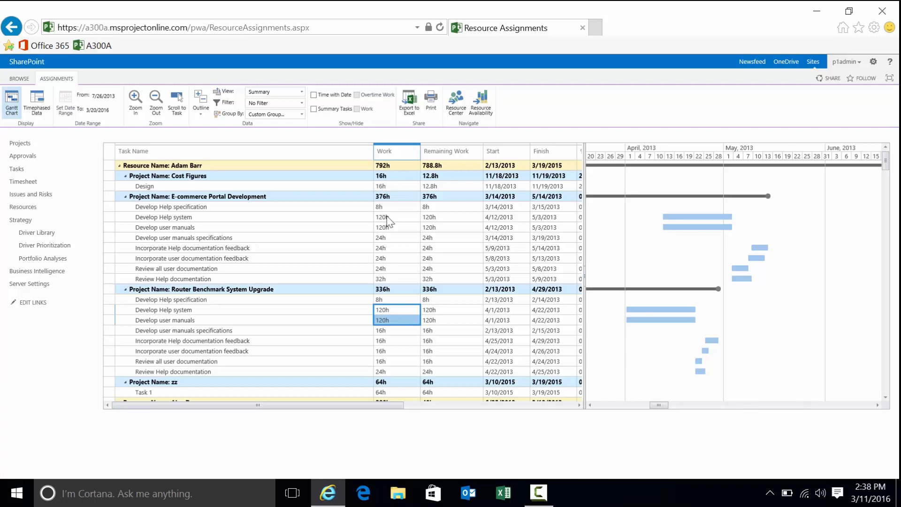
pyautogui.moveTo(37, 271)
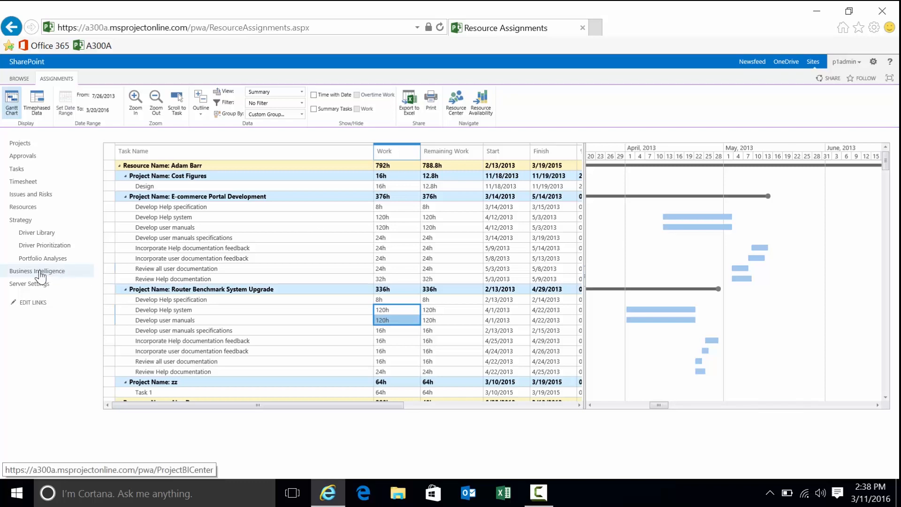
# Step: Go to the Business Intelligence Center's Site Contents and show the Templates library description
pyautogui.click(36, 271)
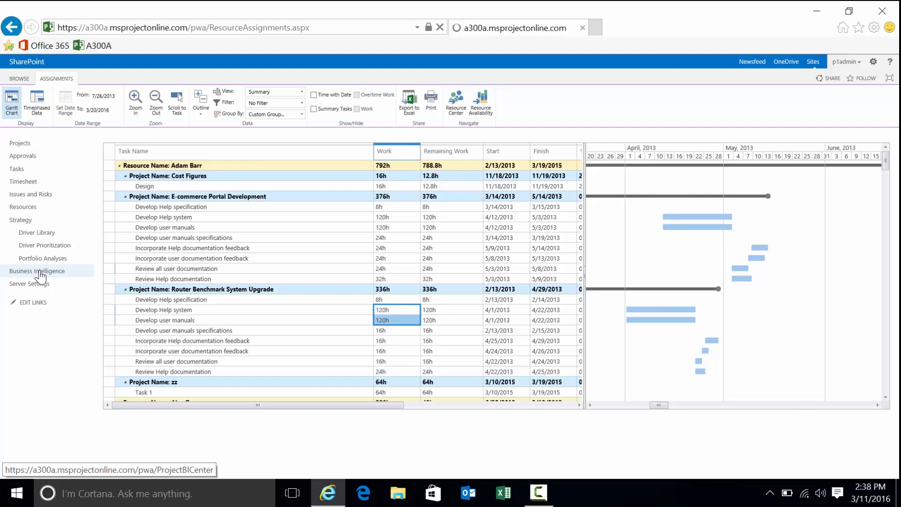
pyautogui.click(37, 271)
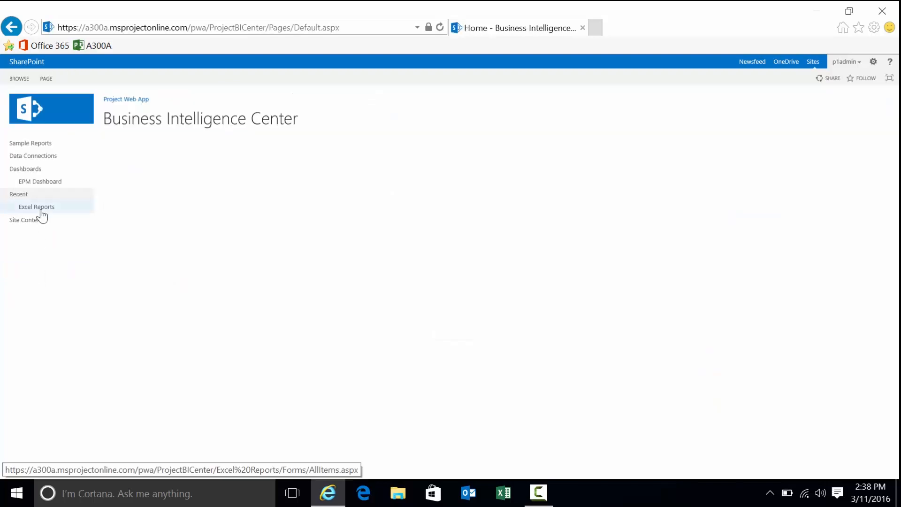
pyautogui.click(27, 219)
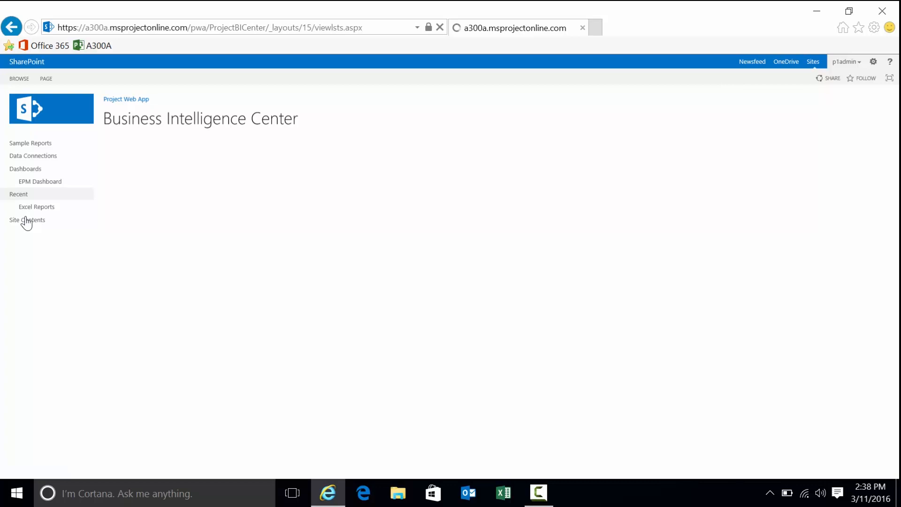
pyautogui.click(27, 220)
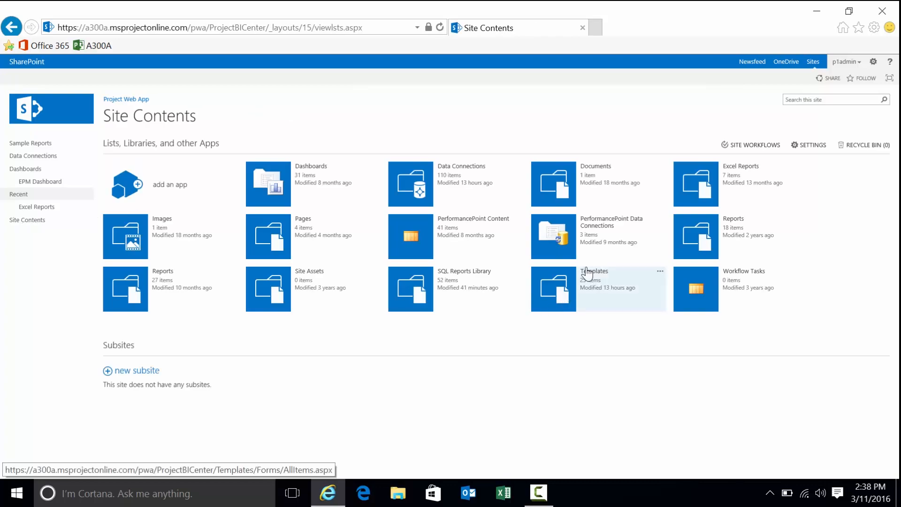
pyautogui.click(660, 271)
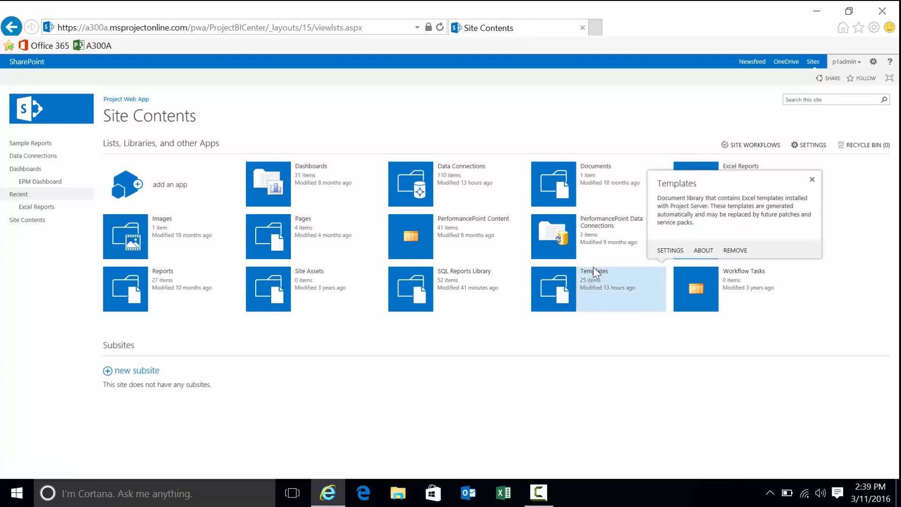
# Step: Open OlapPortfolioAnalyzer from Templates > English (United States) > OLAP
pyautogui.click(595, 271)
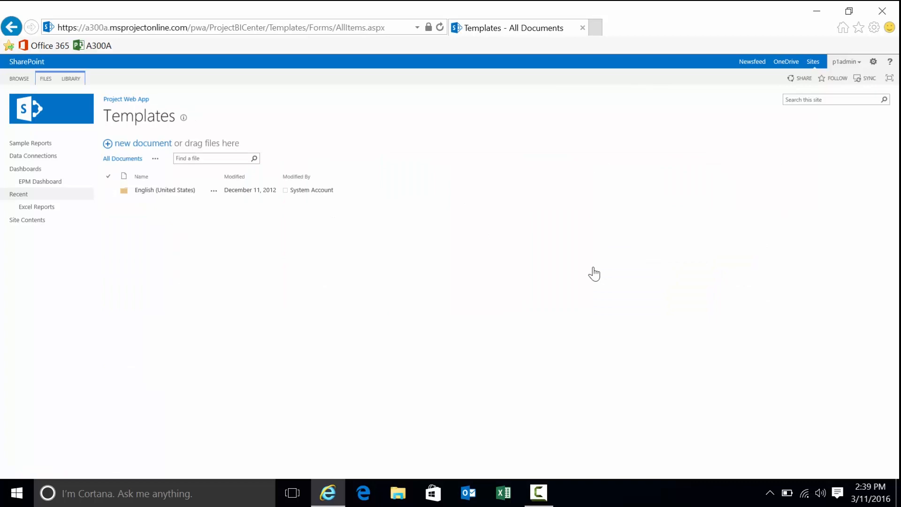
pyautogui.moveTo(165, 190)
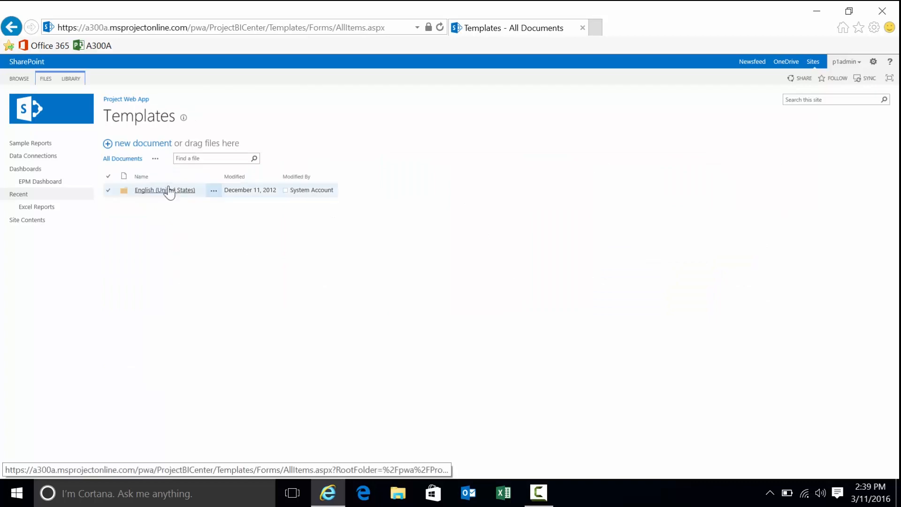
pyautogui.click(165, 189)
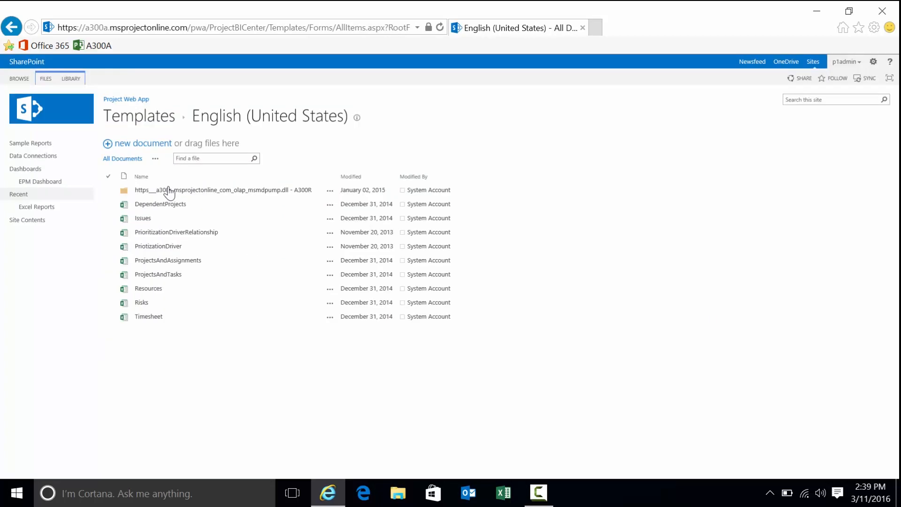
pyautogui.click(223, 190)
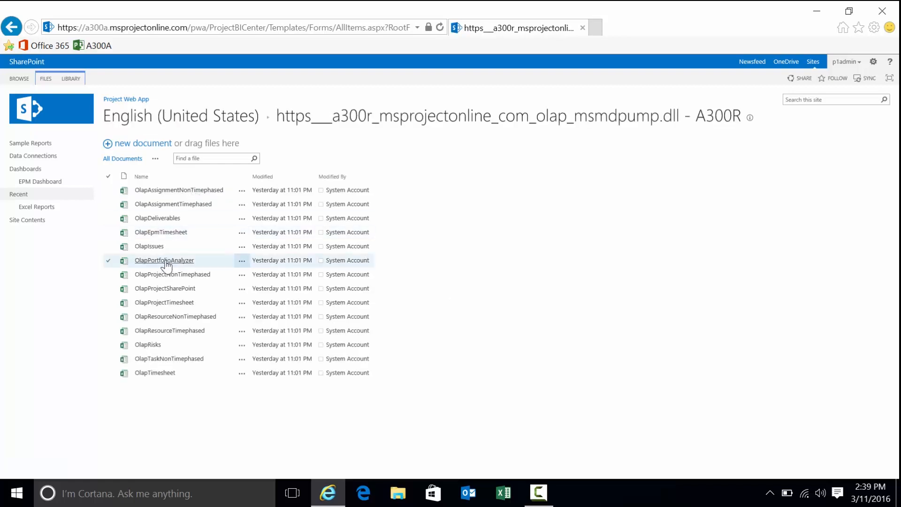
pyautogui.click(164, 260)
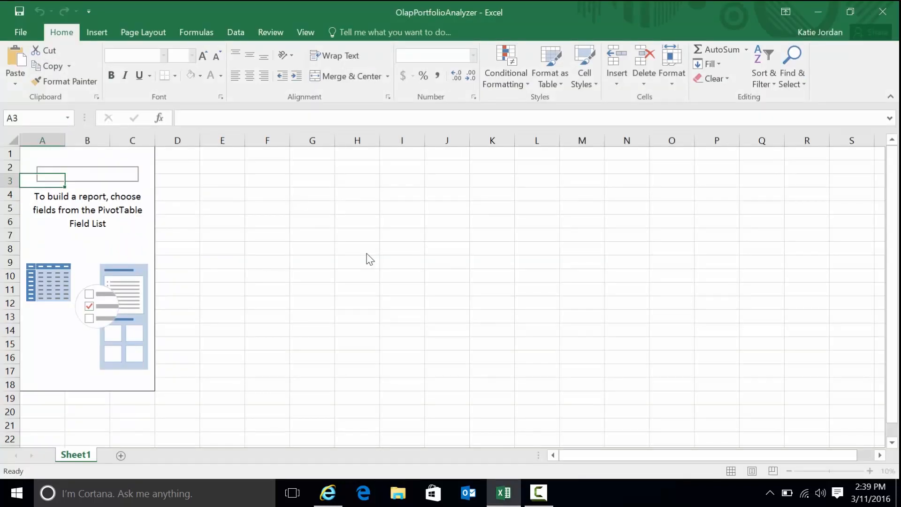
pyautogui.moveTo(527, 415)
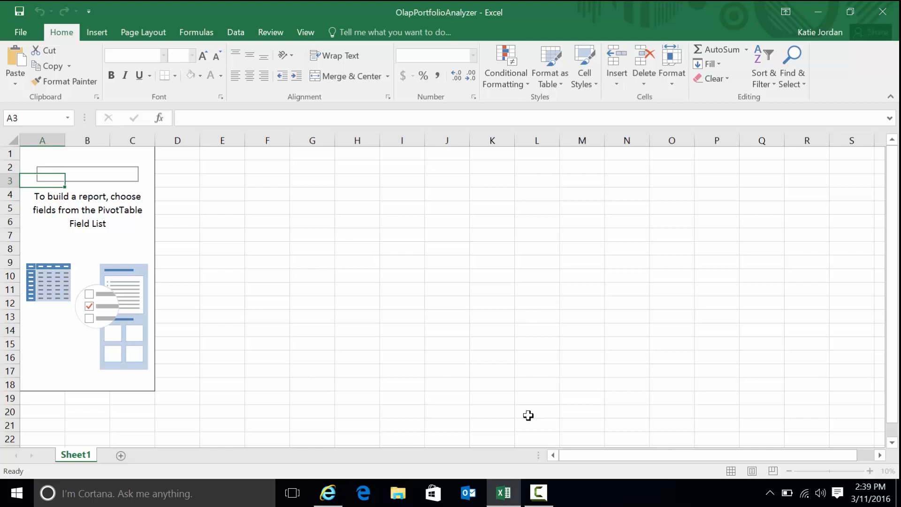
pyautogui.moveTo(829, 239)
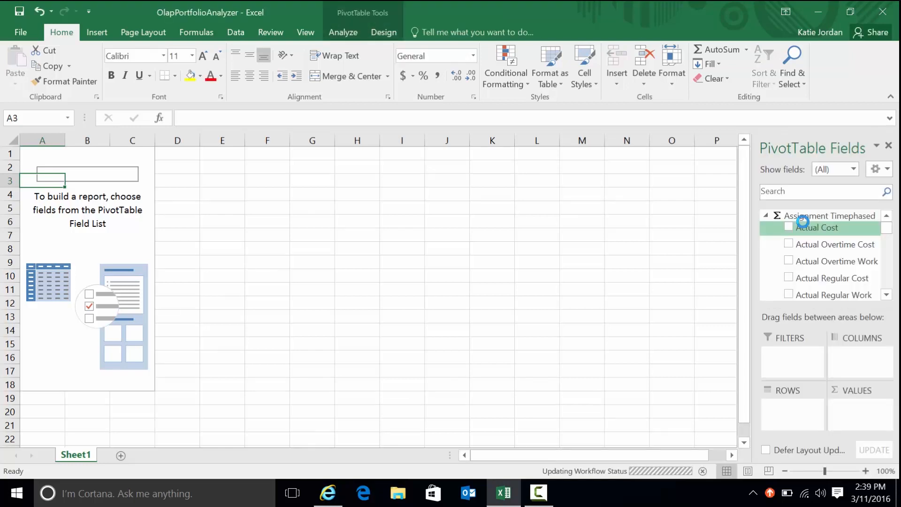
# Step: Scroll the PivotTable Fields list through Assignment Timephased measures and Program_Project dimensions
pyautogui.scroll(-3)
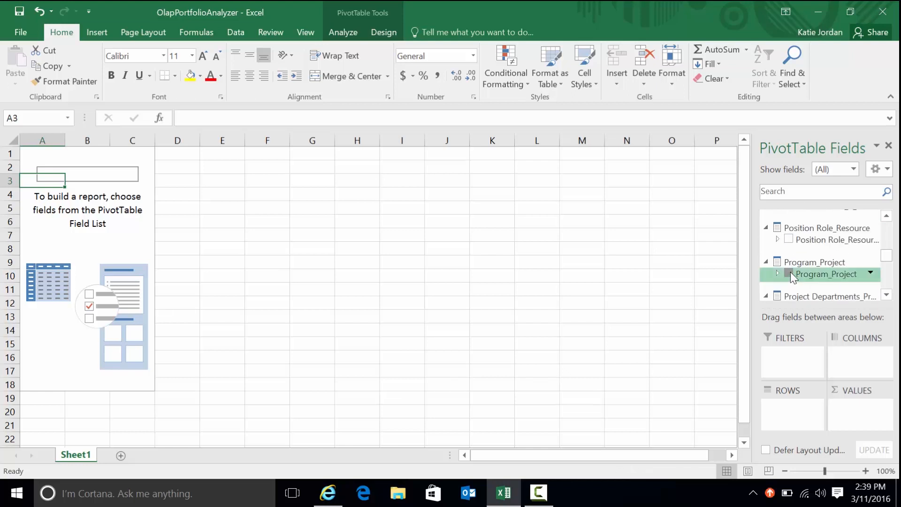
# Step: Add Program_Project as rows and filter out the blank program entry
pyautogui.click(789, 273)
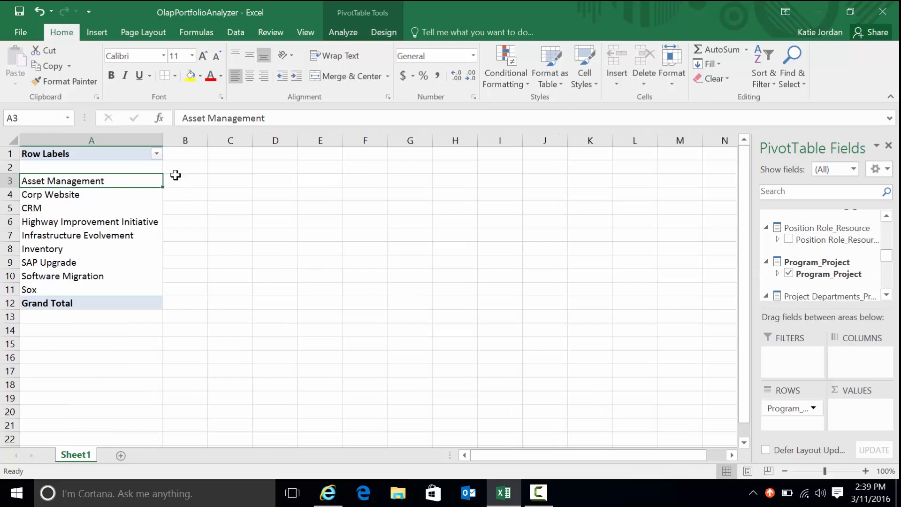
pyautogui.click(156, 153)
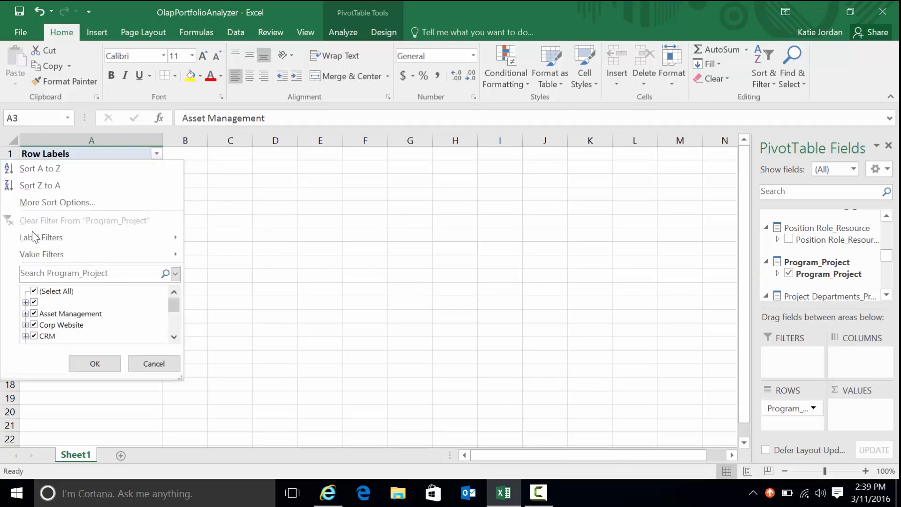
pyautogui.click(33, 291)
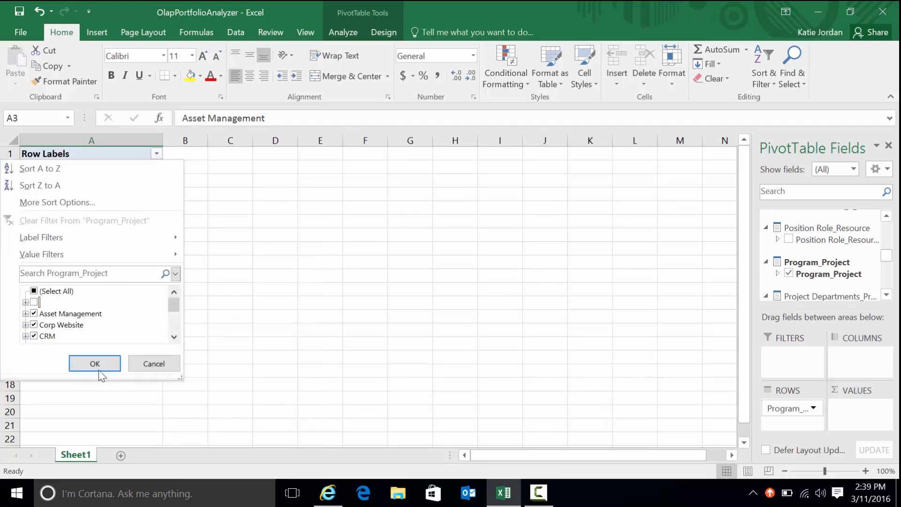
pyautogui.click(94, 363)
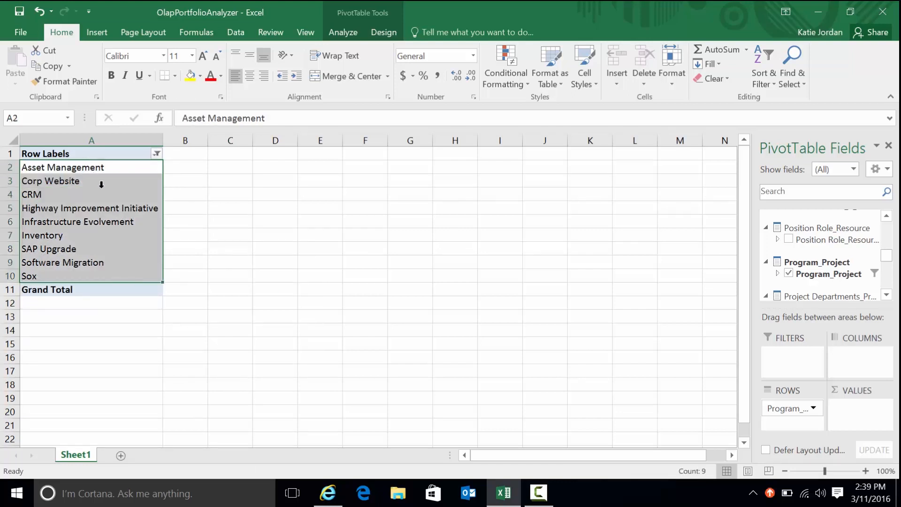
pyautogui.moveTo(126, 220)
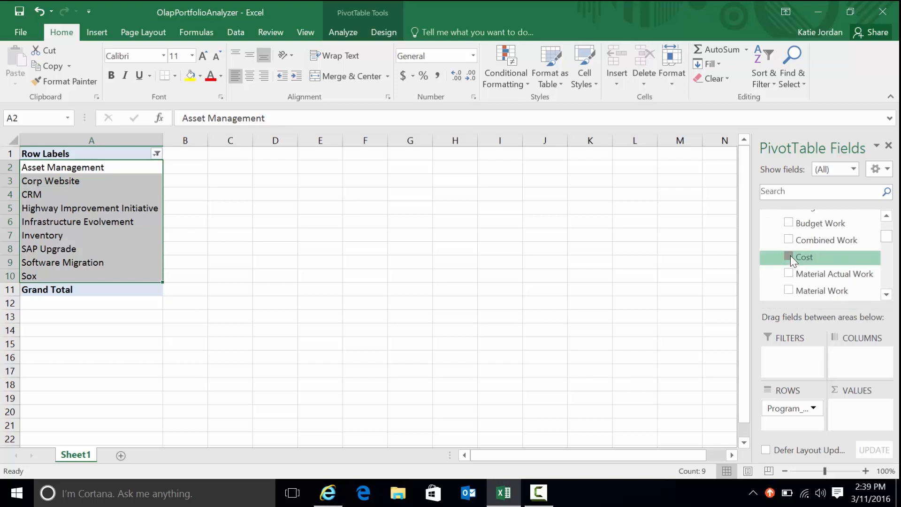
# Step: Add Cost values for each program and format column B in dollar Accounting format
pyautogui.click(789, 256)
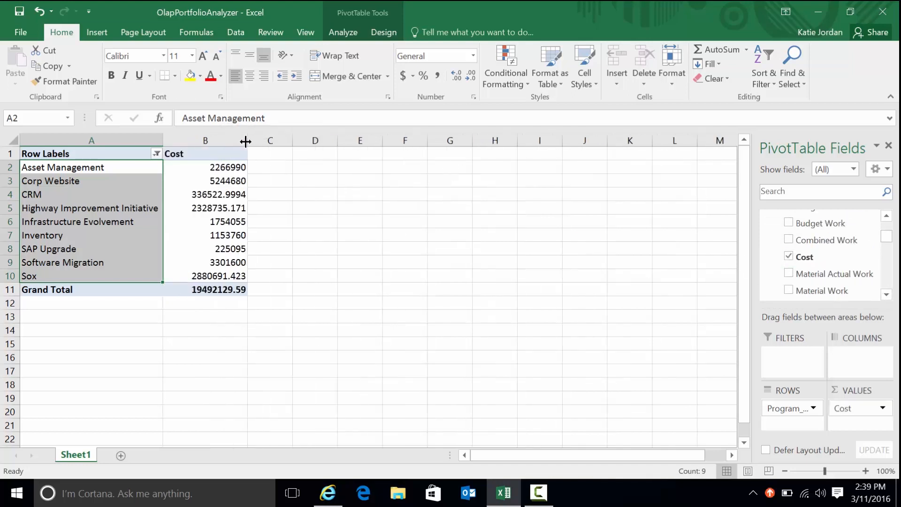
pyautogui.click(204, 140)
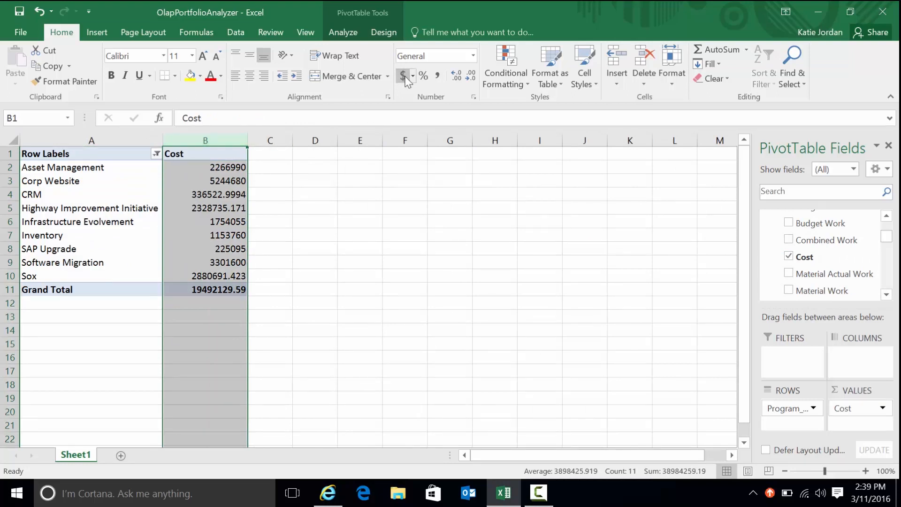
pyautogui.click(505, 64)
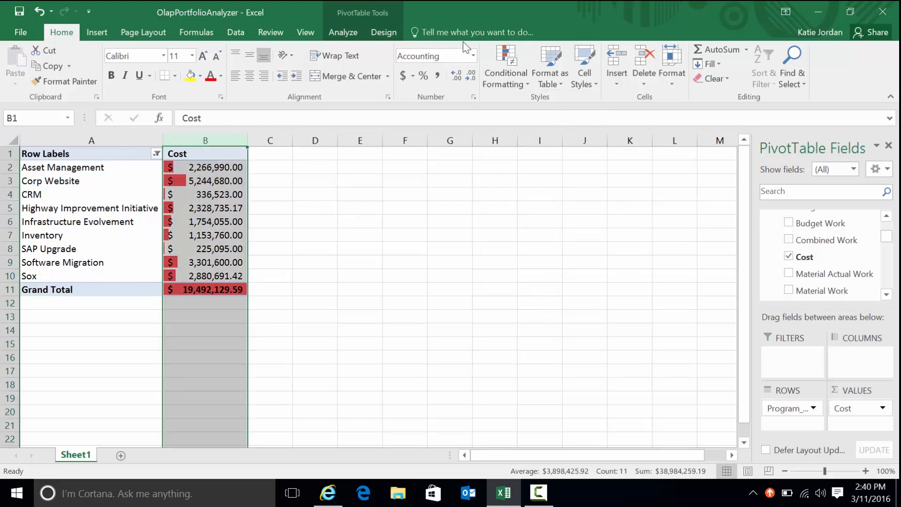
pyautogui.click(343, 32)
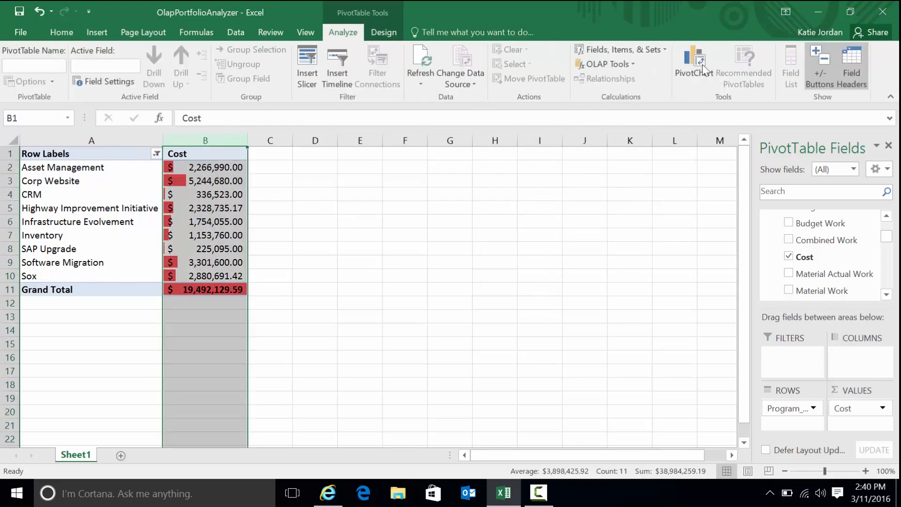
# Step: Insert a 3-D pie PivotChart of program costs and apply a chart style
pyautogui.click(693, 60)
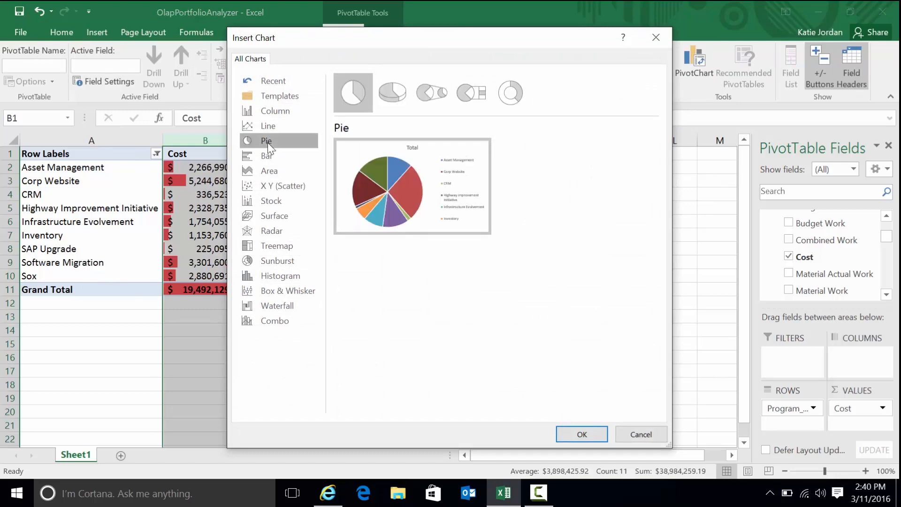
pyautogui.click(392, 92)
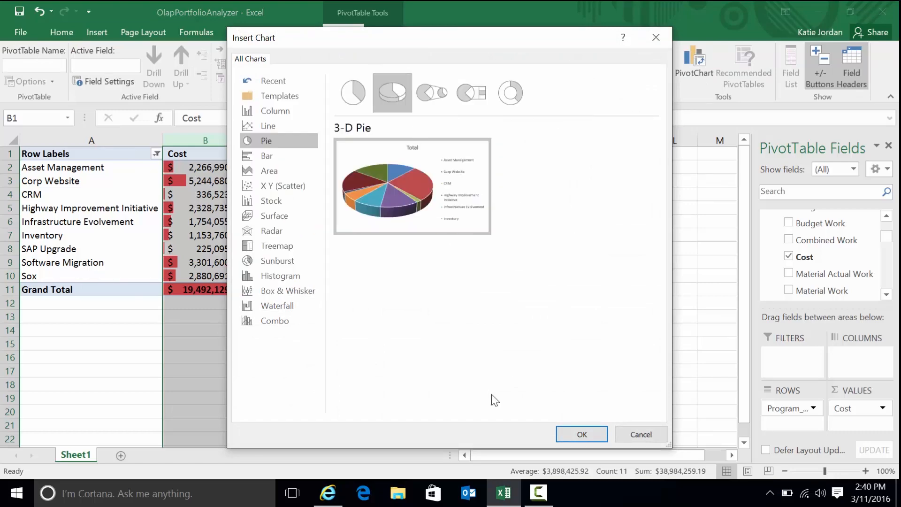
pyautogui.click(581, 434)
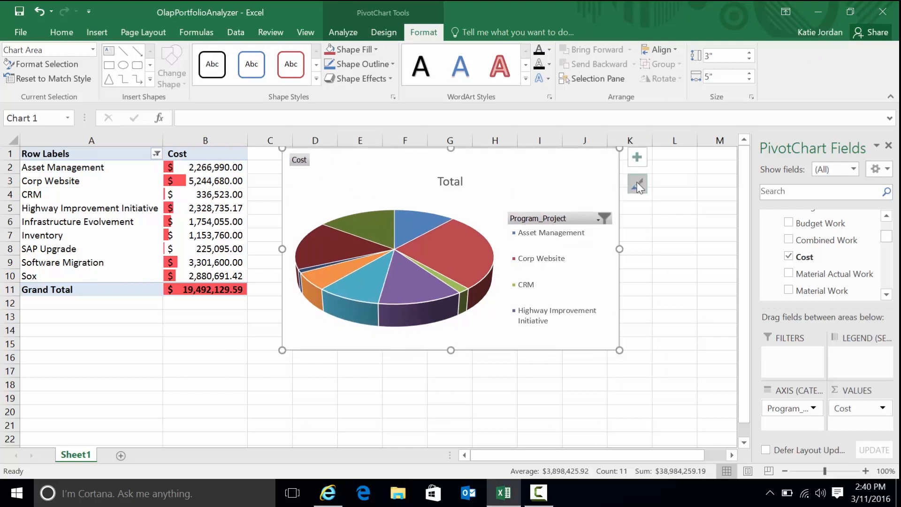
pyautogui.click(637, 184)
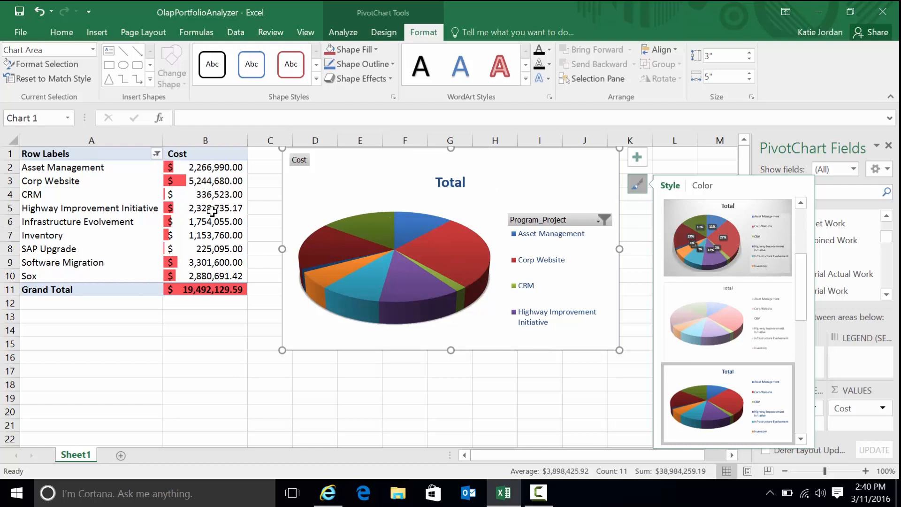
pyautogui.click(92, 194)
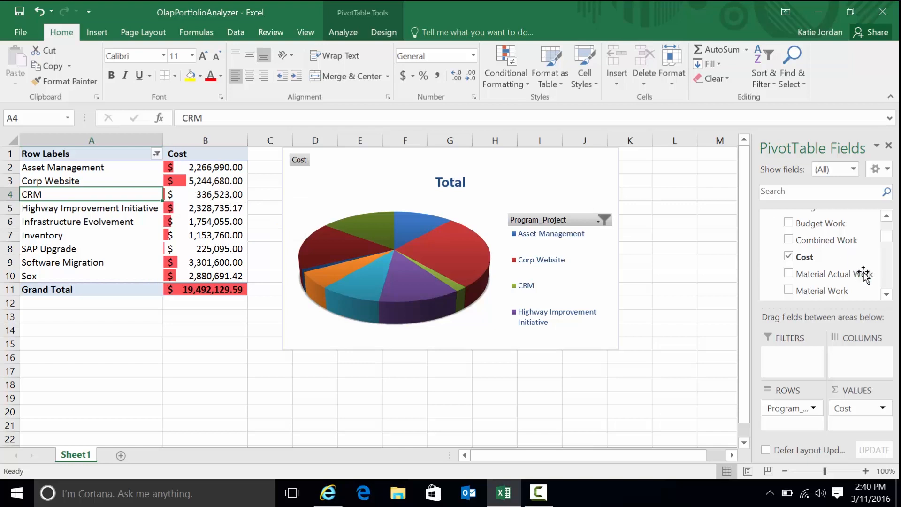
pyautogui.moveTo(890, 291)
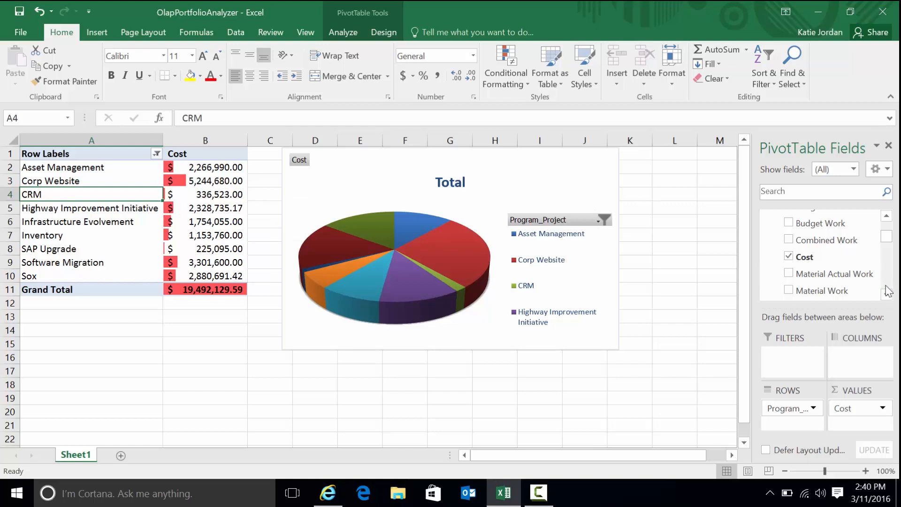
pyautogui.scroll(-3)
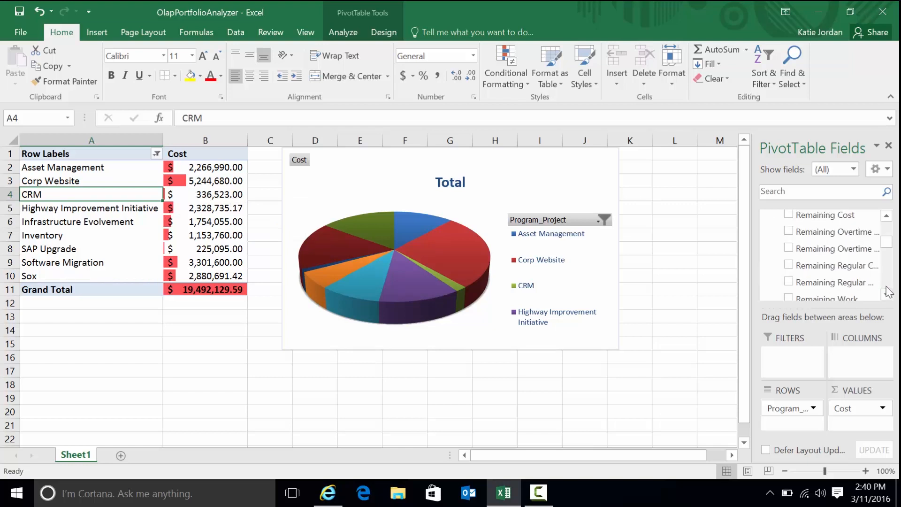
pyautogui.scroll(-3)
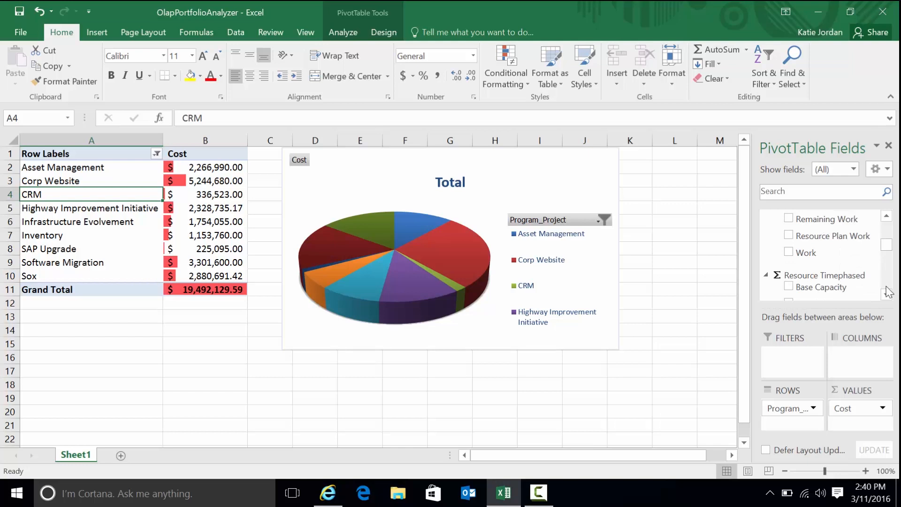
pyautogui.scroll(-3)
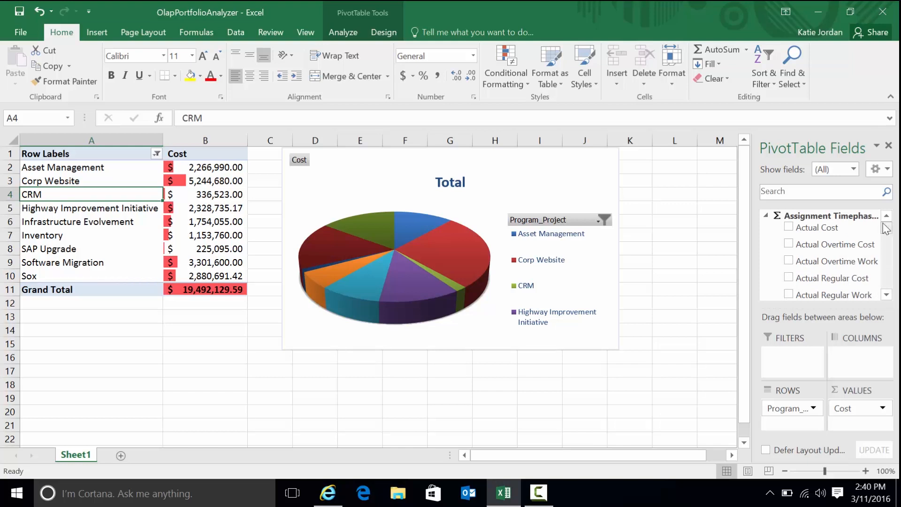
pyautogui.click(20, 32)
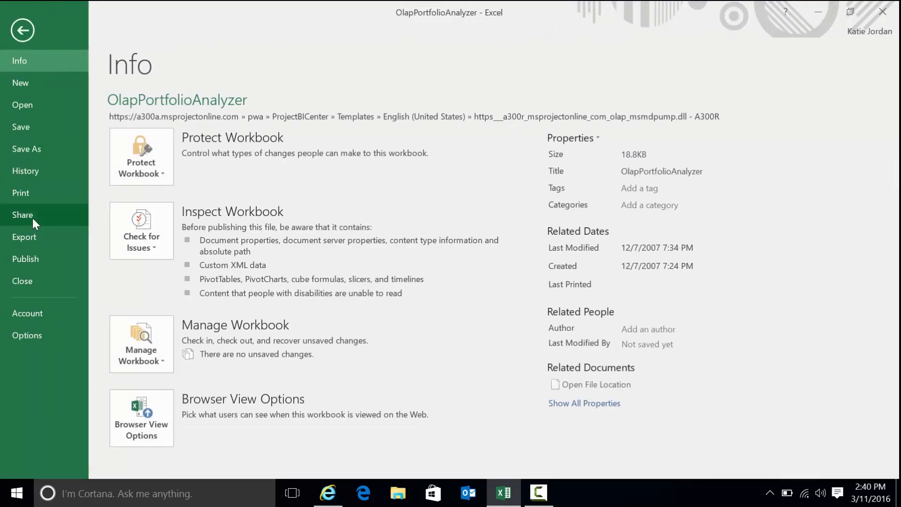
# Step: Close the OlapPortfolioAnalyzer workbook in Excel without saving changes
pyautogui.click(27, 149)
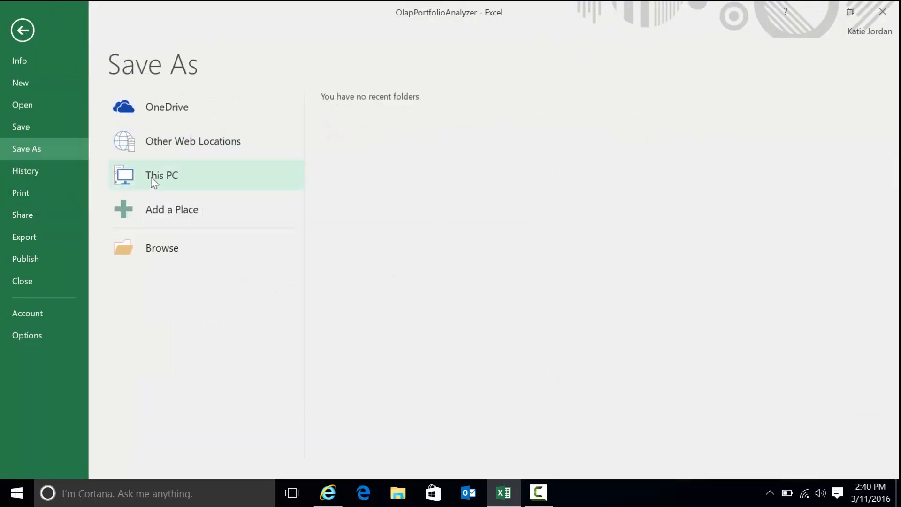
pyautogui.moveTo(51, 45)
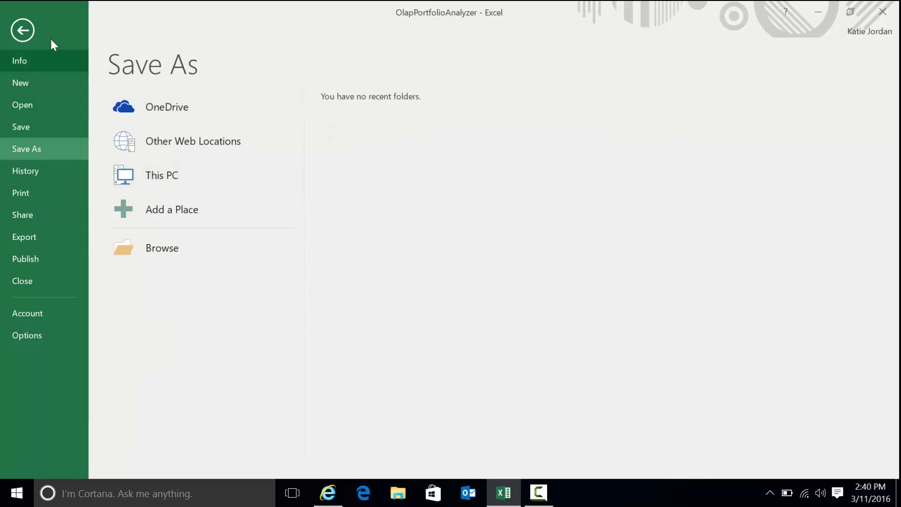
pyautogui.click(22, 30)
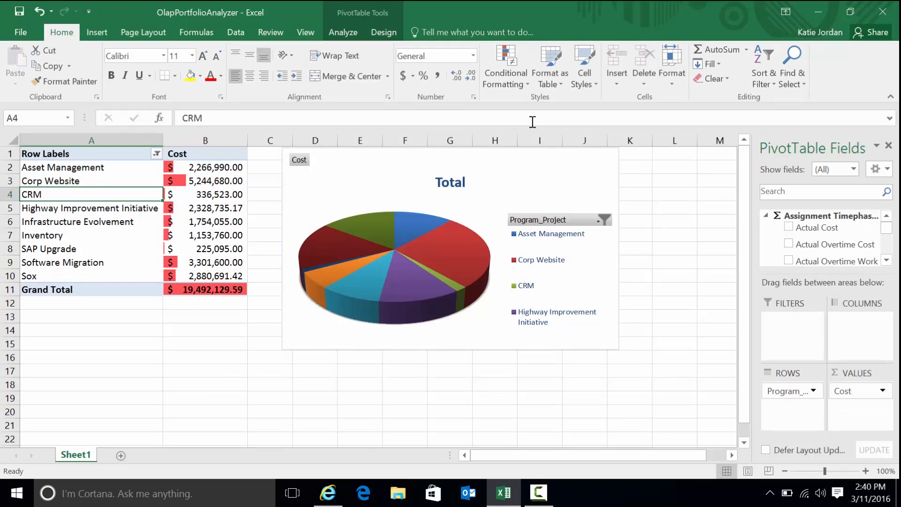
pyautogui.click(882, 11)
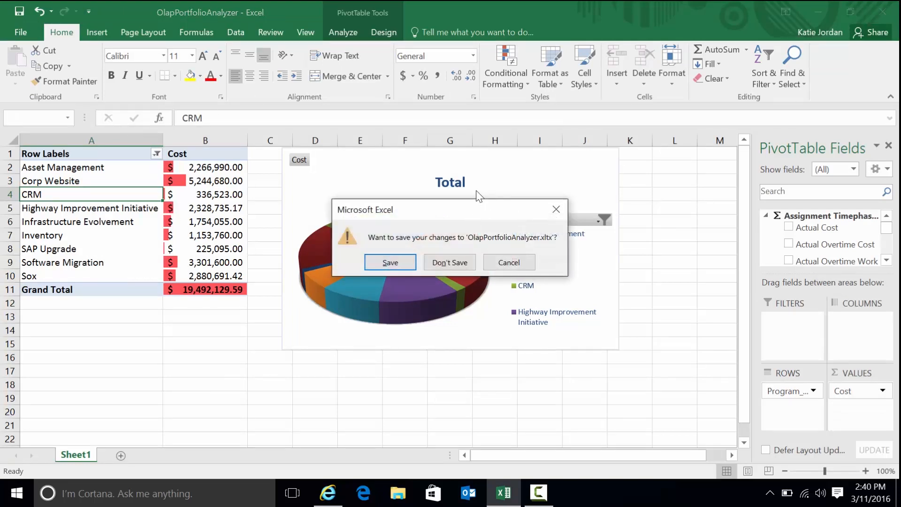
pyautogui.click(450, 262)
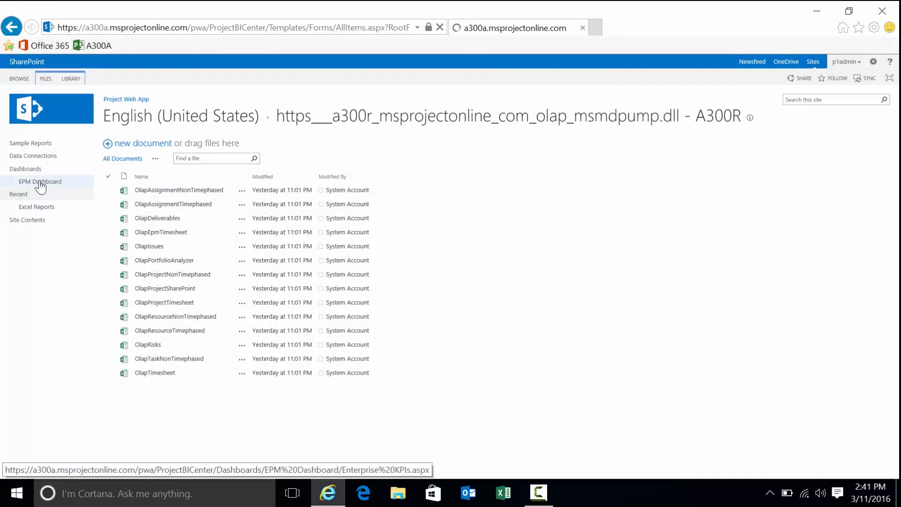
# Step: Open the EPM Dashboard's Enterprise KPIs report with per-department indicators
pyautogui.click(41, 181)
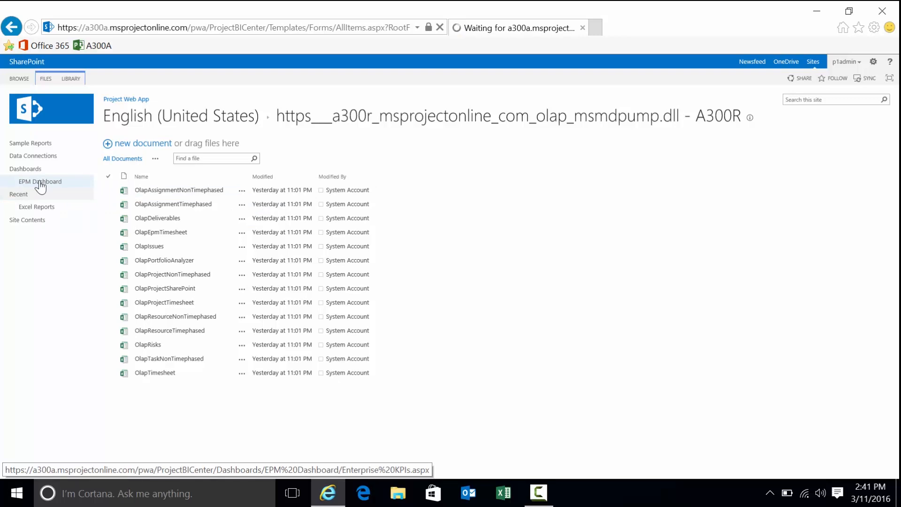
pyautogui.click(40, 182)
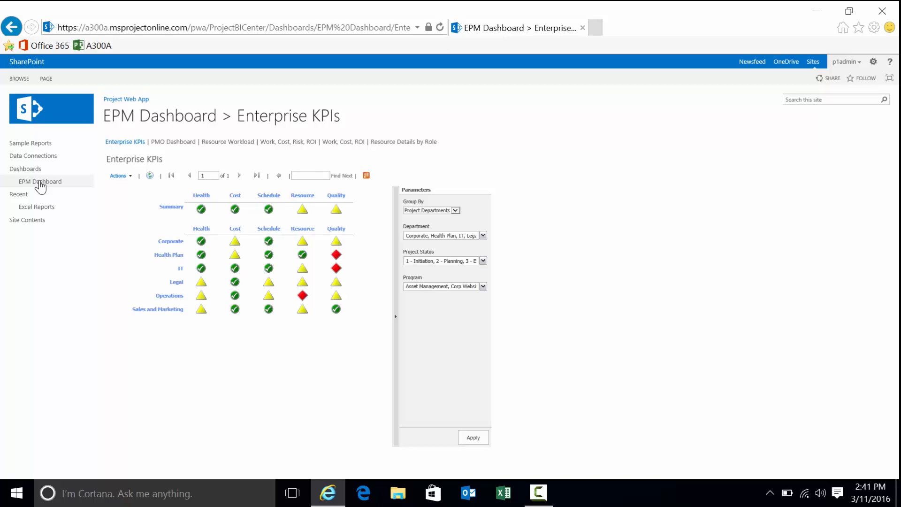
pyautogui.moveTo(222, 226)
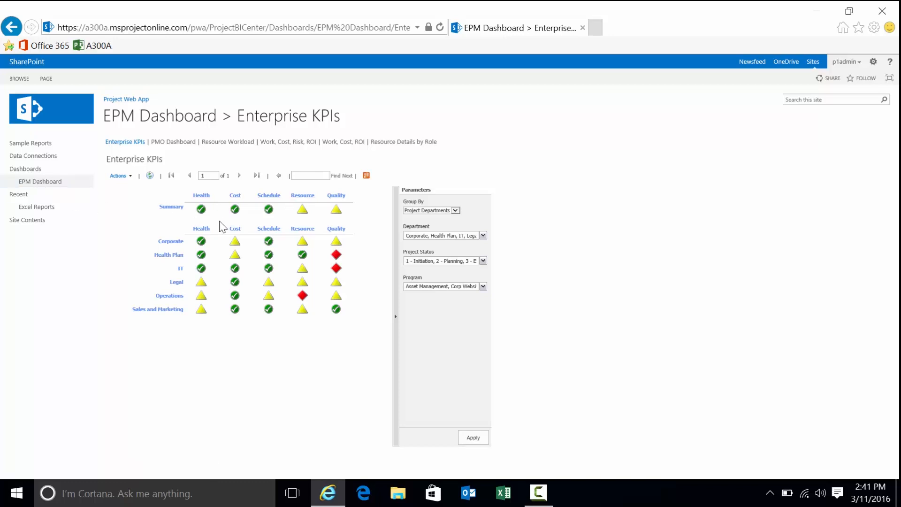
pyautogui.moveTo(326, 233)
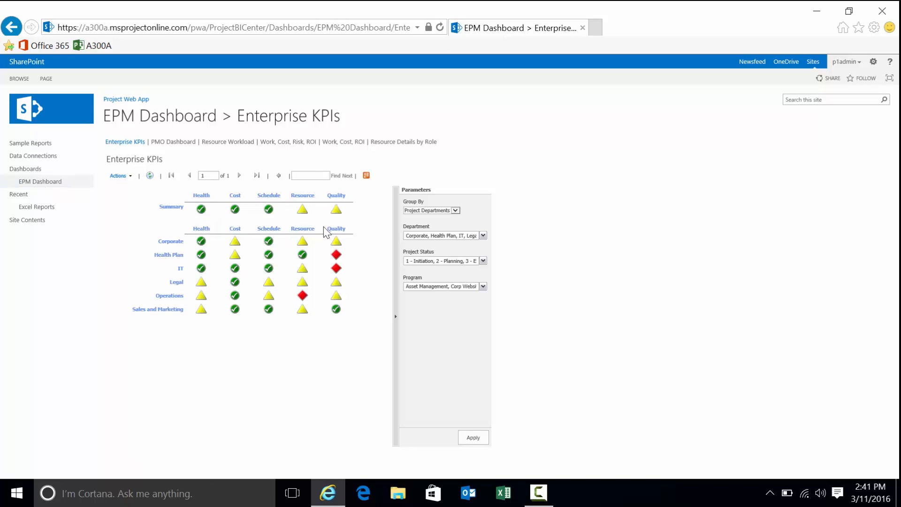
pyautogui.moveTo(166, 253)
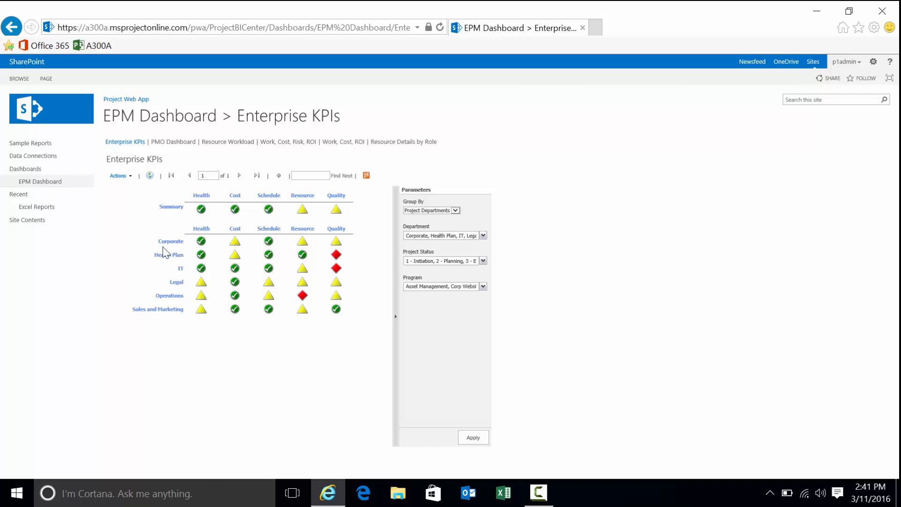
pyautogui.moveTo(454, 217)
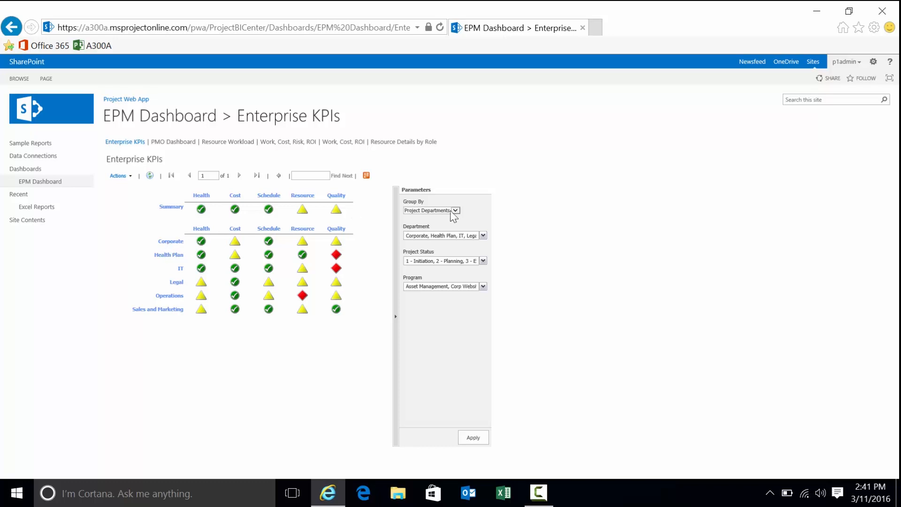
pyautogui.moveTo(379, 218)
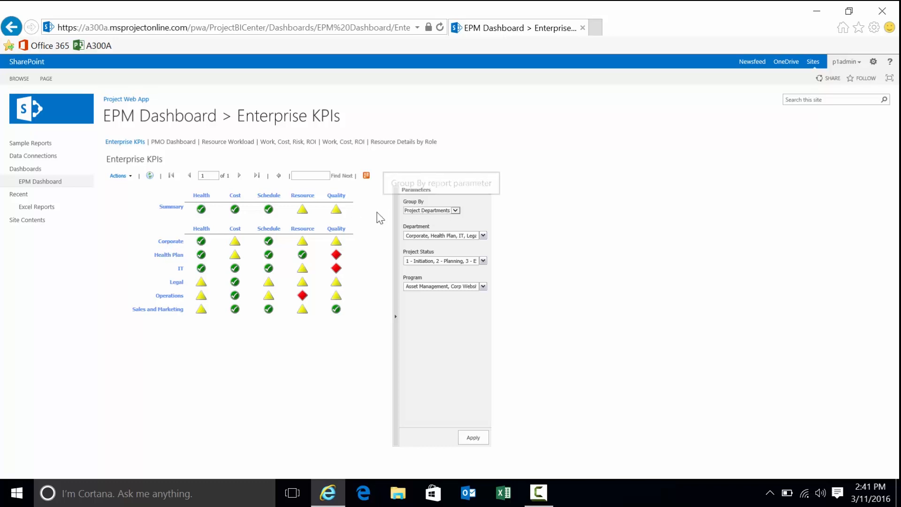
pyautogui.moveTo(176, 289)
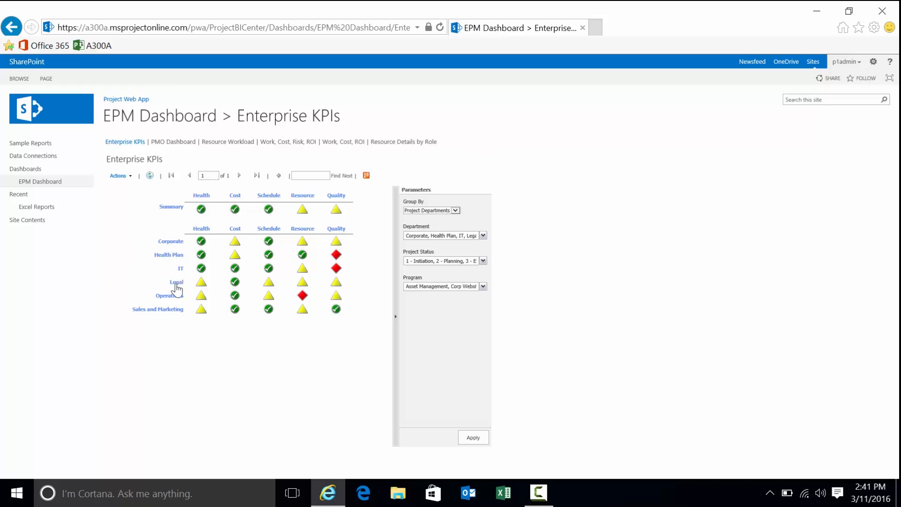
pyautogui.moveTo(456, 214)
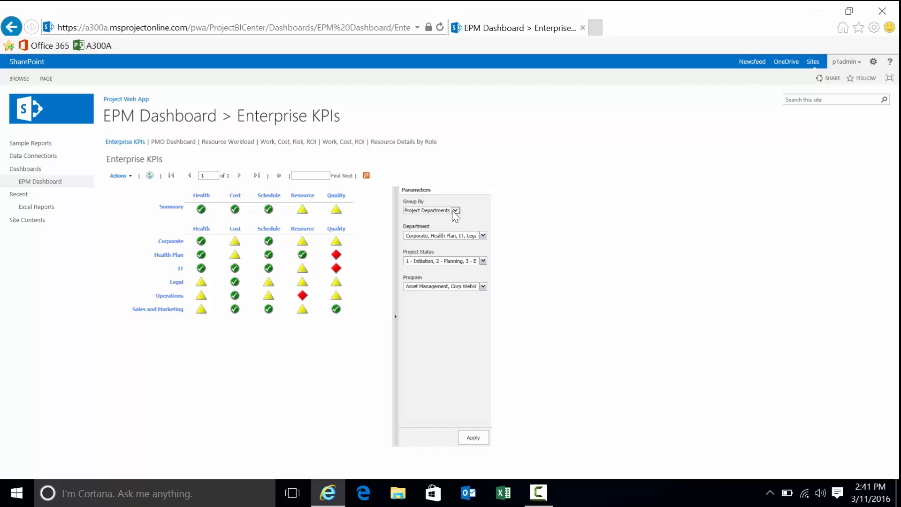
# Step: Set the Enterprise KPIs report's Group By to Program and apply it
pyautogui.click(431, 210)
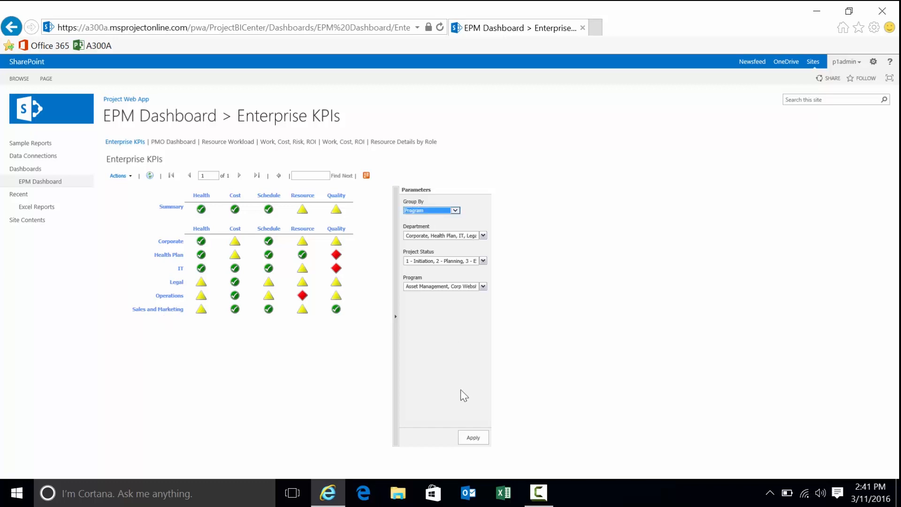
pyautogui.click(473, 437)
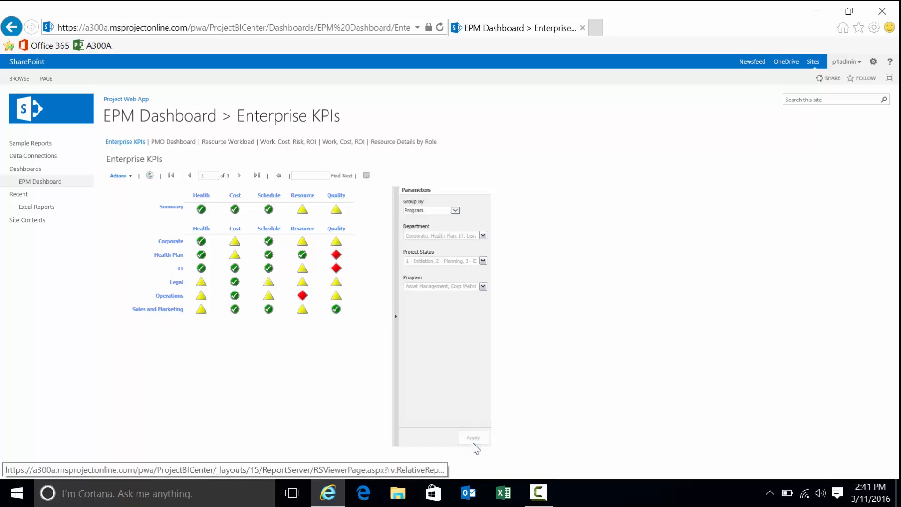
pyautogui.click(472, 438)
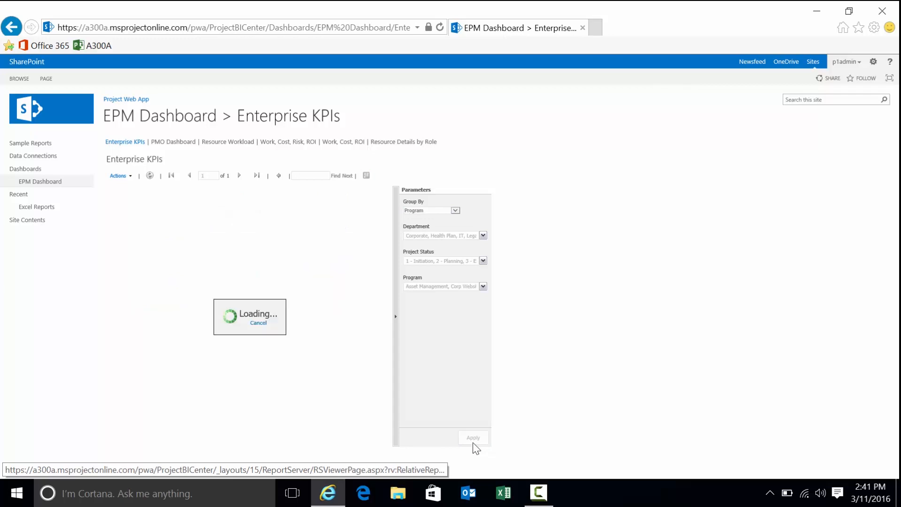
pyautogui.click(472, 437)
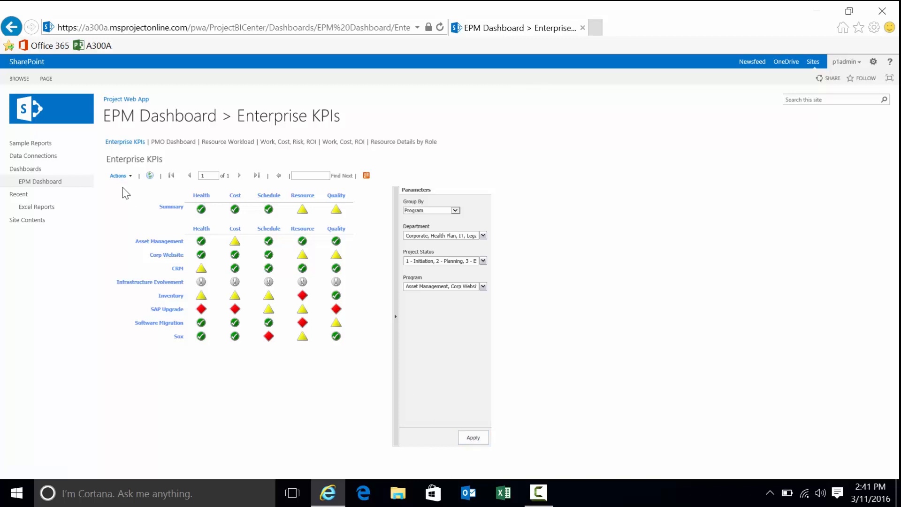
pyautogui.moveTo(163, 244)
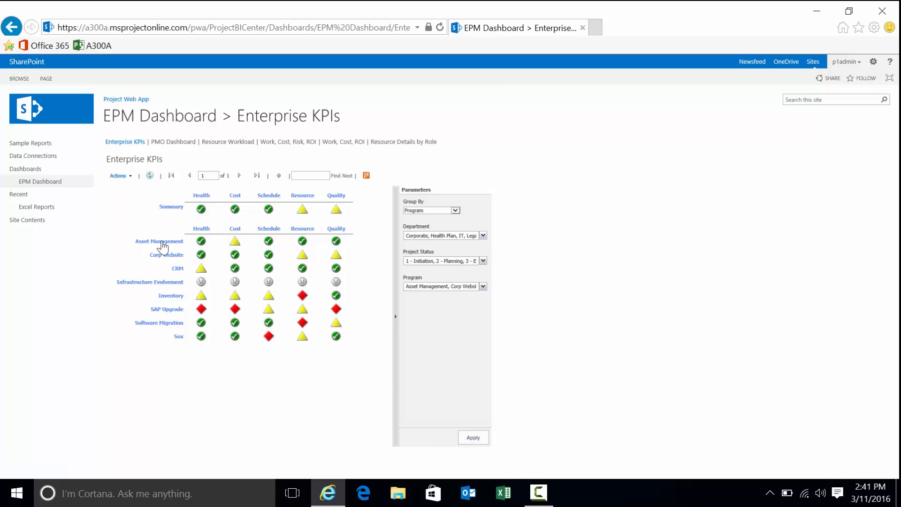
pyautogui.moveTo(449, 214)
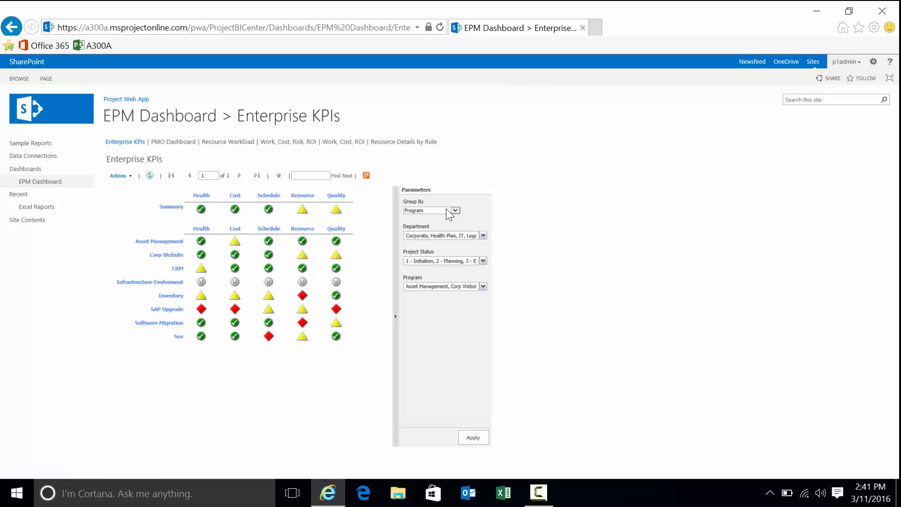
# Step: Regroup by Project Departments and check the Department, Project Status and Program filters
pyautogui.click(430, 209)
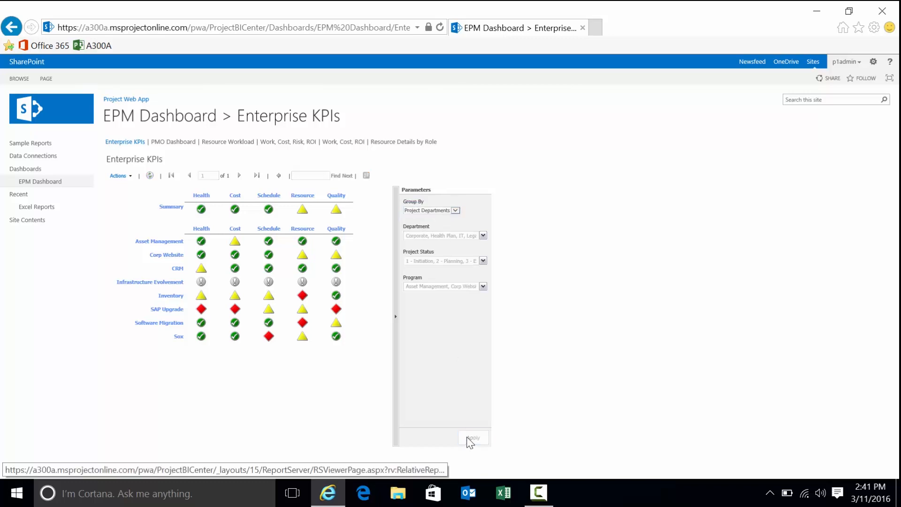
pyautogui.click(473, 438)
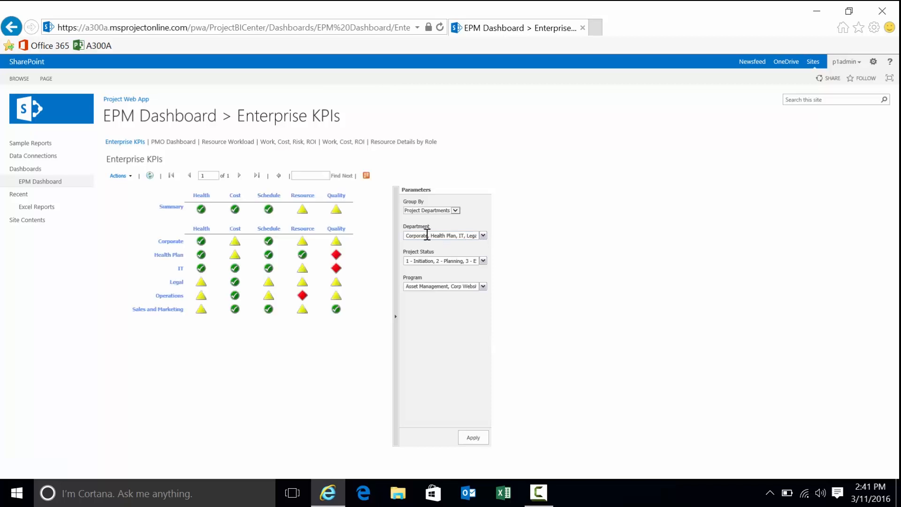
pyautogui.click(483, 235)
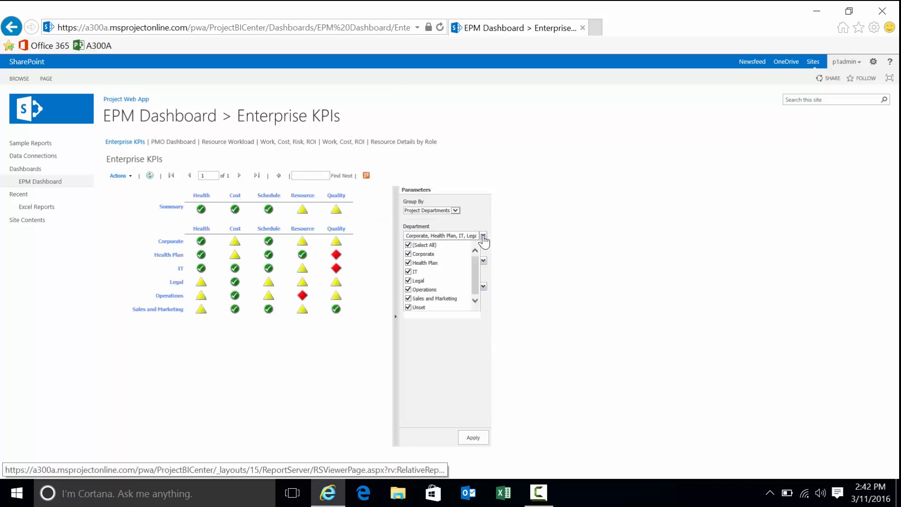
pyautogui.click(483, 236)
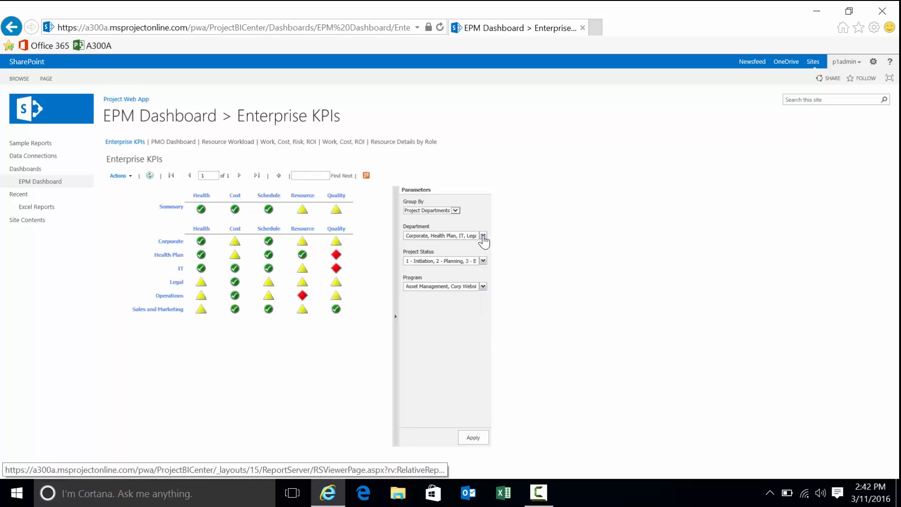
pyautogui.click(483, 261)
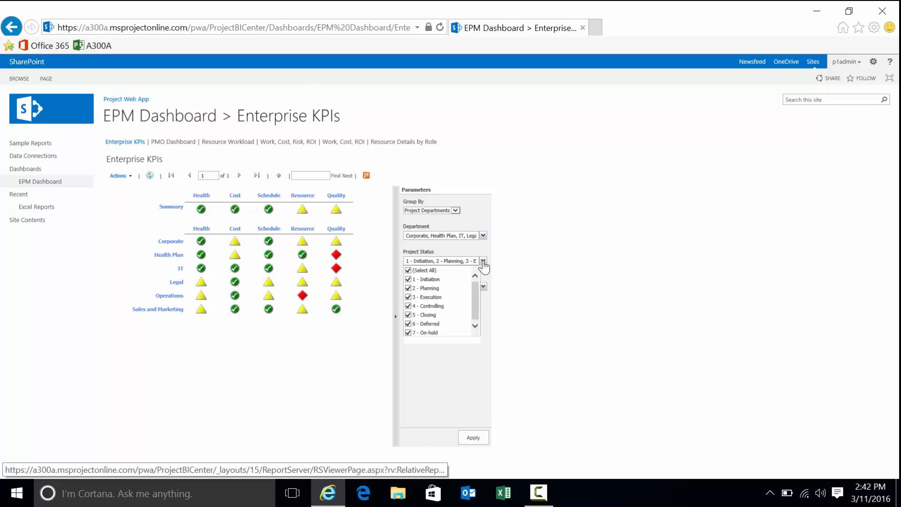
pyautogui.click(483, 261)
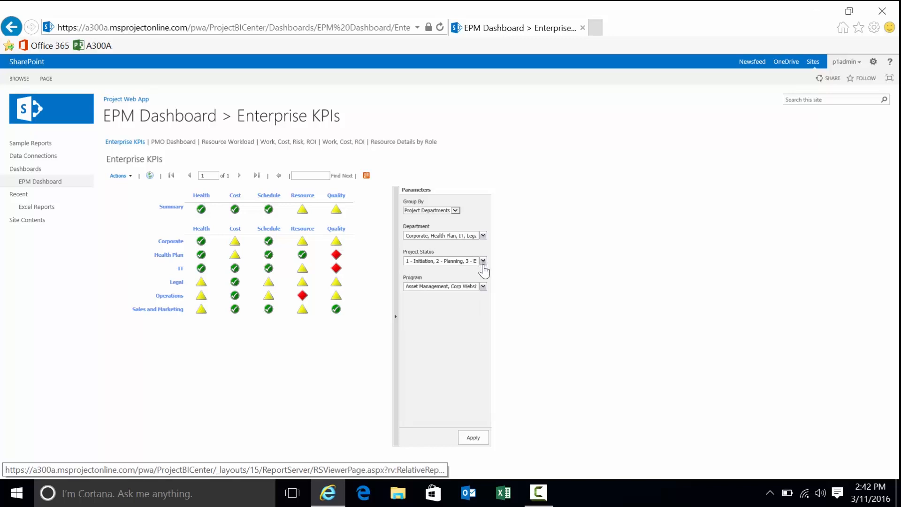
pyautogui.click(483, 286)
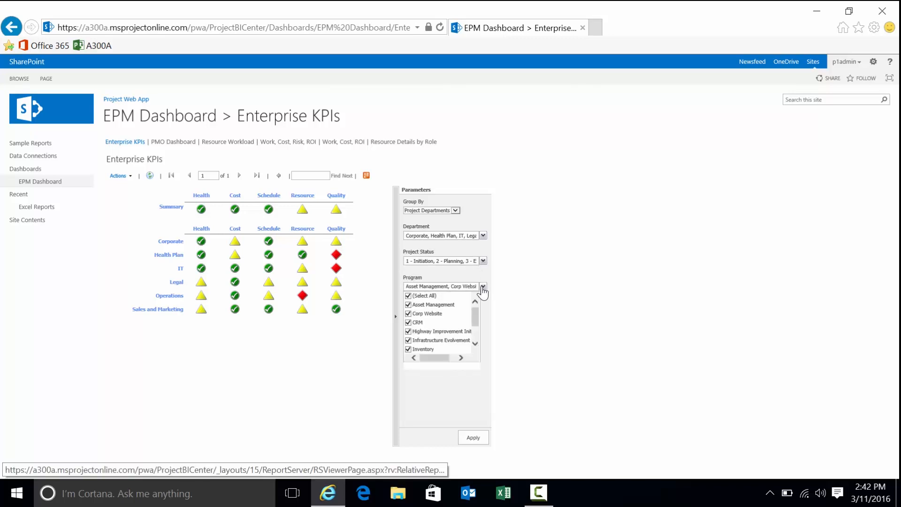
pyautogui.click(483, 286)
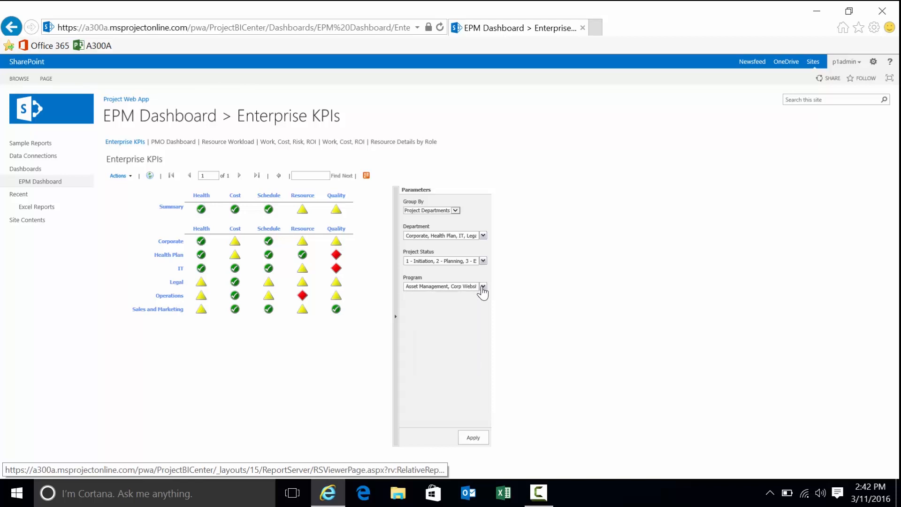
pyautogui.moveTo(169, 210)
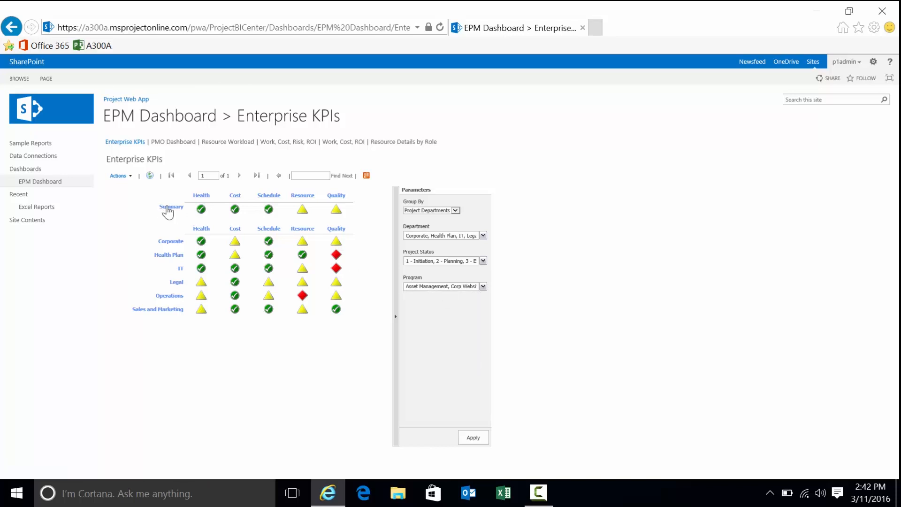
pyautogui.moveTo(318, 211)
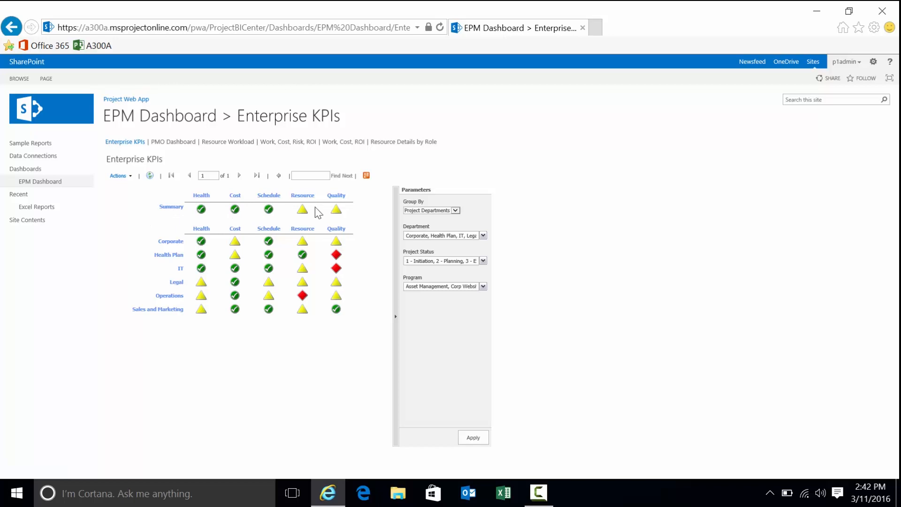
pyautogui.moveTo(315, 218)
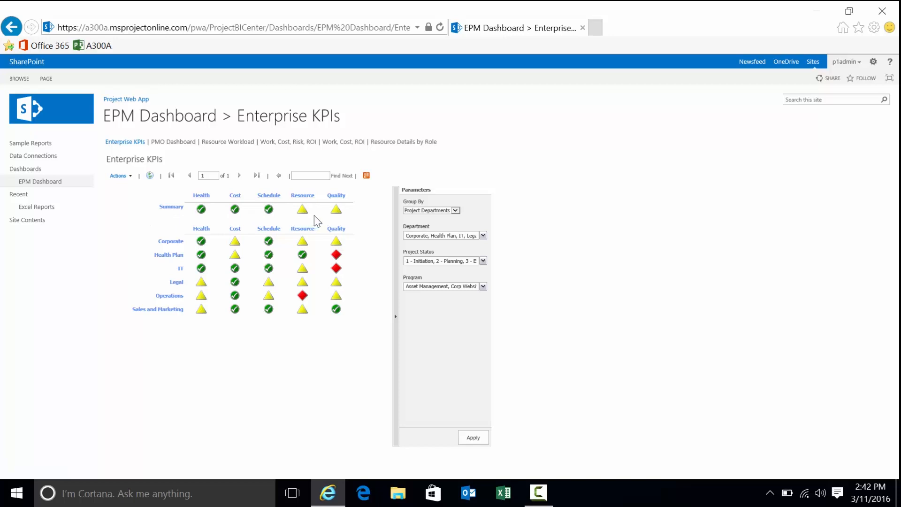
pyautogui.moveTo(293, 256)
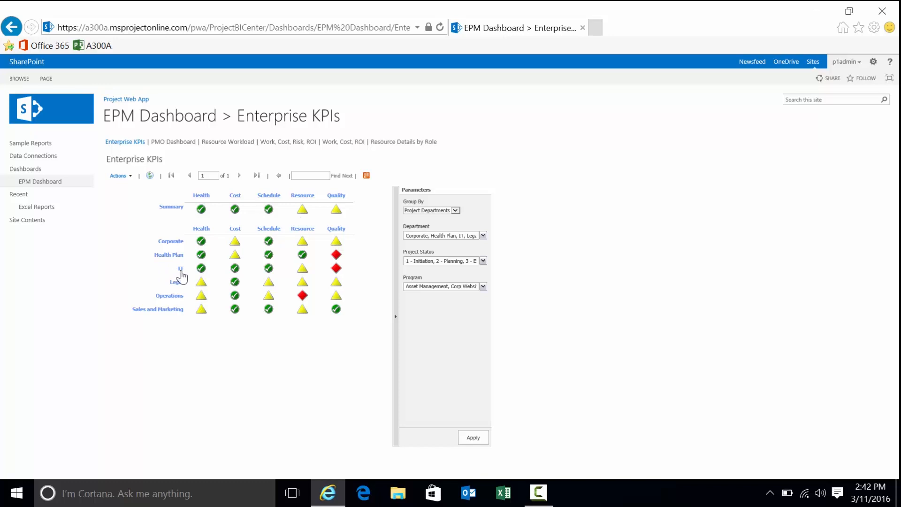
pyautogui.moveTo(333, 274)
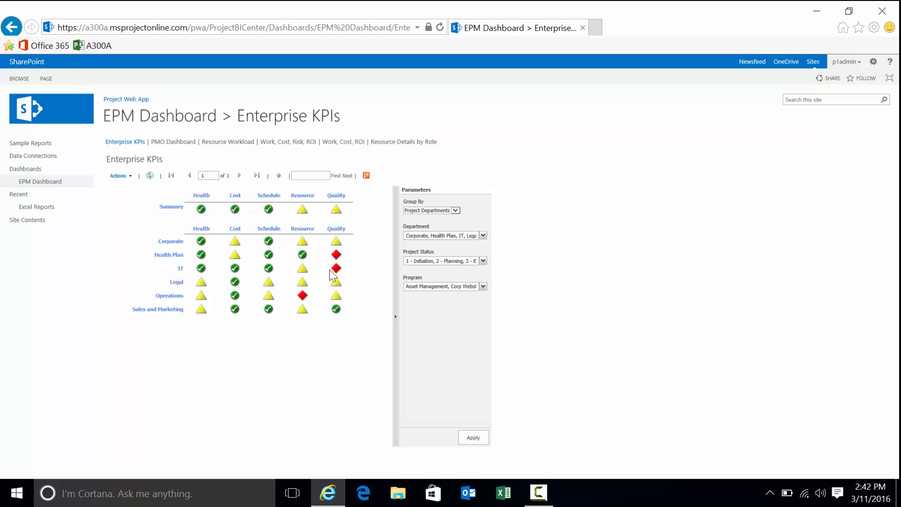
pyautogui.moveTo(180, 275)
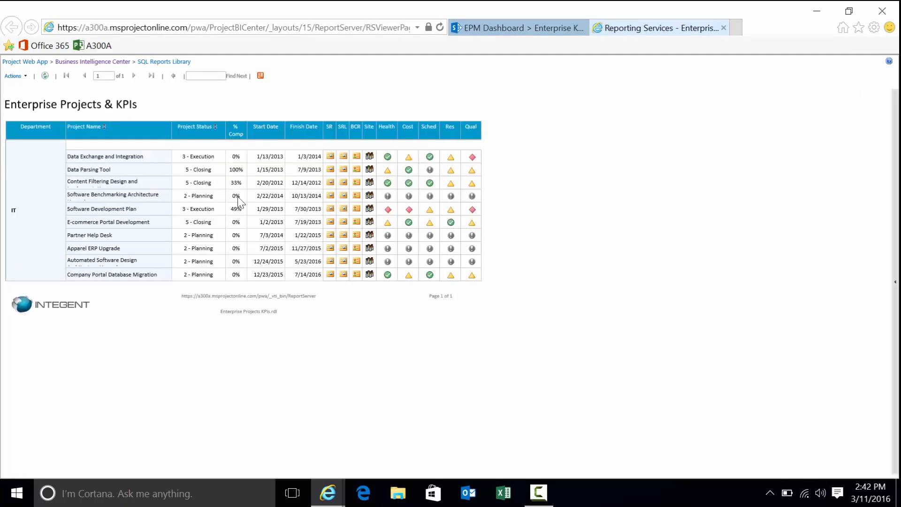
pyautogui.moveTo(77, 211)
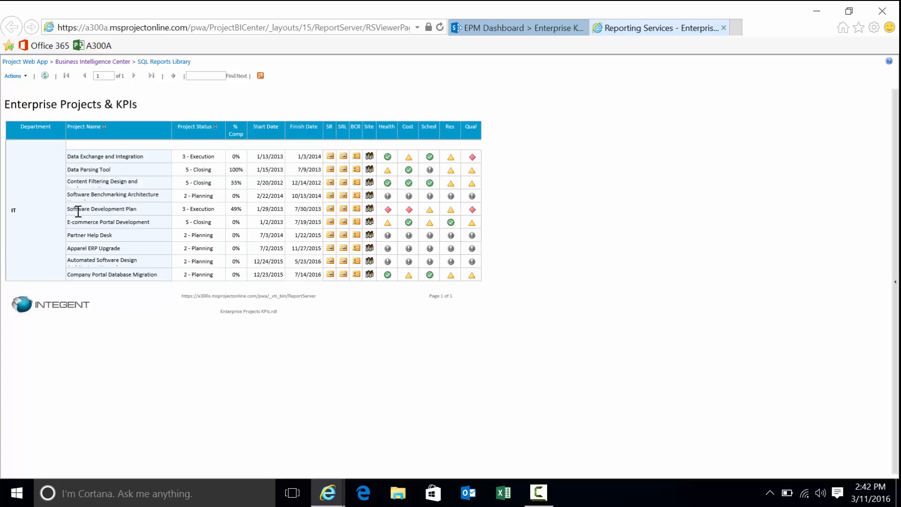
pyautogui.moveTo(149, 156)
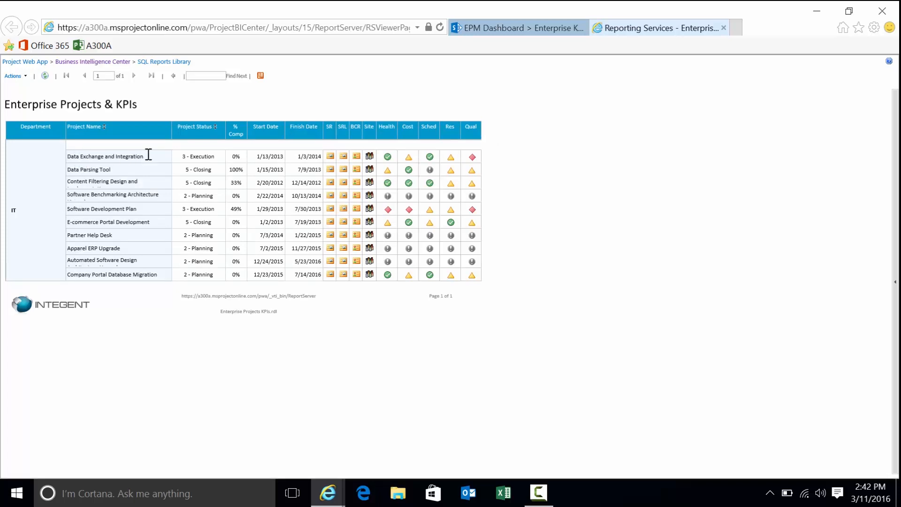
pyautogui.moveTo(231, 169)
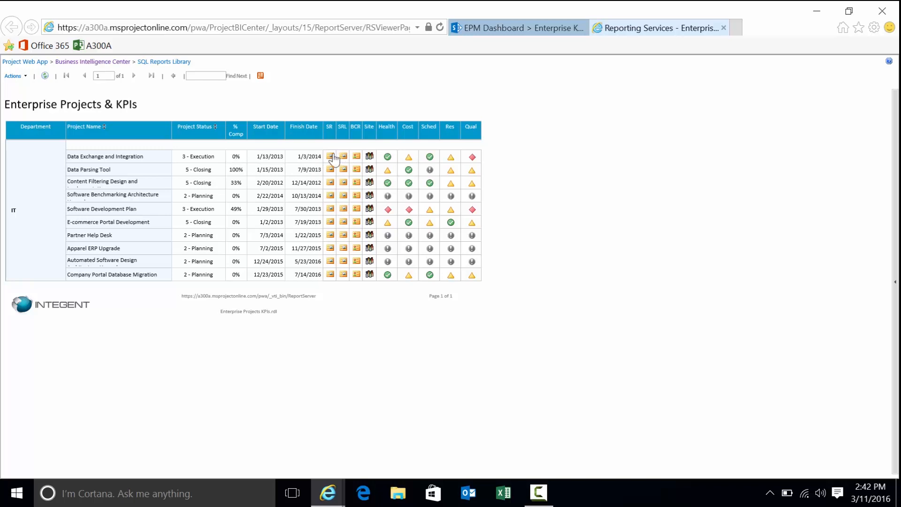
pyautogui.moveTo(369, 217)
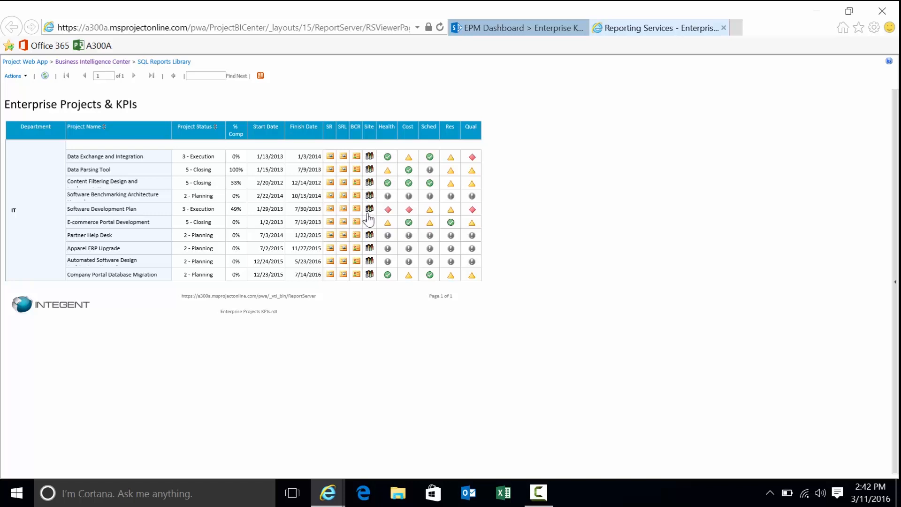
pyautogui.moveTo(371, 195)
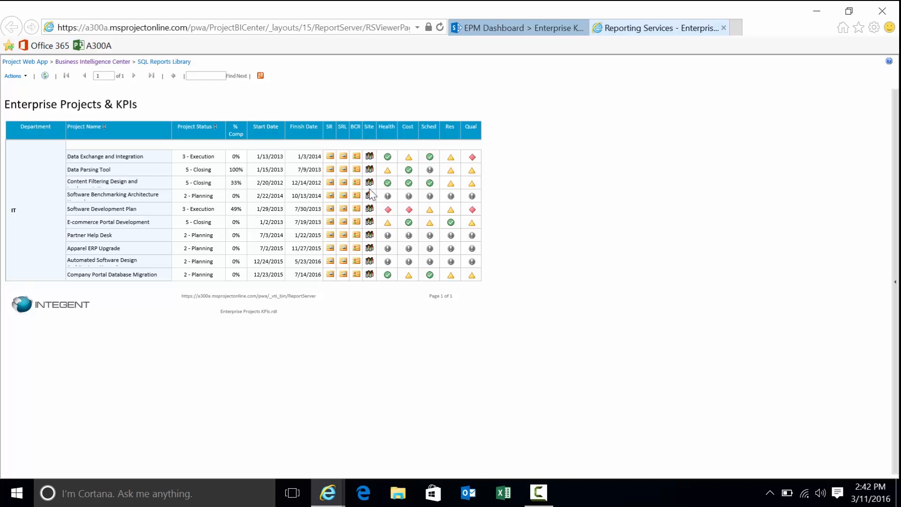
pyautogui.moveTo(393, 192)
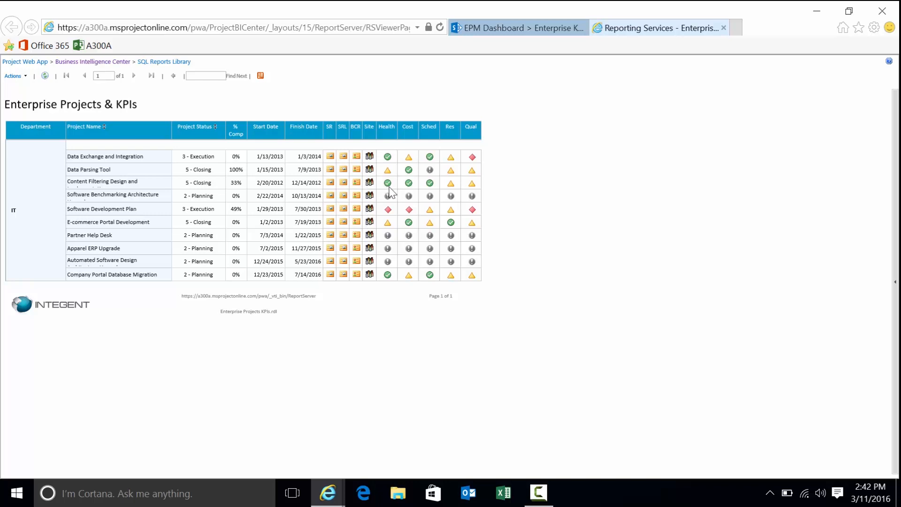
pyautogui.moveTo(466, 184)
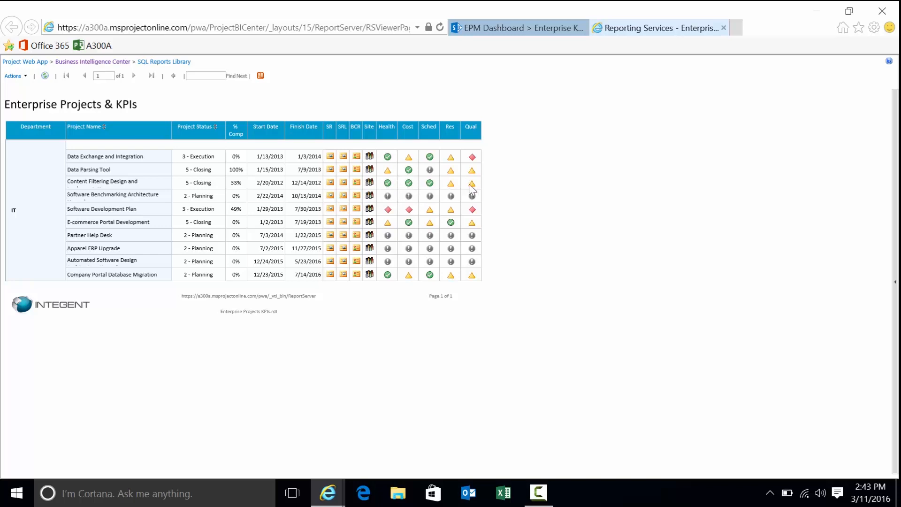
pyautogui.moveTo(442, 148)
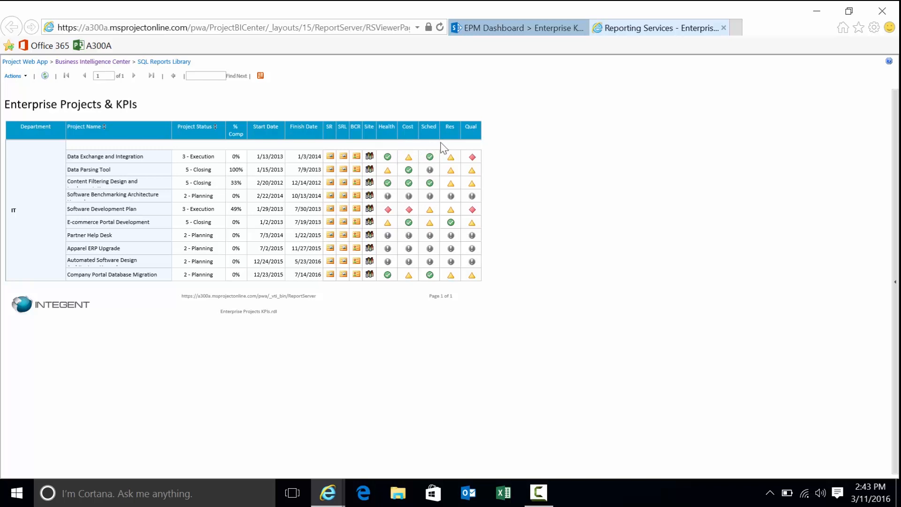
pyautogui.moveTo(147, 220)
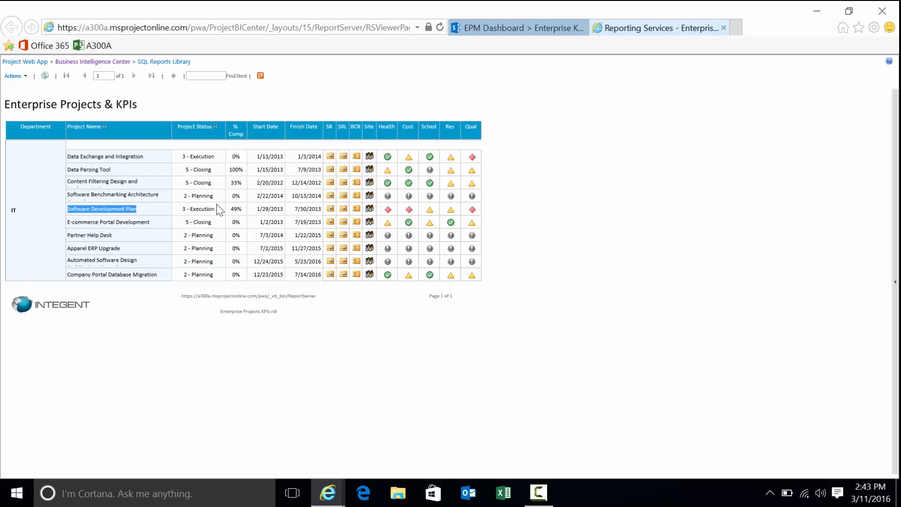
pyautogui.moveTo(387, 210)
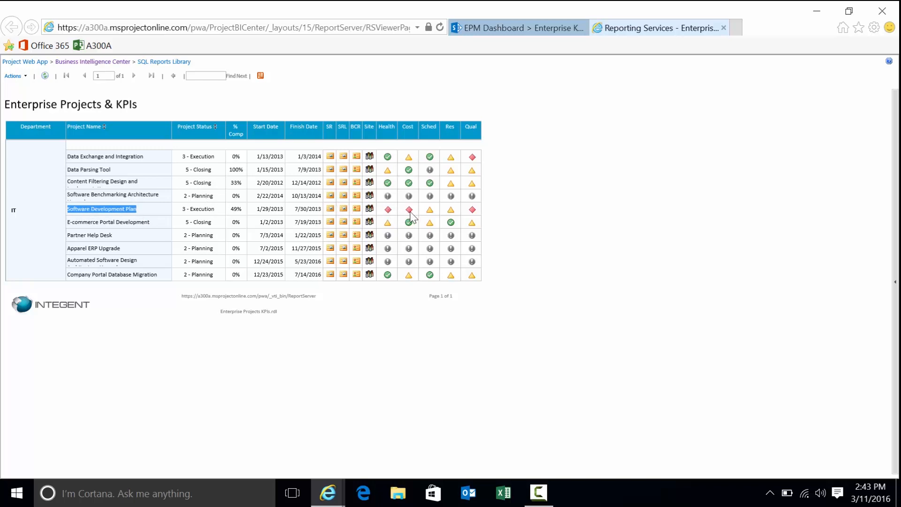
pyautogui.moveTo(434, 212)
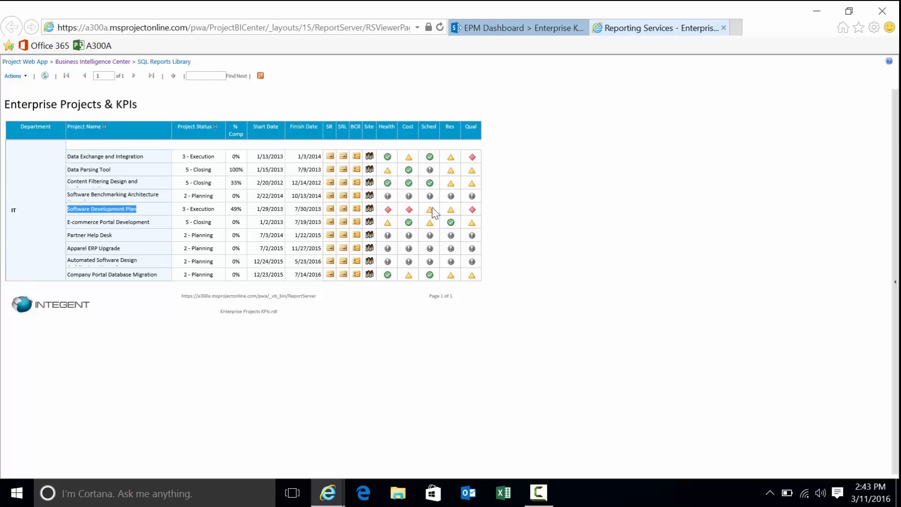
pyautogui.moveTo(434, 220)
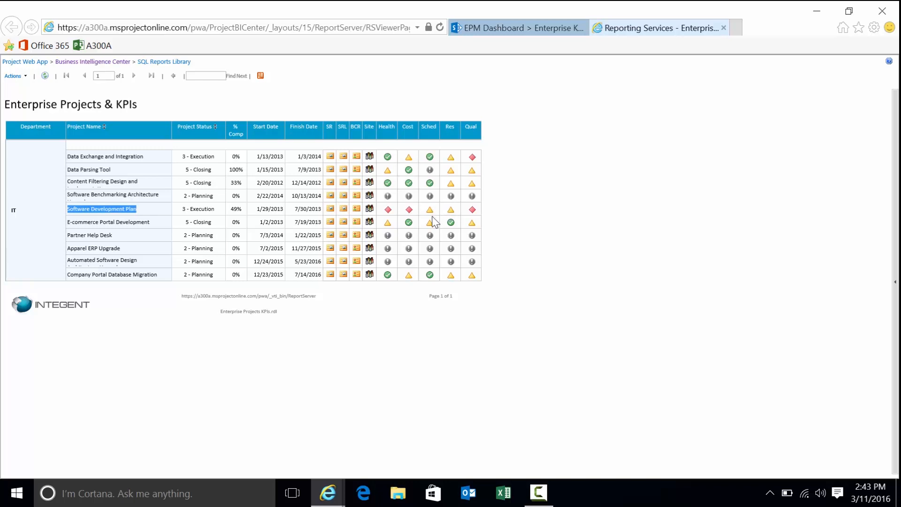
pyautogui.moveTo(386, 211)
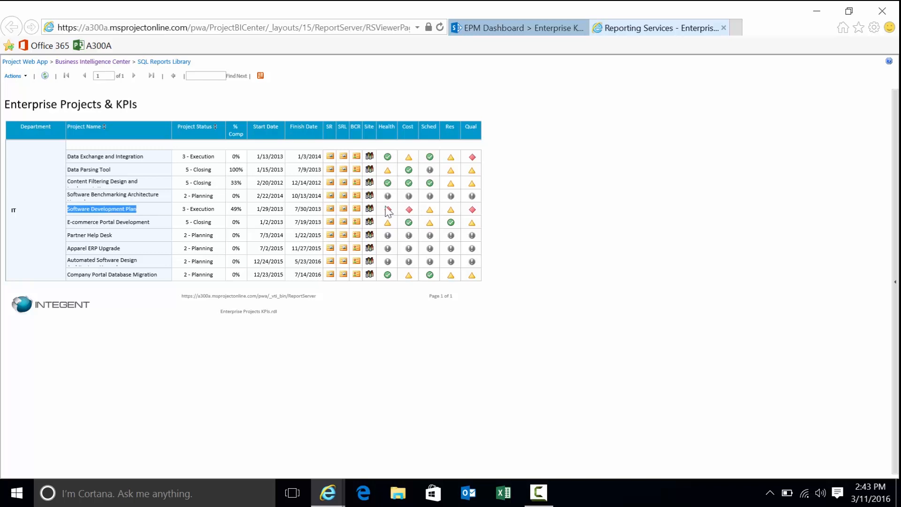
# Step: Open the Software Development Plan status report and export it as PDF
pyautogui.click(369, 209)
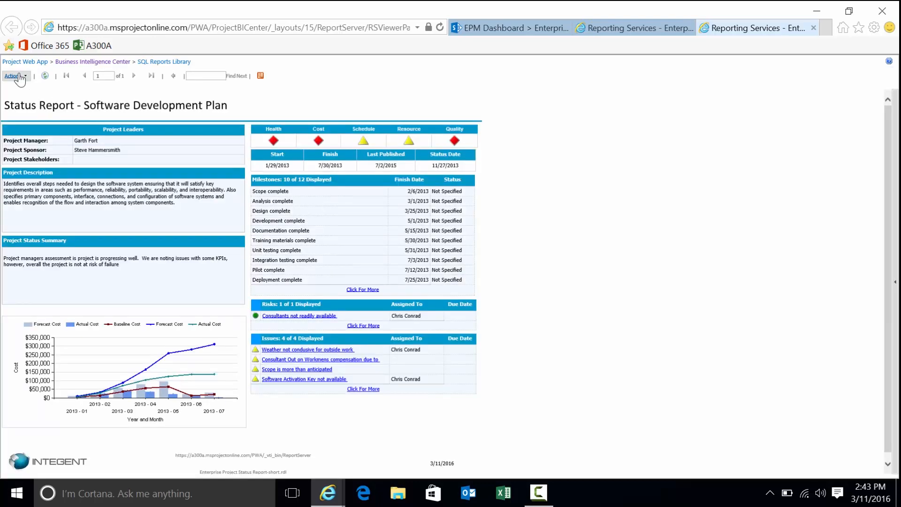
pyautogui.click(12, 75)
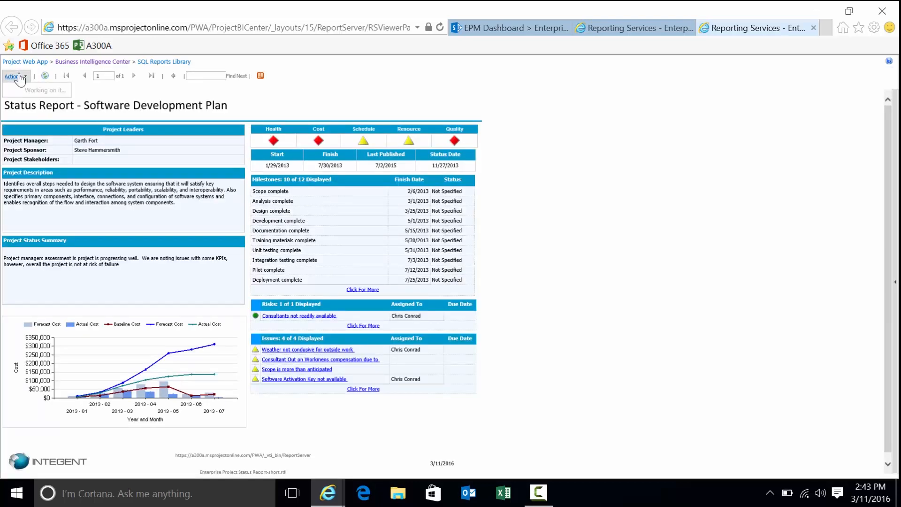
pyautogui.click(13, 76)
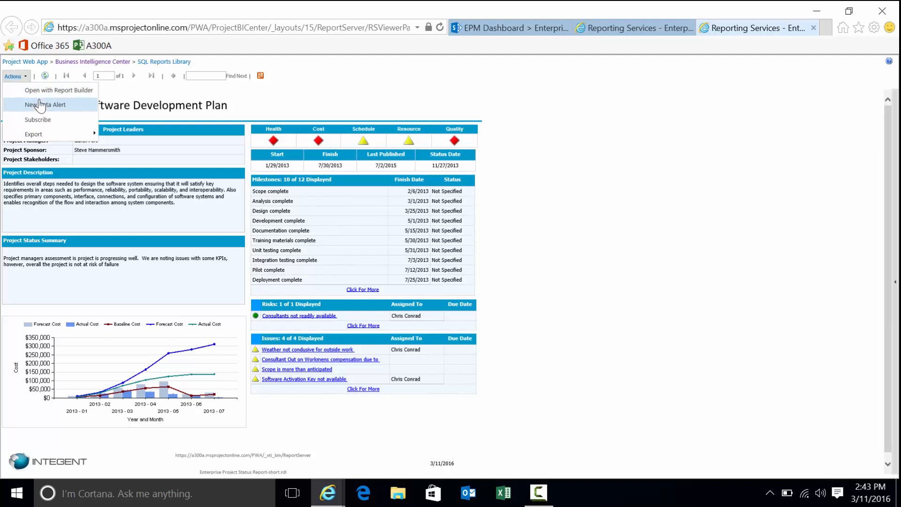
pyautogui.click(33, 134)
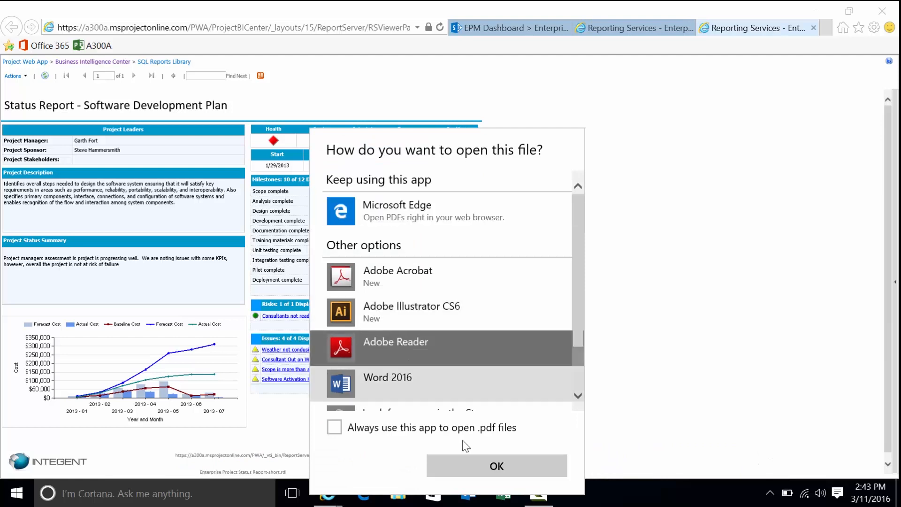
# Step: Make Adobe Reader the default PDF app, maximize it, then close it
pyautogui.click(334, 427)
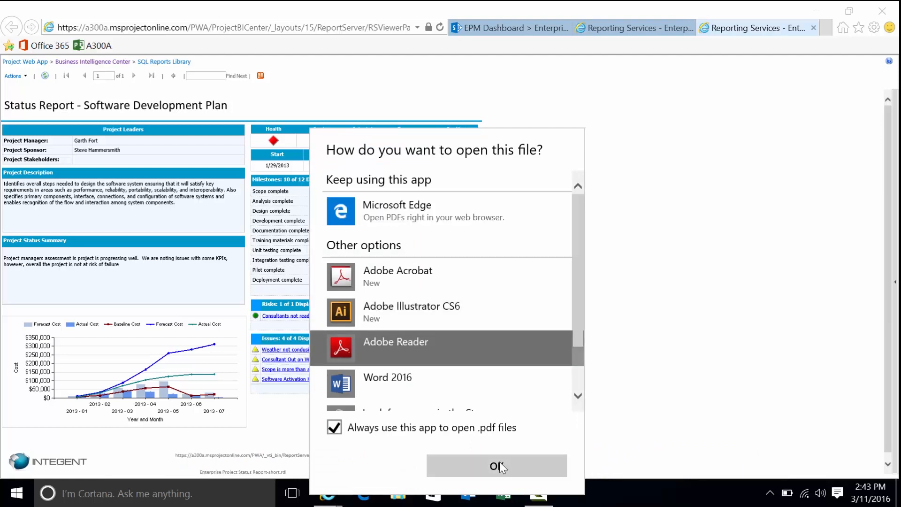
pyautogui.click(496, 466)
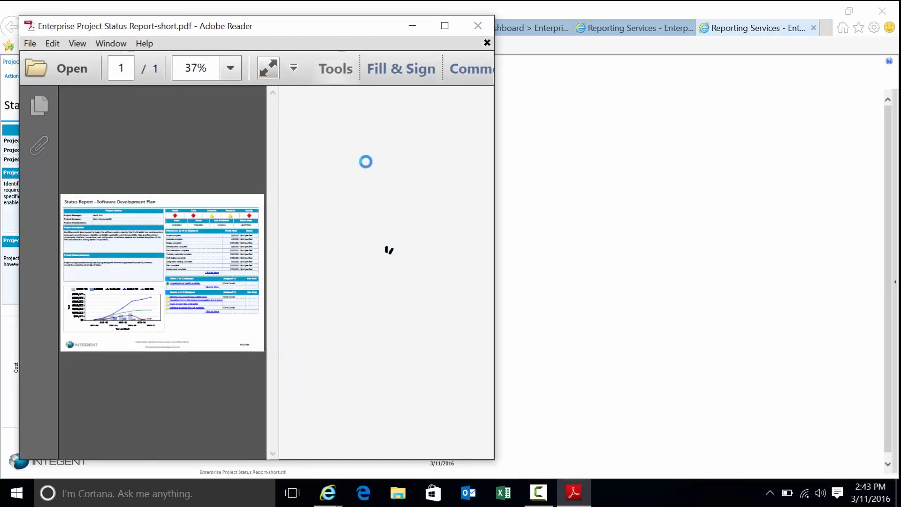
pyautogui.click(445, 26)
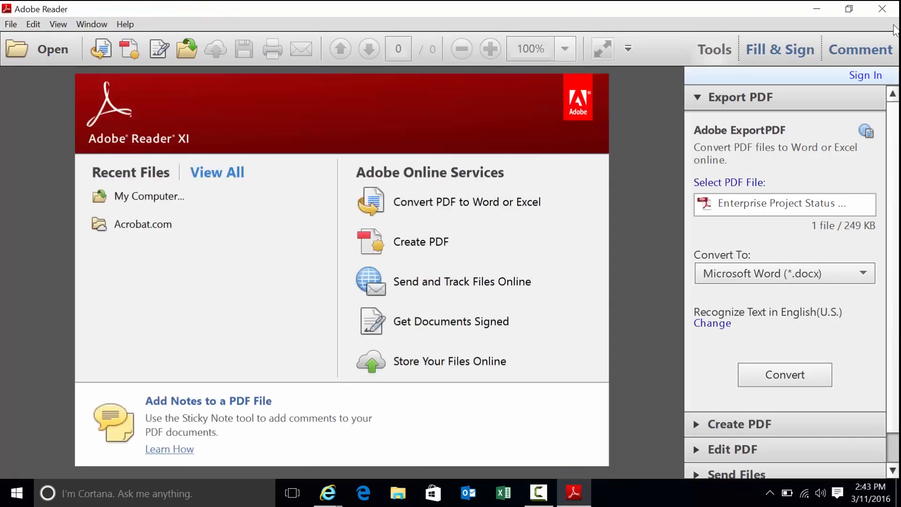
pyautogui.click(328, 494)
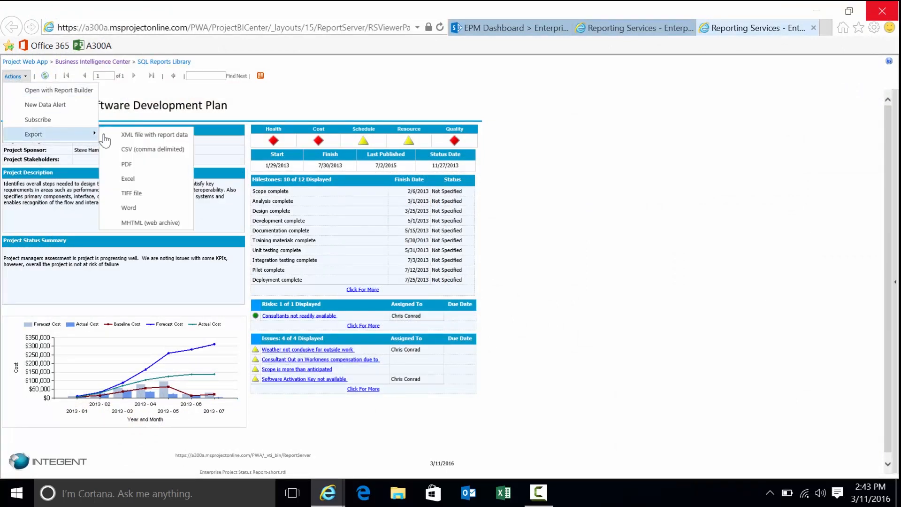
# Step: Re-export the status report as PDF and open the downloaded file
pyautogui.click(126, 164)
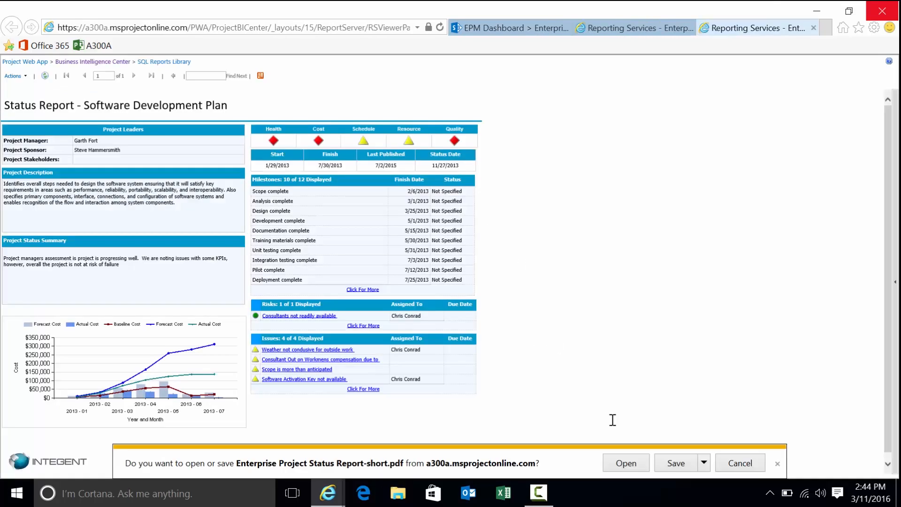
pyautogui.click(626, 463)
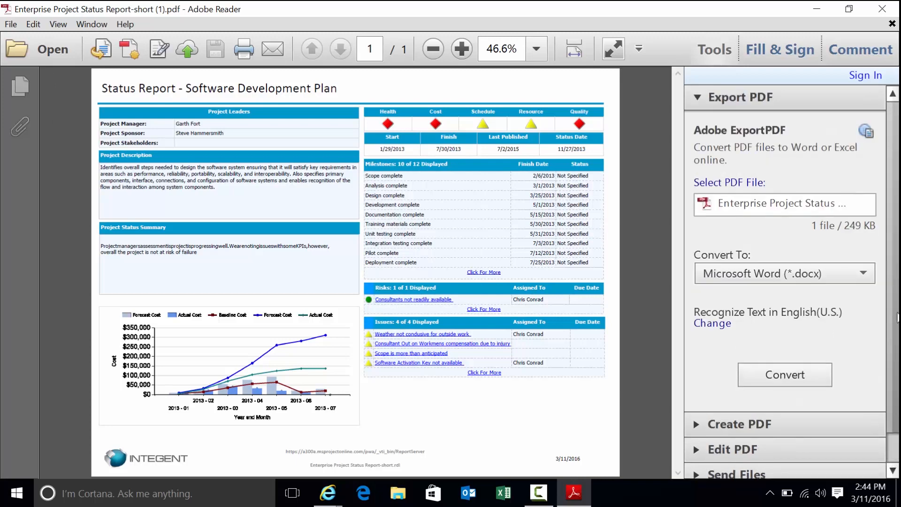
pyautogui.moveTo(779, 48)
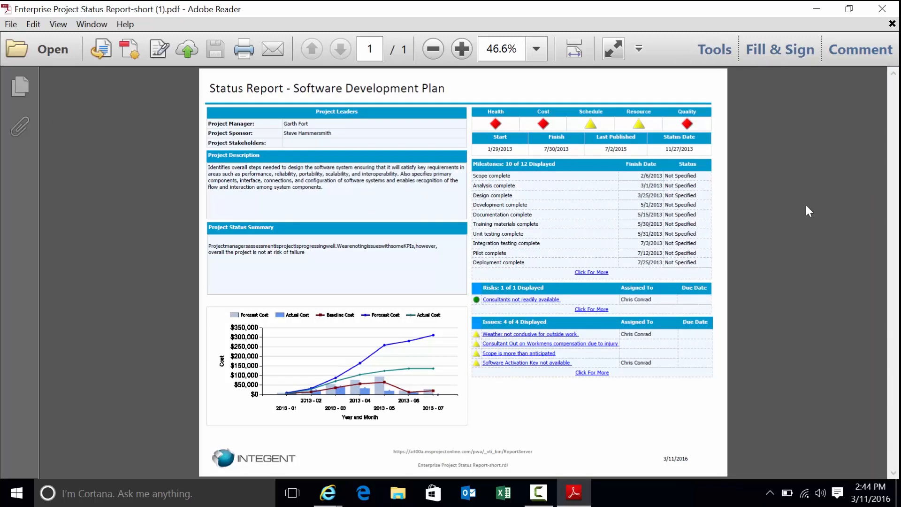
pyautogui.moveTo(339, 84)
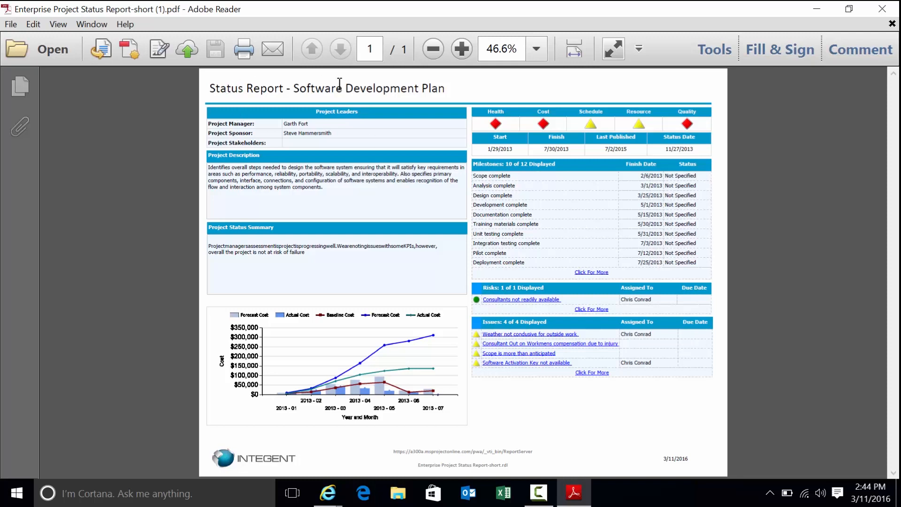
pyautogui.moveTo(380, 80)
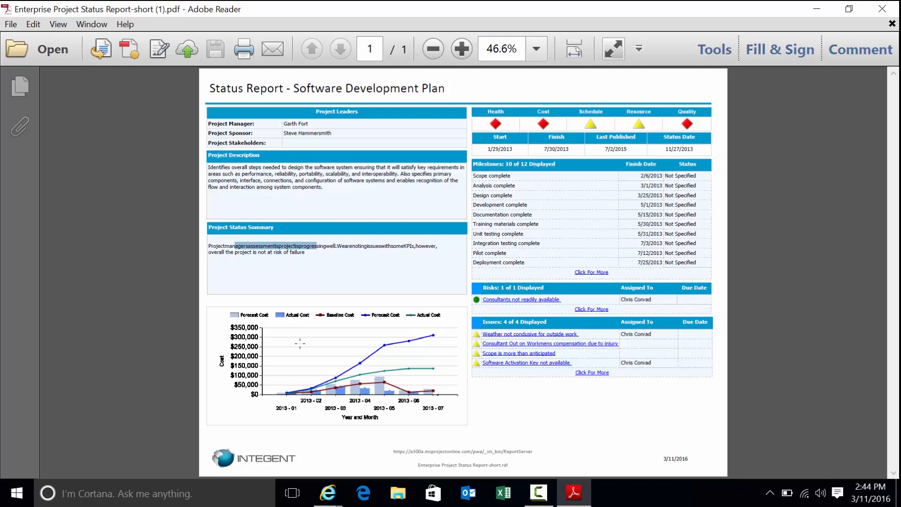
pyautogui.moveTo(338, 329)
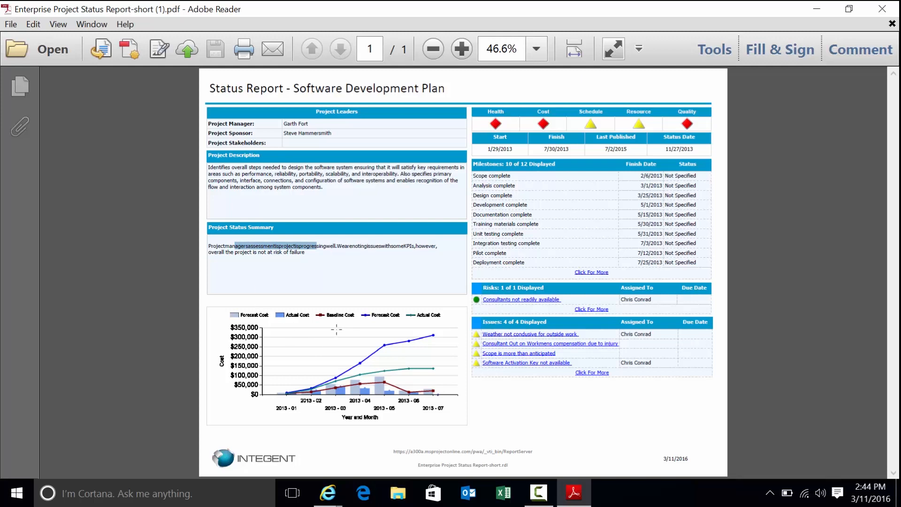
pyautogui.moveTo(322, 333)
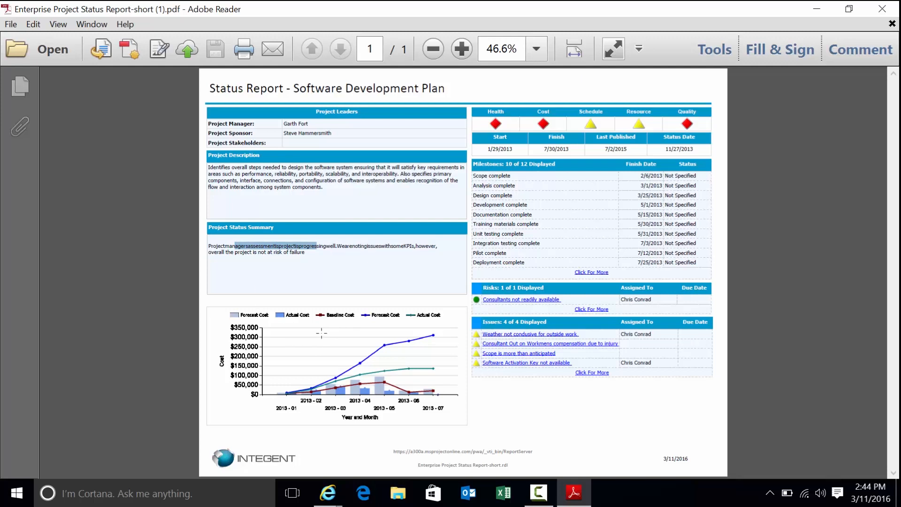
pyautogui.moveTo(587, 106)
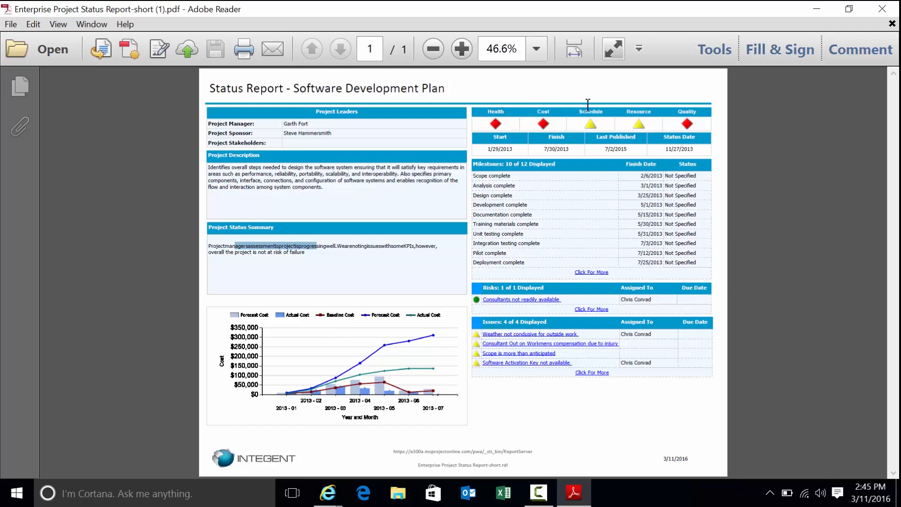
pyautogui.moveTo(609, 135)
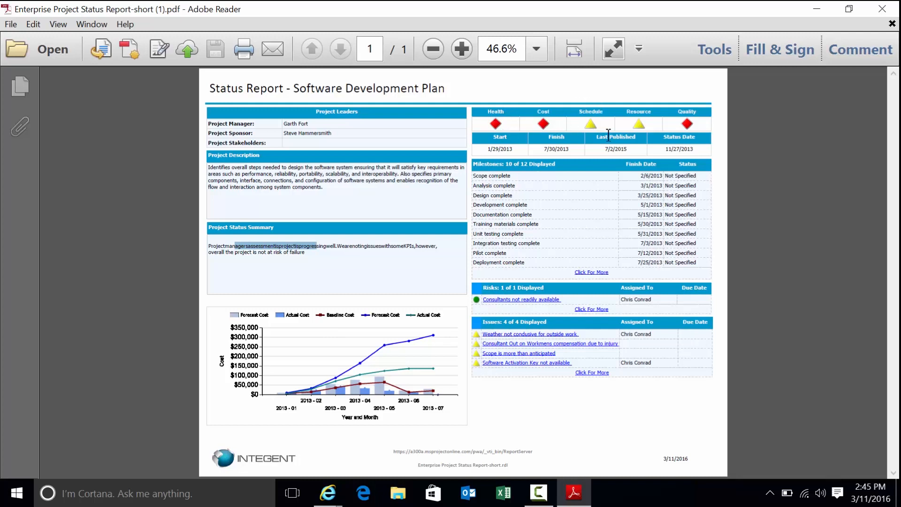
pyautogui.moveTo(509, 161)
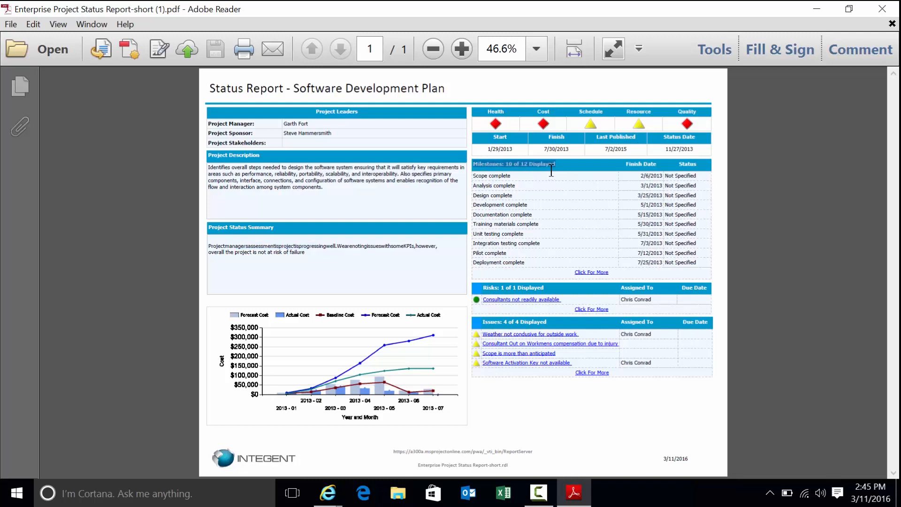
pyautogui.moveTo(684, 180)
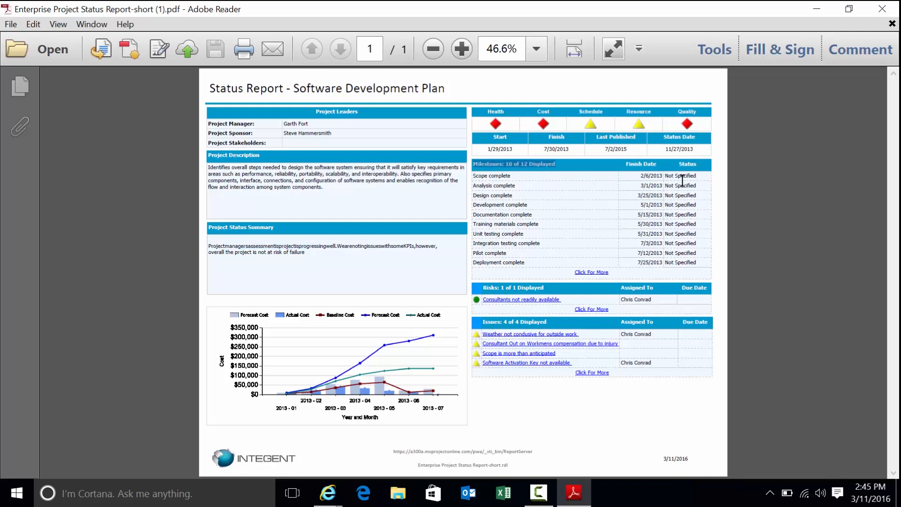
pyautogui.moveTo(591, 276)
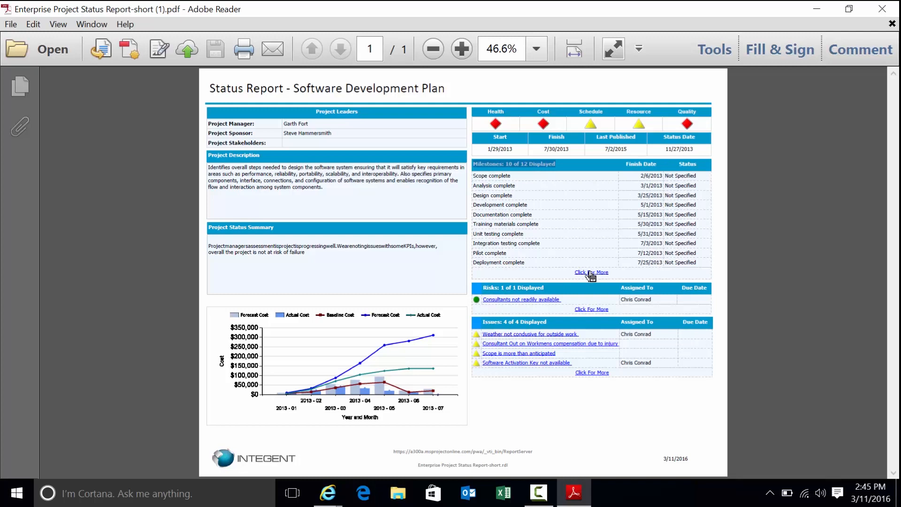
pyautogui.moveTo(591, 272)
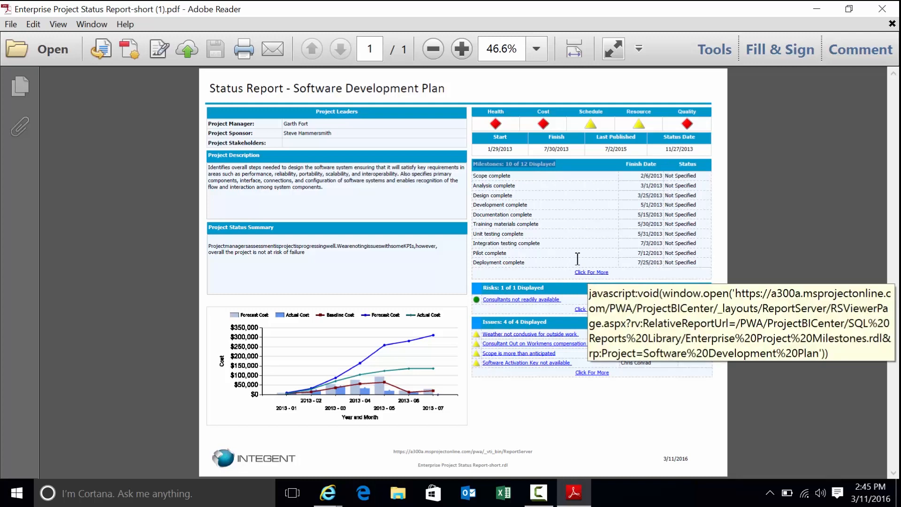
pyautogui.moveTo(578, 247)
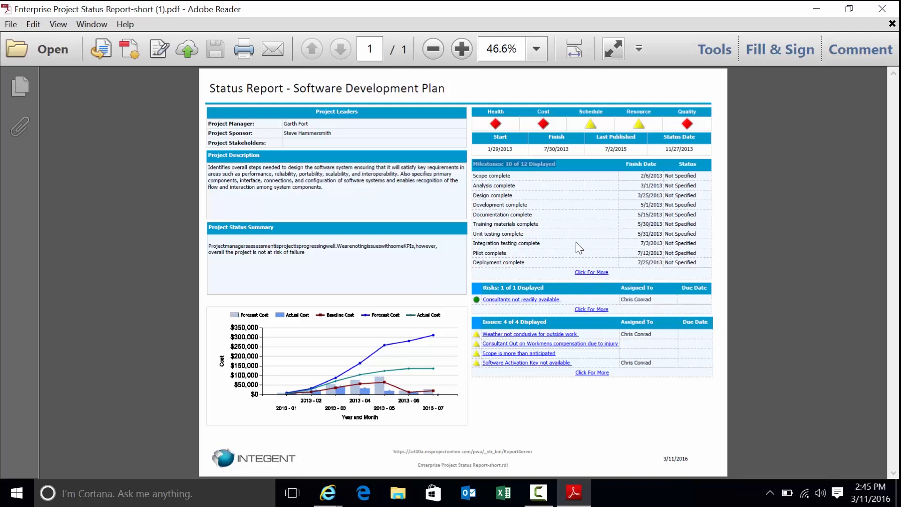
pyautogui.moveTo(529, 170)
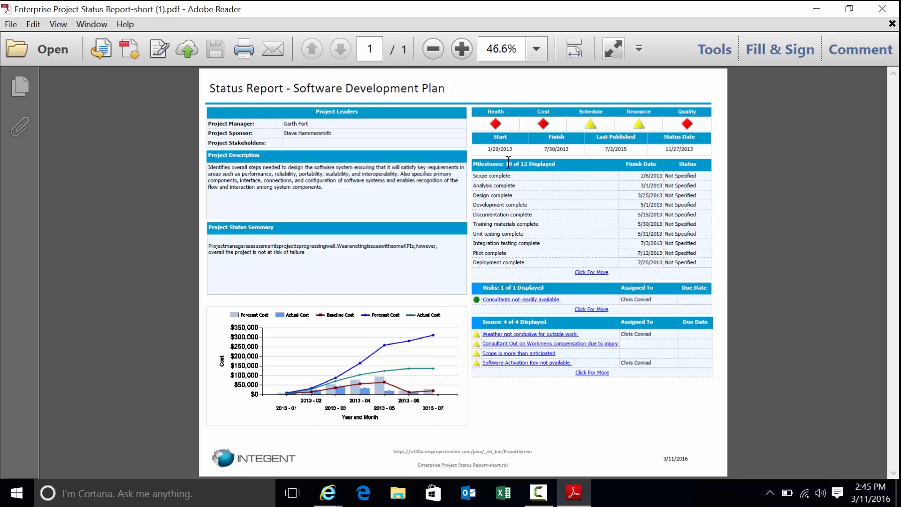
pyautogui.moveTo(532, 166)
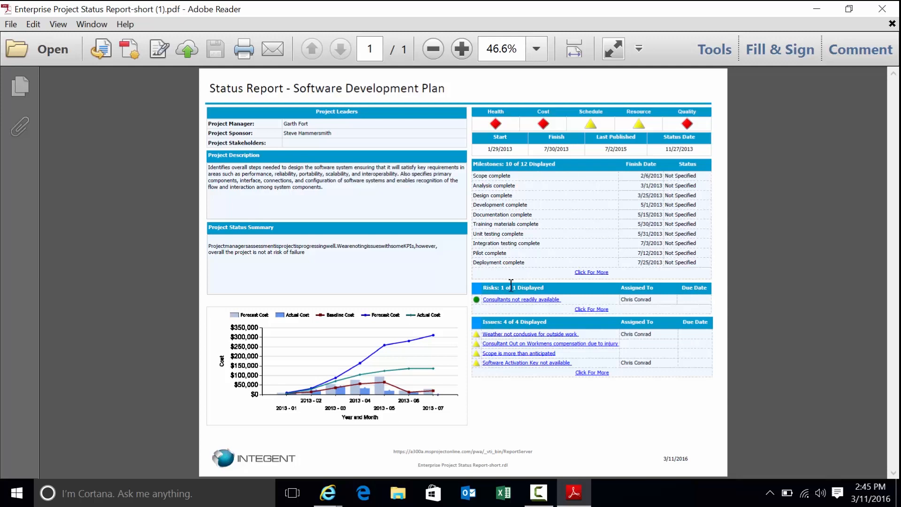
pyautogui.moveTo(521, 305)
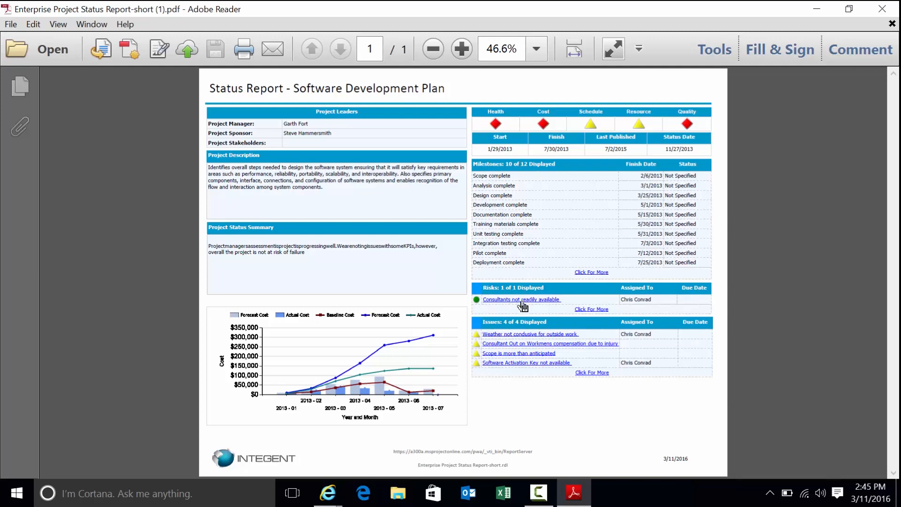
pyautogui.moveTo(520, 300)
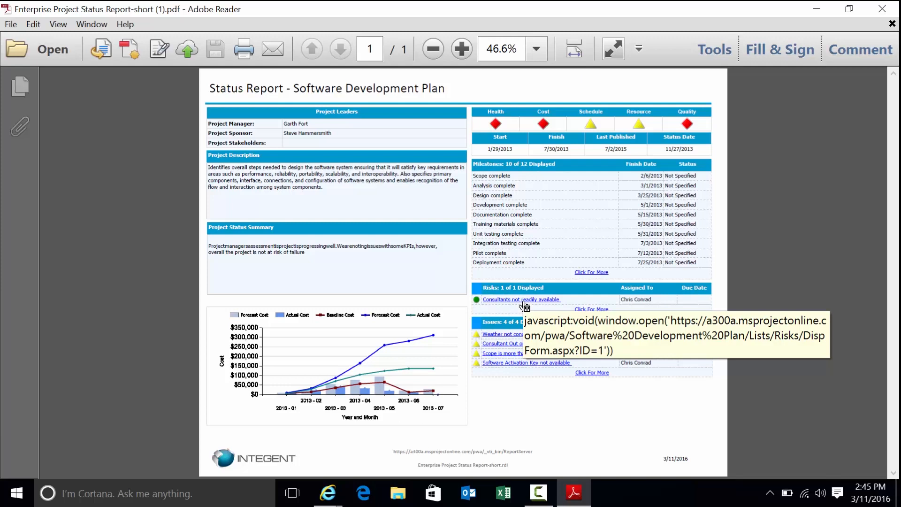
pyautogui.moveTo(594, 311)
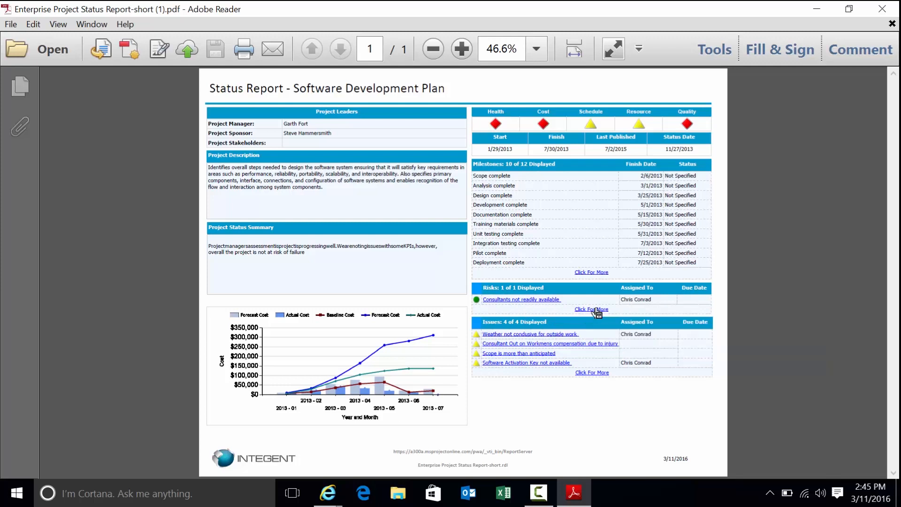
pyautogui.moveTo(592, 309)
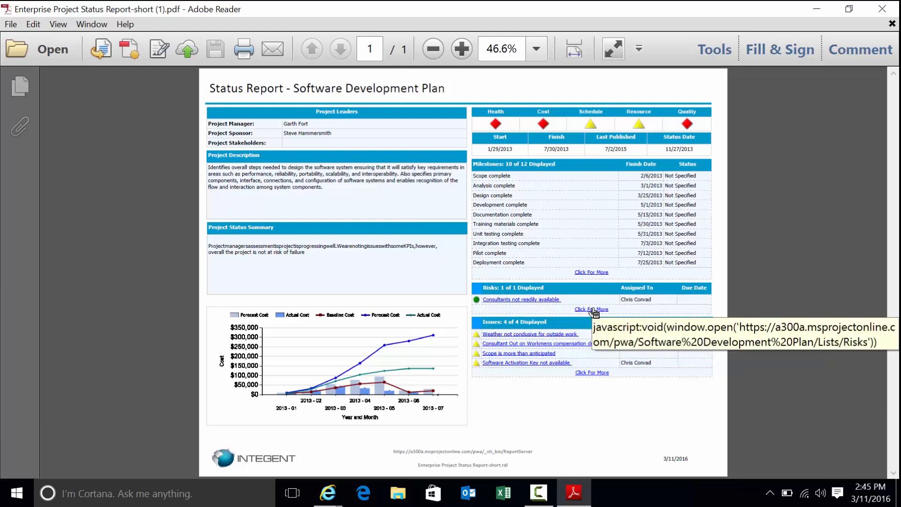
pyautogui.moveTo(516, 366)
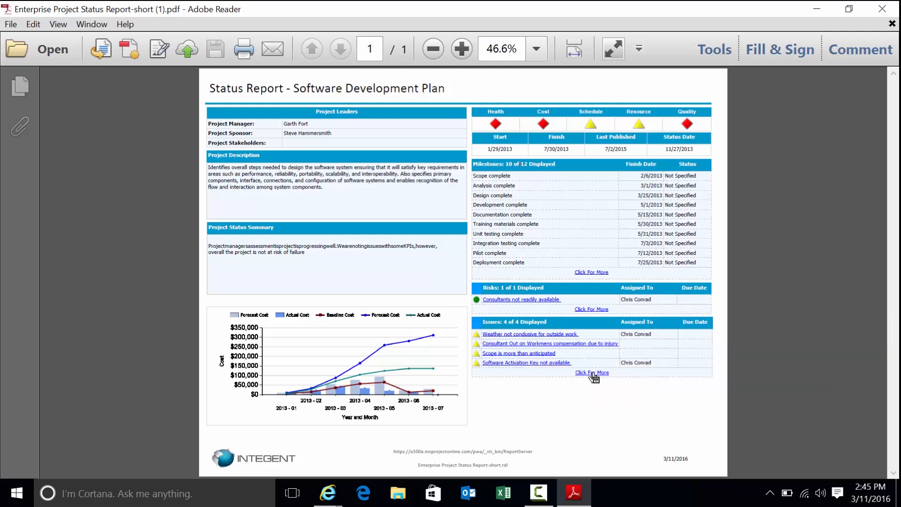
pyautogui.moveTo(817, 9)
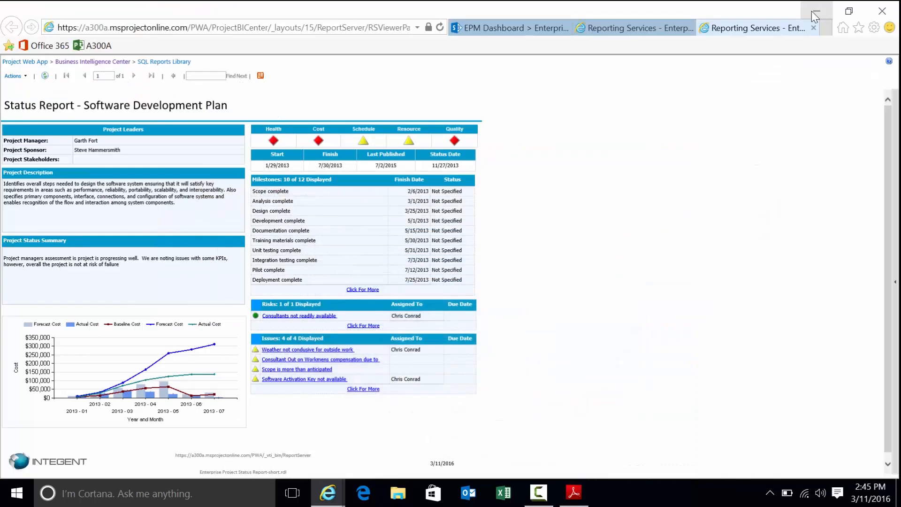
# Step: Switch back to the Enterprise Projects & KPIs report tab
pyautogui.click(627, 28)
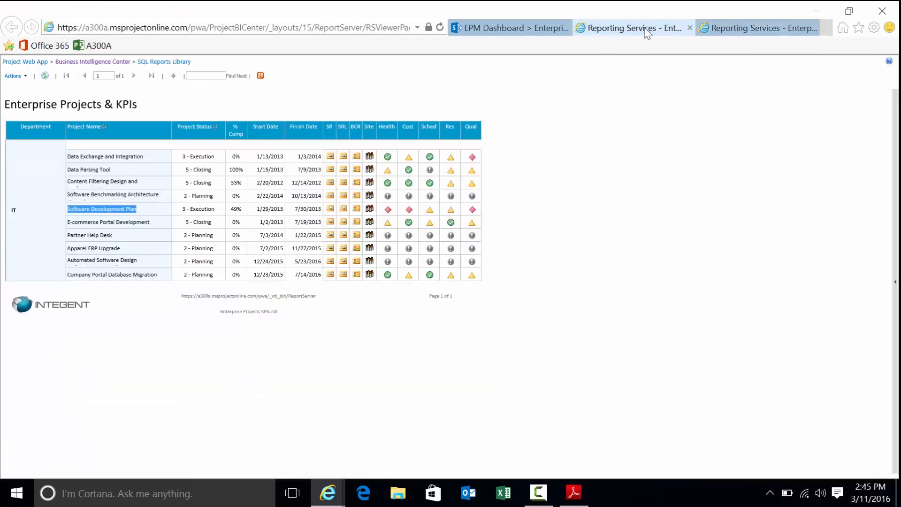
pyautogui.moveTo(220, 244)
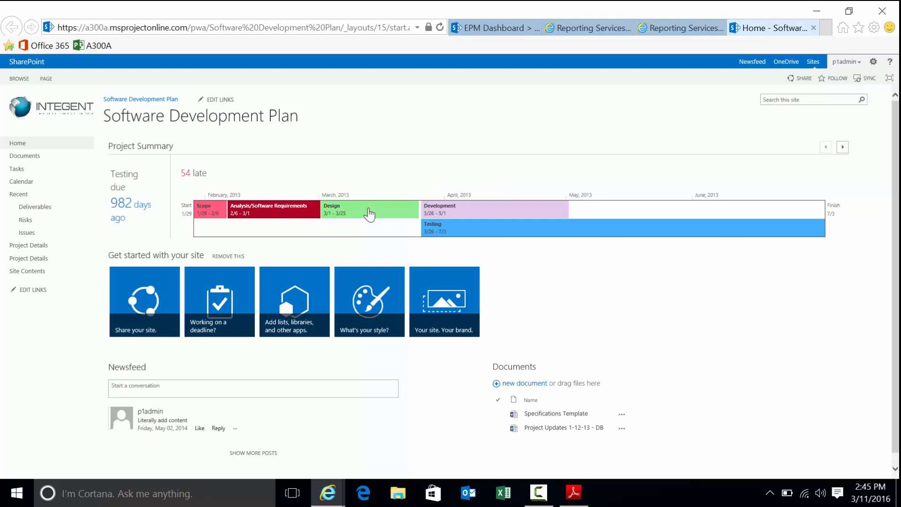
pyautogui.moveTo(116, 114)
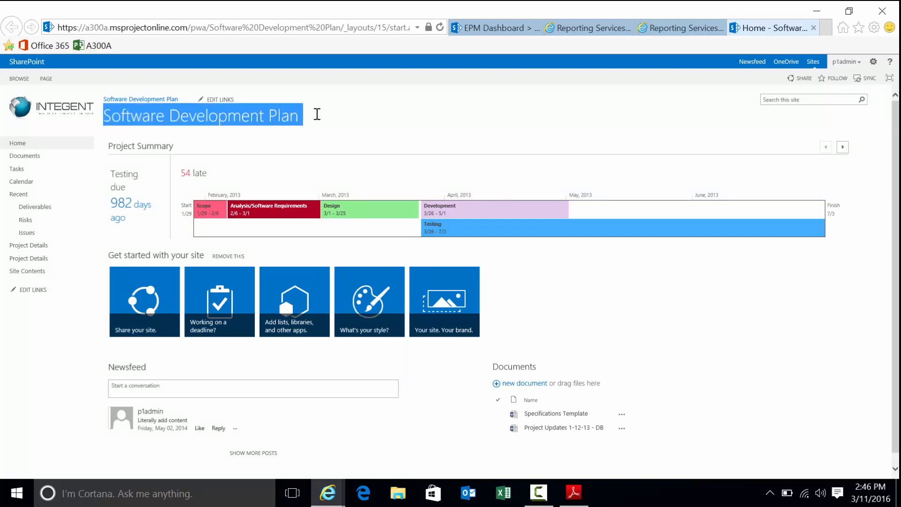
# Step: Review the Software Development Plan site's project summary timeline and late tasks
pyautogui.click(185, 173)
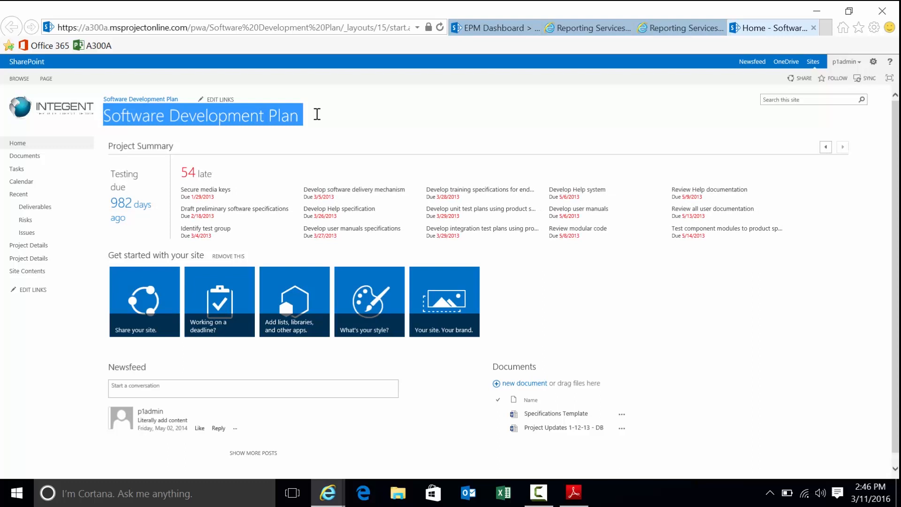
pyautogui.moveTo(207, 133)
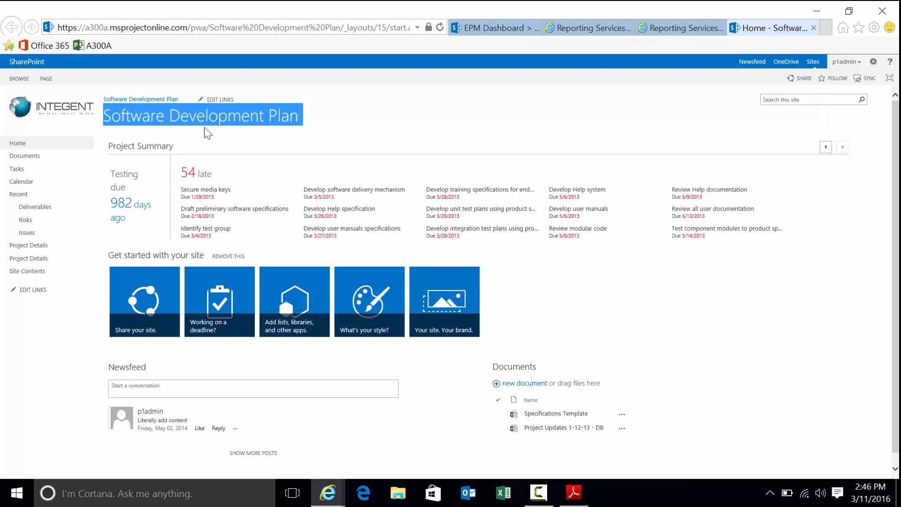
pyautogui.click(843, 147)
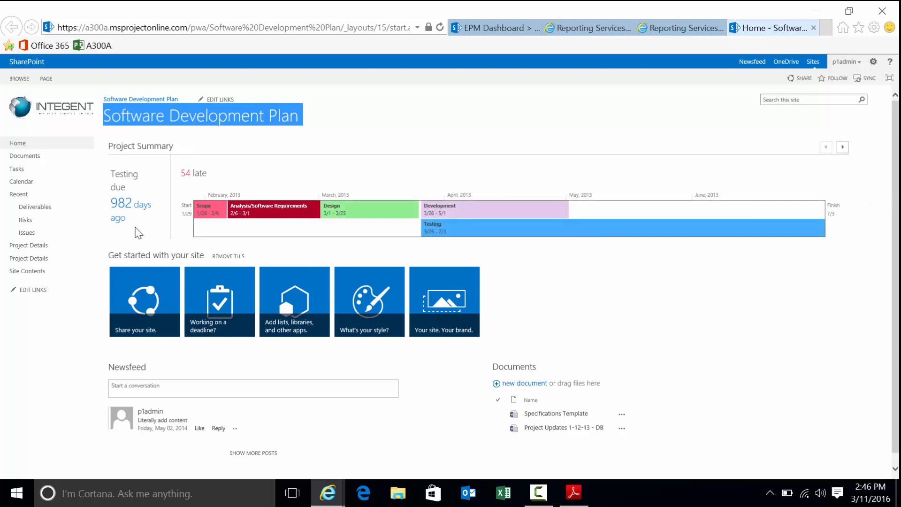
pyautogui.moveTo(120, 206)
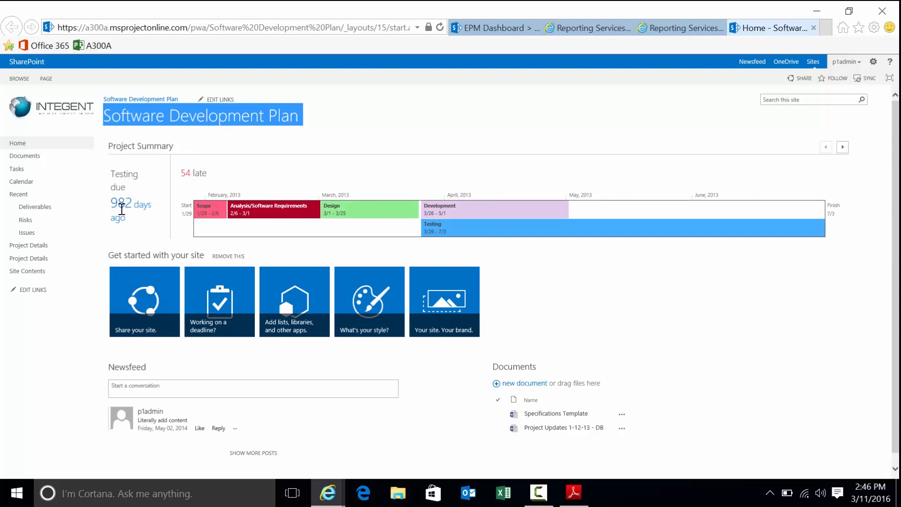
pyautogui.moveTo(25, 155)
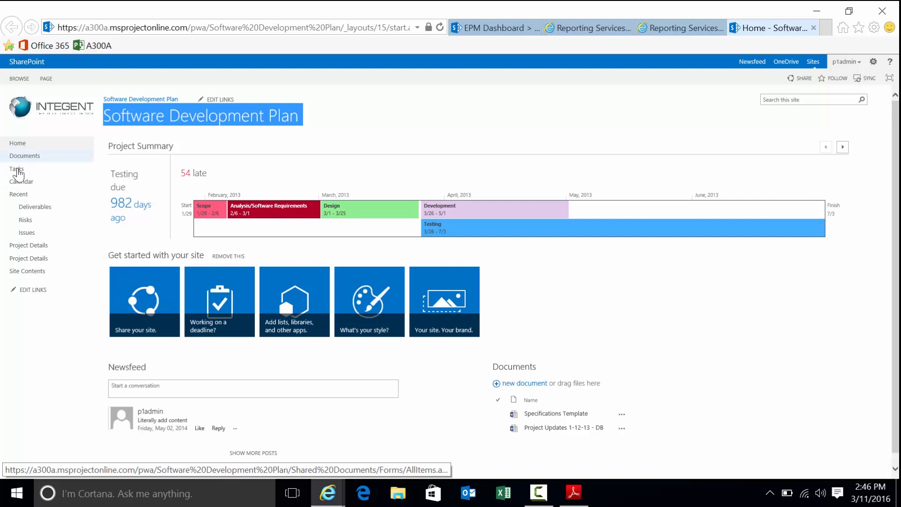
pyautogui.moveTo(35, 207)
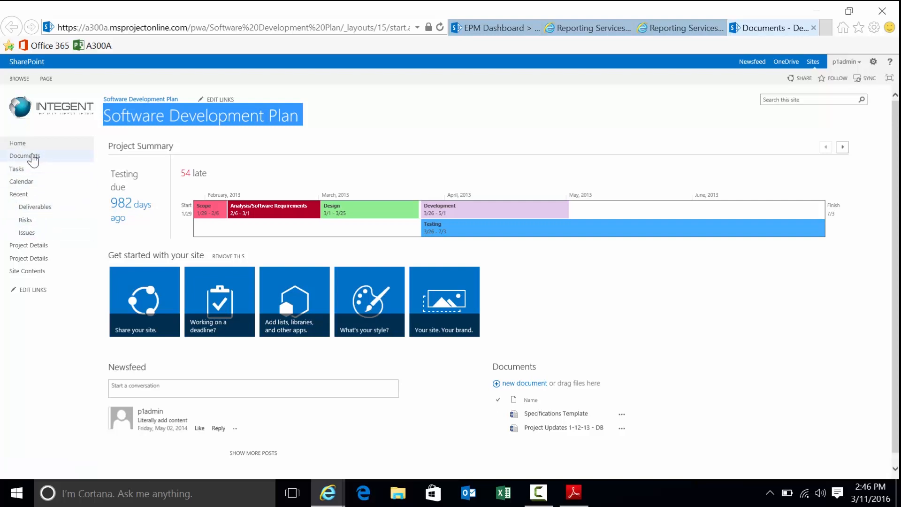
# Step: Browse the Project Updates file's details and actions, then return to the status report
pyautogui.click(25, 156)
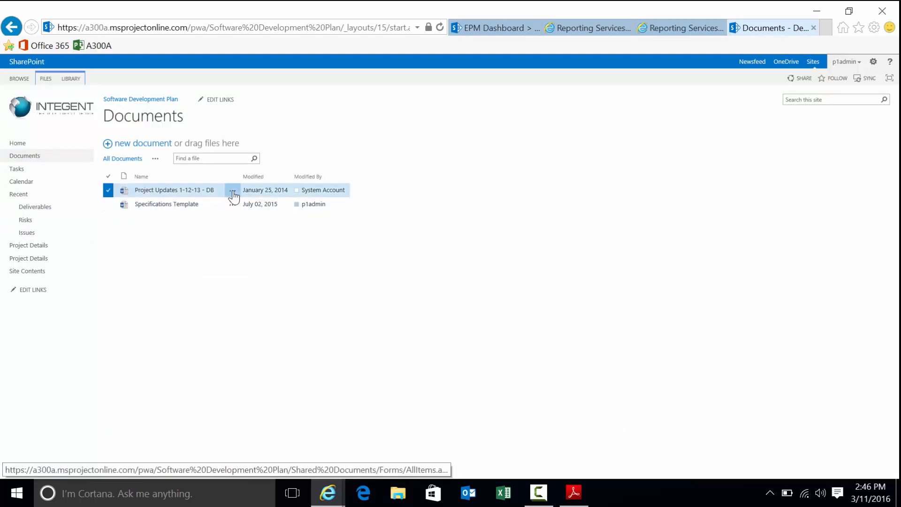
pyautogui.click(233, 190)
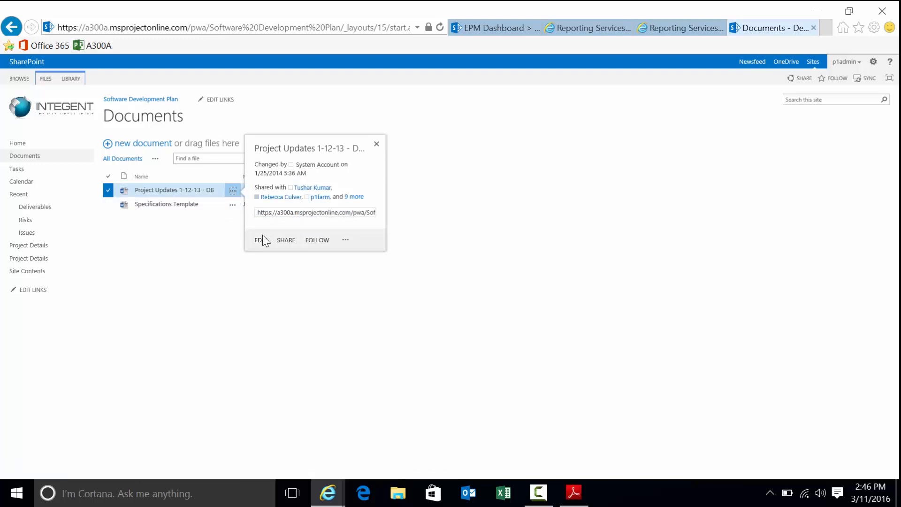
pyautogui.moveTo(286, 240)
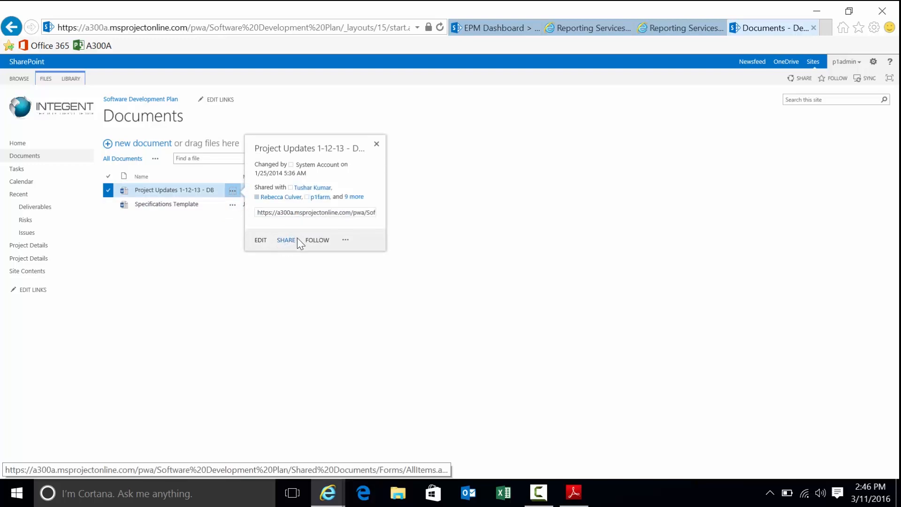
pyautogui.moveTo(344, 240)
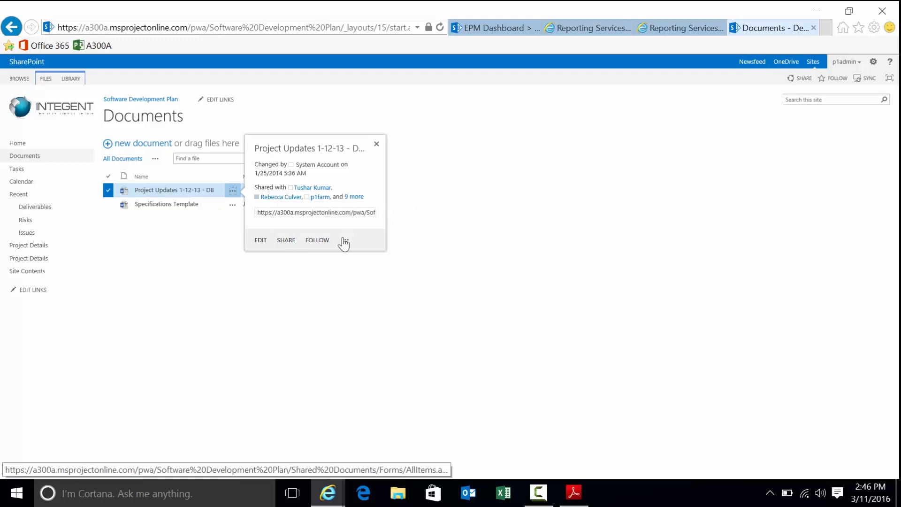
pyautogui.click(345, 241)
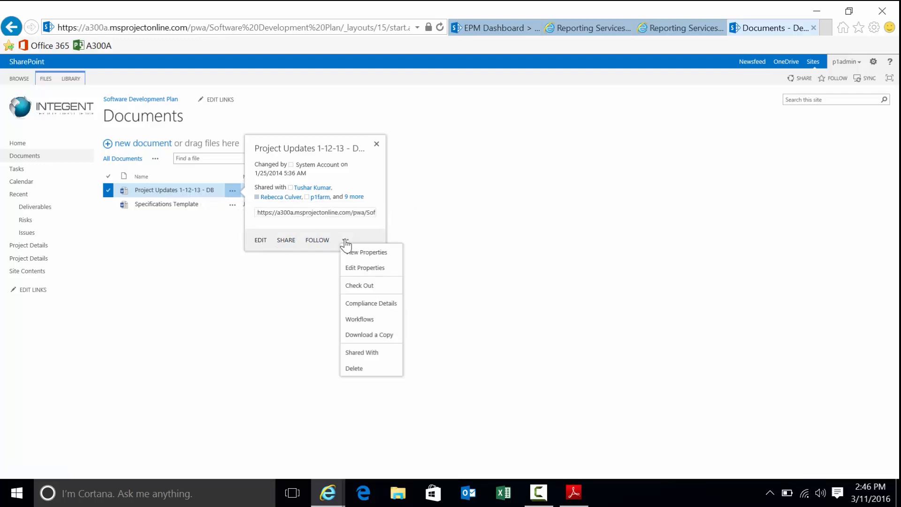
pyautogui.moveTo(364, 267)
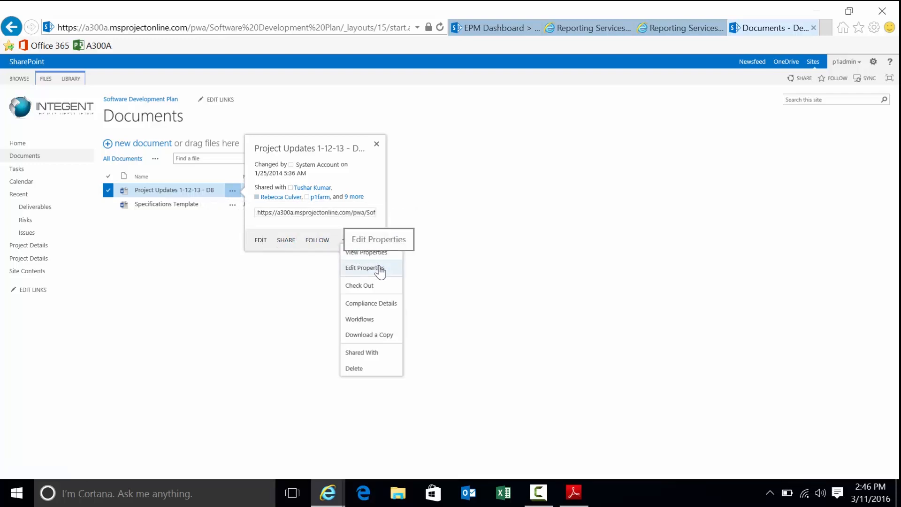
pyautogui.moveTo(373, 286)
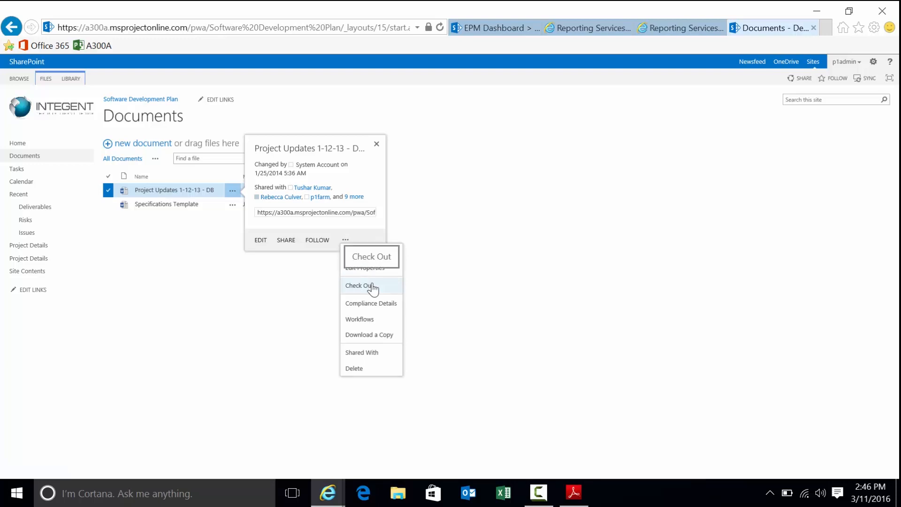
pyautogui.moveTo(384, 322)
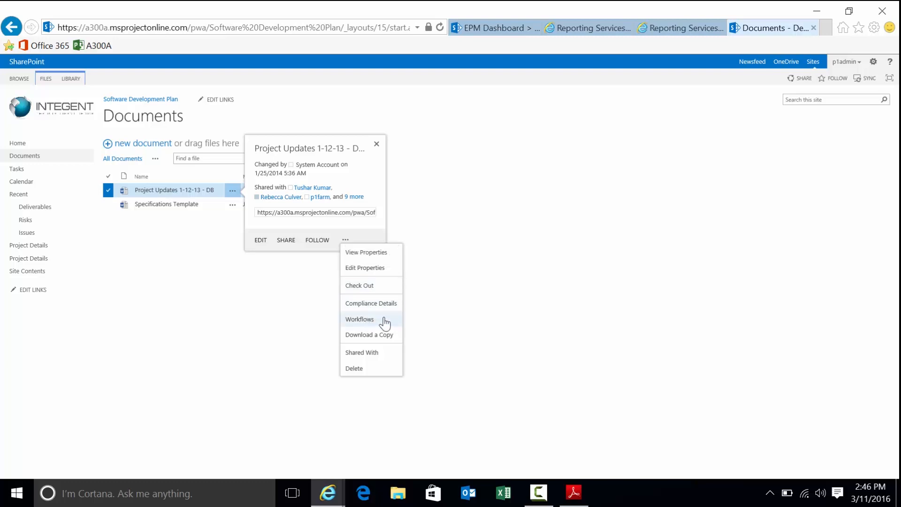
pyautogui.moveTo(383, 323)
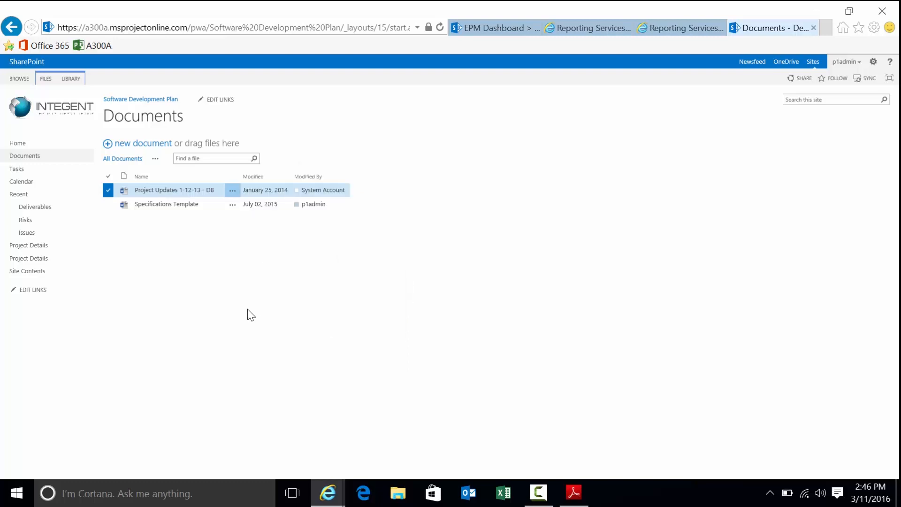
pyautogui.moveTo(519, 289)
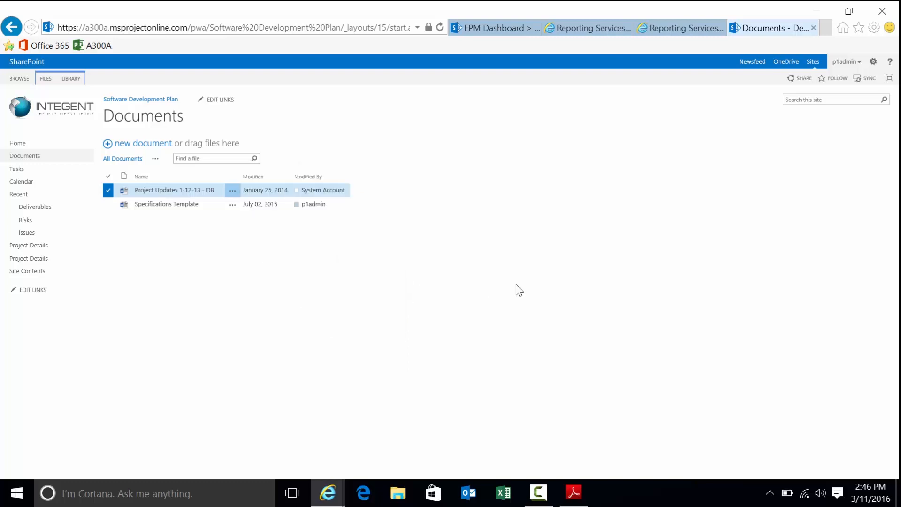
pyautogui.moveTo(681, 28)
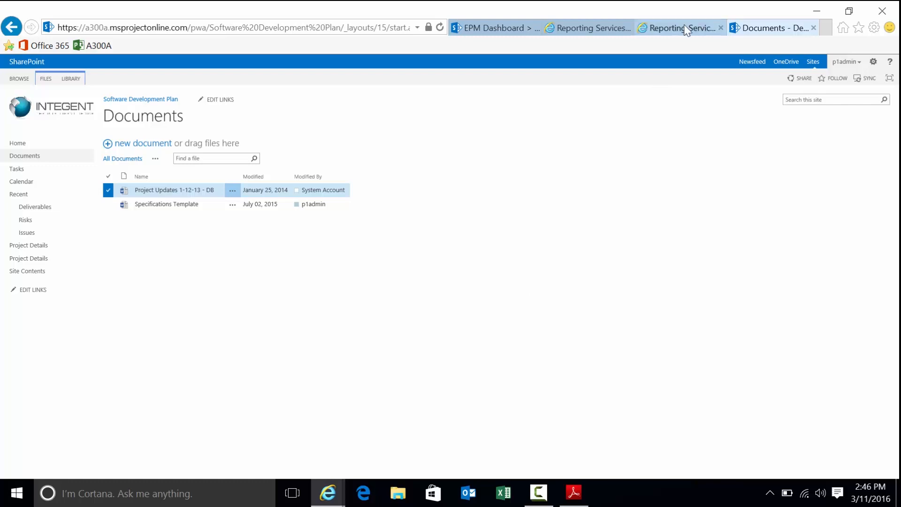
pyautogui.click(493, 28)
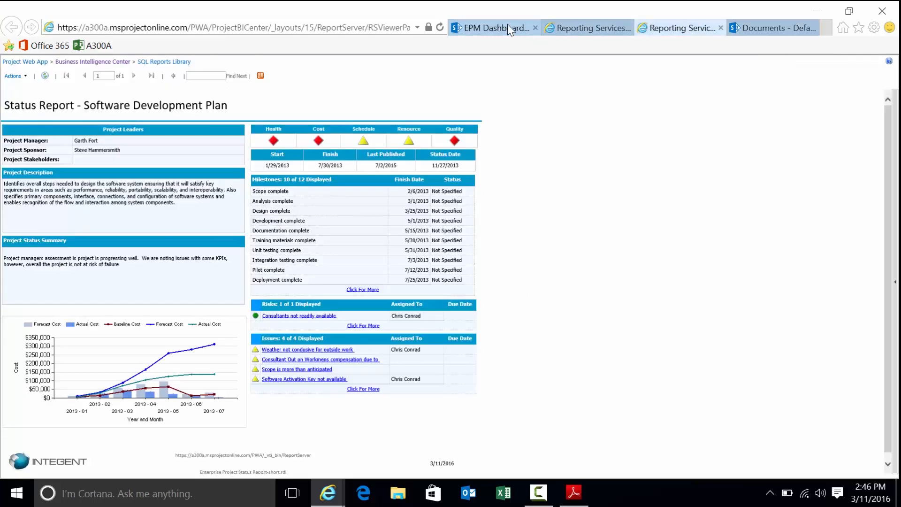